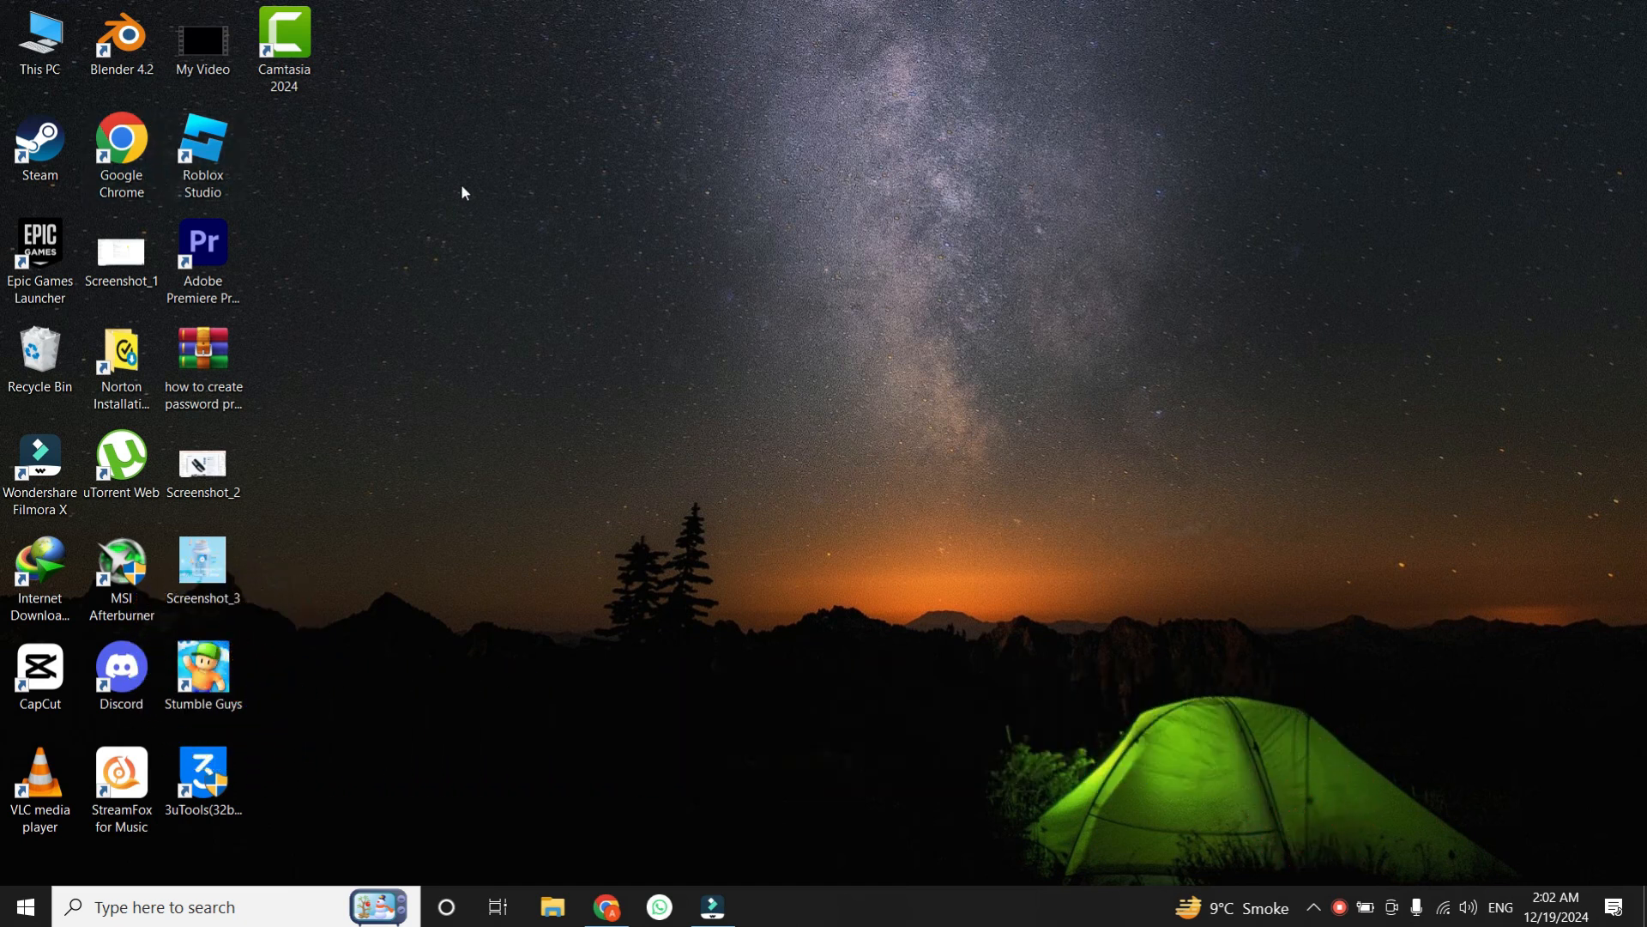
{"action": "mouse_move", "coordinate": [504, 213]}
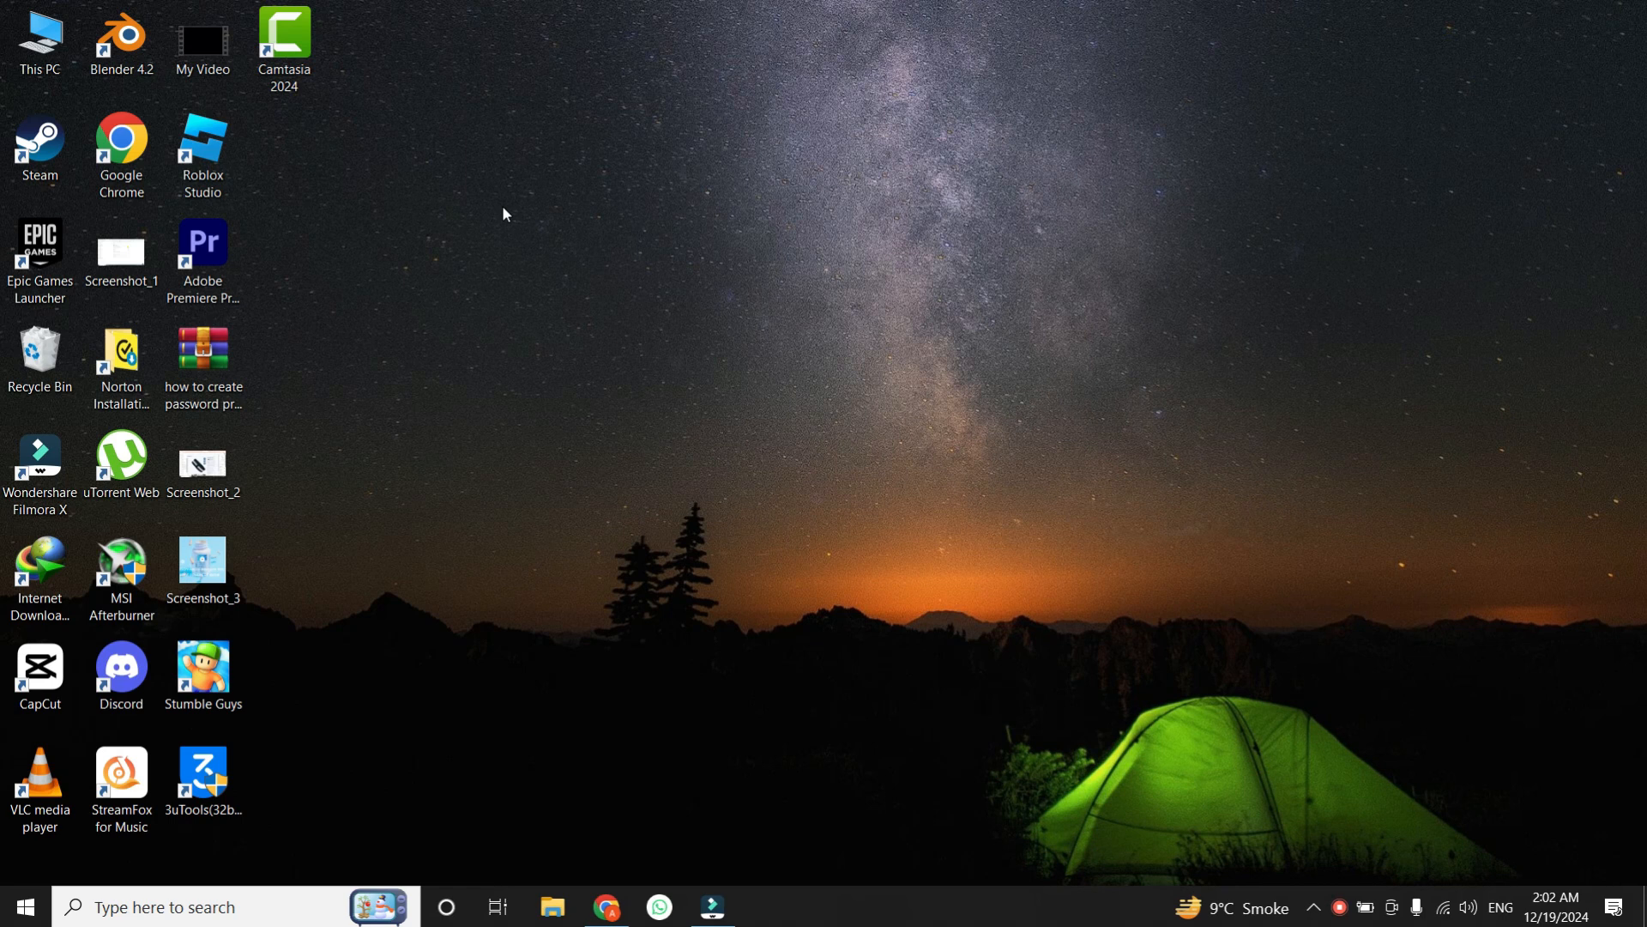
{"action": "mouse_move", "coordinate": [679, 302]}
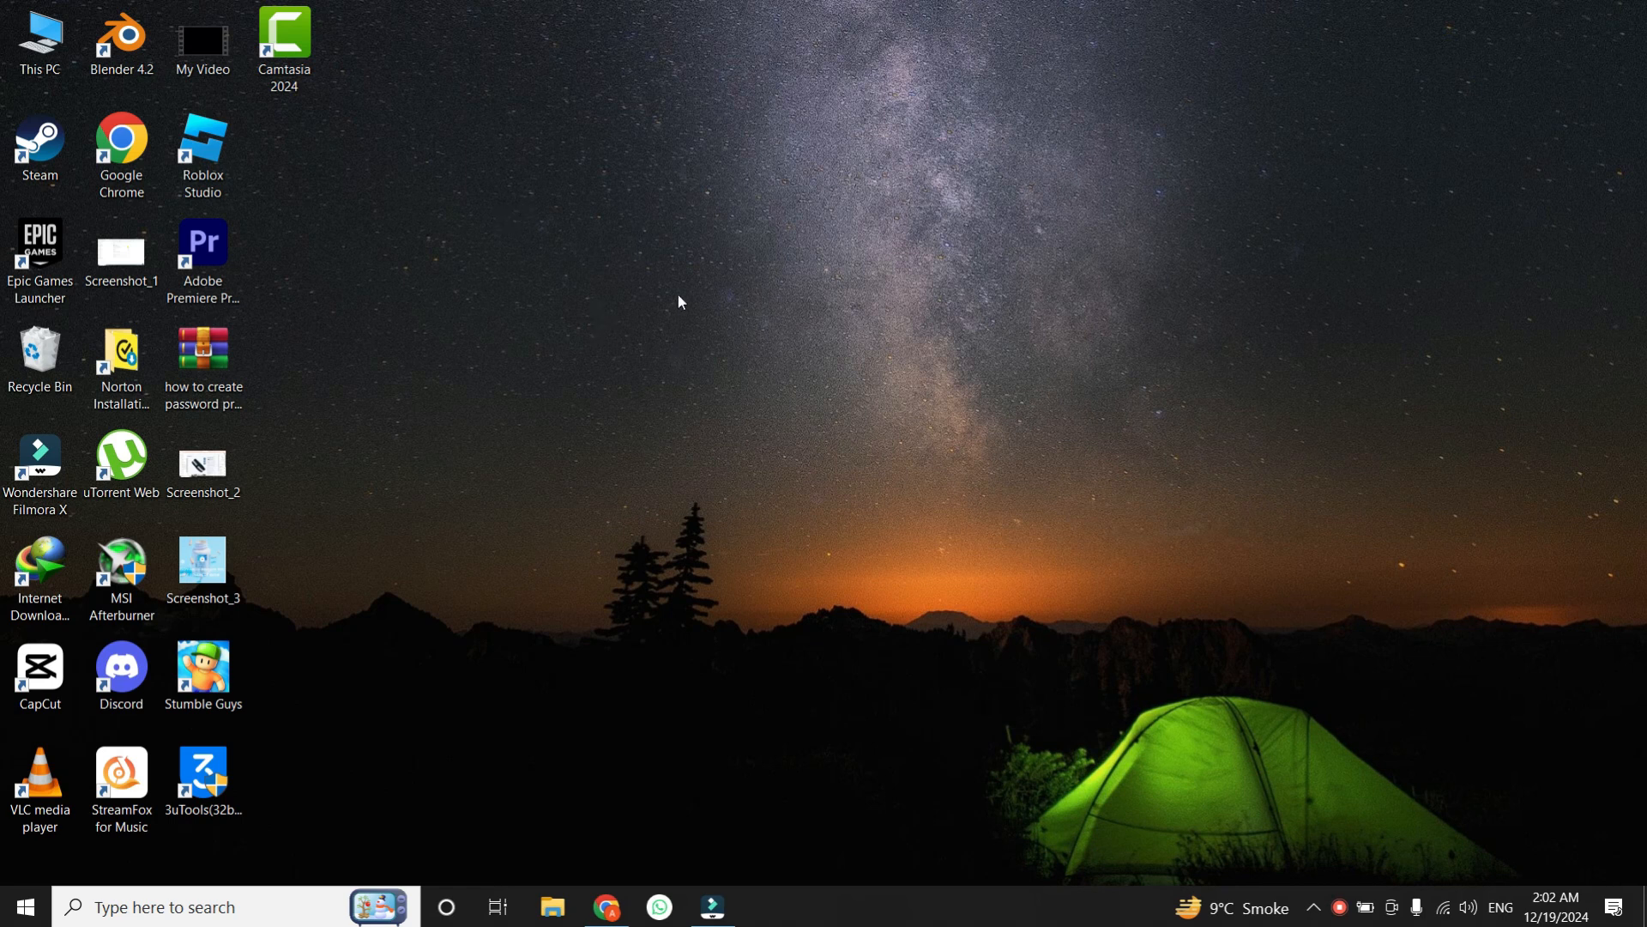
{"action": "mouse_move", "coordinate": [760, 307]}
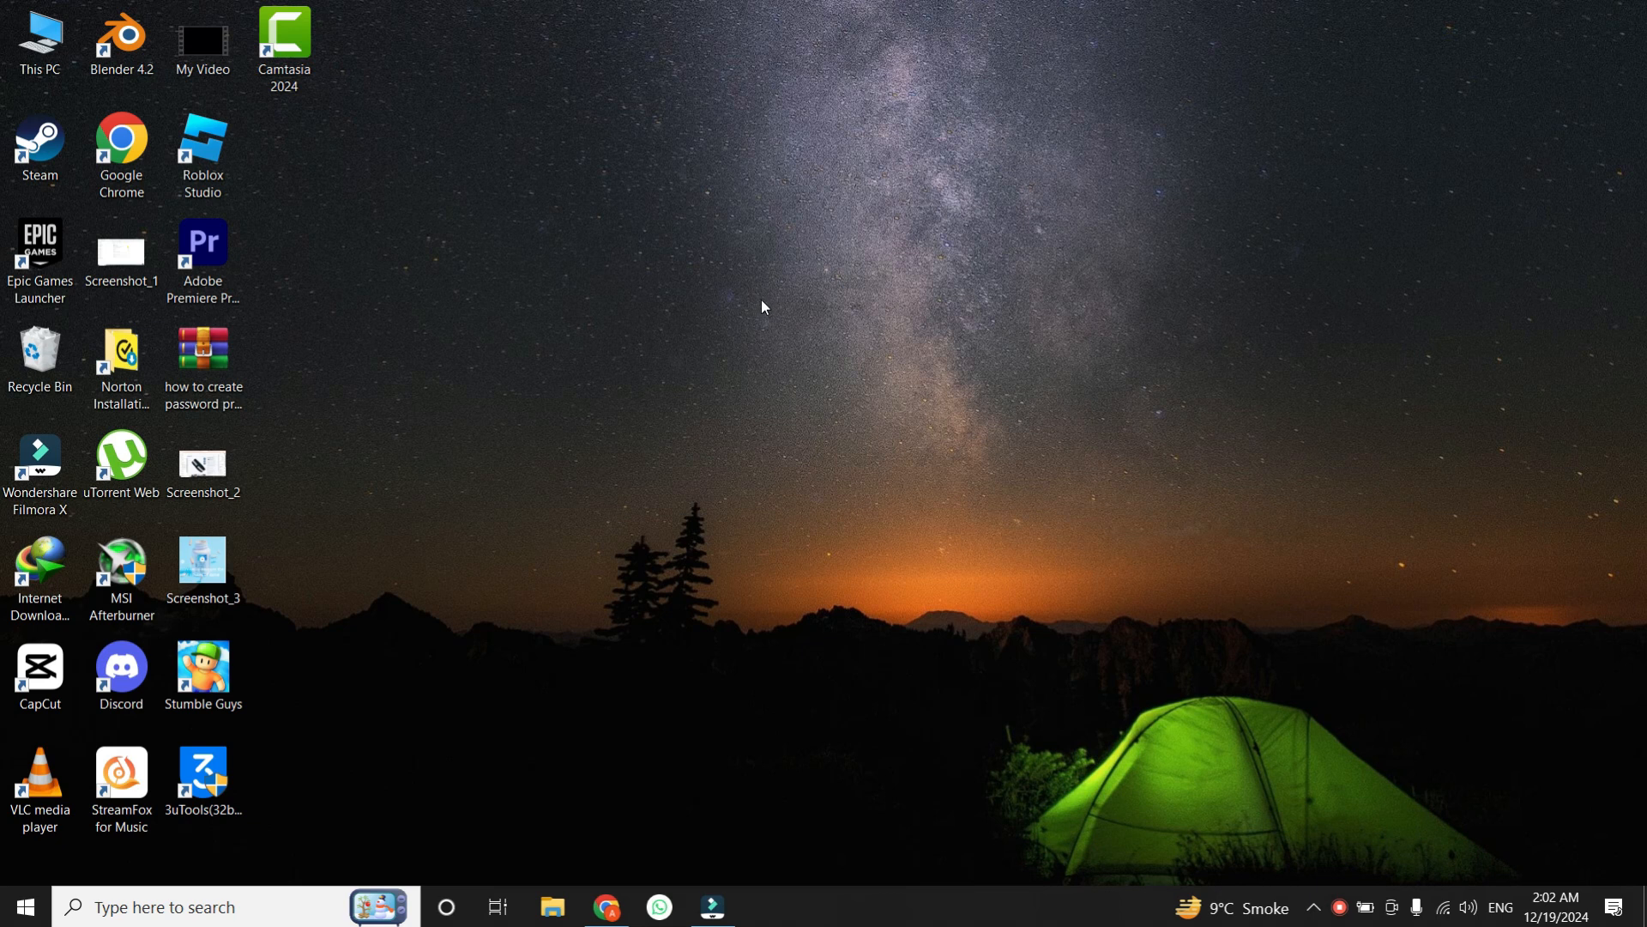
{"action": "mouse_move", "coordinate": [624, 321]}
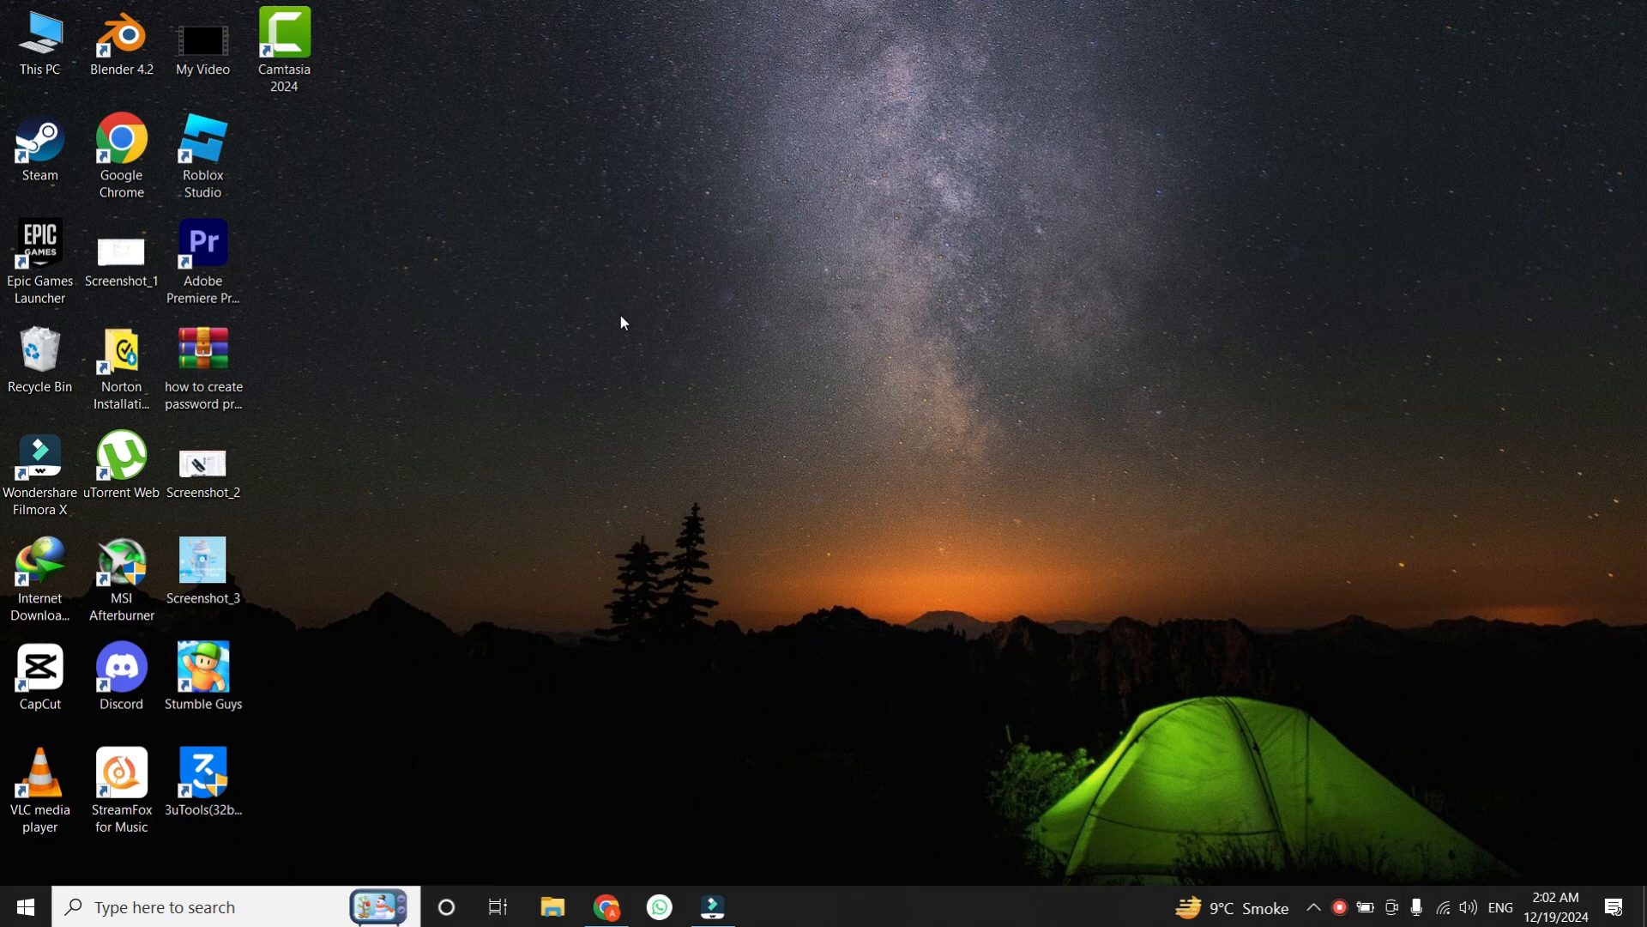
{"action": "mouse_move", "coordinate": [609, 350]}
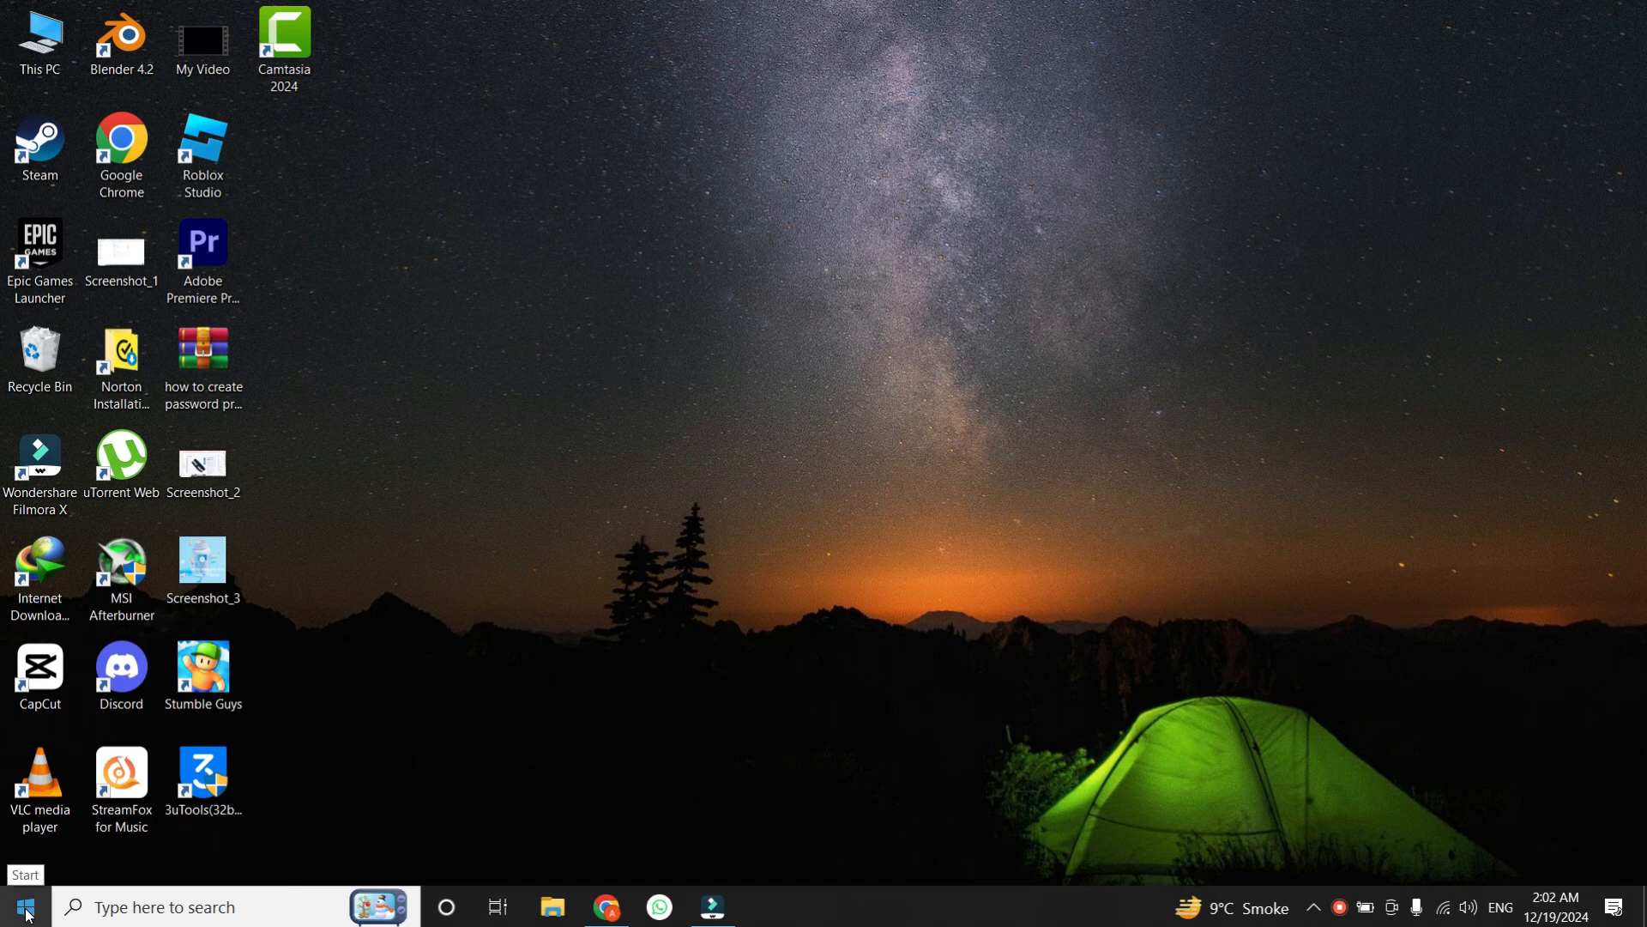
- From the Start right-click menu, open Windows Settings and go to Privacy
{"action": "right_click", "coordinate": [20, 906]}
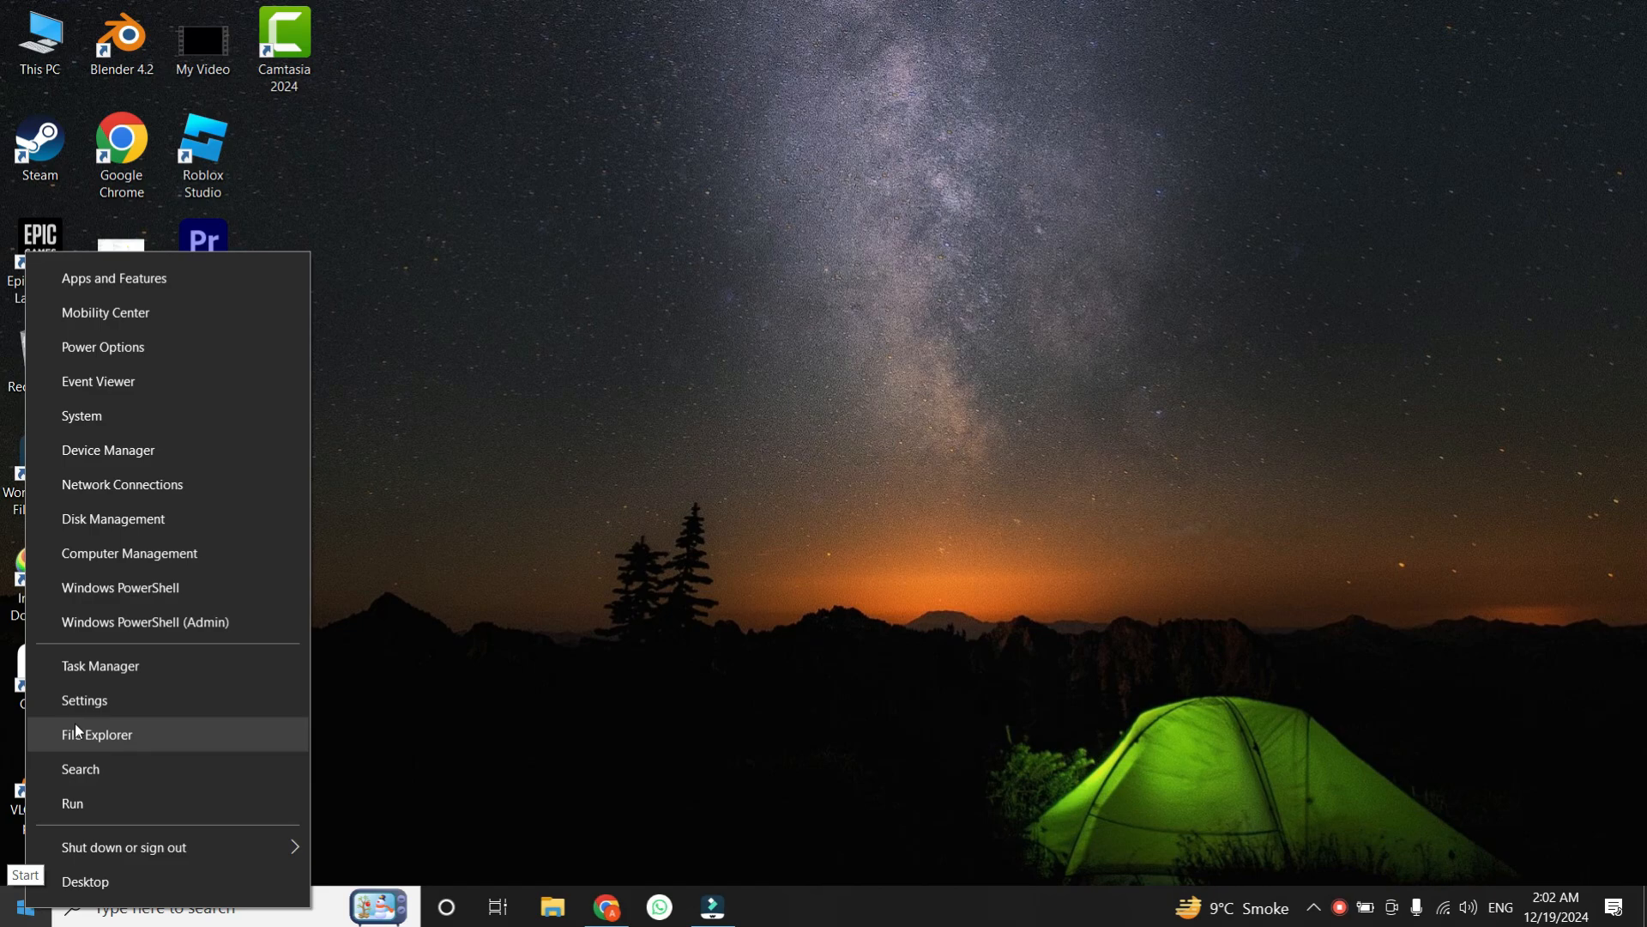
{"action": "left_click", "coordinate": [84, 701]}
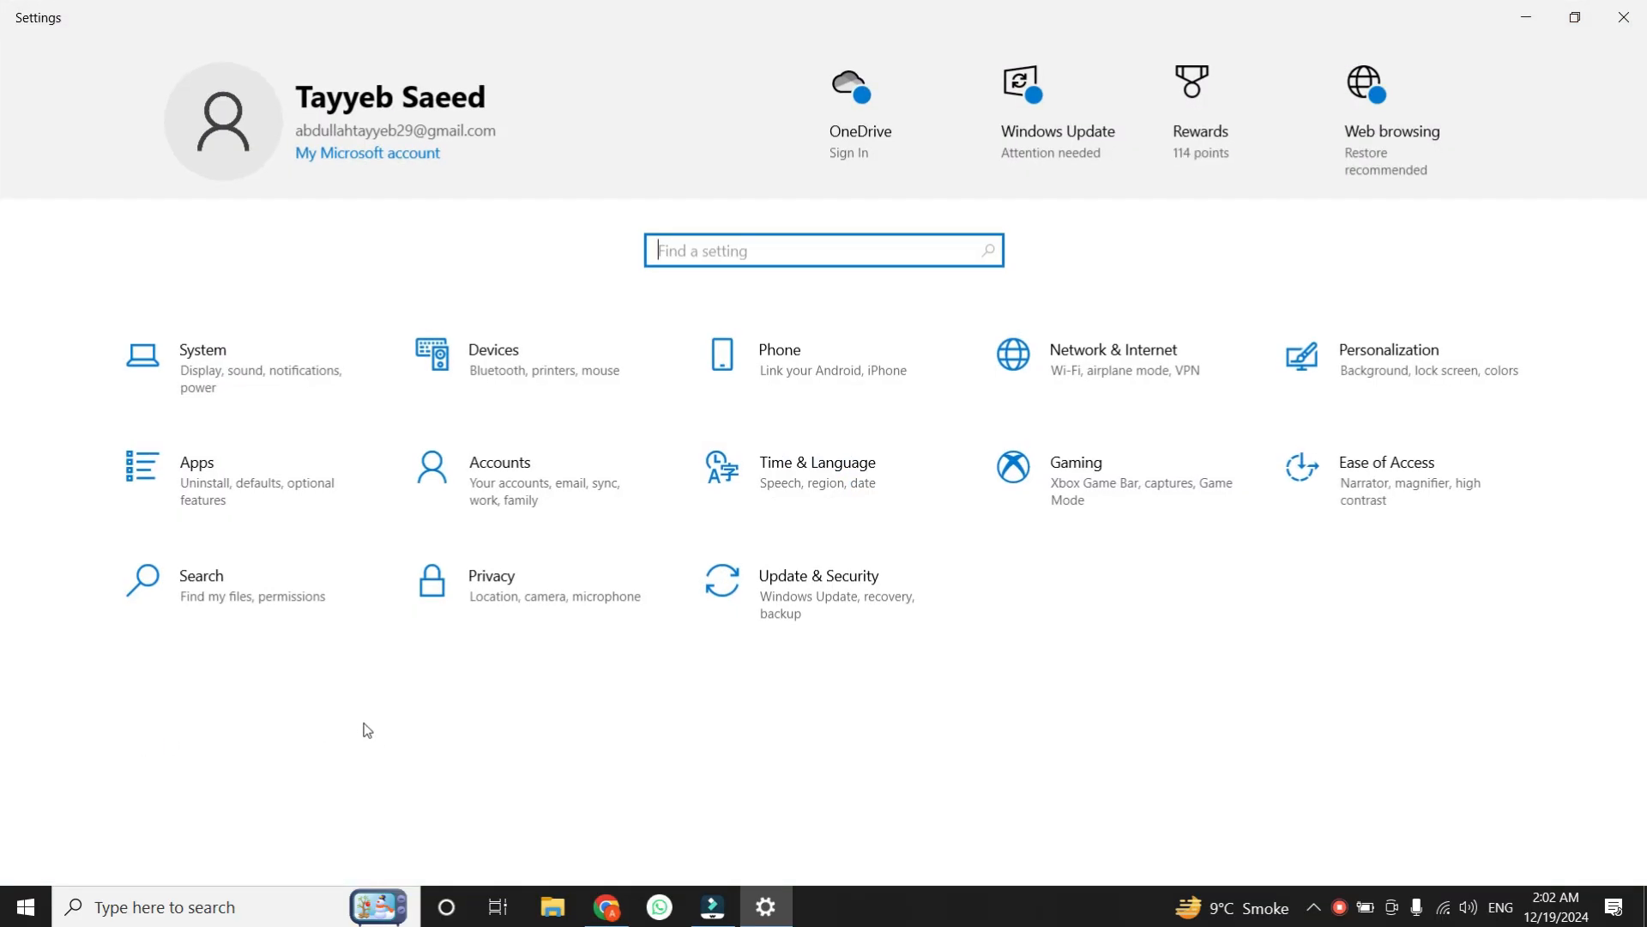
{"action": "left_click", "coordinate": [489, 575]}
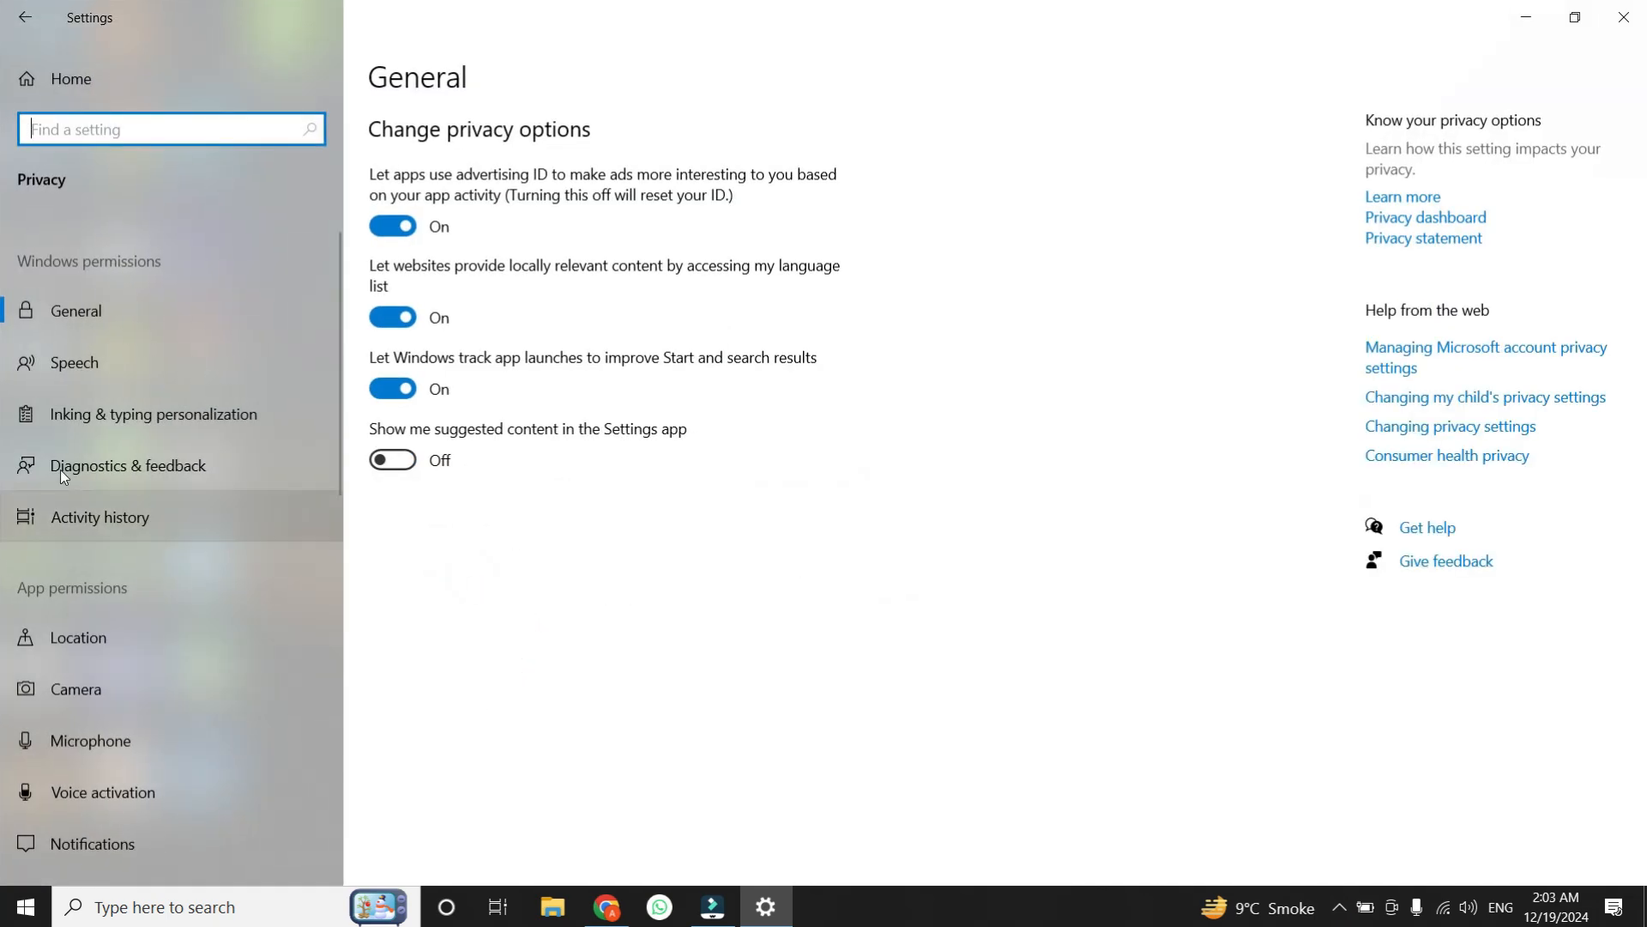
{"action": "mouse_move", "coordinate": [45, 602]}
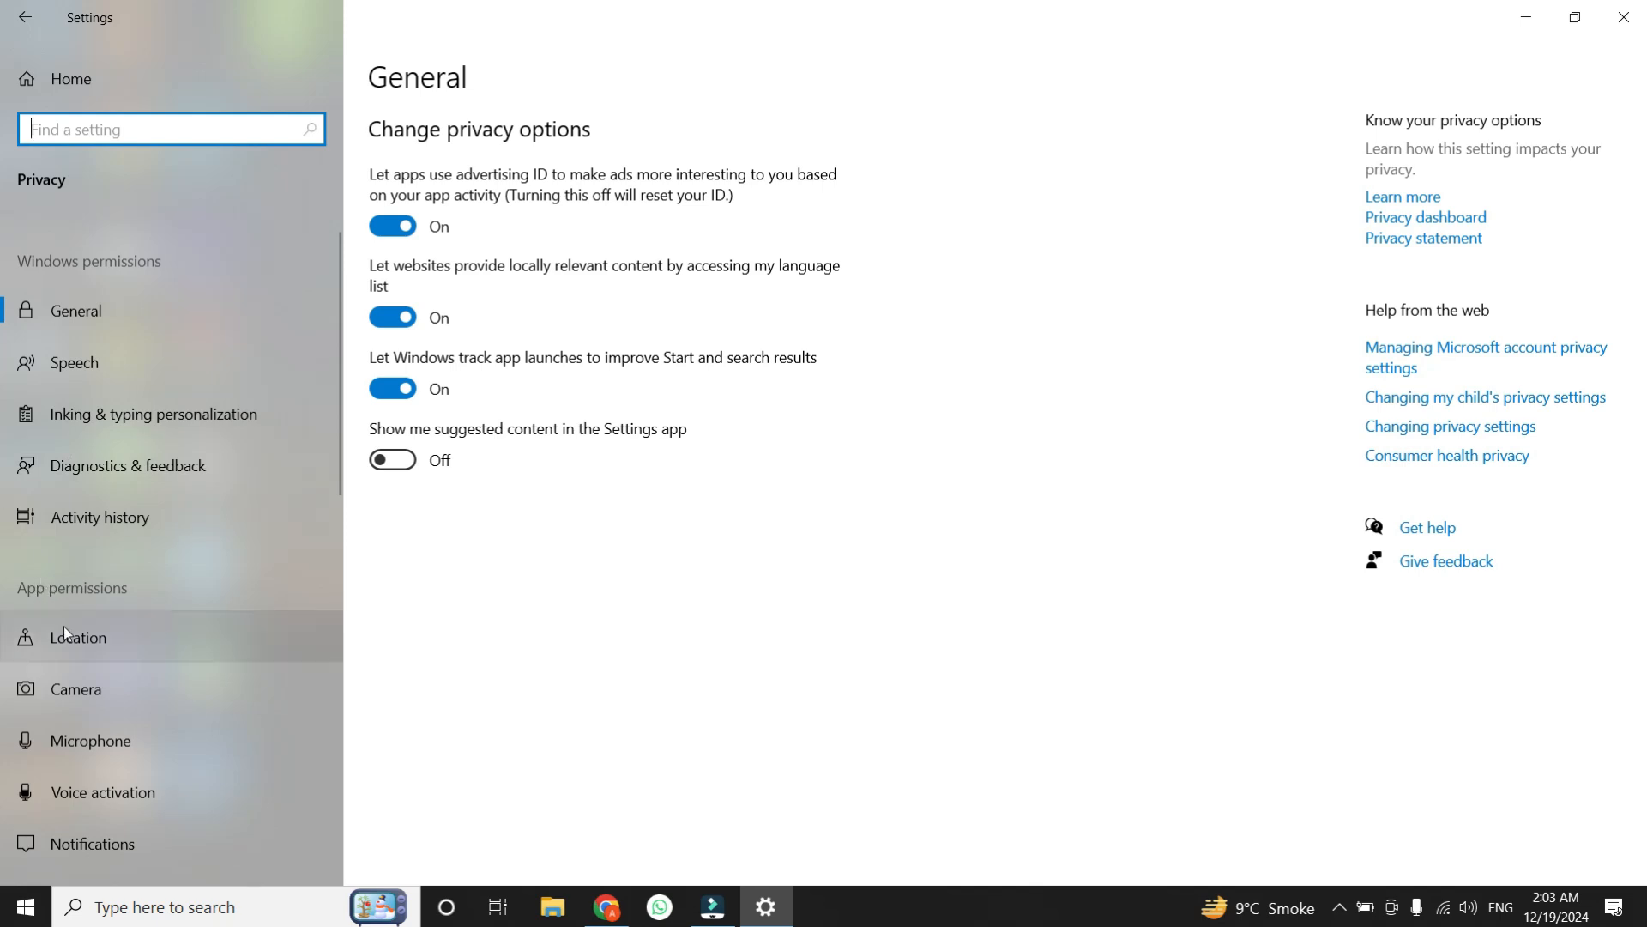
{"action": "mouse_move", "coordinate": [76, 688]}
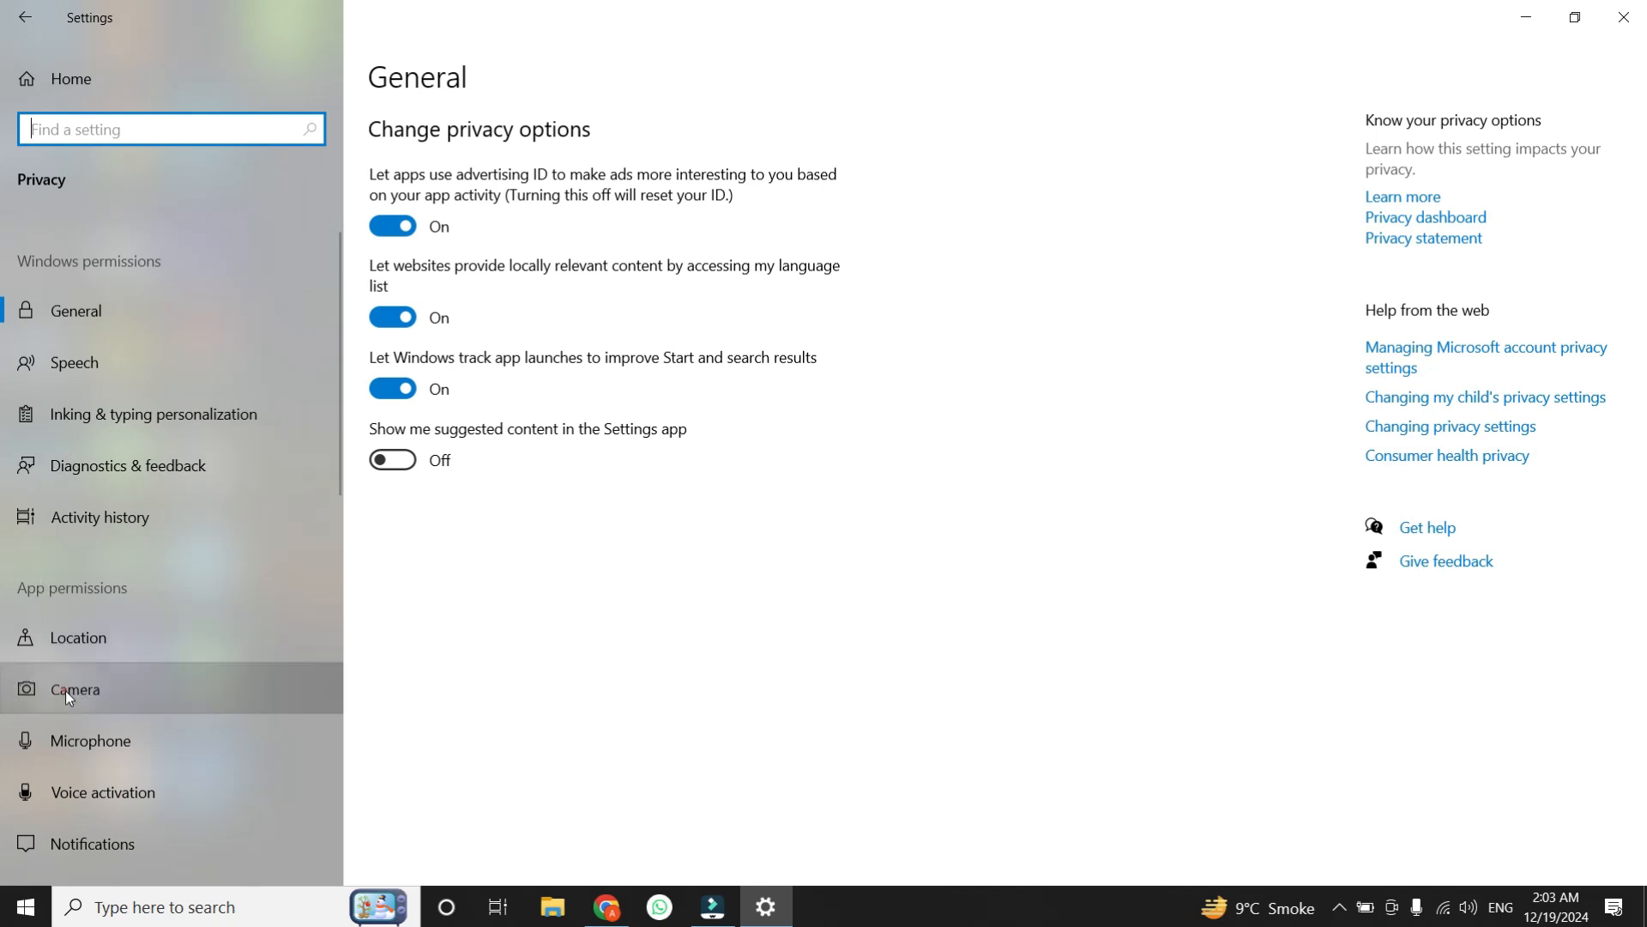
- In Camera privacy settings, toggle 'Allow apps to access your camera' off and back on
{"action": "left_click", "coordinate": [75, 688]}
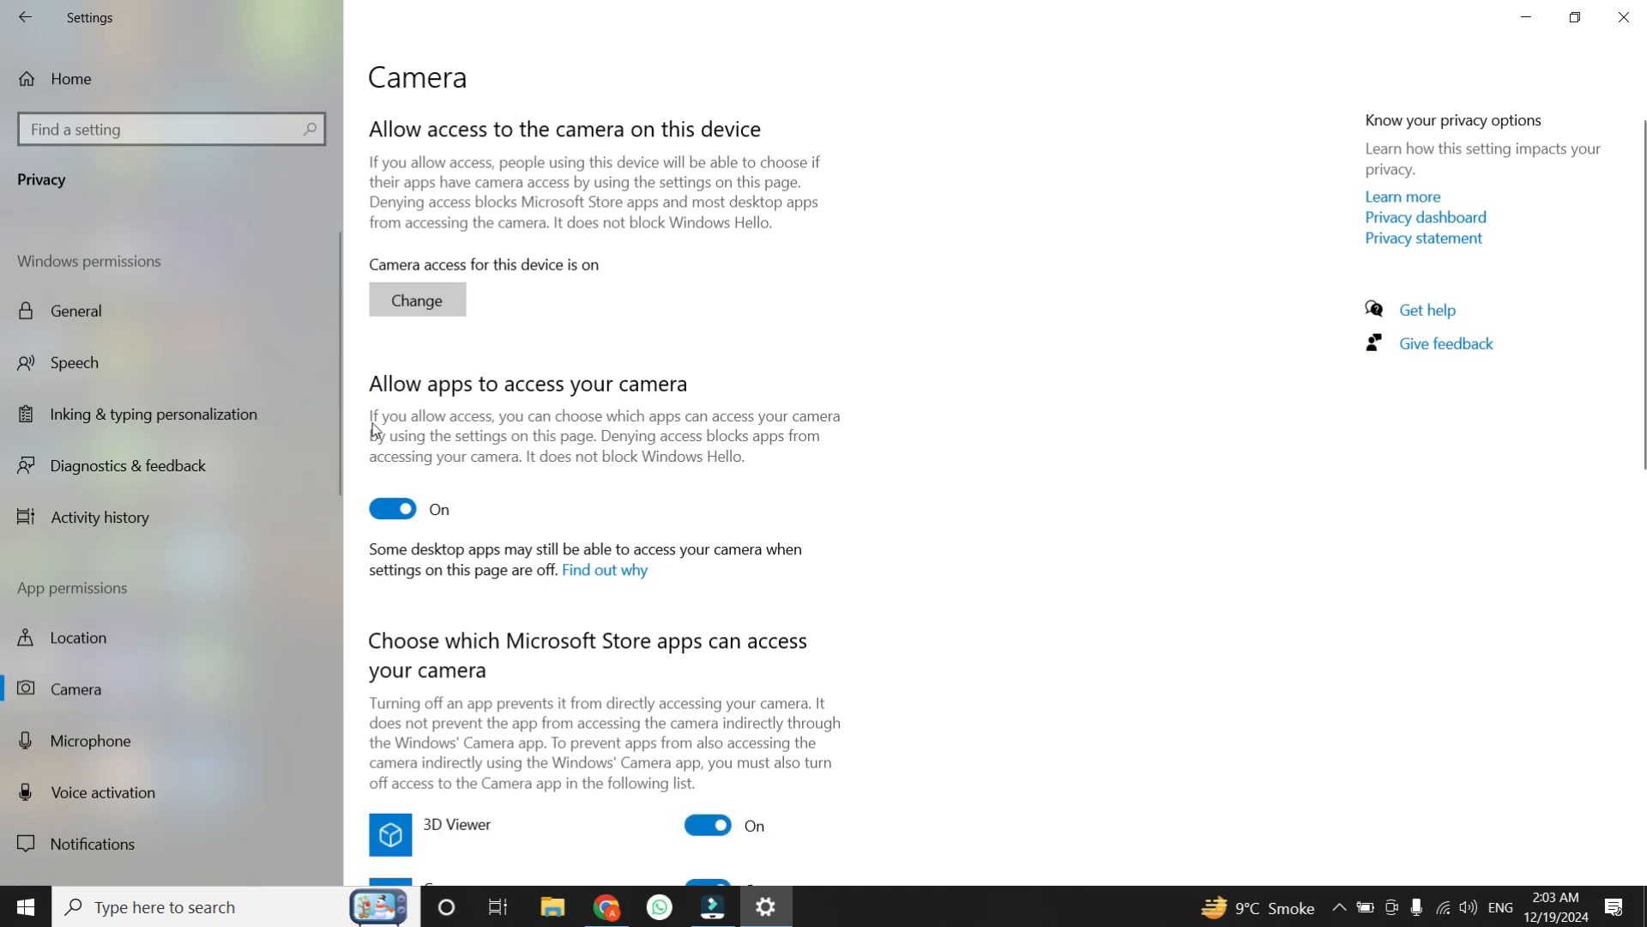
{"action": "mouse_move", "coordinate": [492, 389]}
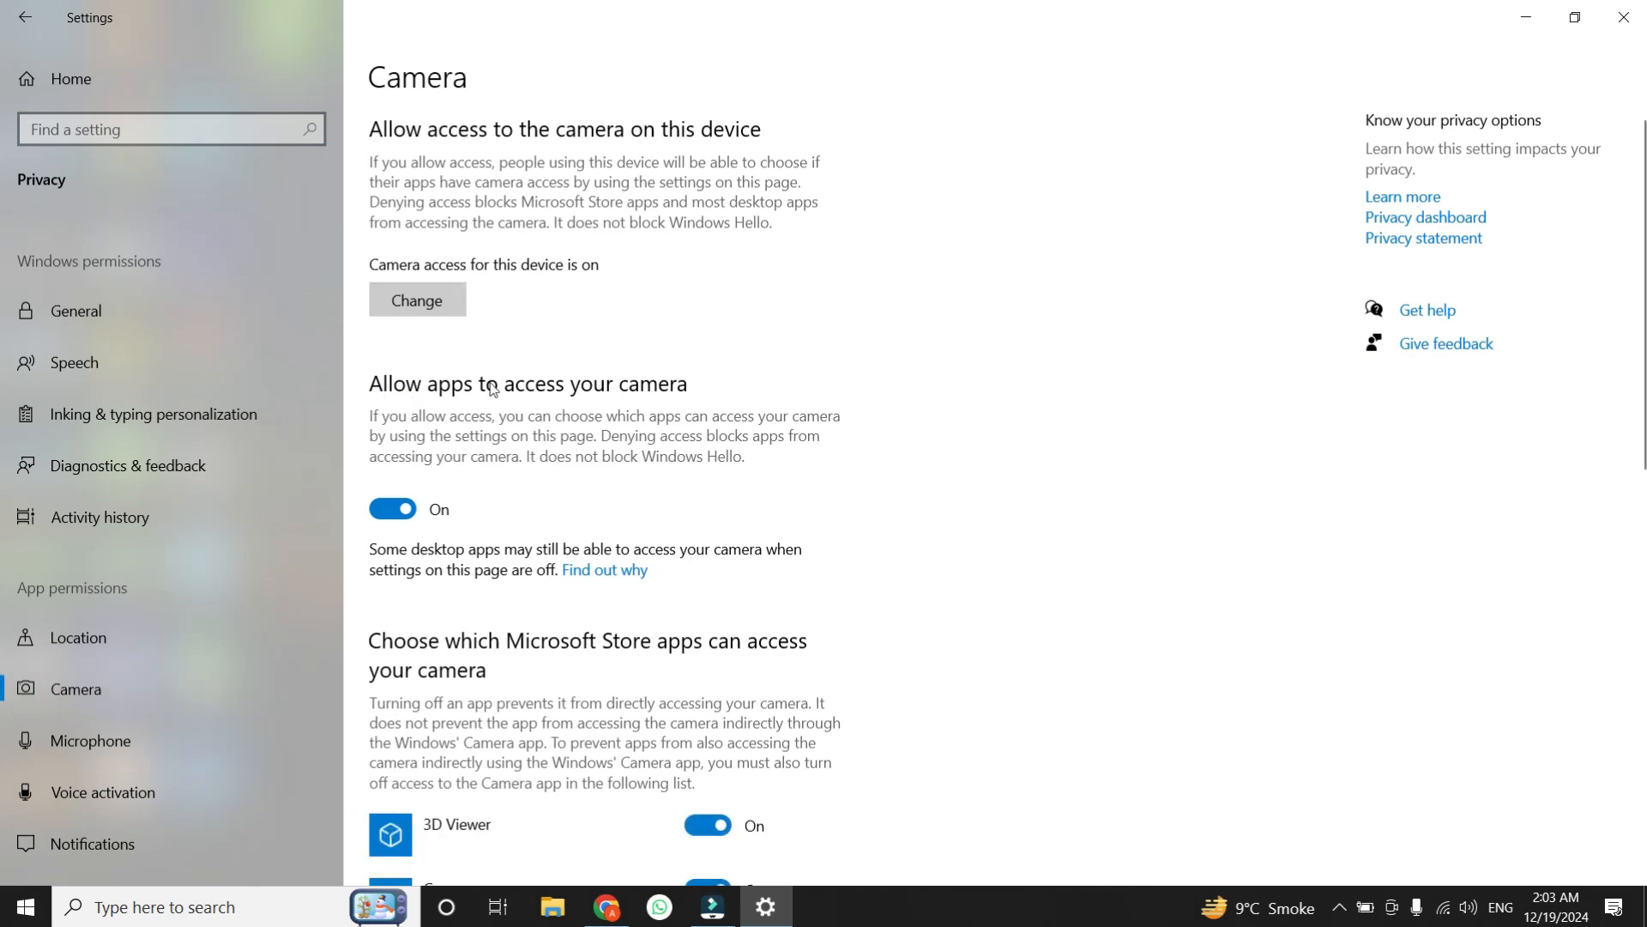
{"action": "left_click", "coordinate": [391, 507]}
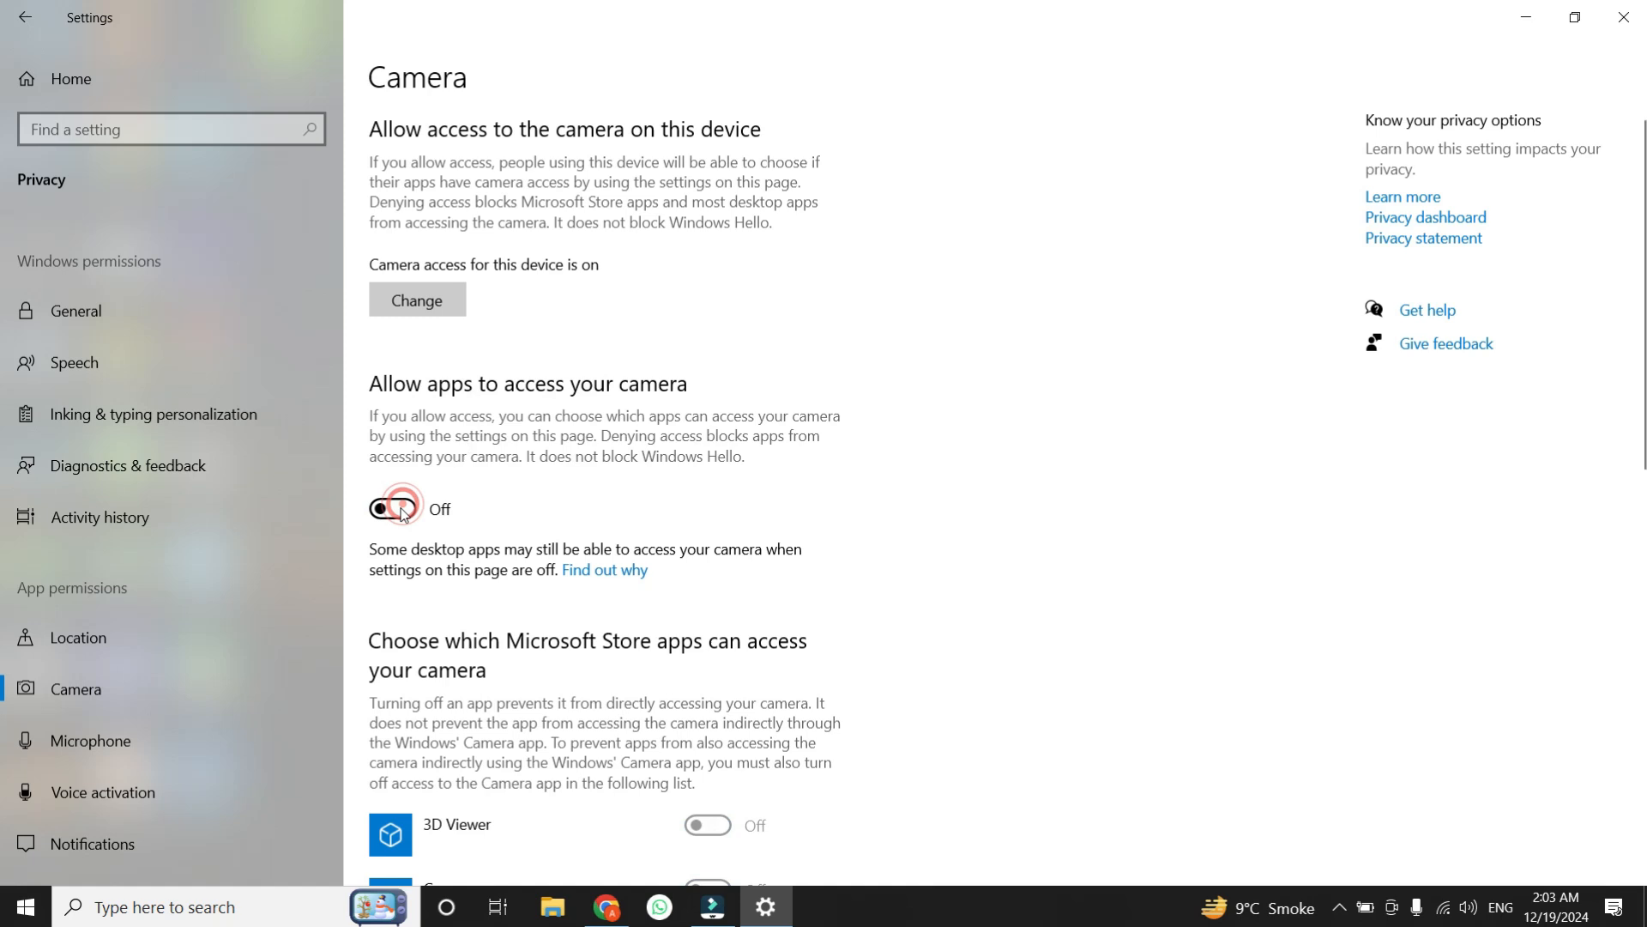
{"action": "left_click", "coordinate": [393, 508]}
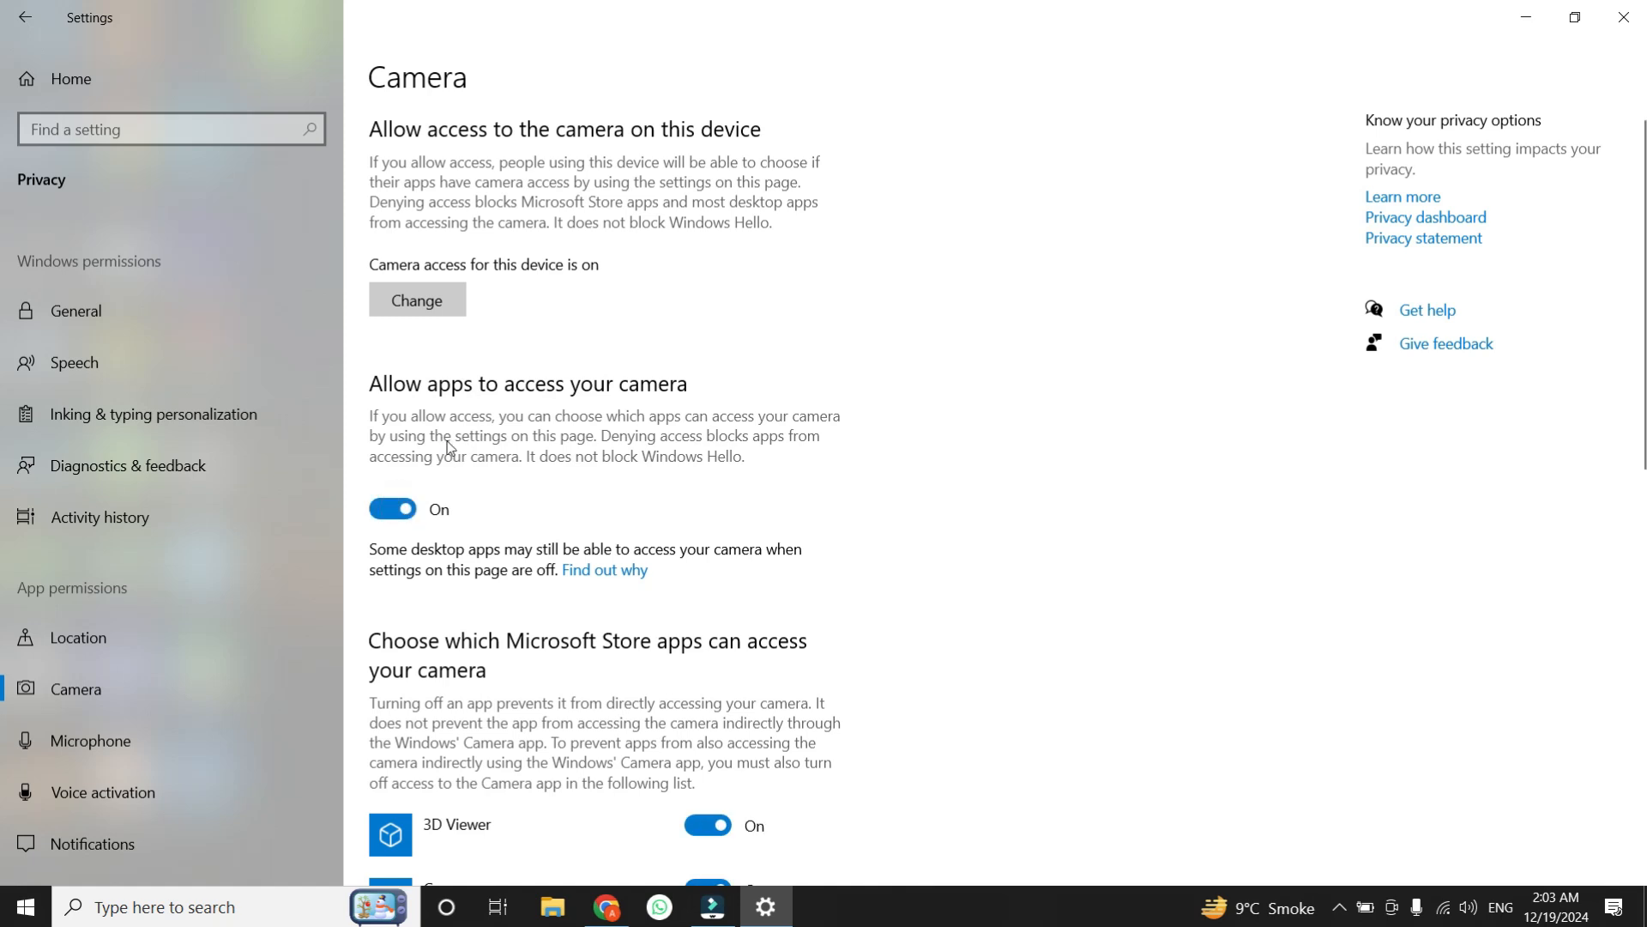
- Toggle desktop app camera access off and back on, then close Settings
{"action": "scroll", "scroll_direction": "down", "scroll_amount": 3}
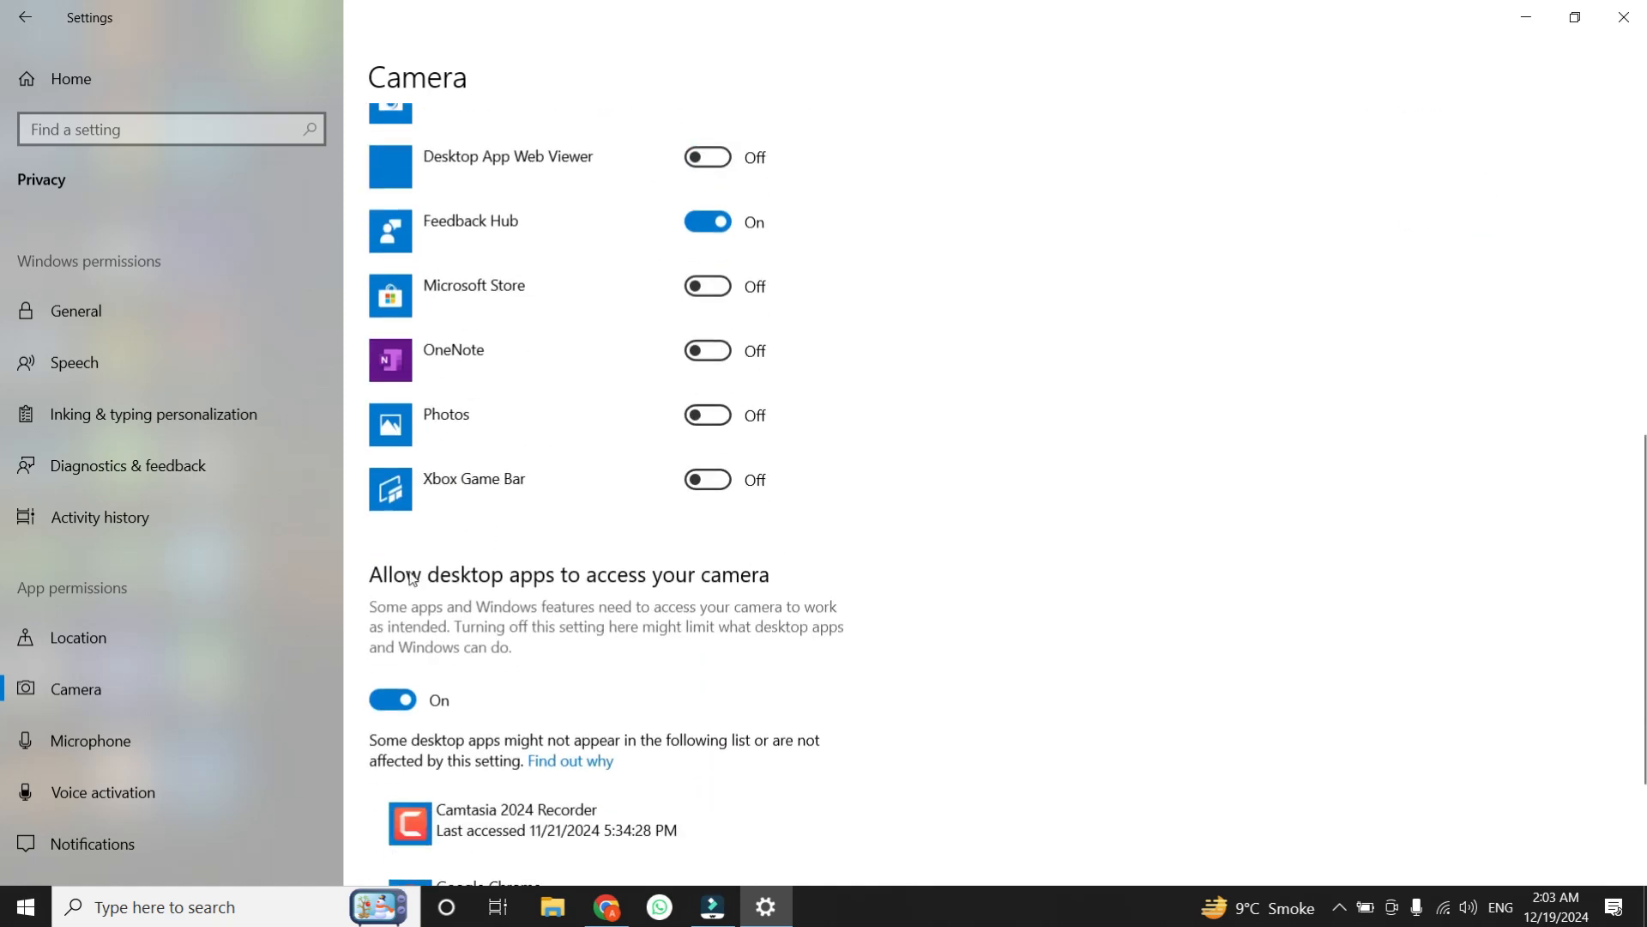
{"action": "mouse_move", "coordinate": [629, 594]}
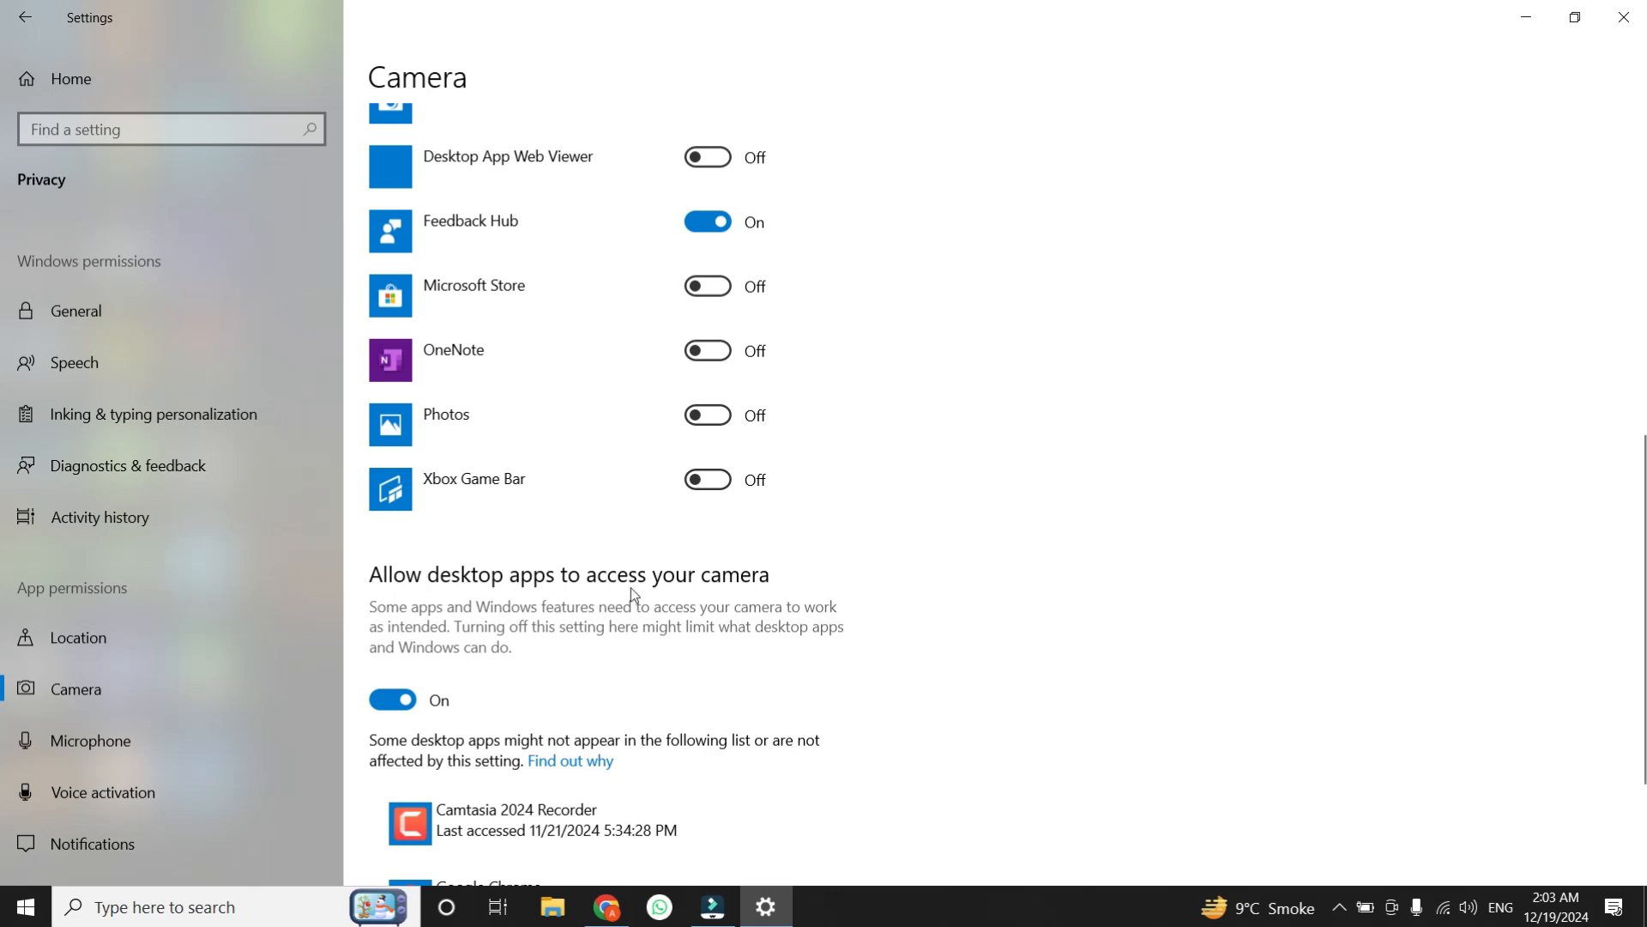
{"action": "left_click", "coordinate": [391, 700]}
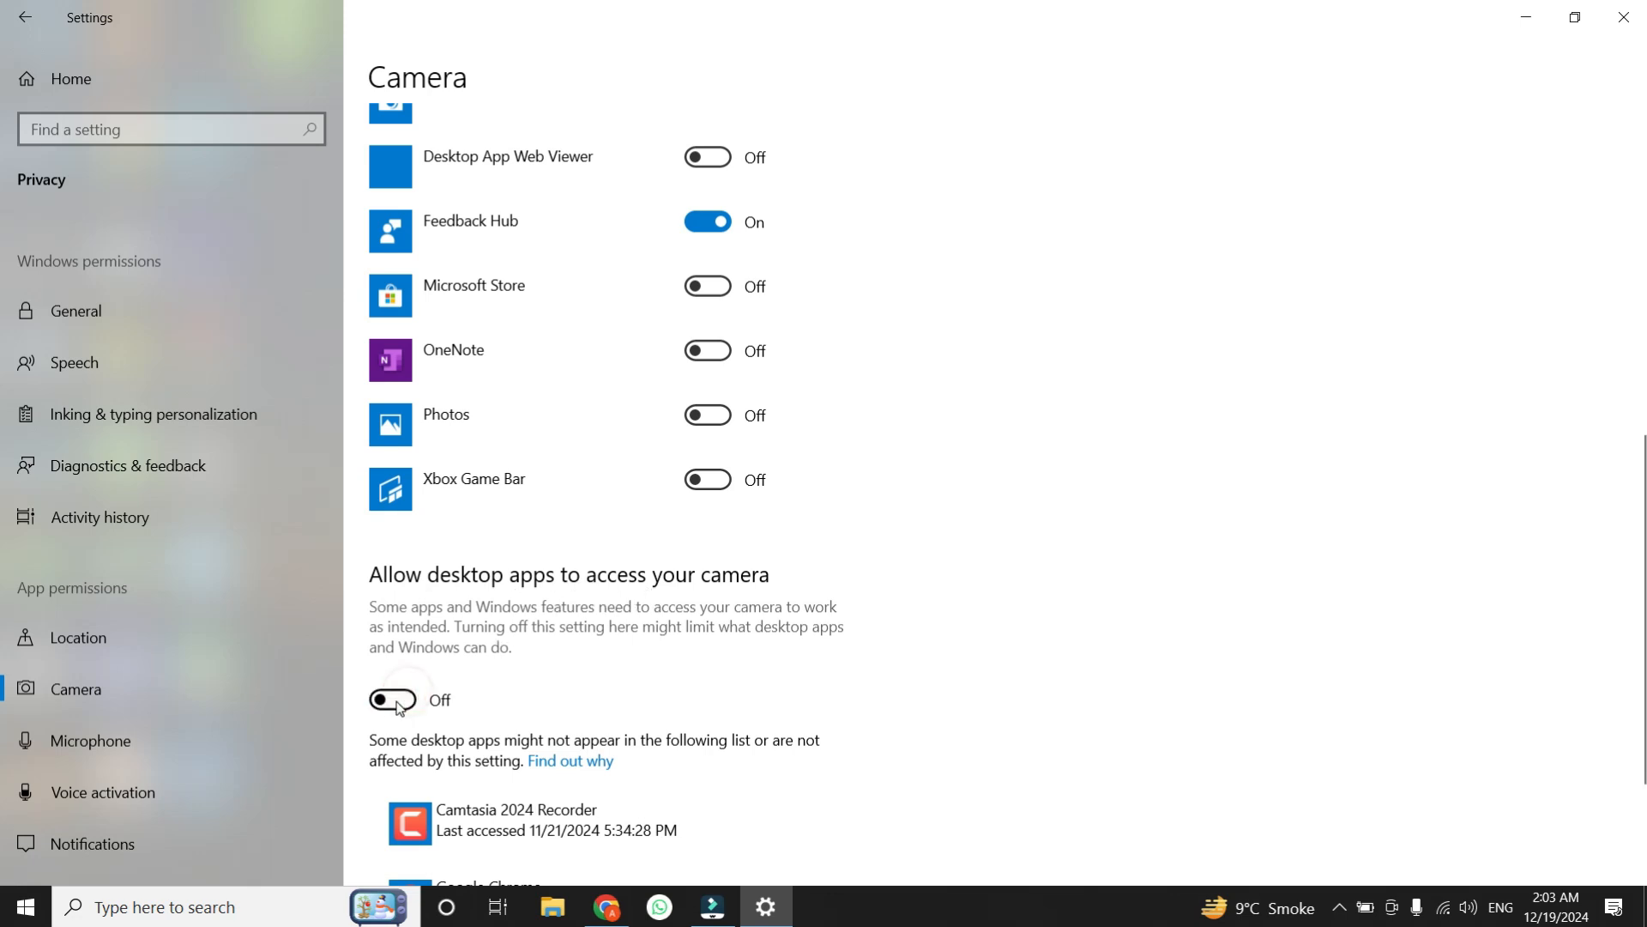
{"action": "left_click", "coordinate": [392, 700]}
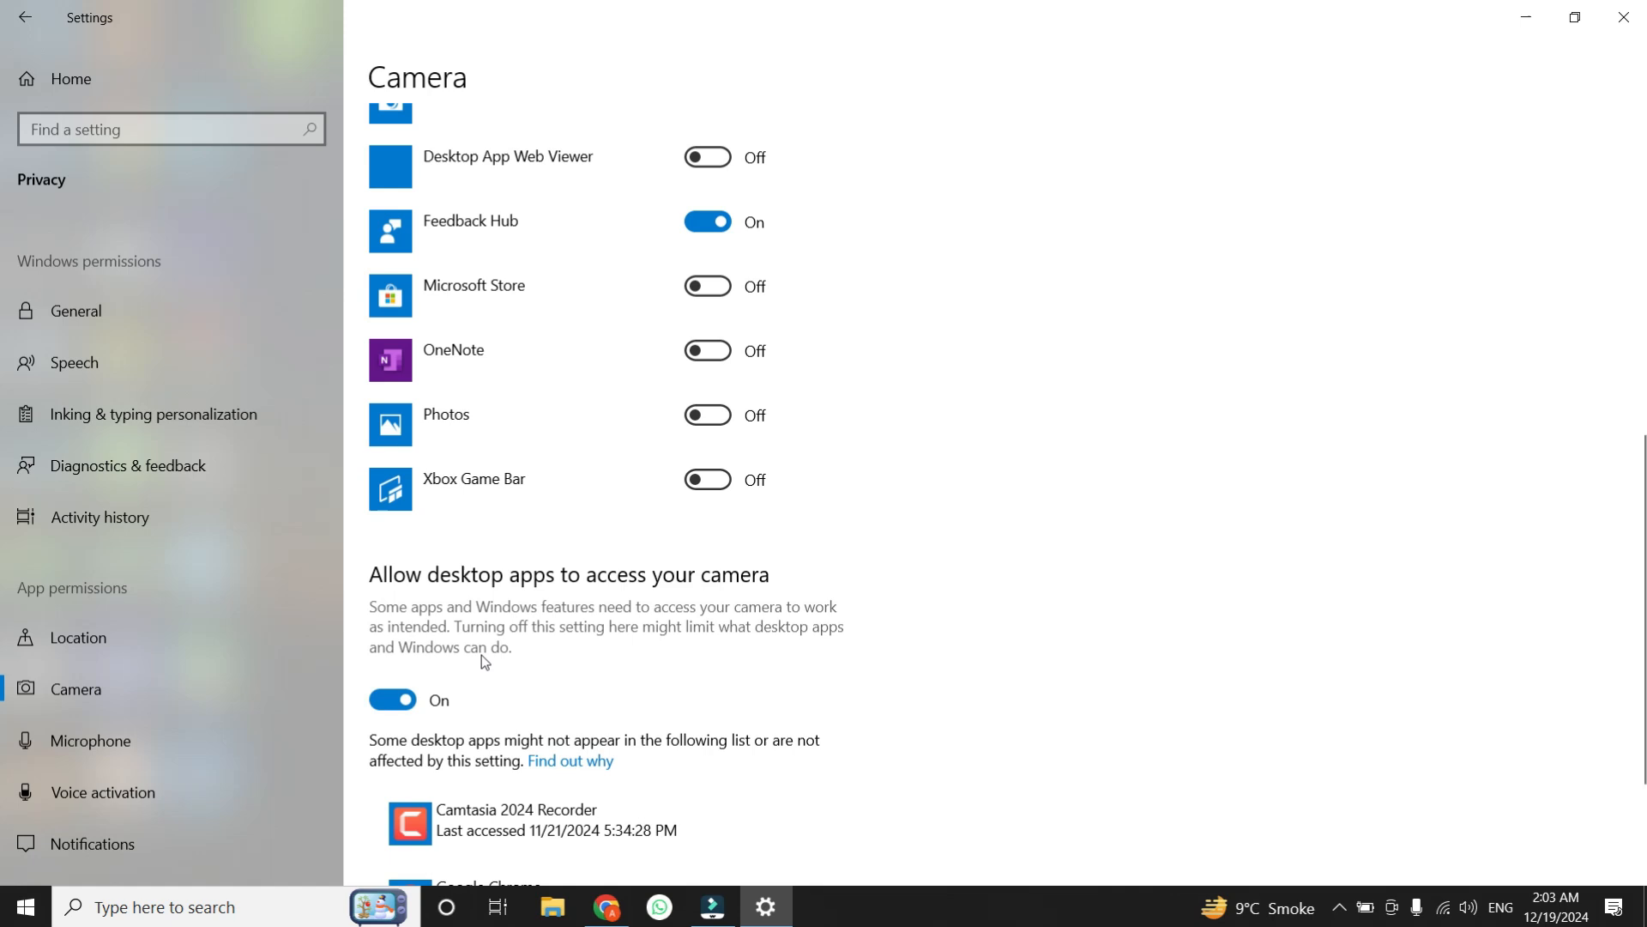
{"action": "scroll", "scroll_direction": "up", "scroll_amount": 3}
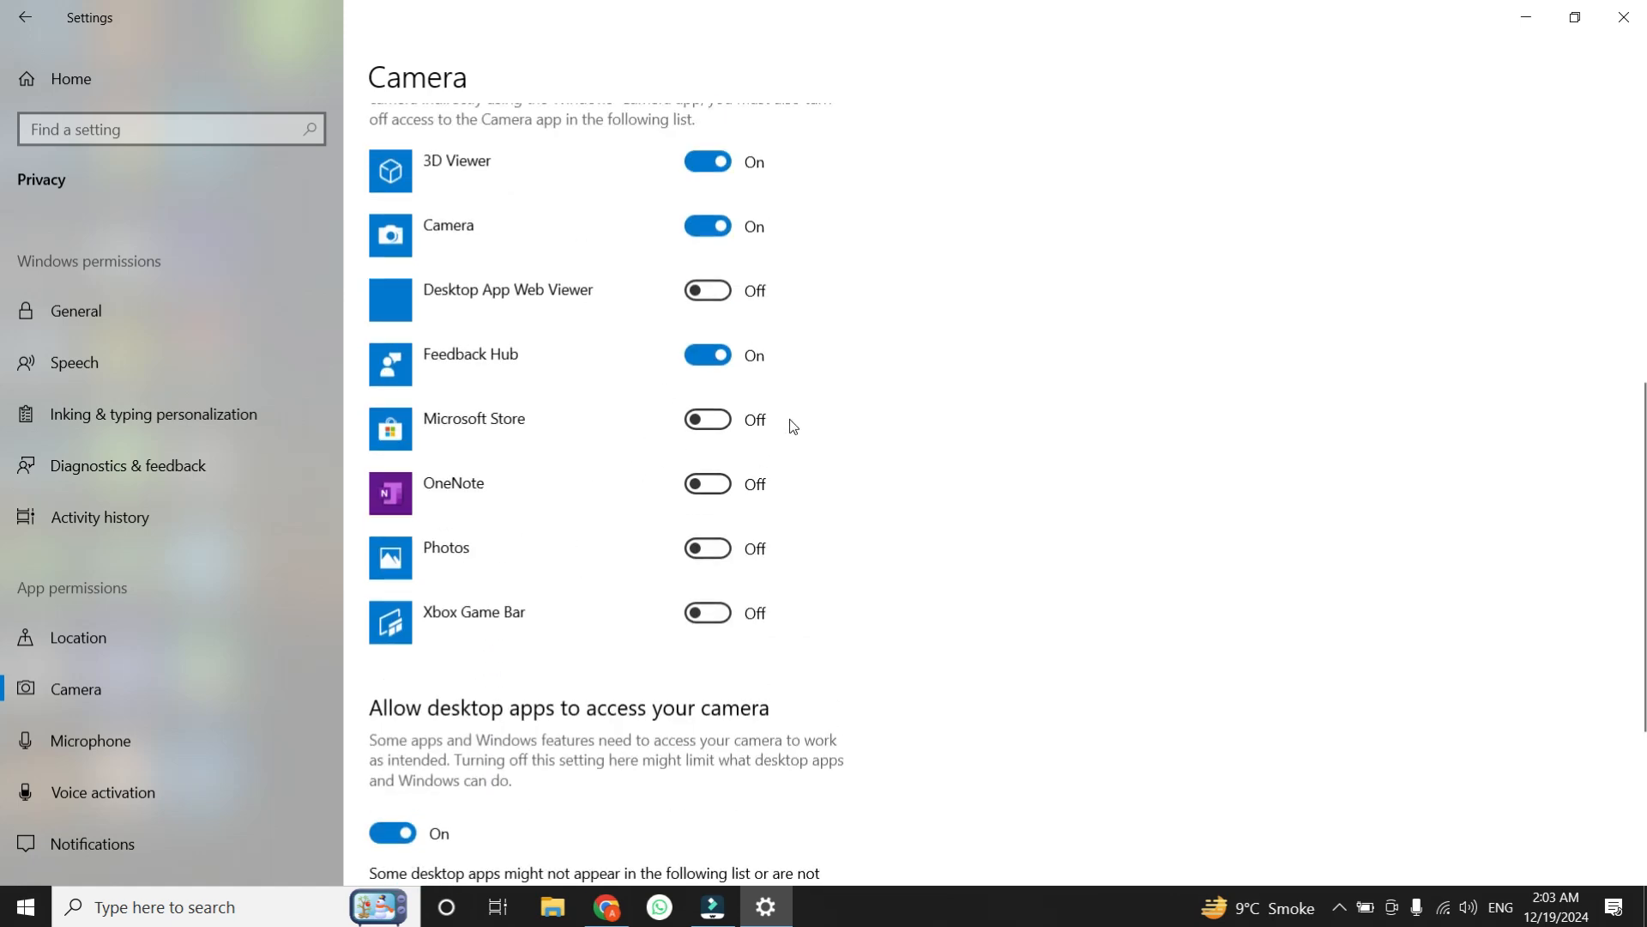
{"action": "mouse_move", "coordinate": [756, 382]}
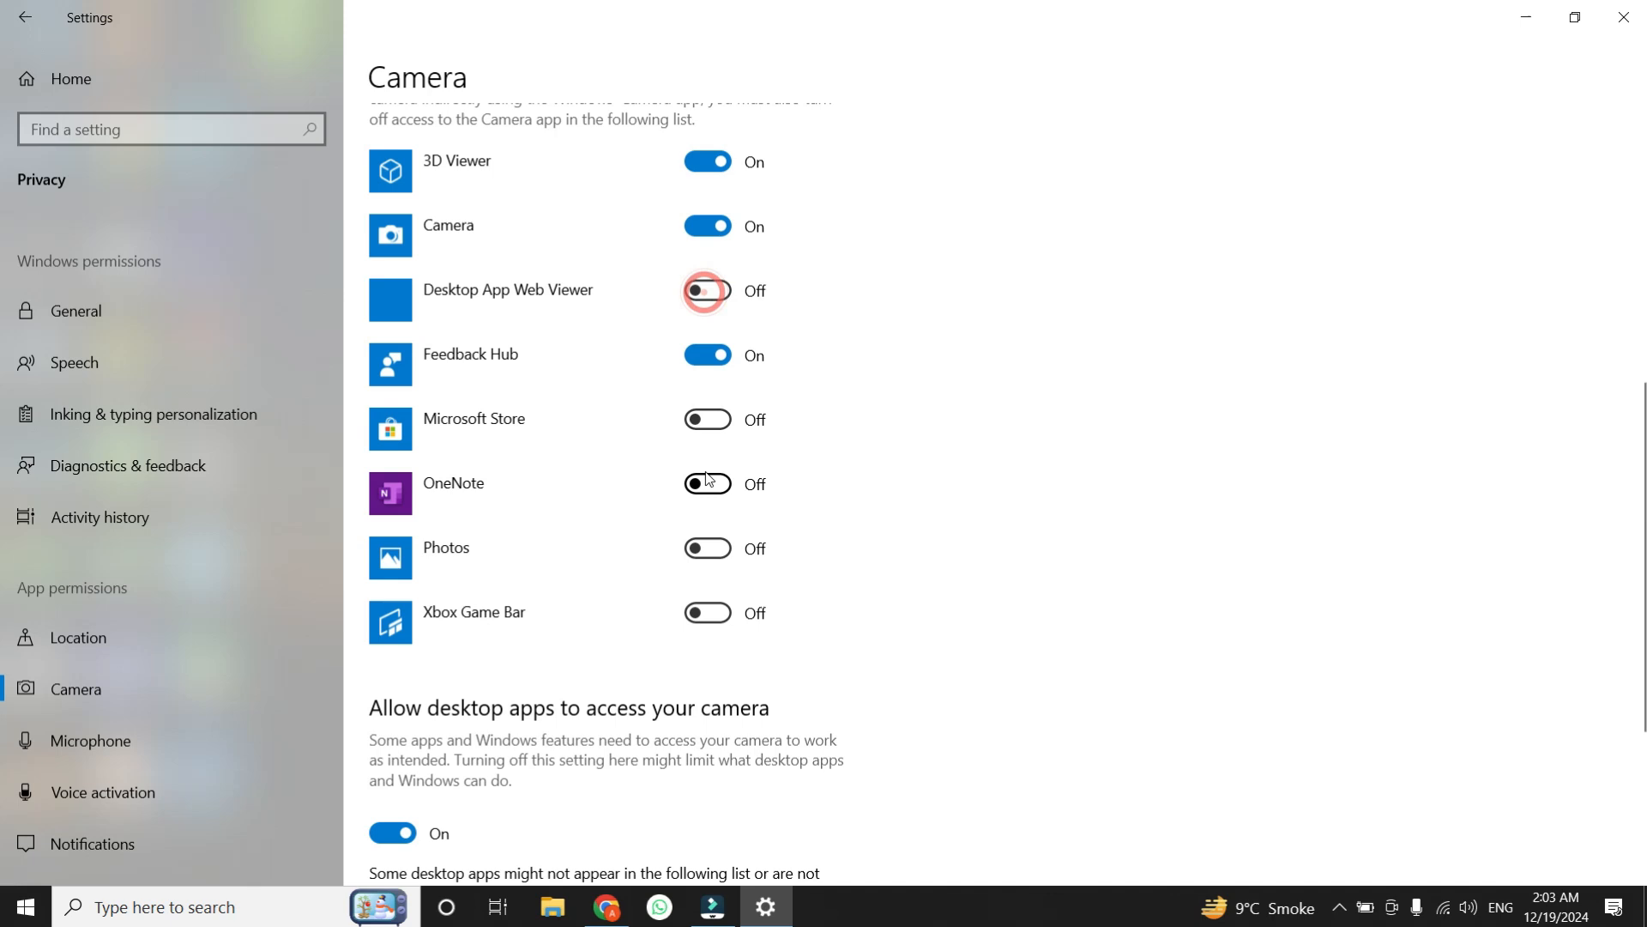
{"action": "left_click", "coordinate": [707, 291]}
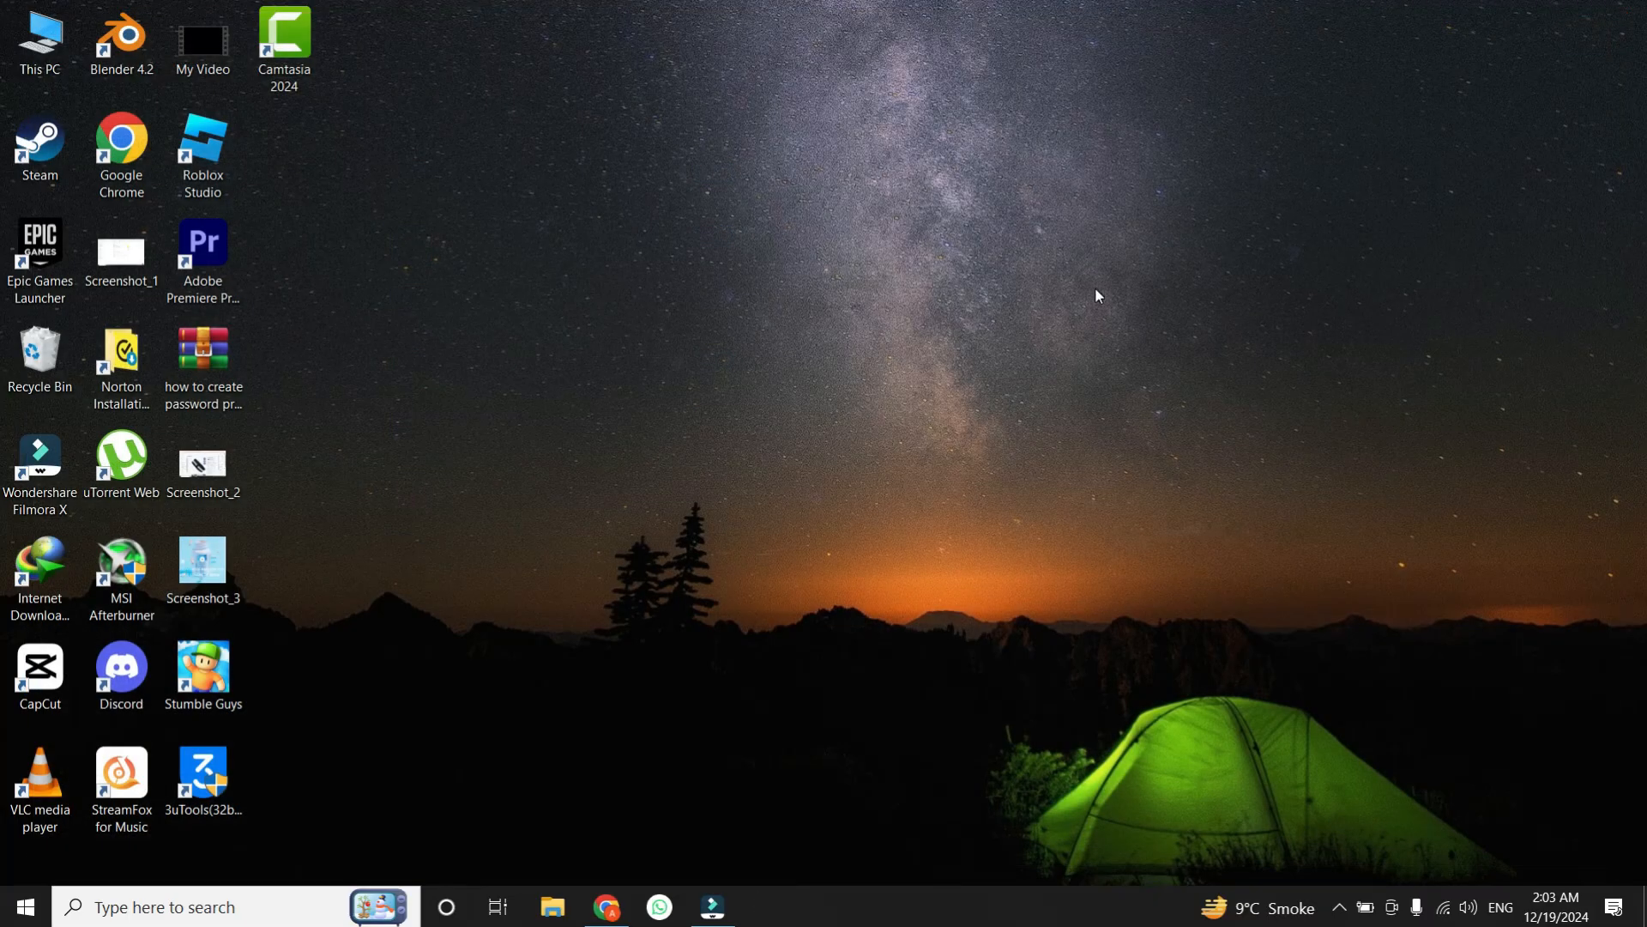
{"action": "mouse_move", "coordinate": [870, 477]}
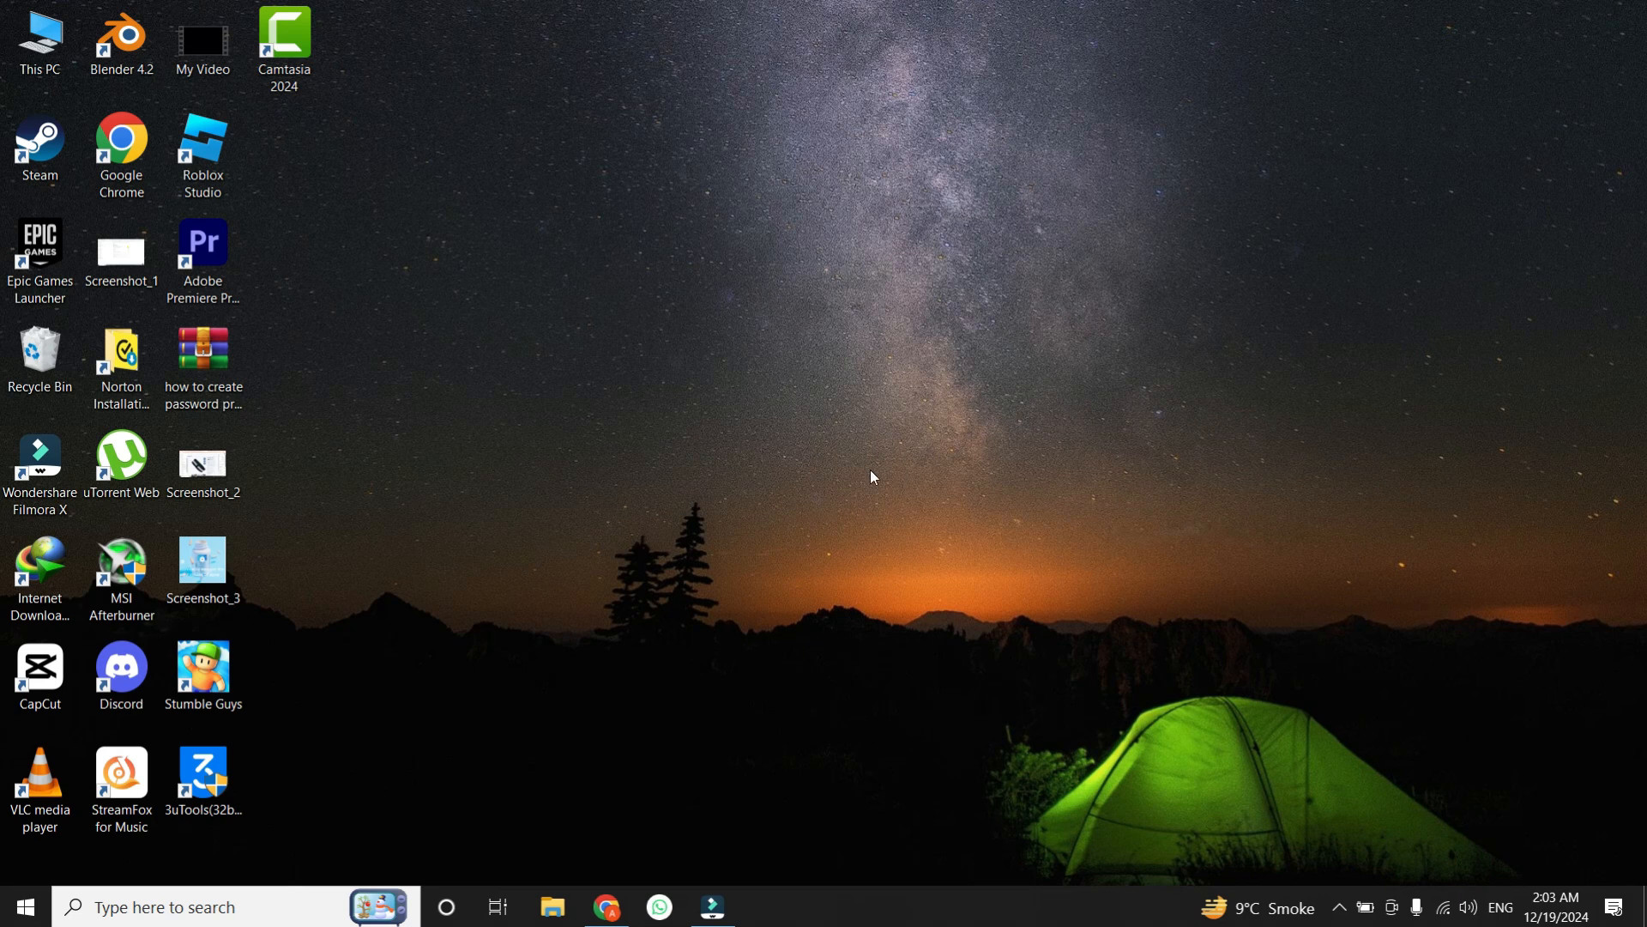
{"action": "mouse_move", "coordinate": [676, 524]}
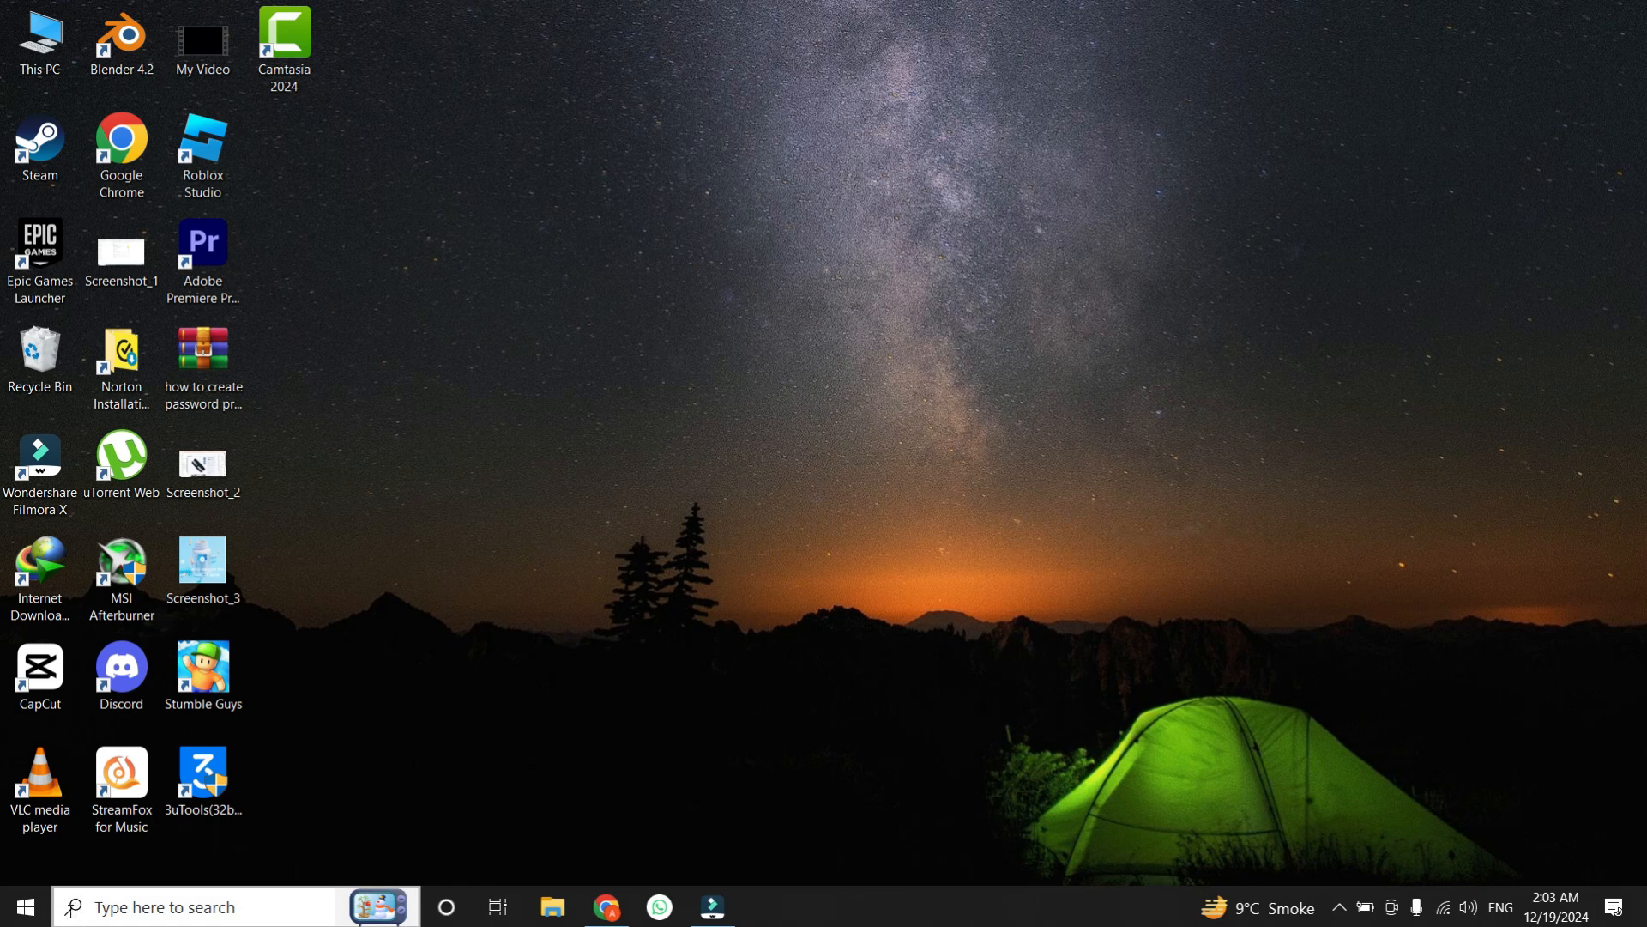
- Search for 'camera' and open the Camera app's App settings page
{"action": "left_click", "coordinate": [21, 906]}
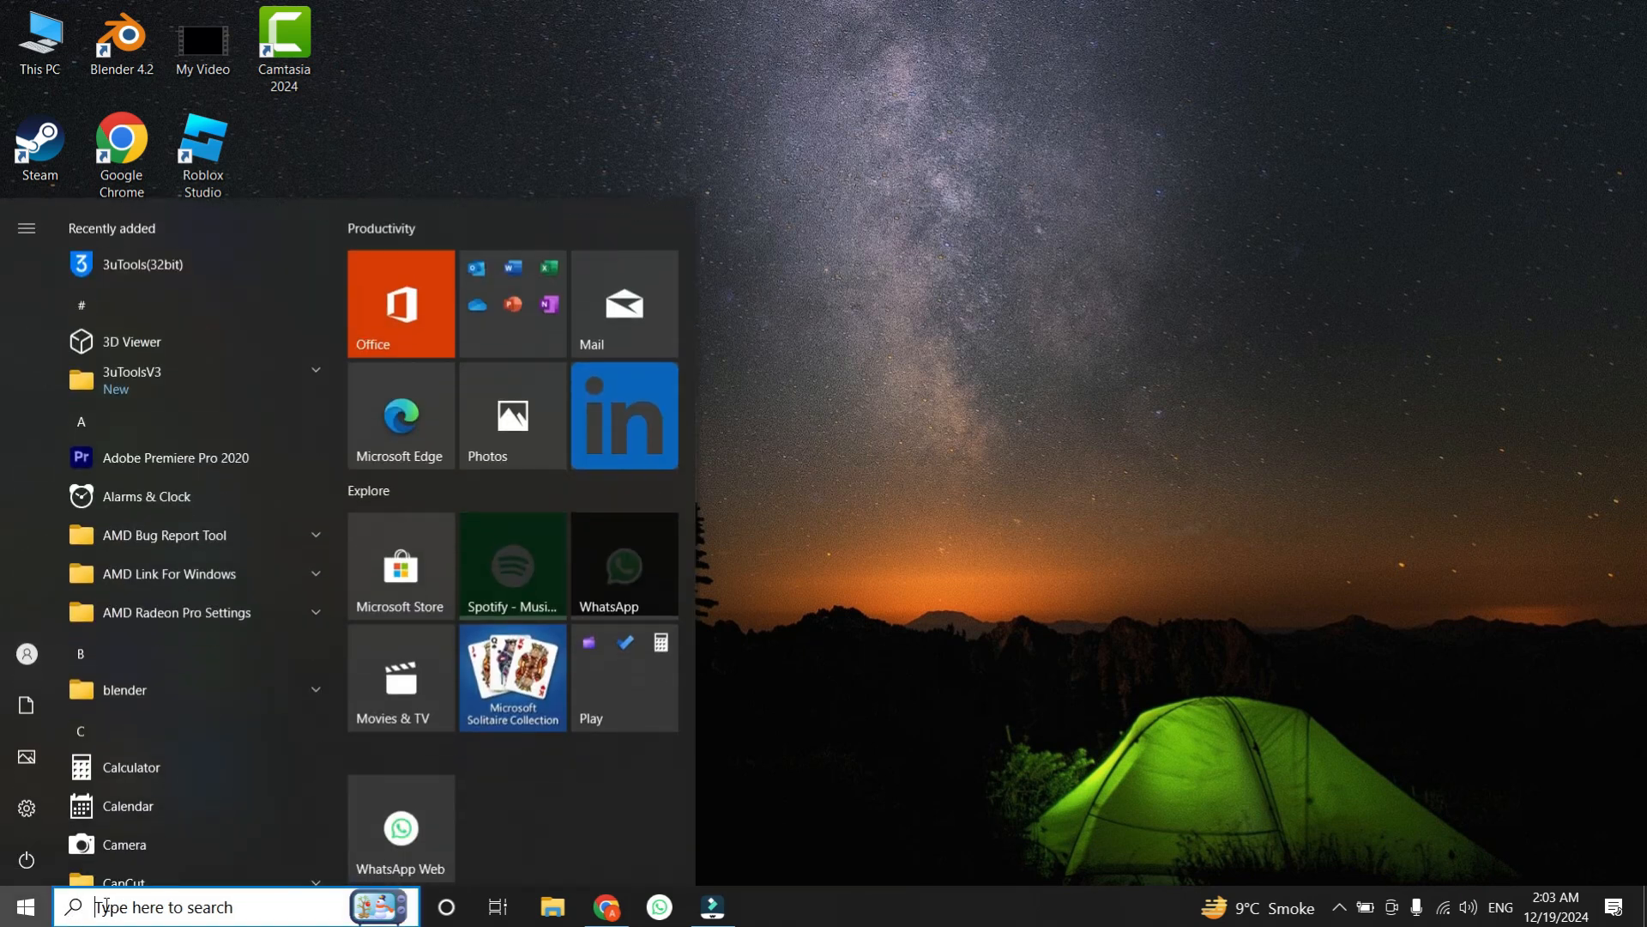
{"action": "type", "text": "camera"}
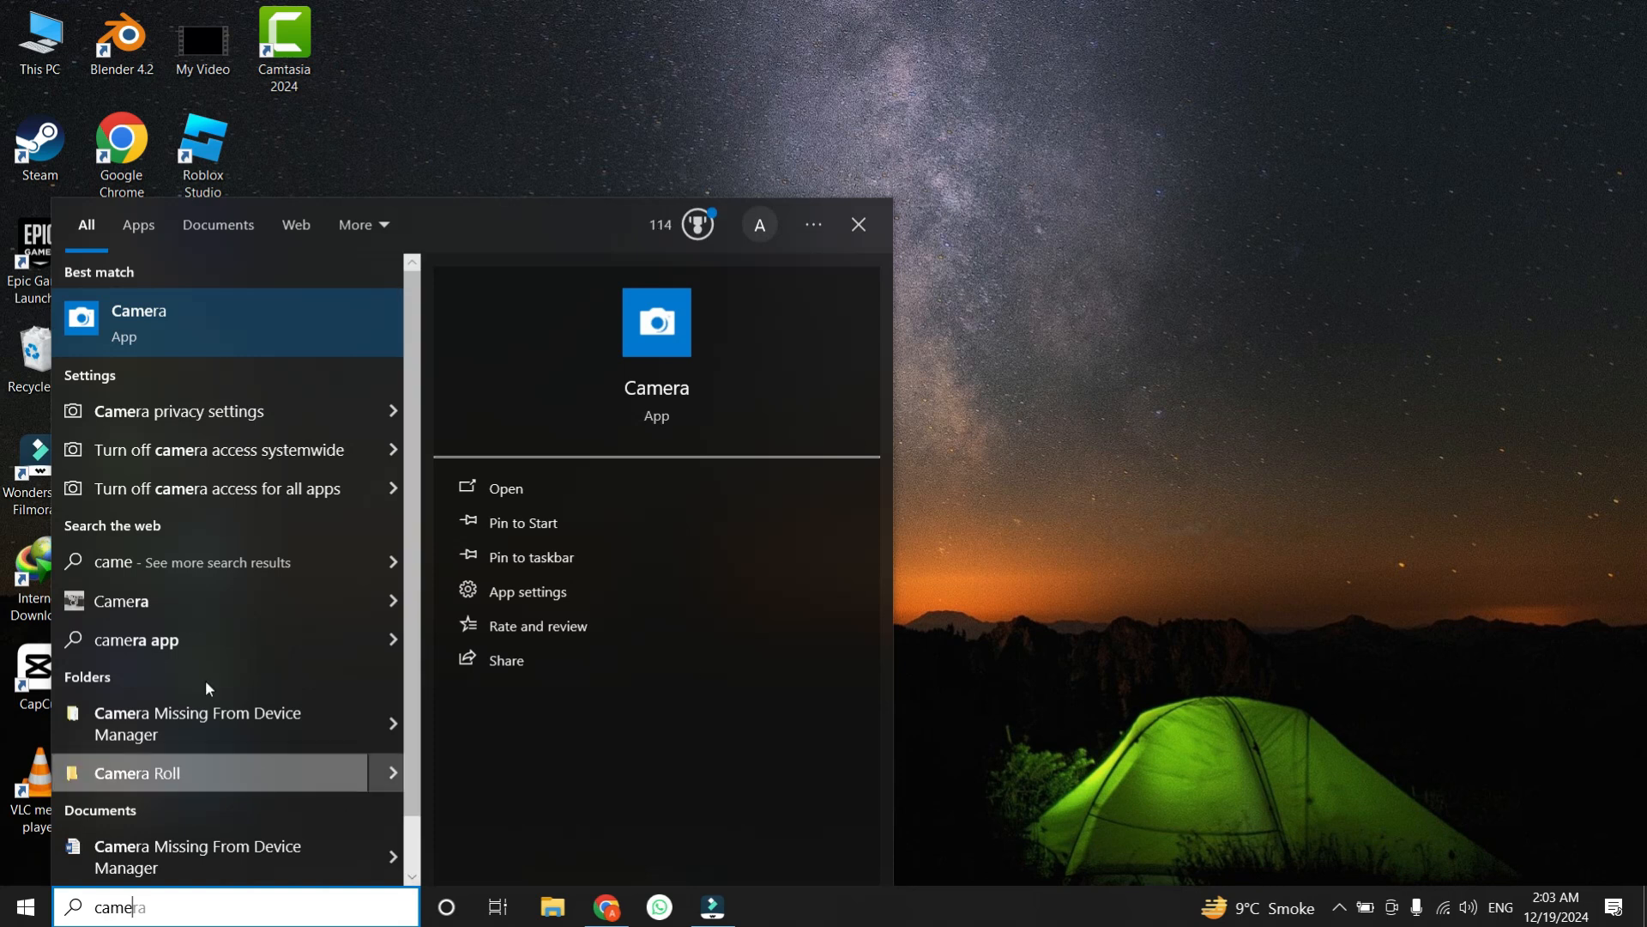
{"action": "mouse_move", "coordinate": [134, 331]}
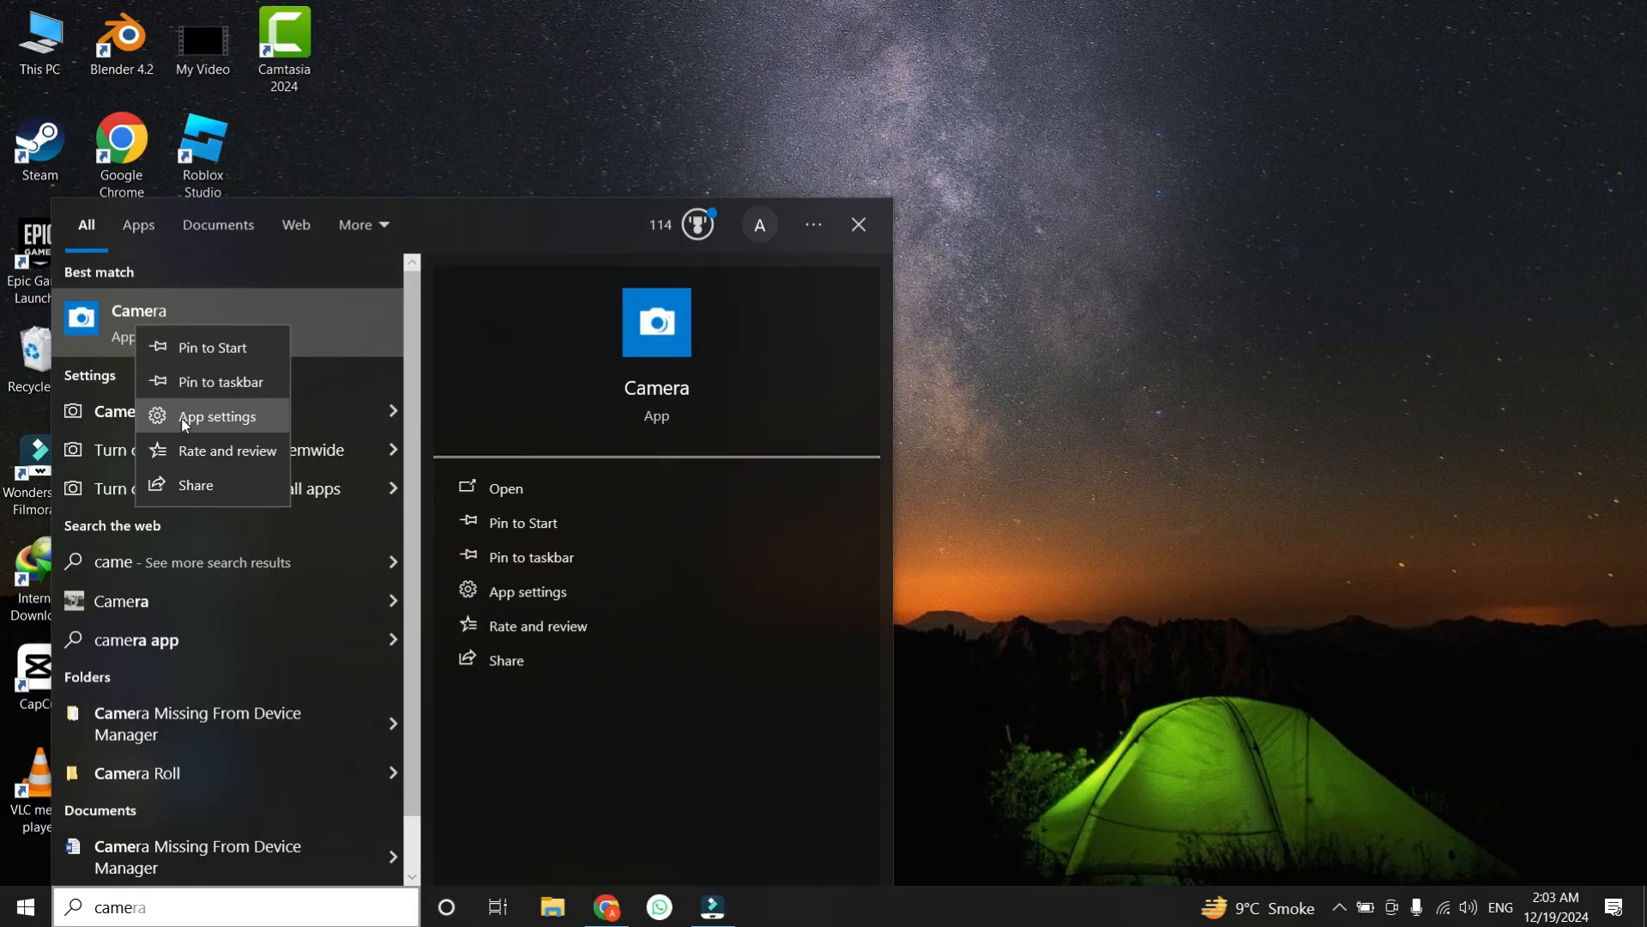
{"action": "left_click", "coordinate": [217, 415]}
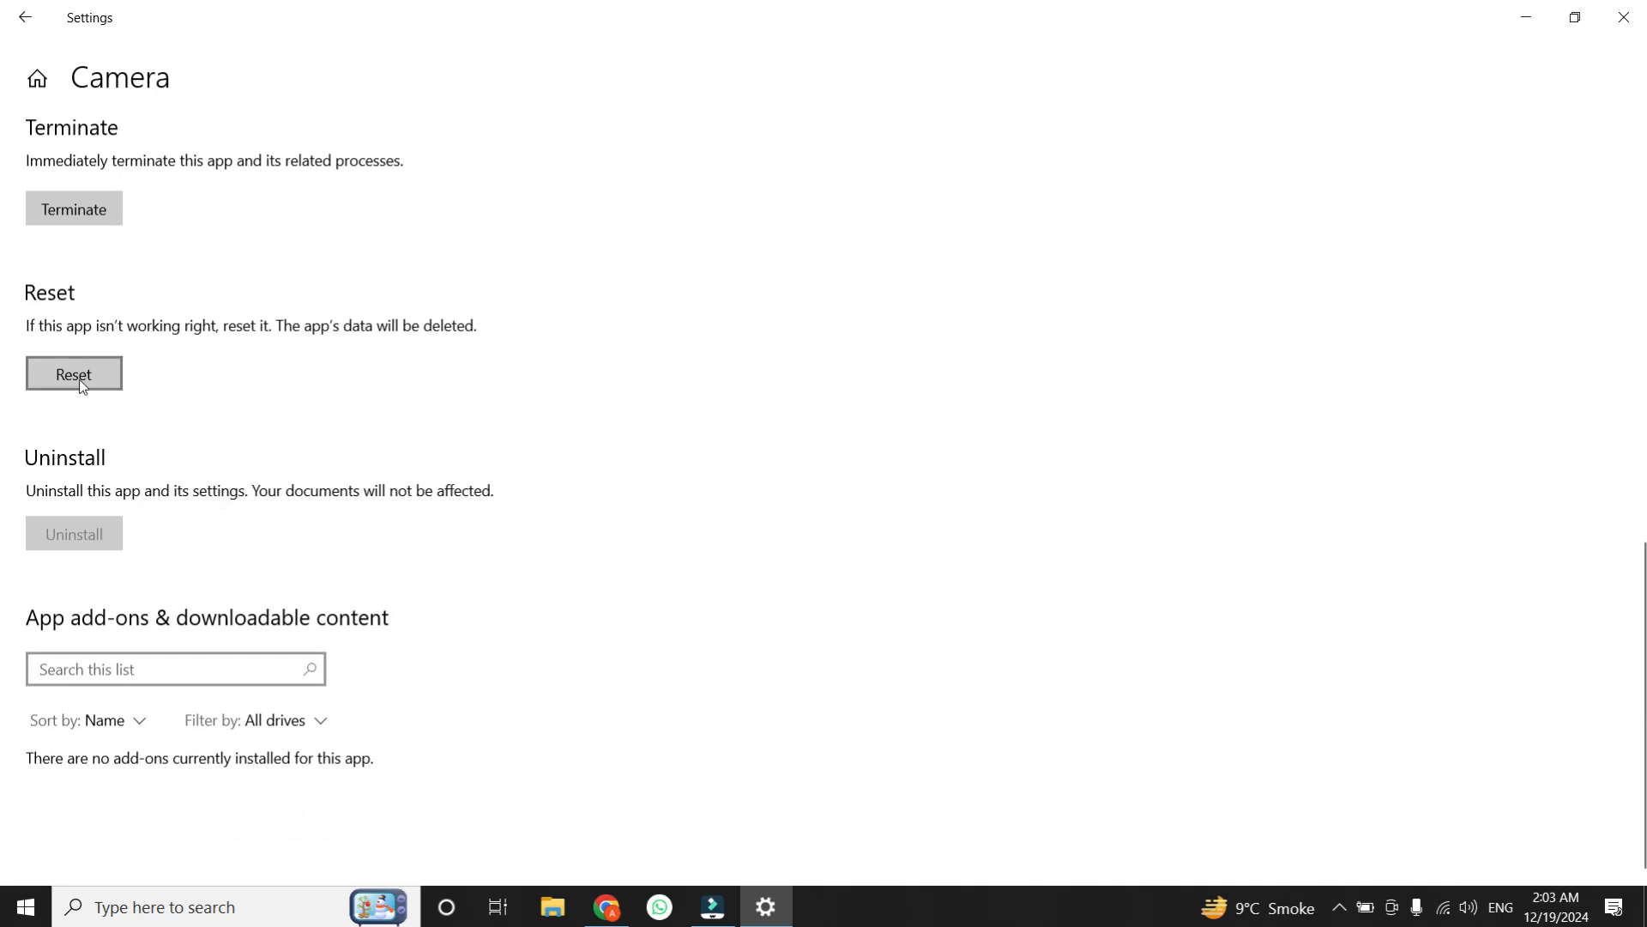
- Reset the Camera app and confirm deleting its data
{"action": "left_click", "coordinate": [74, 373]}
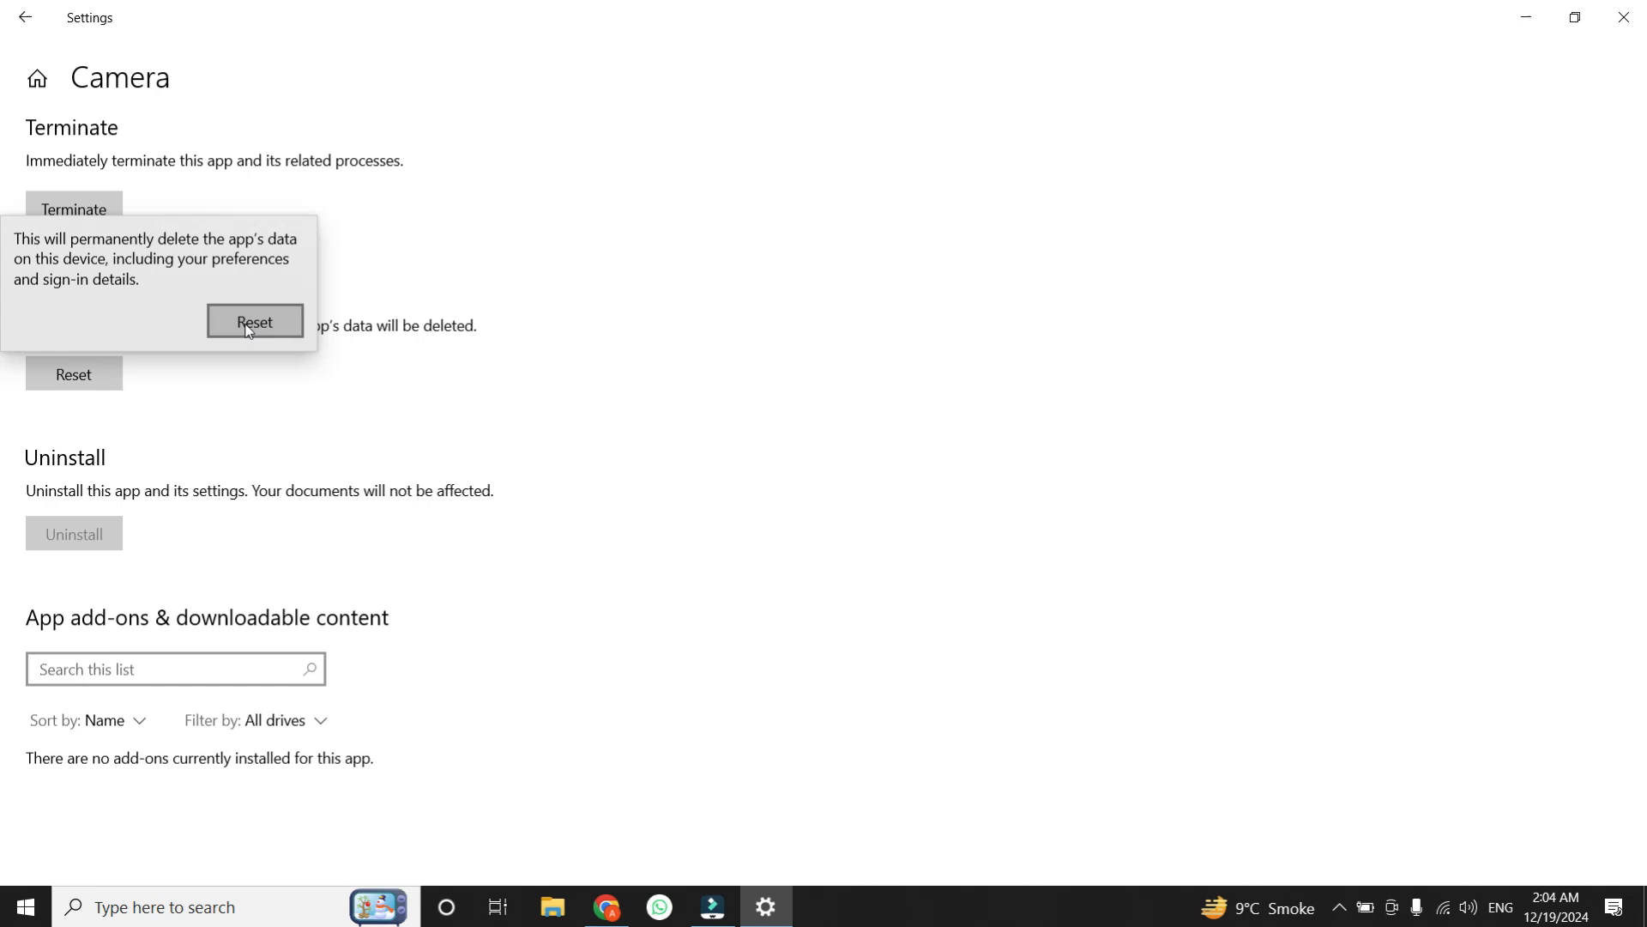
{"action": "left_click", "coordinate": [254, 321]}
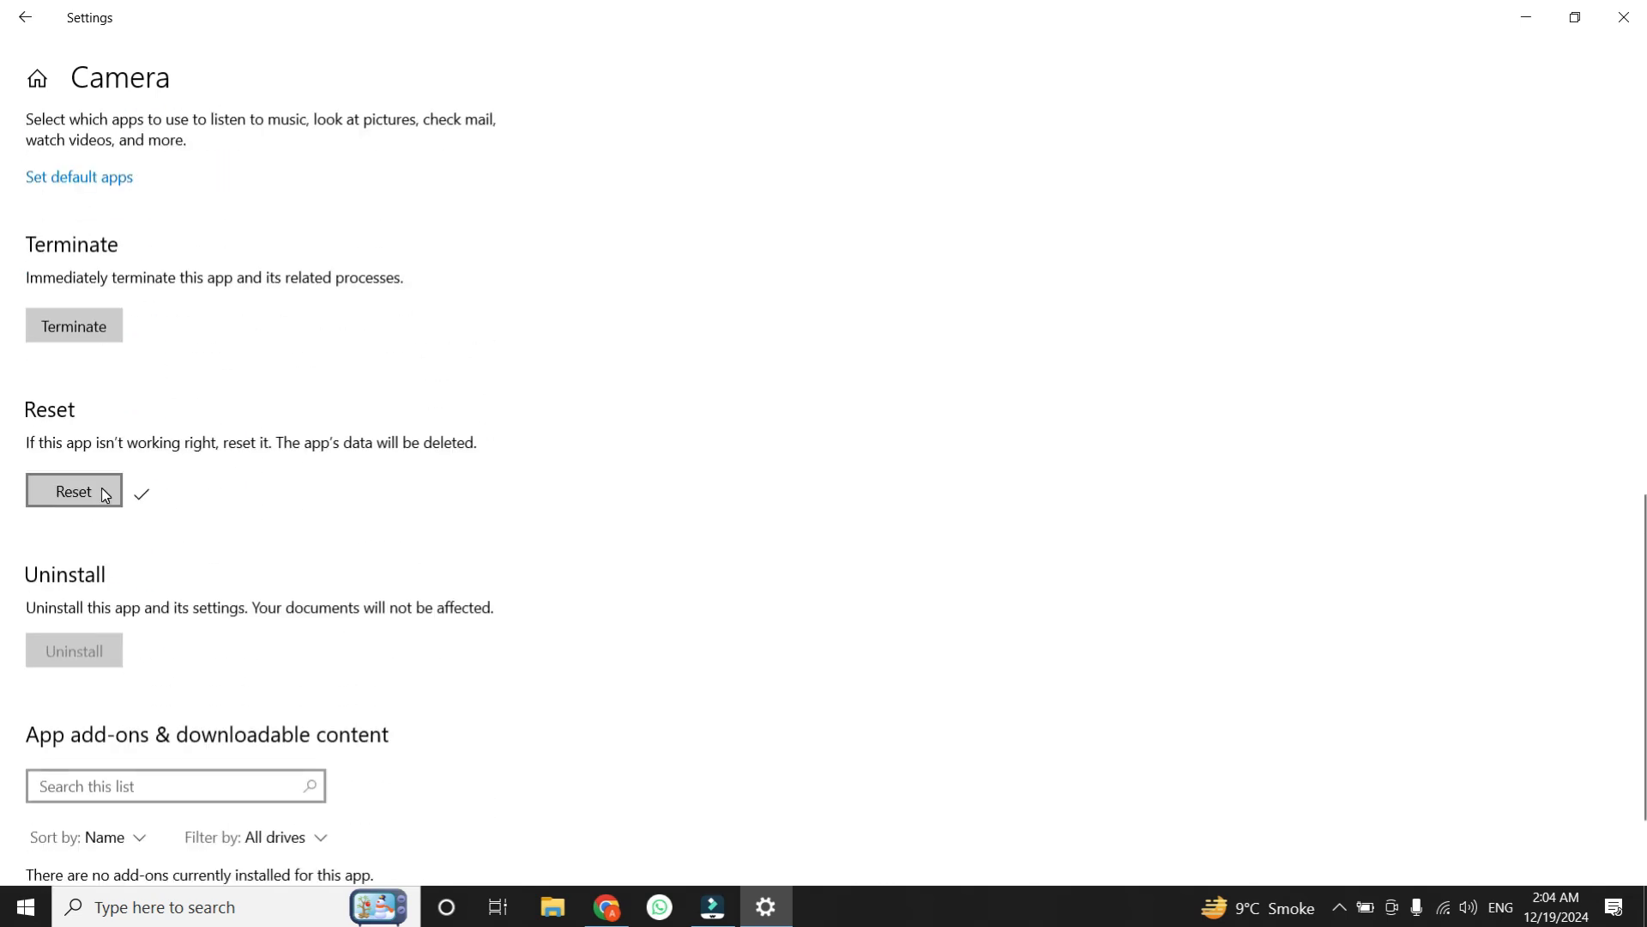
{"action": "mouse_move", "coordinate": [39, 447]}
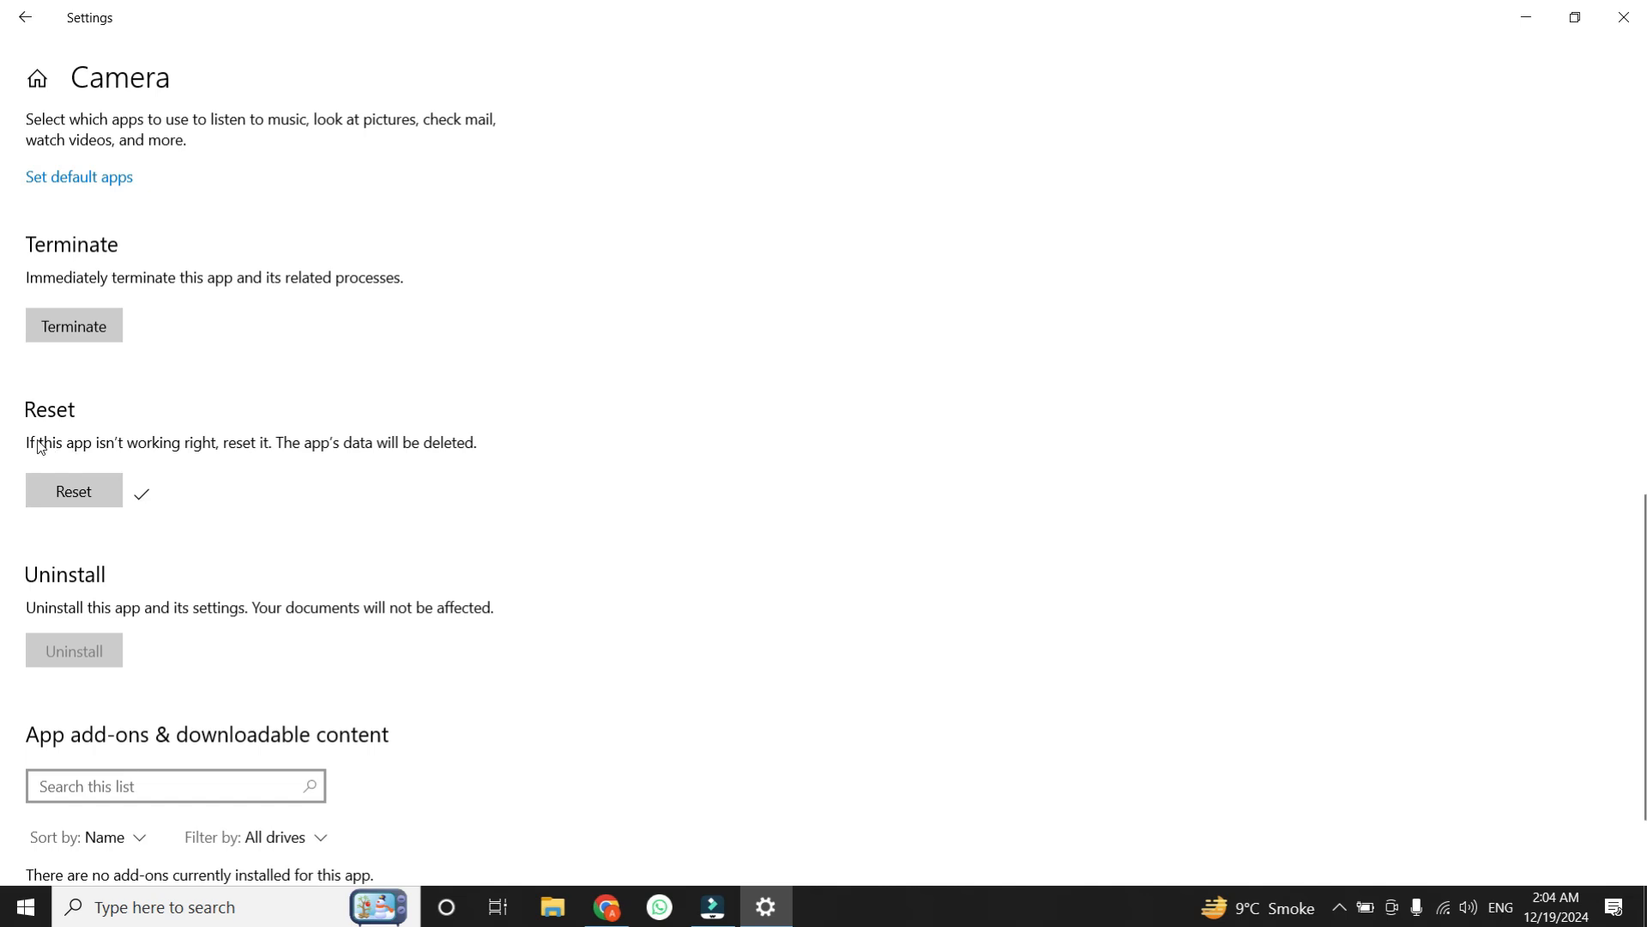
{"action": "mouse_move", "coordinate": [144, 535]}
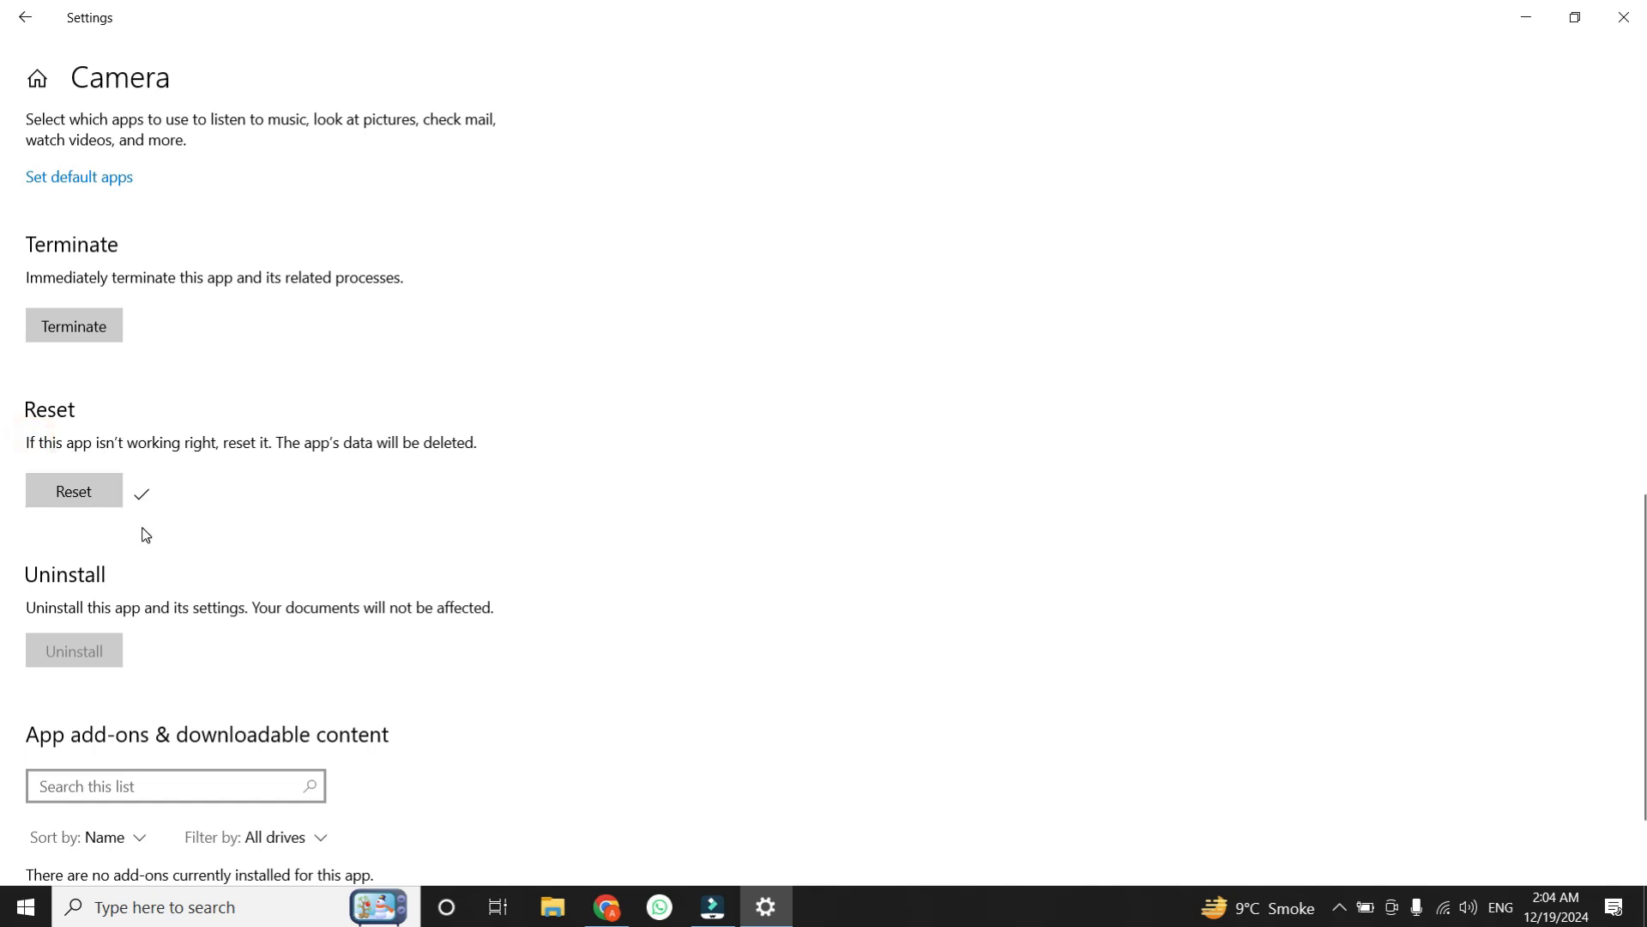
{"action": "mouse_move", "coordinate": [1474, 9]}
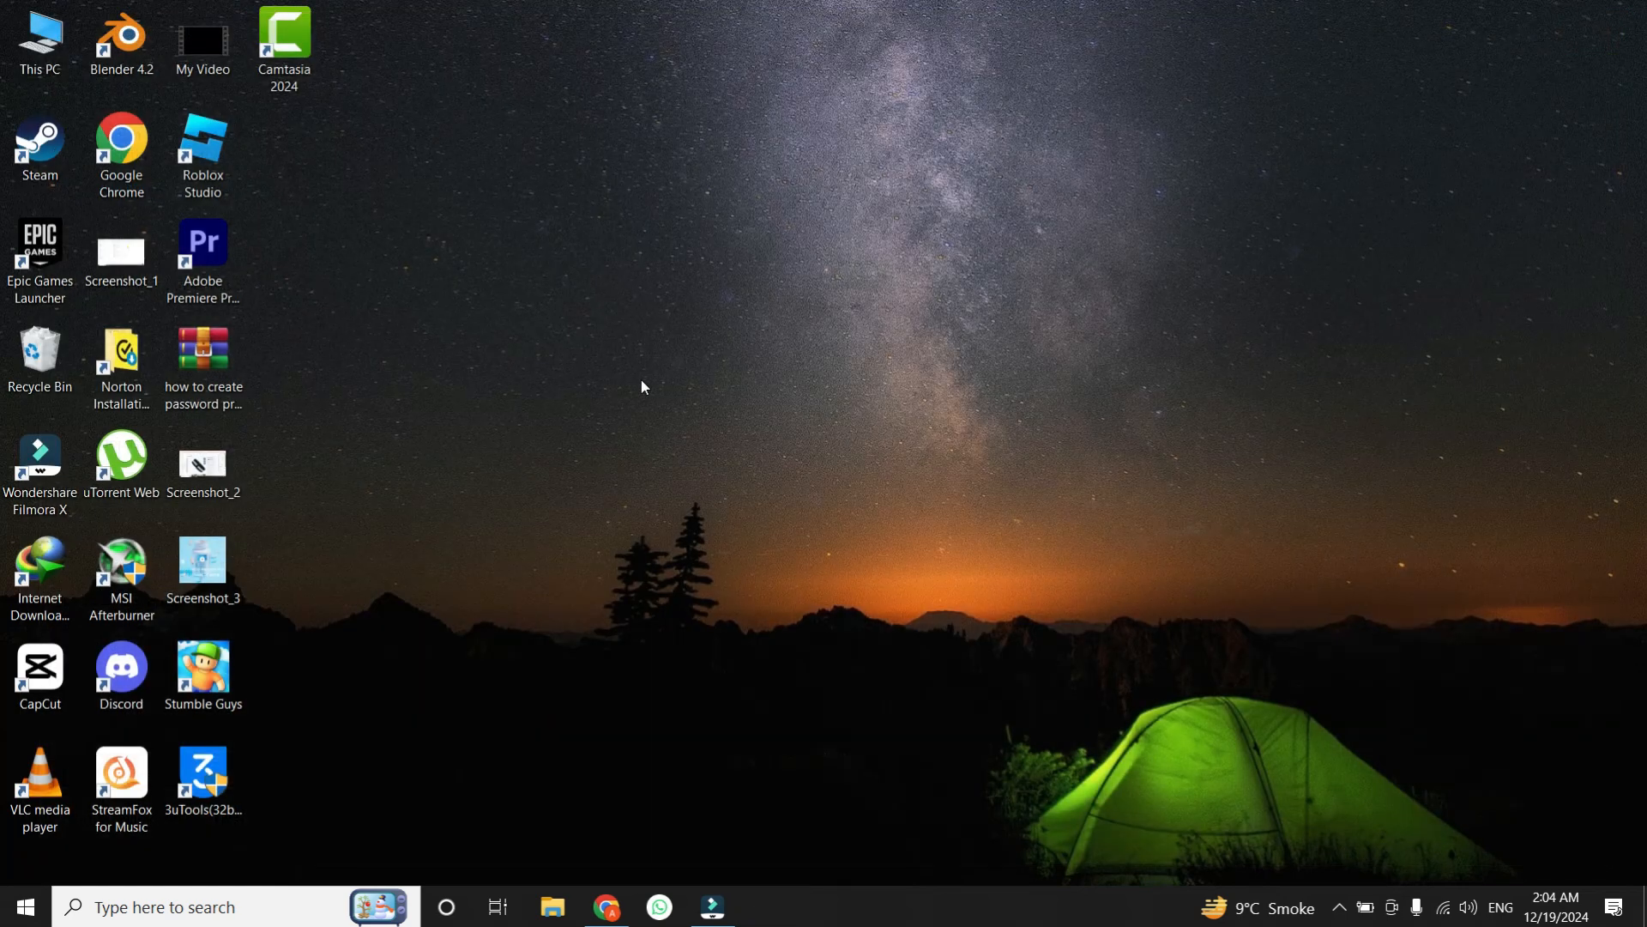
{"action": "mouse_move", "coordinate": [551, 609]}
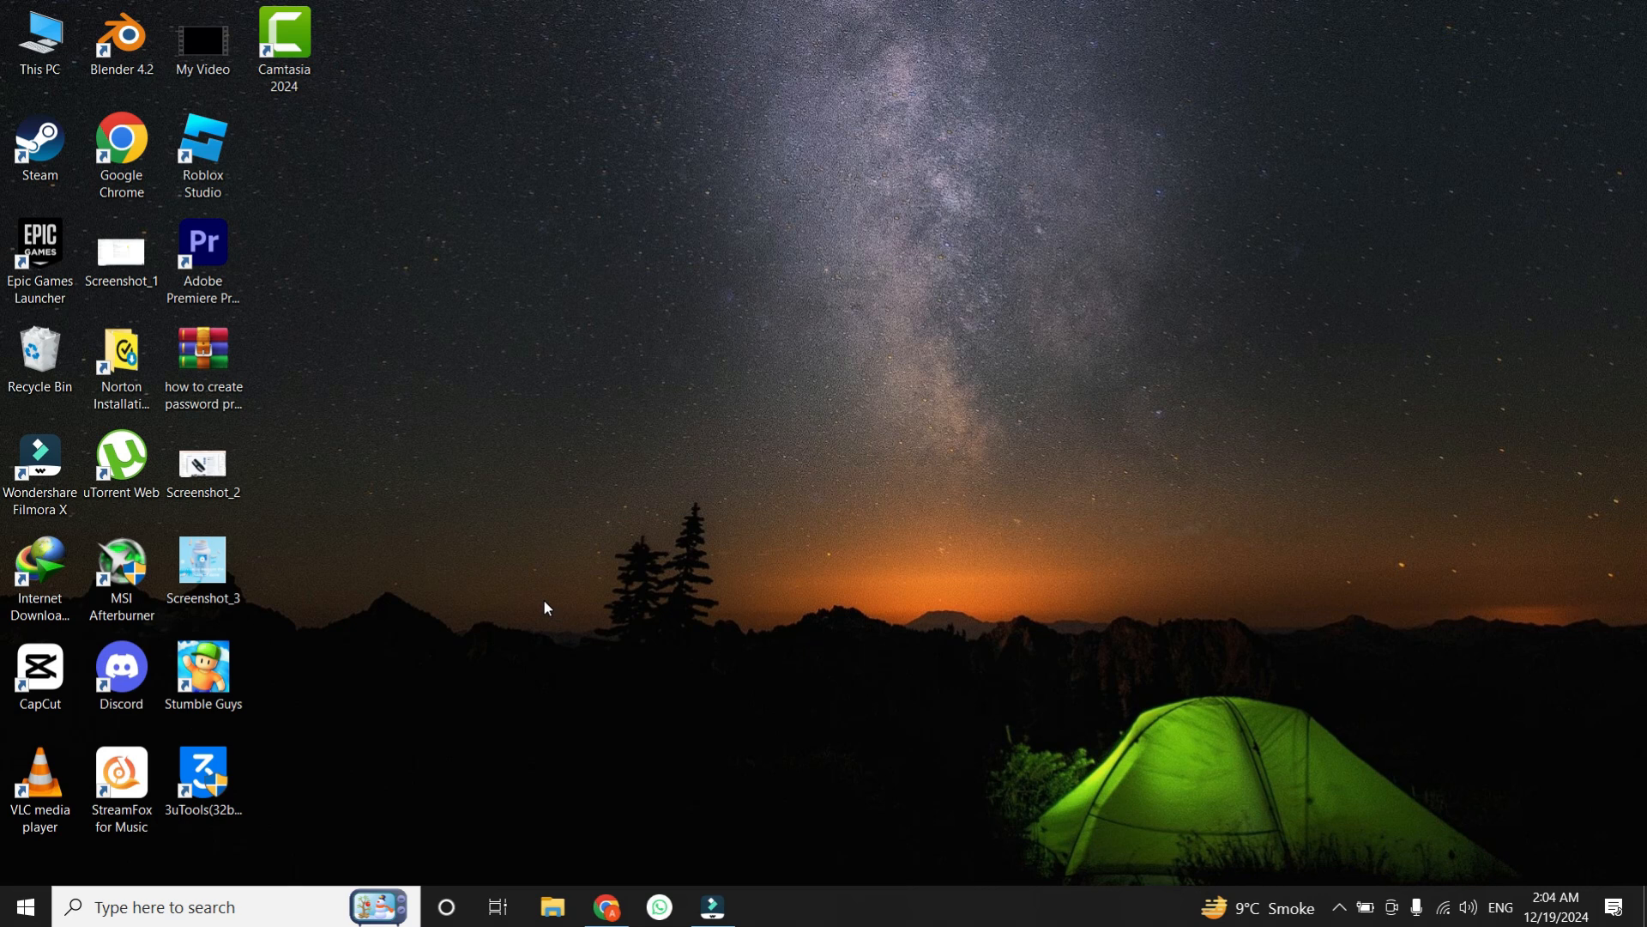
{"action": "mouse_move", "coordinate": [505, 619]}
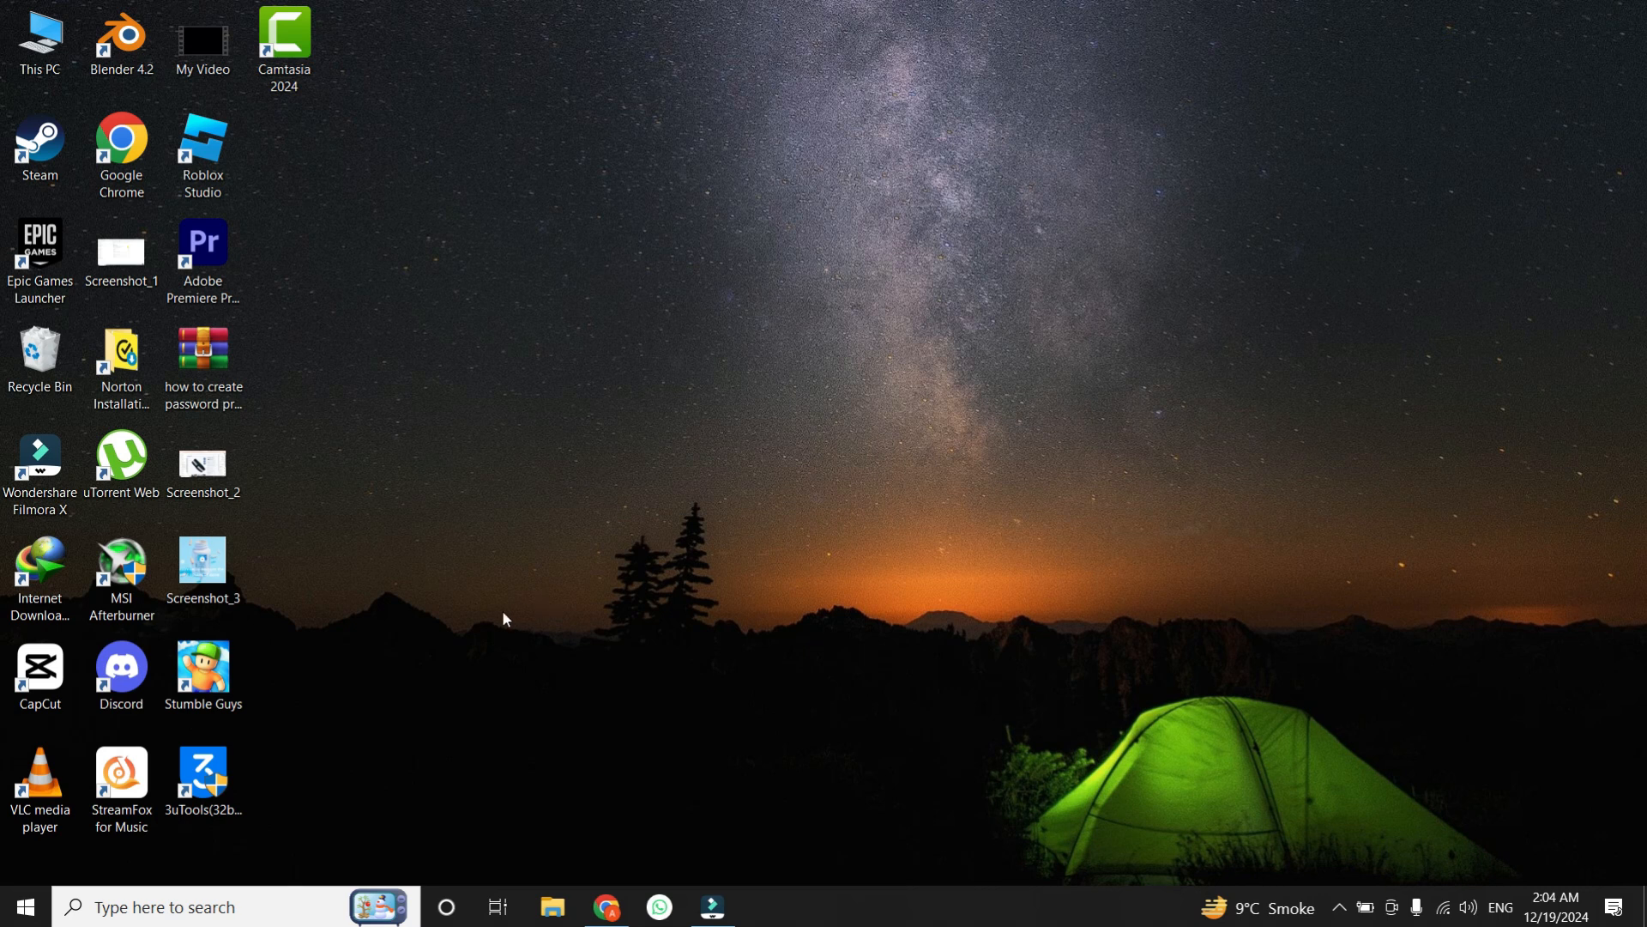
{"action": "mouse_move", "coordinate": [479, 620]}
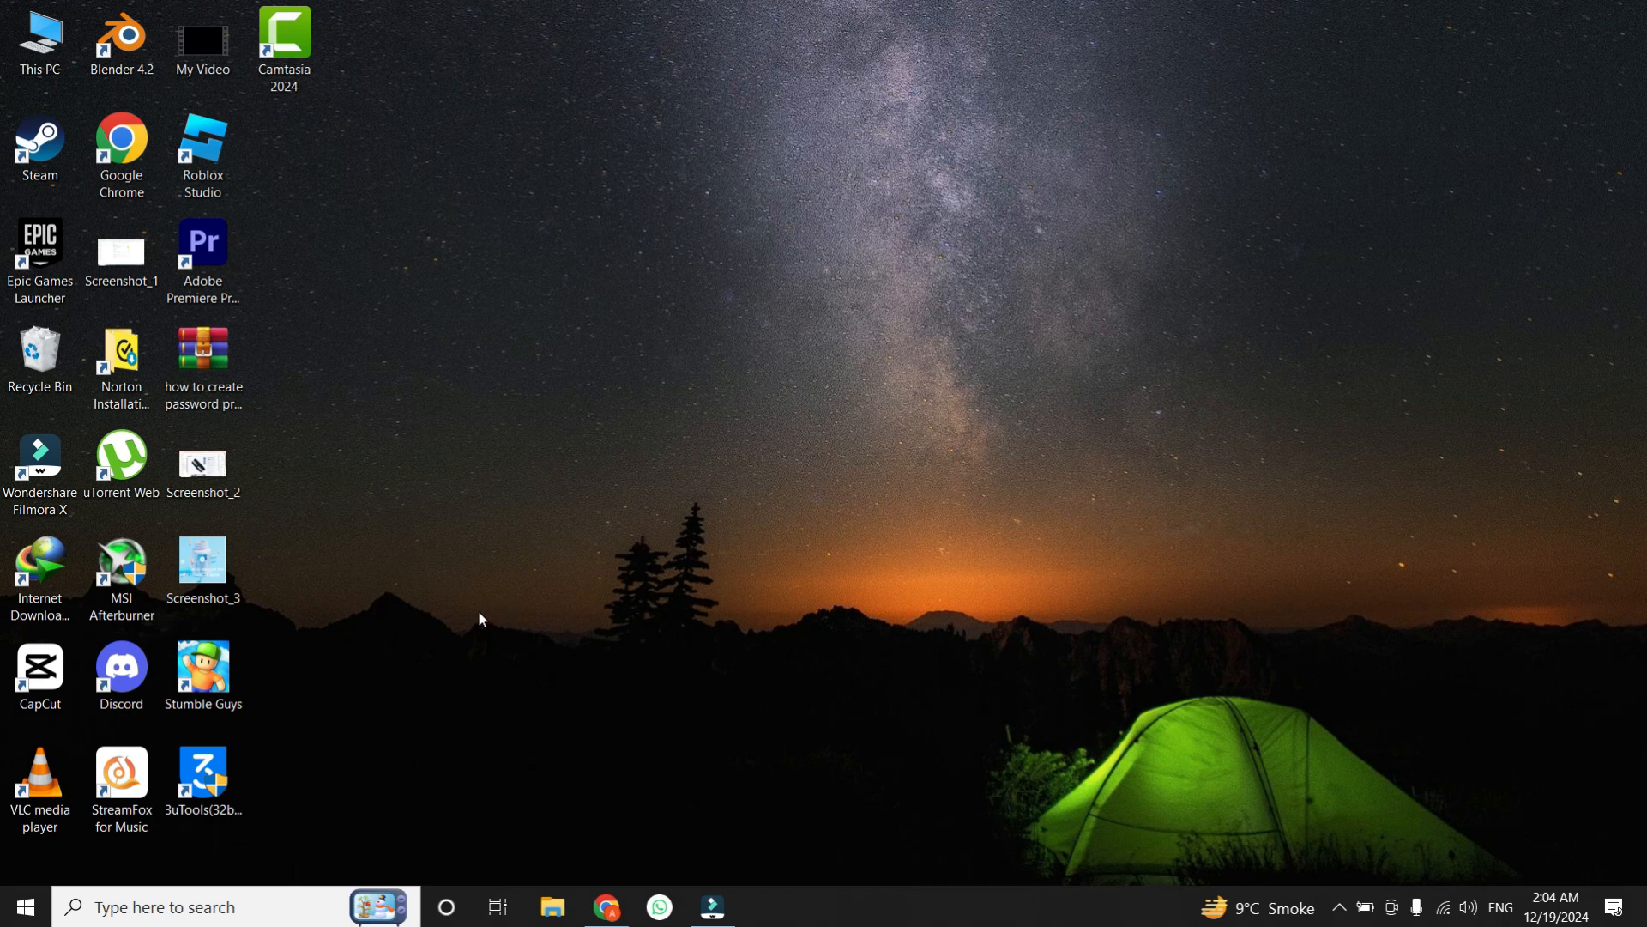
{"action": "mouse_move", "coordinate": [465, 611]}
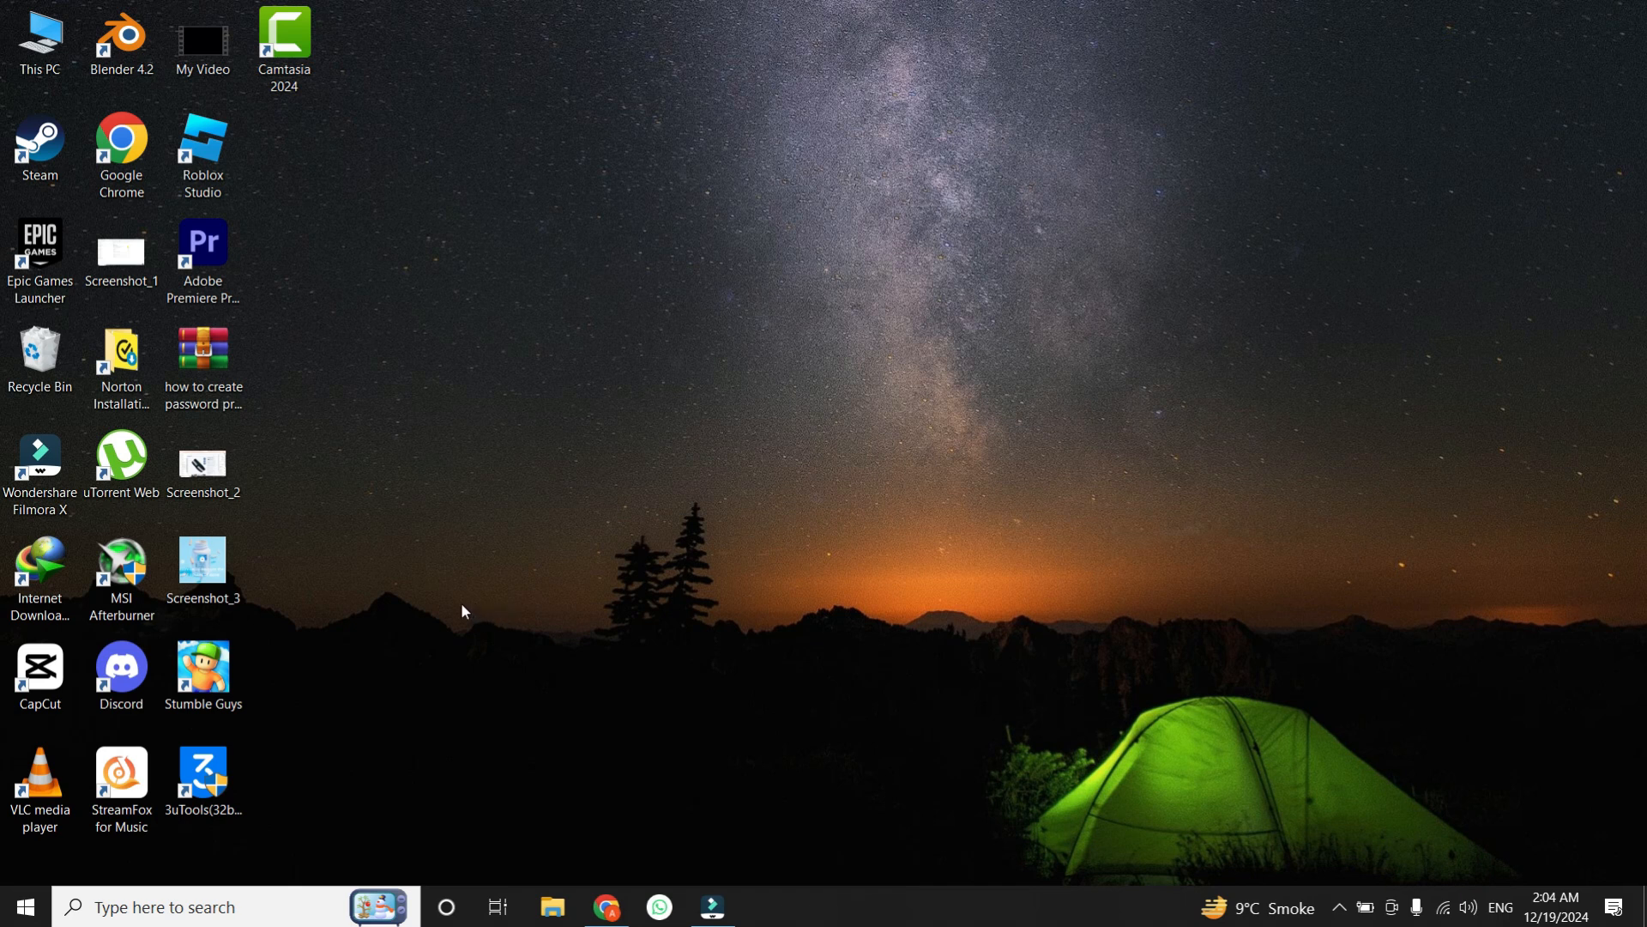
- Open Device Manager from the Start right-click menu and maximize it
{"action": "right_click", "coordinate": [20, 906]}
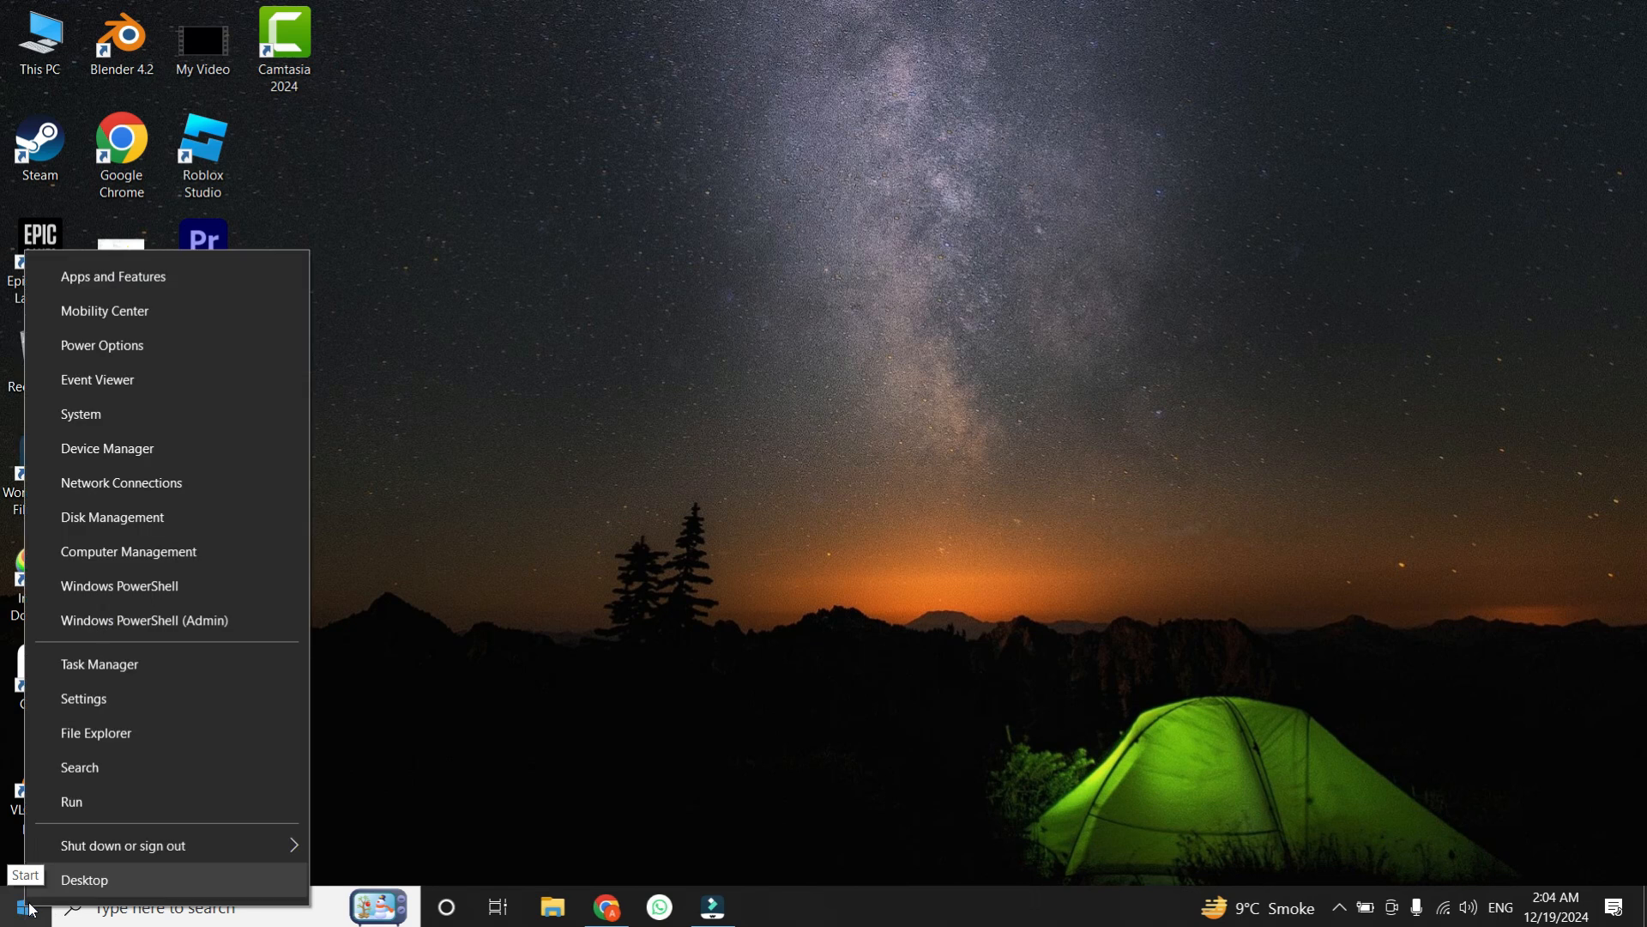
{"action": "mouse_move", "coordinate": [106, 448]}
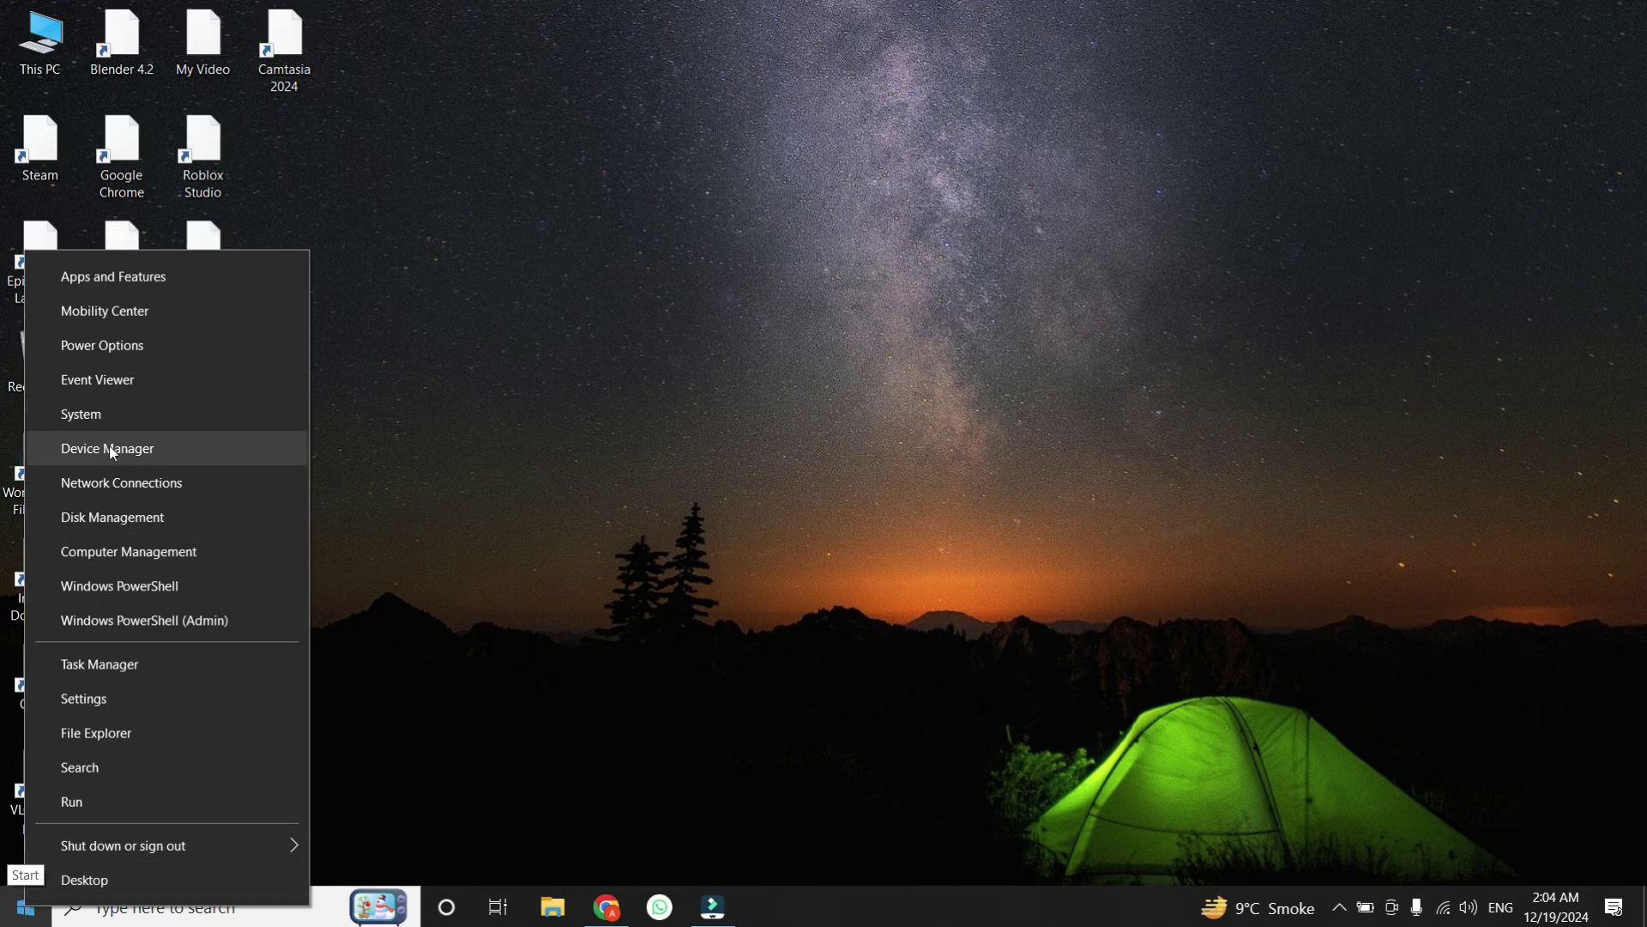
{"action": "left_click", "coordinate": [106, 448]}
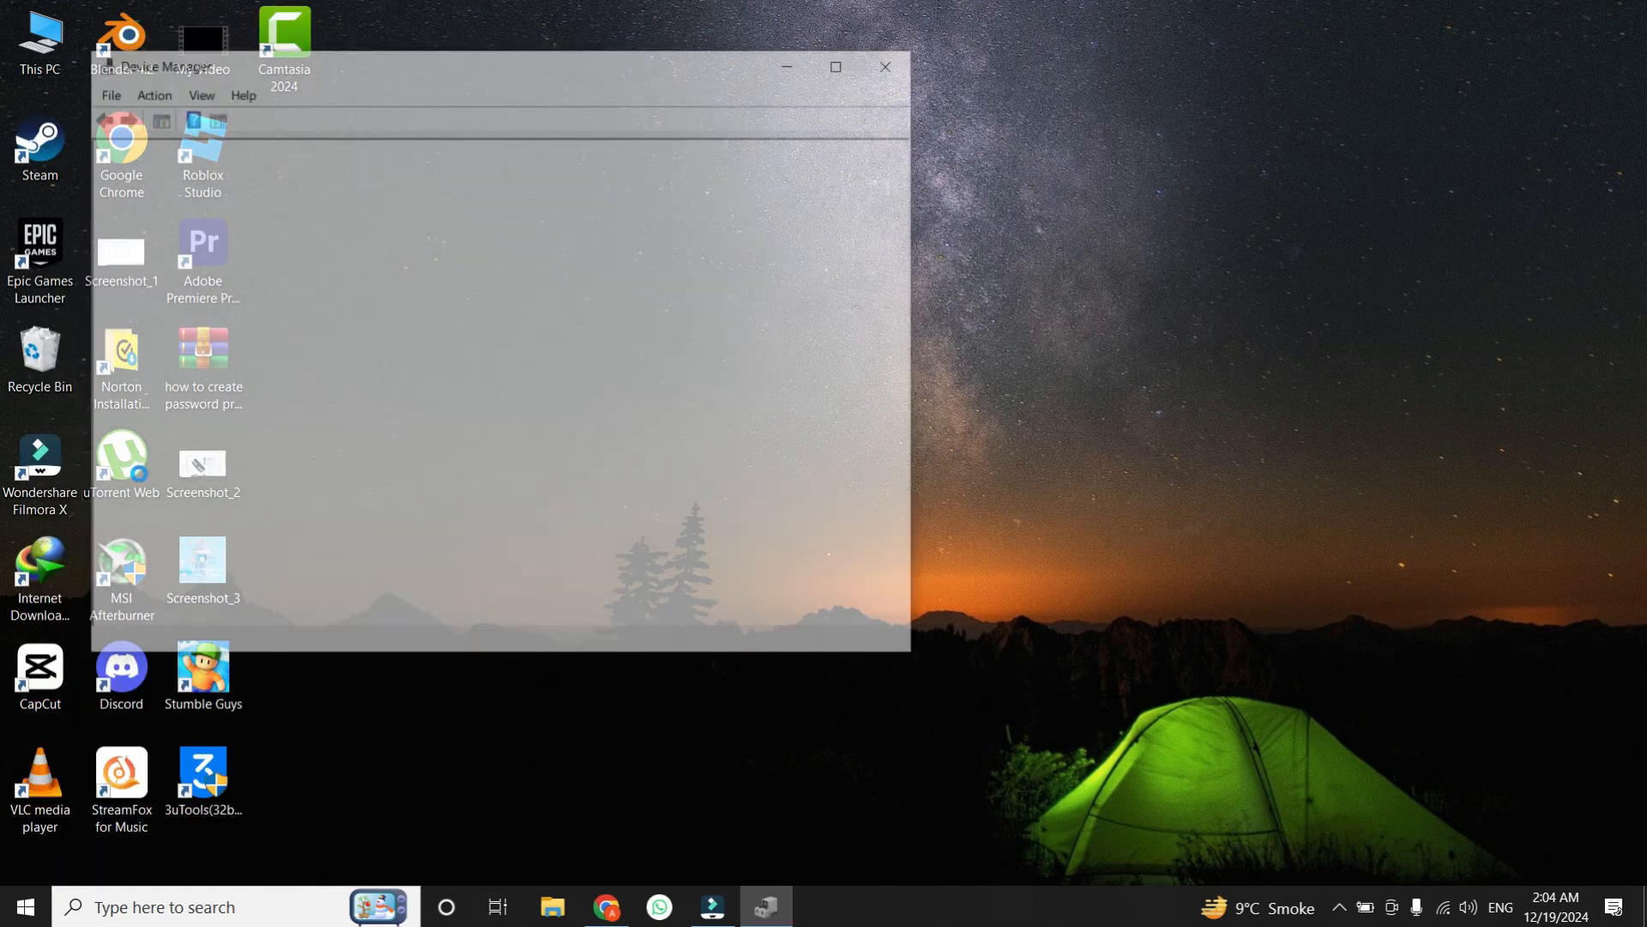
{"action": "left_click", "coordinate": [835, 67]}
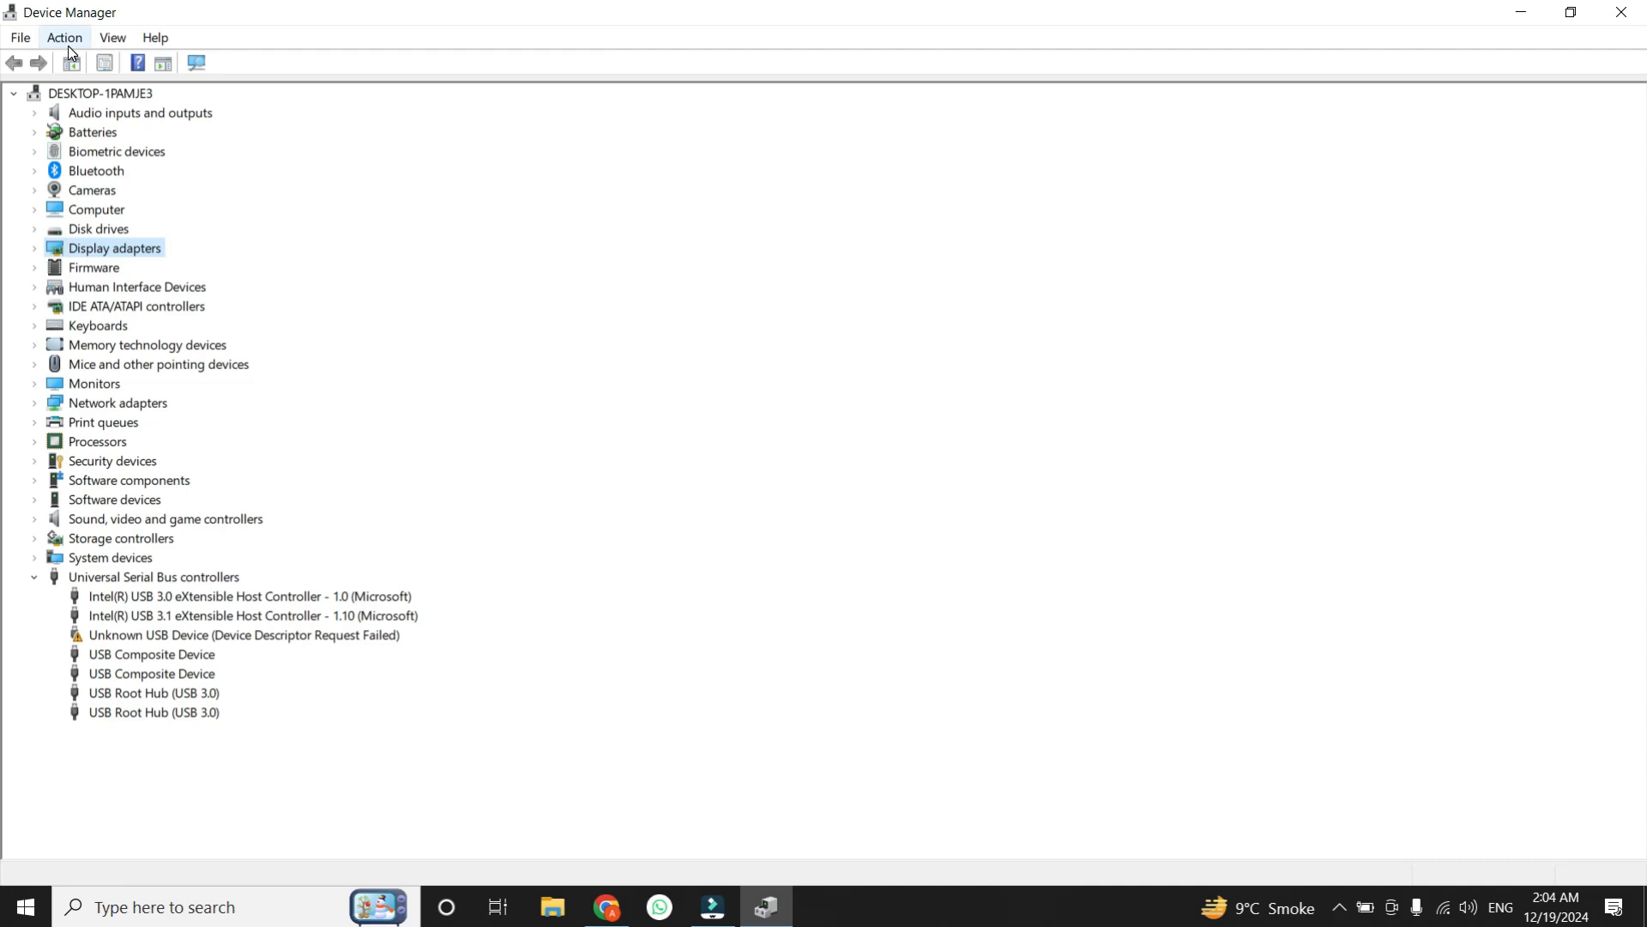
- Run Action > Scan for hardware changes to refresh the device list
{"action": "left_click", "coordinate": [64, 36]}
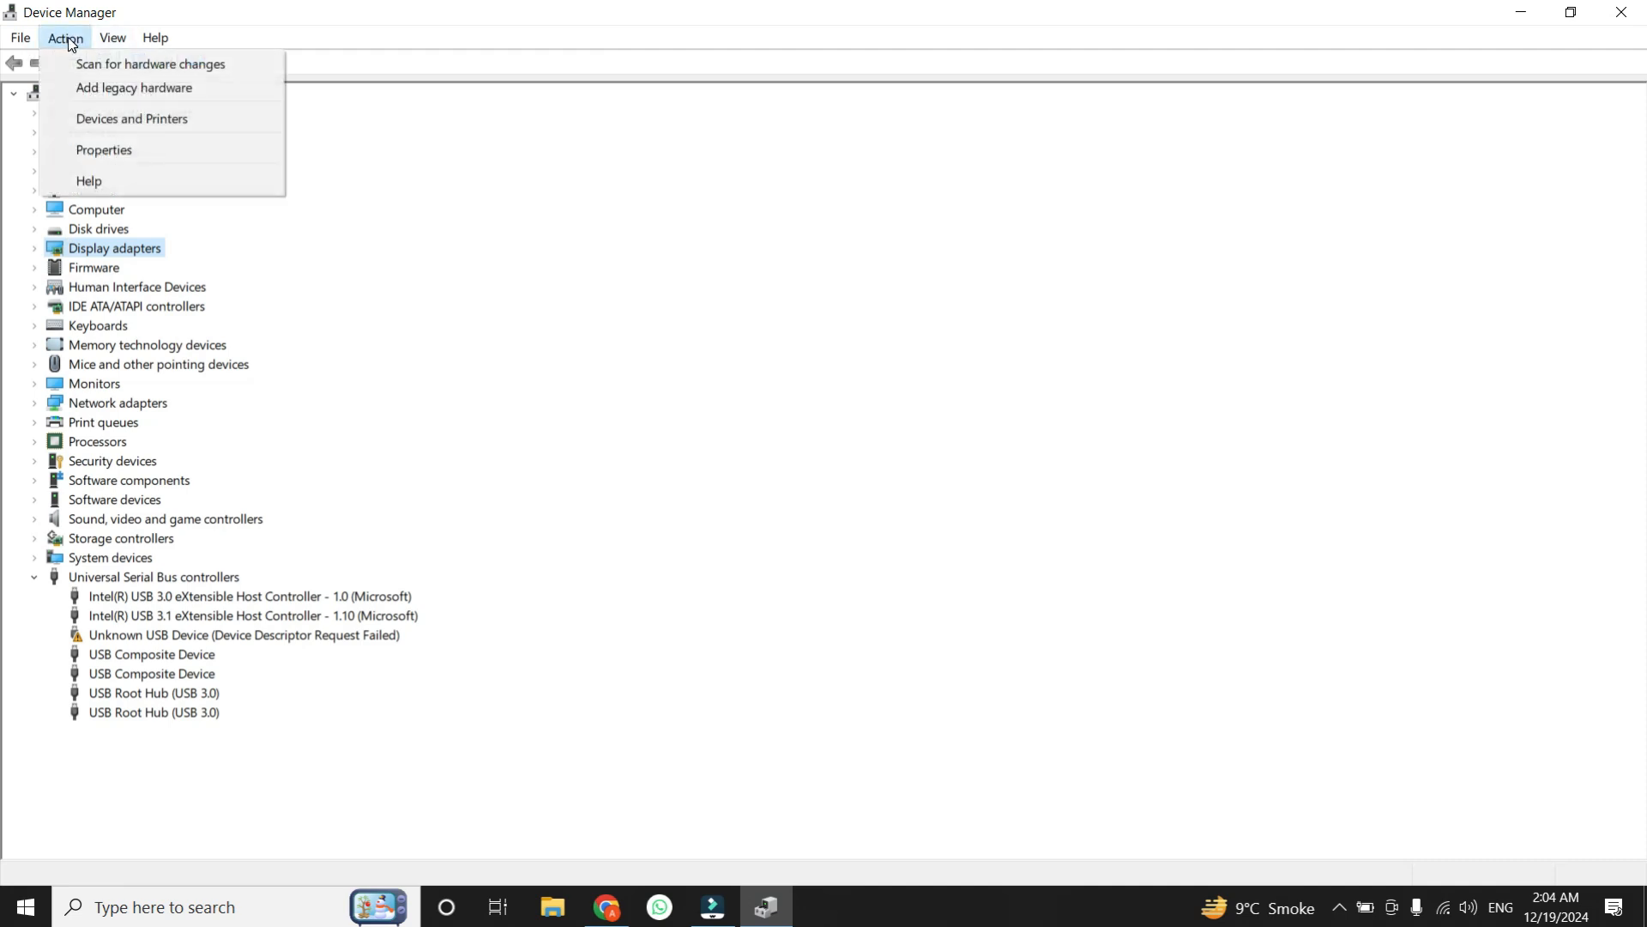
{"action": "mouse_move", "coordinate": [151, 63]}
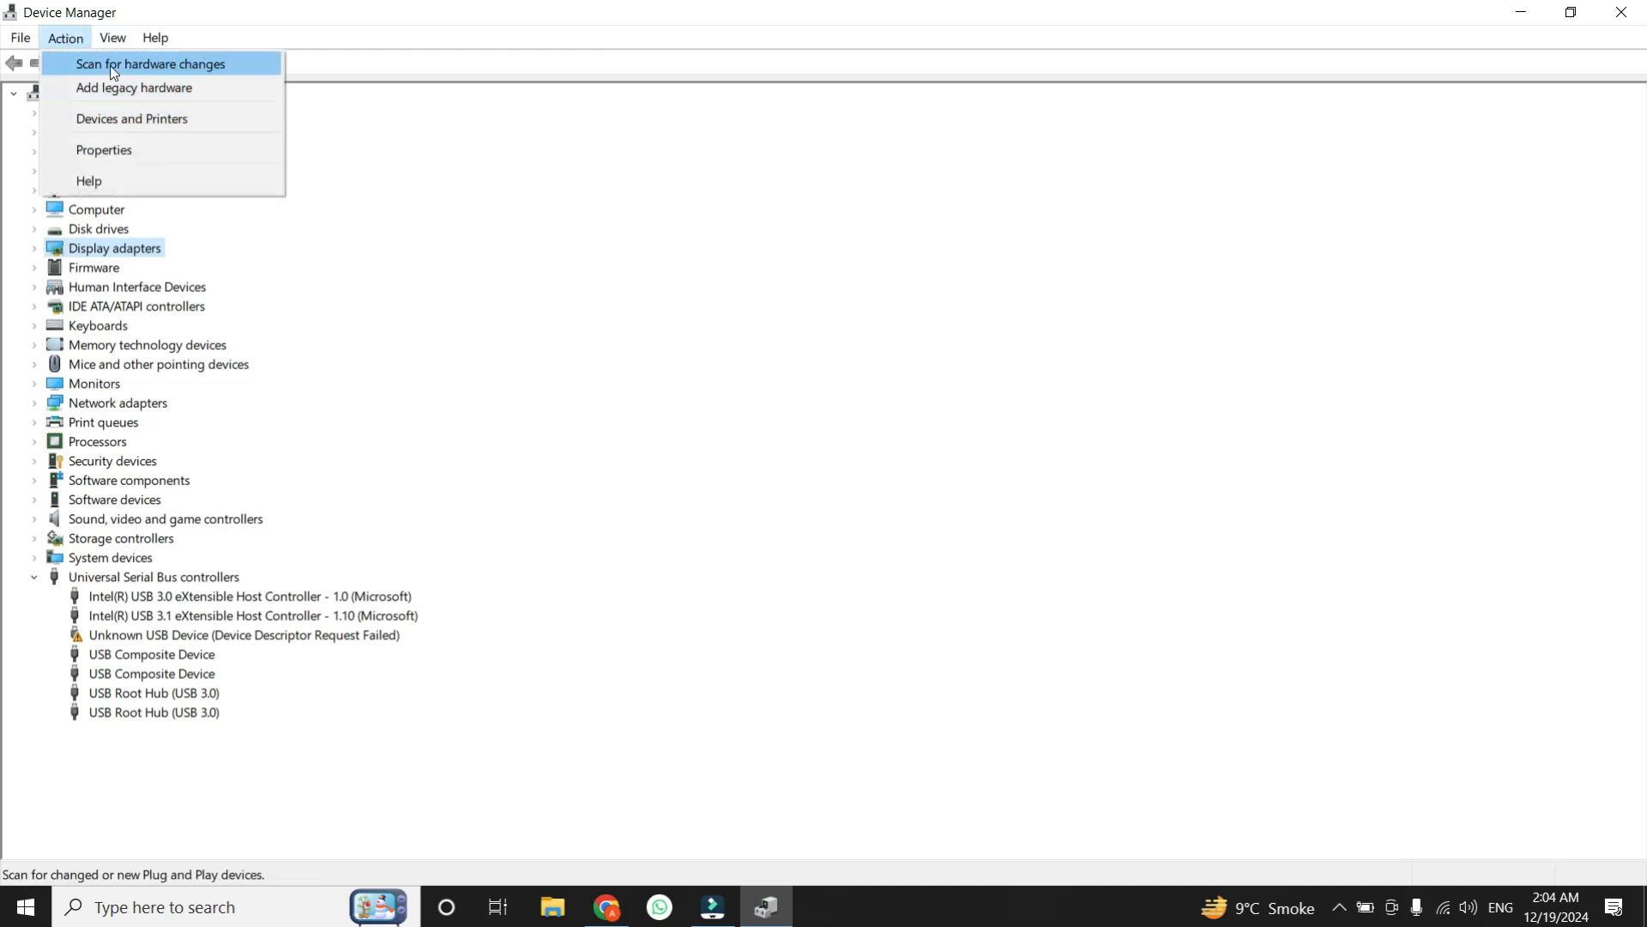
{"action": "left_click", "coordinate": [151, 63]}
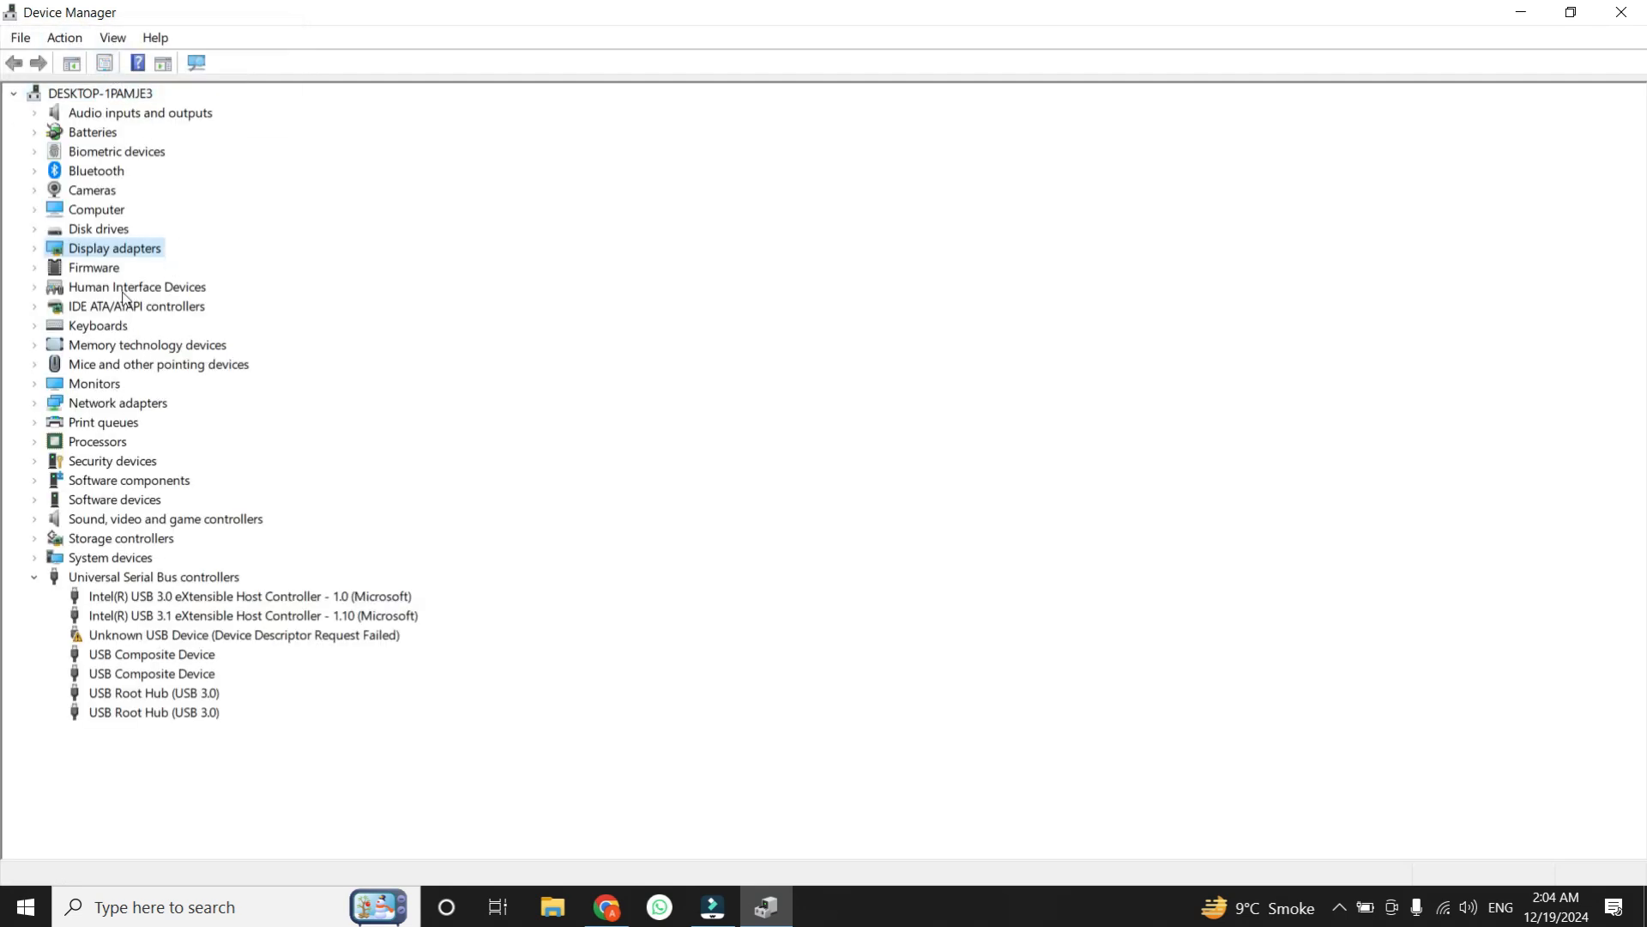
{"action": "mouse_move", "coordinate": [137, 322]}
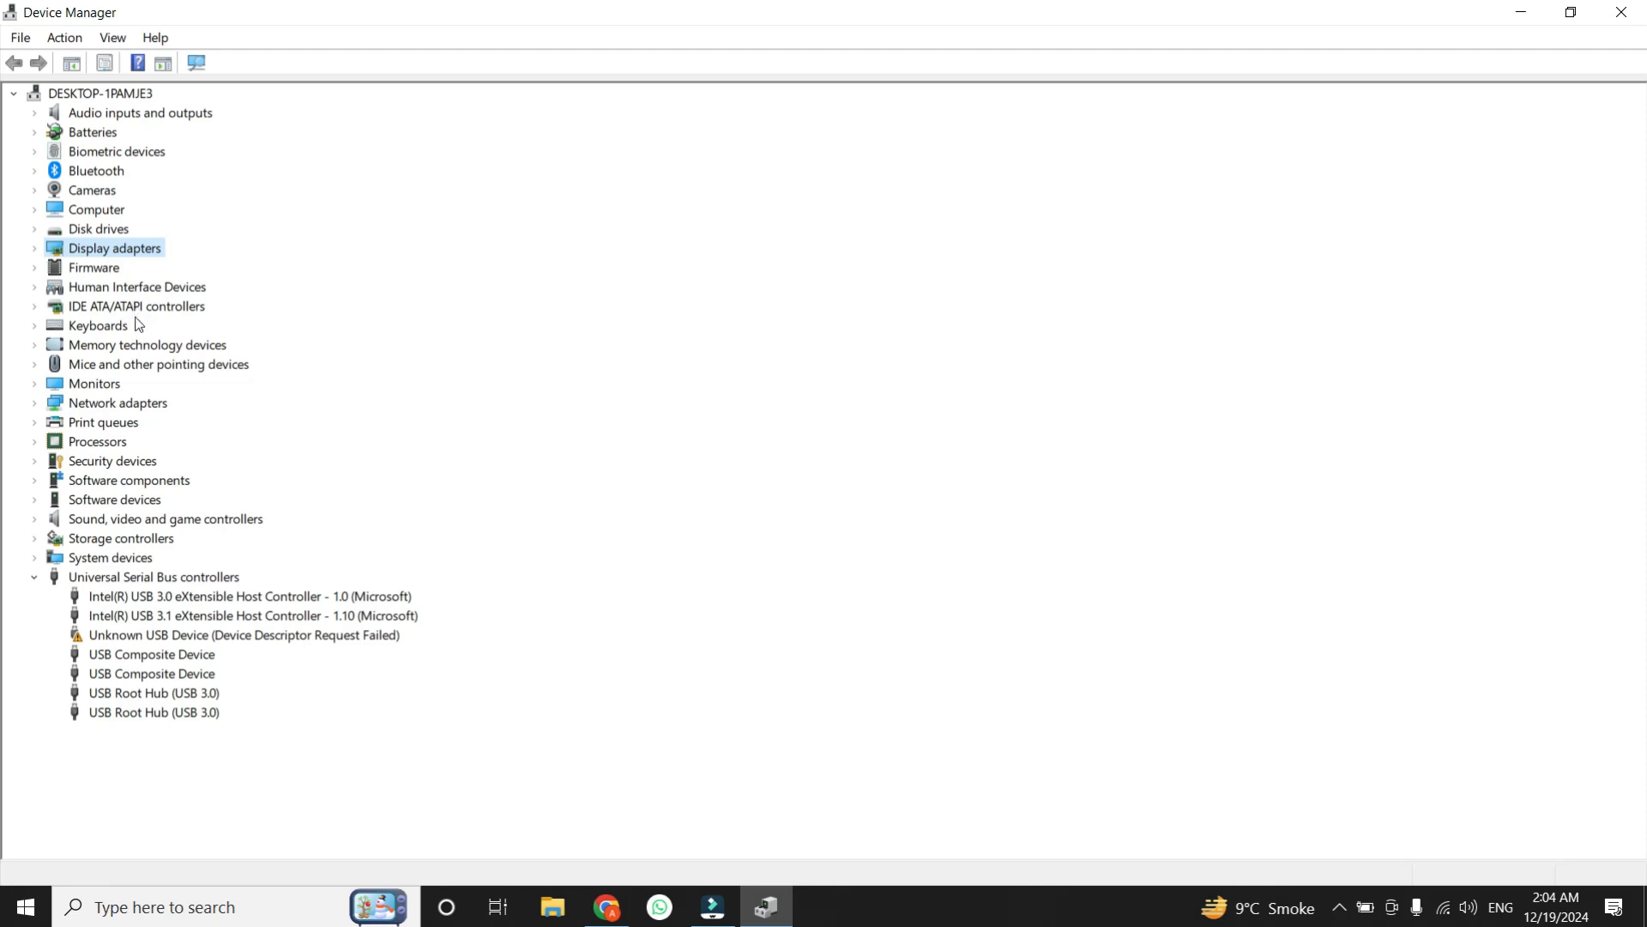
{"action": "mouse_move", "coordinate": [148, 279]}
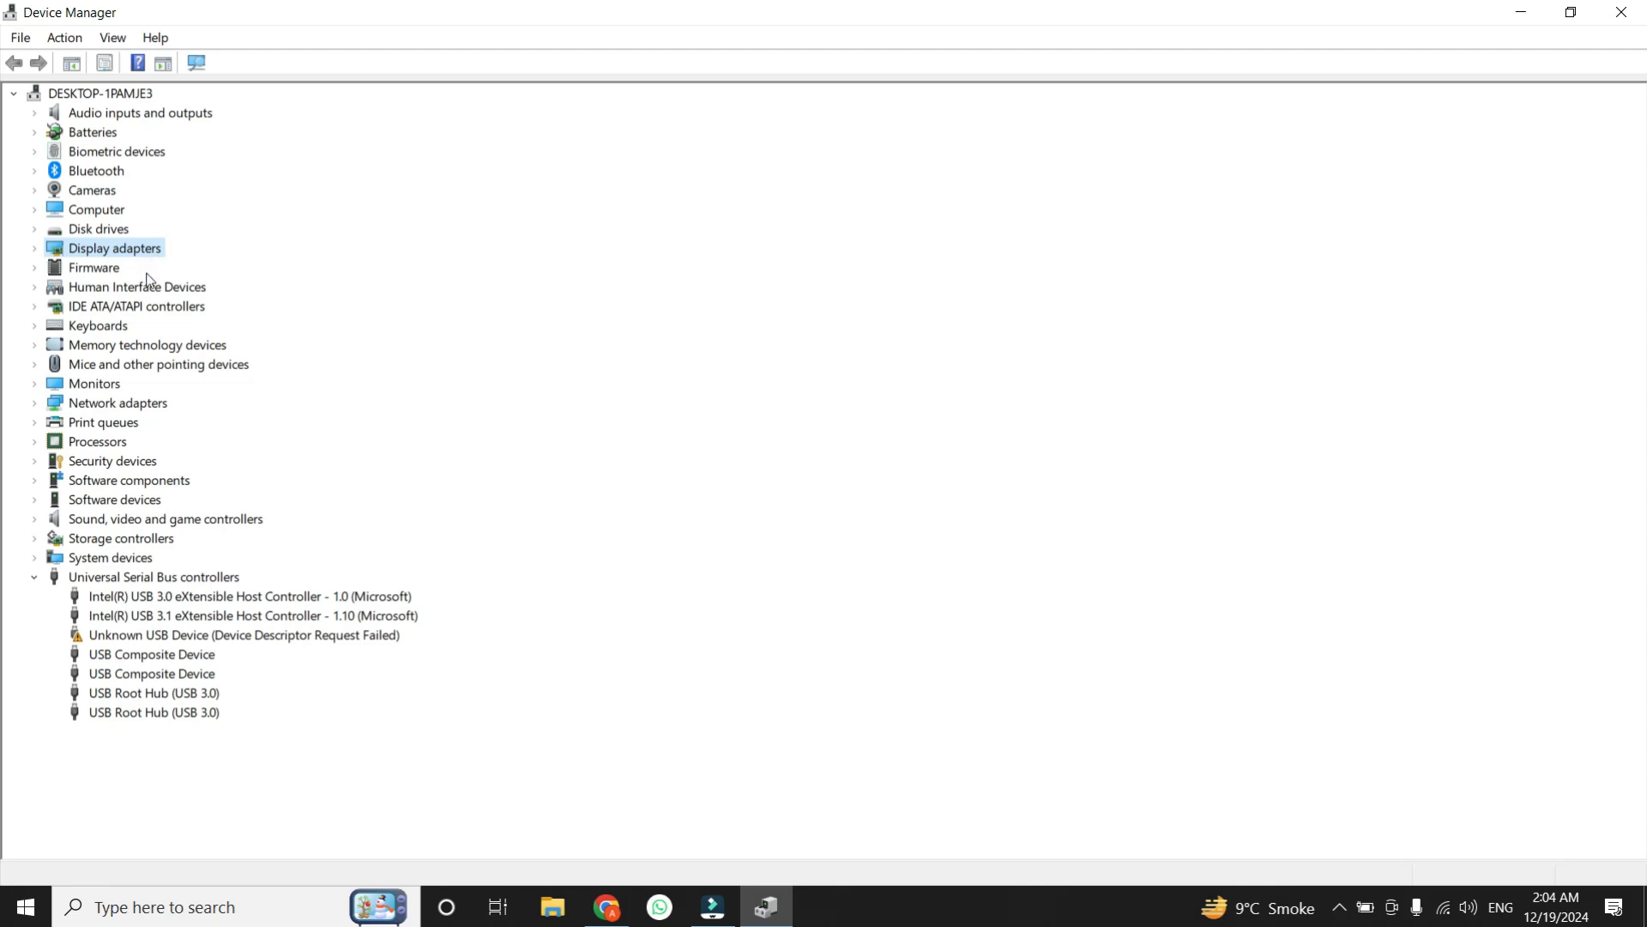
- Start the Add legacy hardware wizard, choose manual selection and advance to the empty model list
{"action": "left_click", "coordinate": [64, 36]}
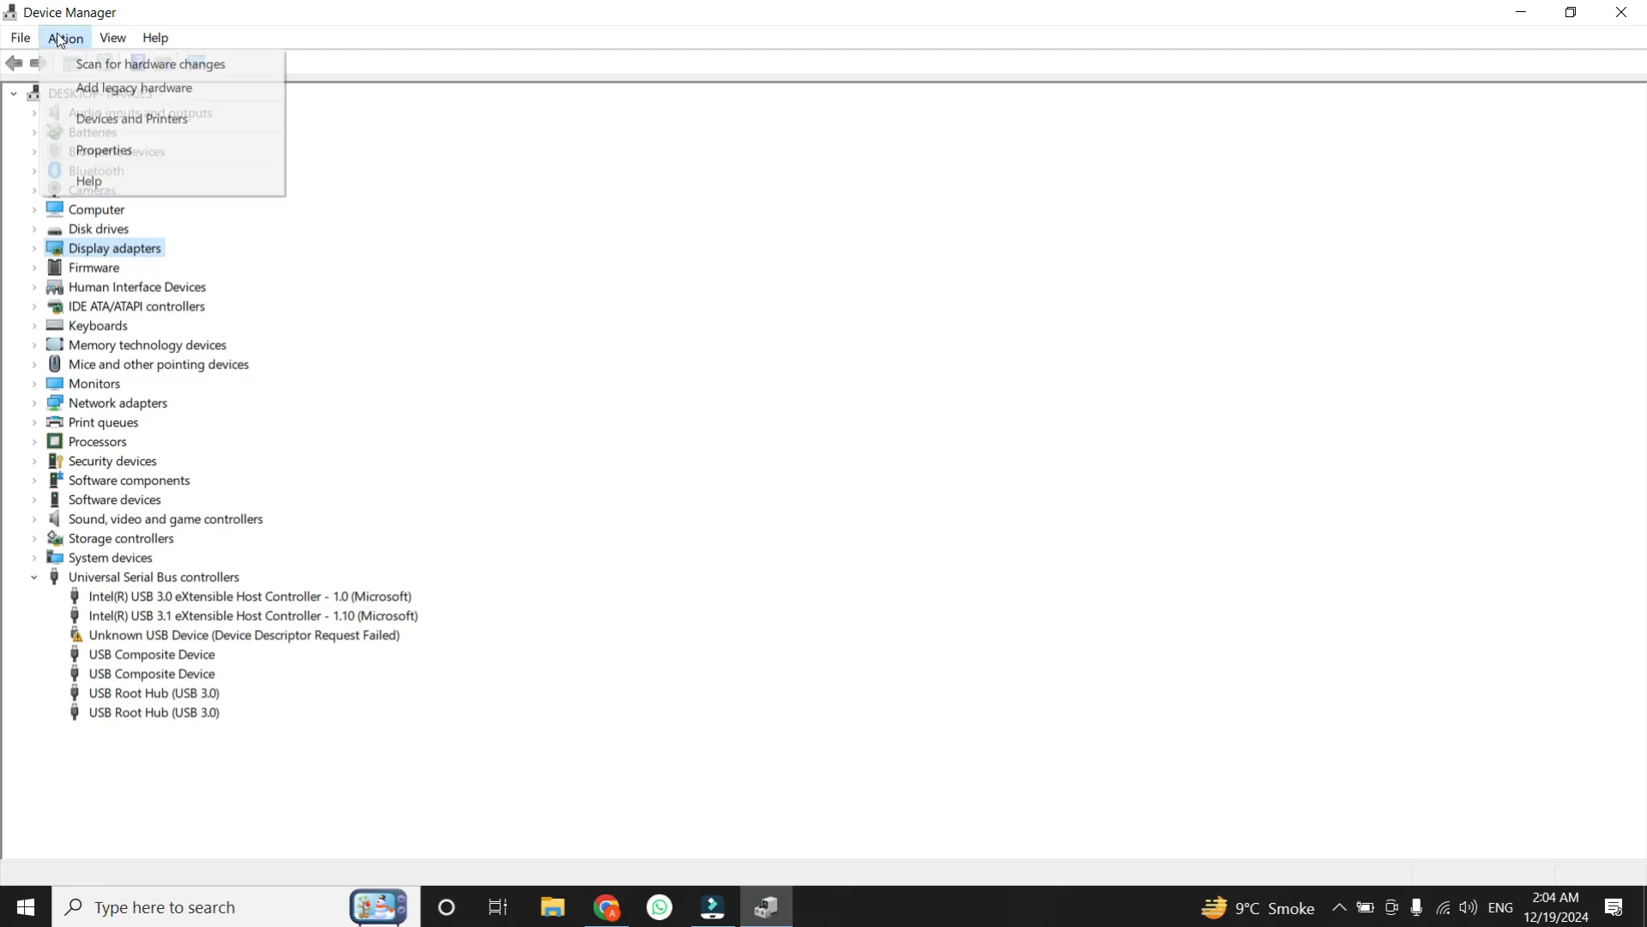
{"action": "left_click", "coordinate": [134, 87]}
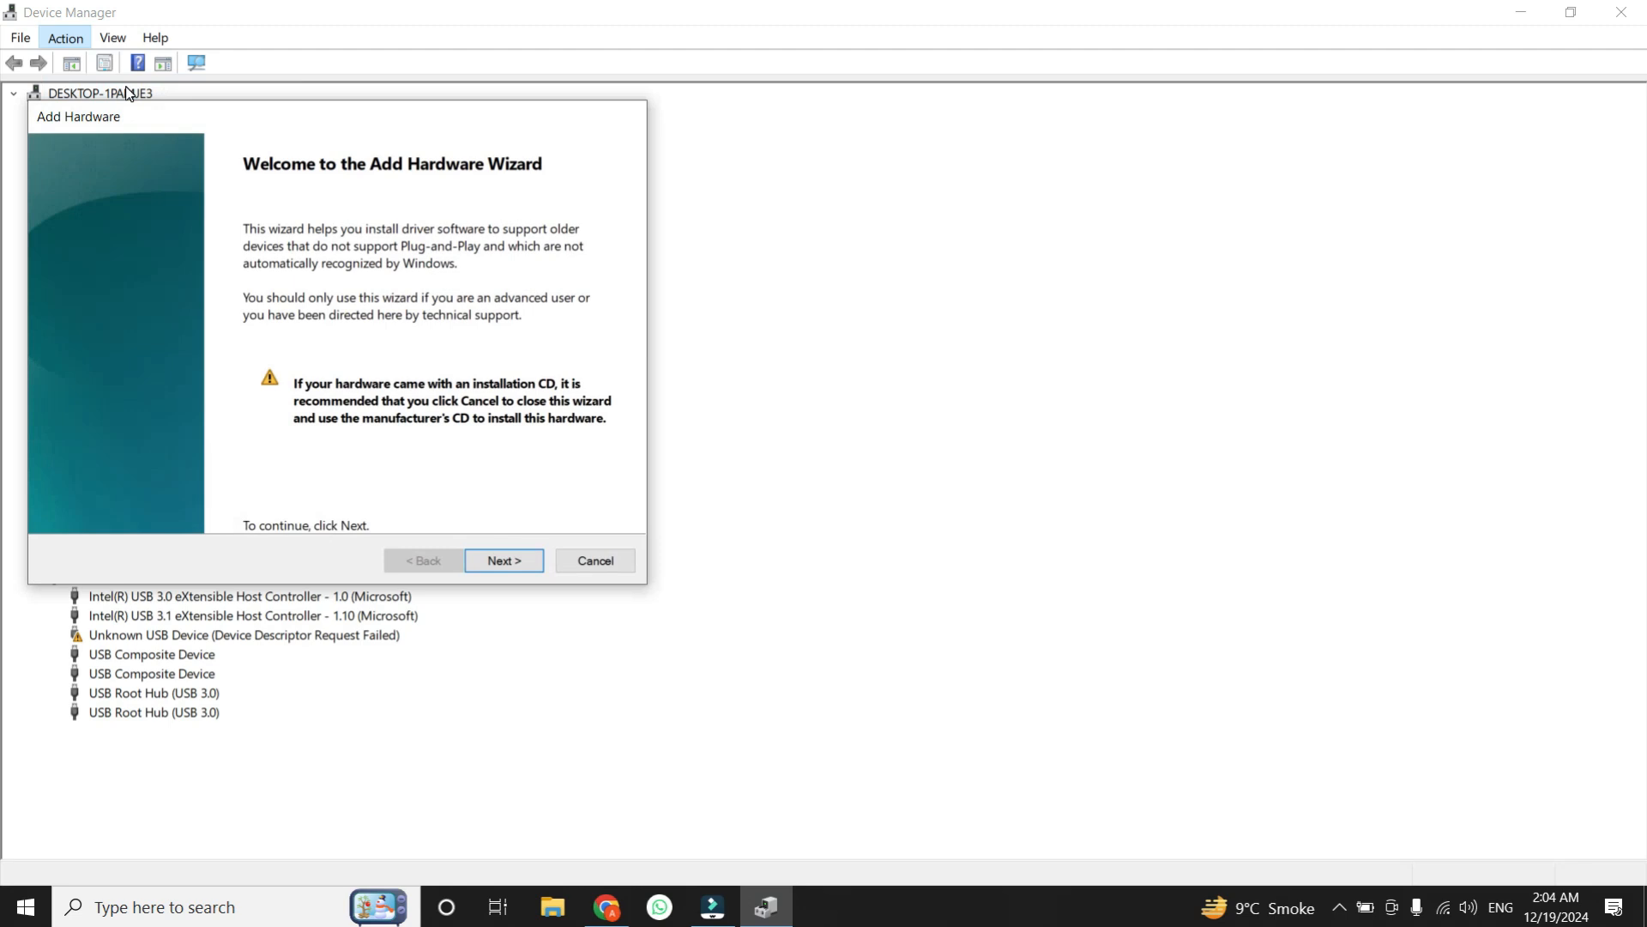
{"action": "left_click", "coordinate": [503, 560]}
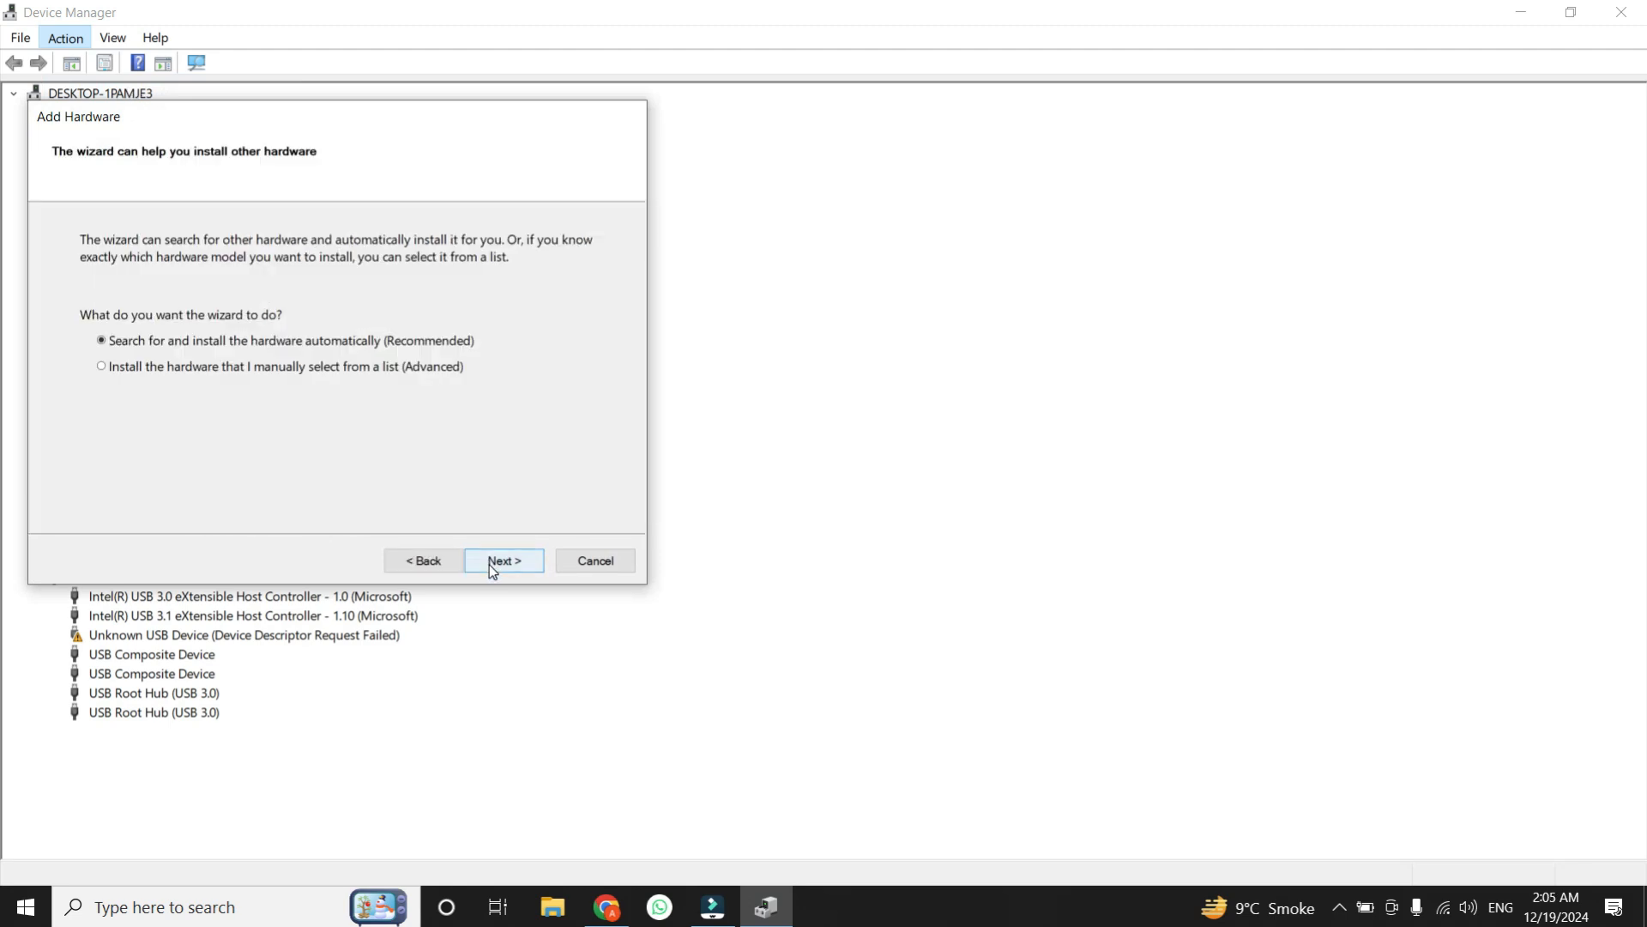
{"action": "left_click", "coordinate": [101, 365]}
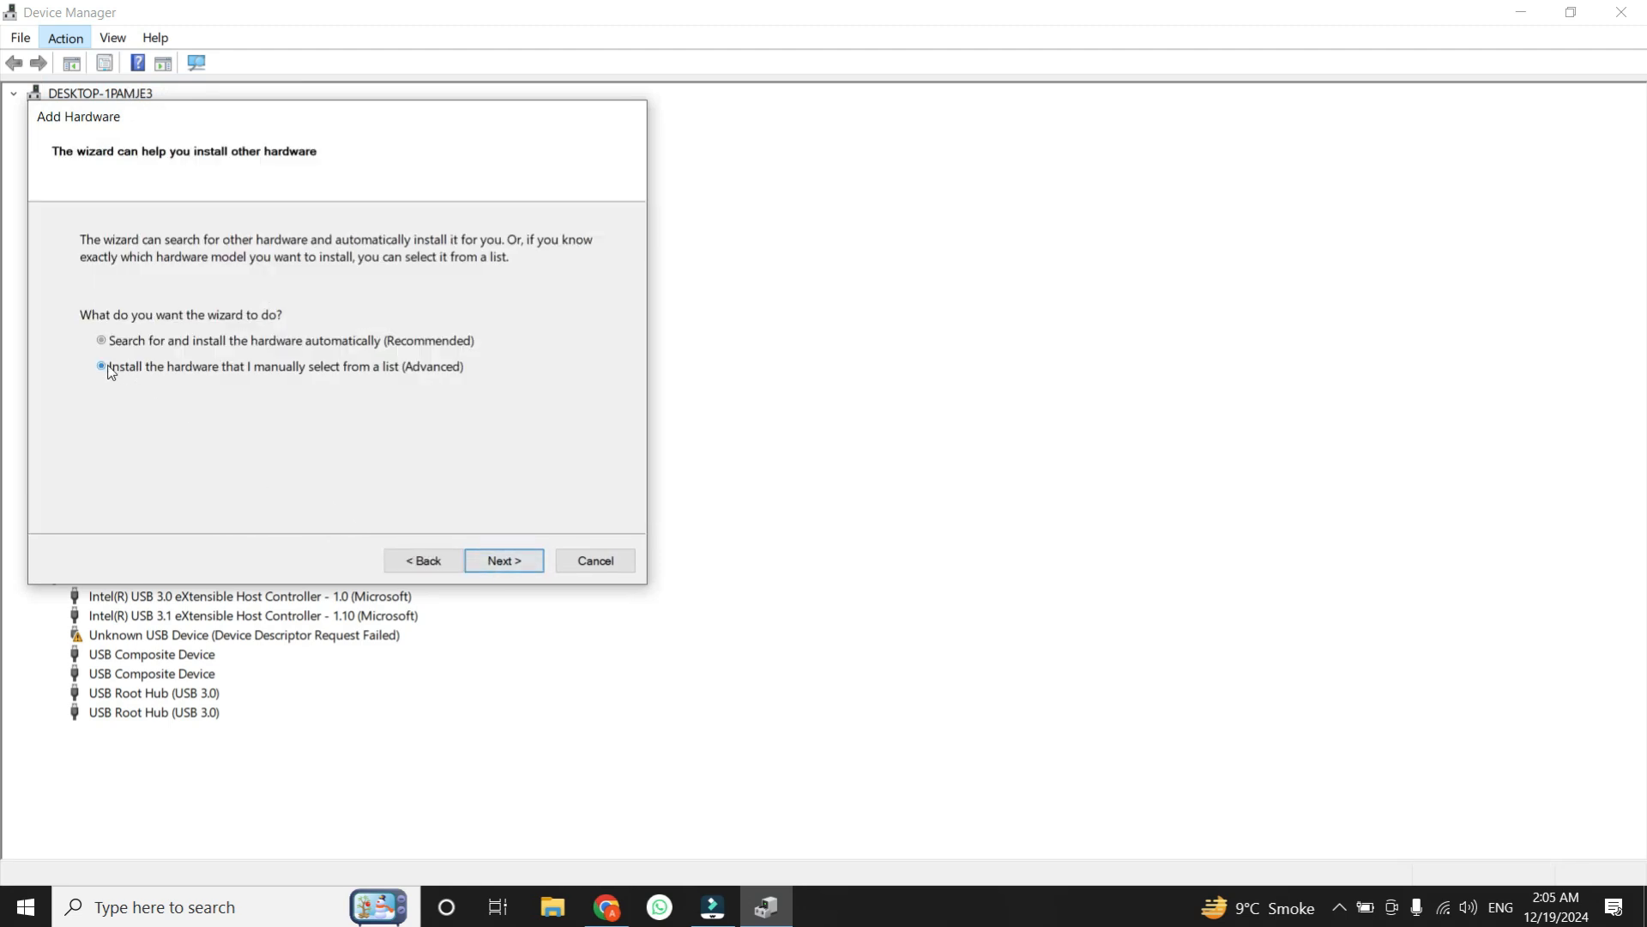
{"action": "left_click", "coordinate": [101, 366]}
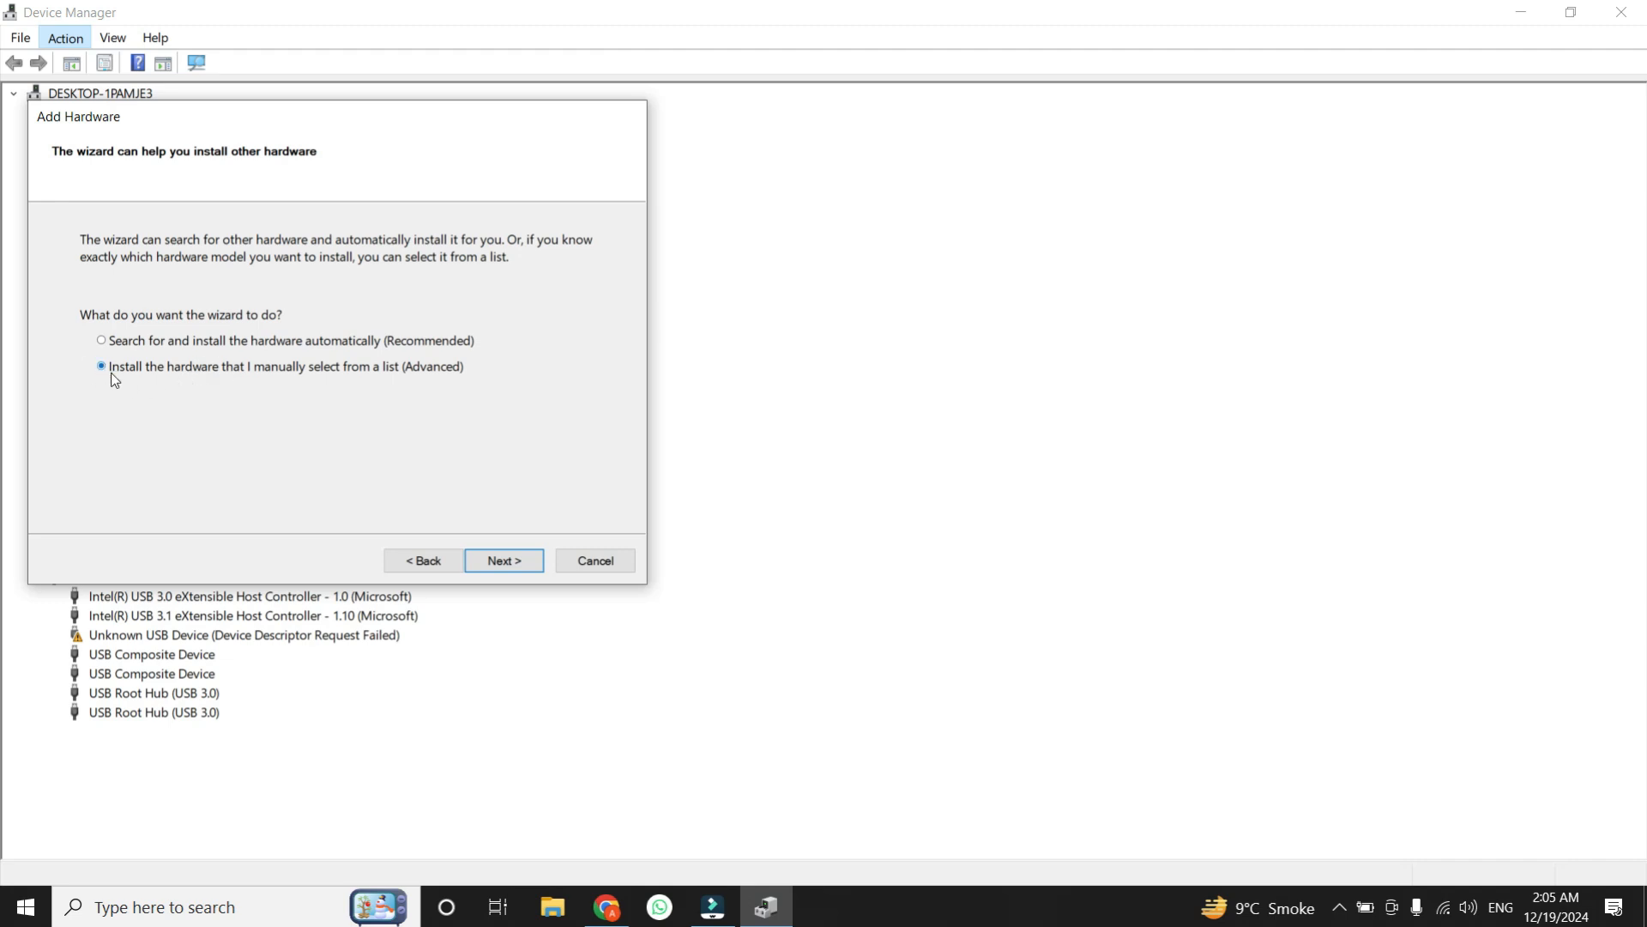
{"action": "left_click", "coordinate": [502, 559]}
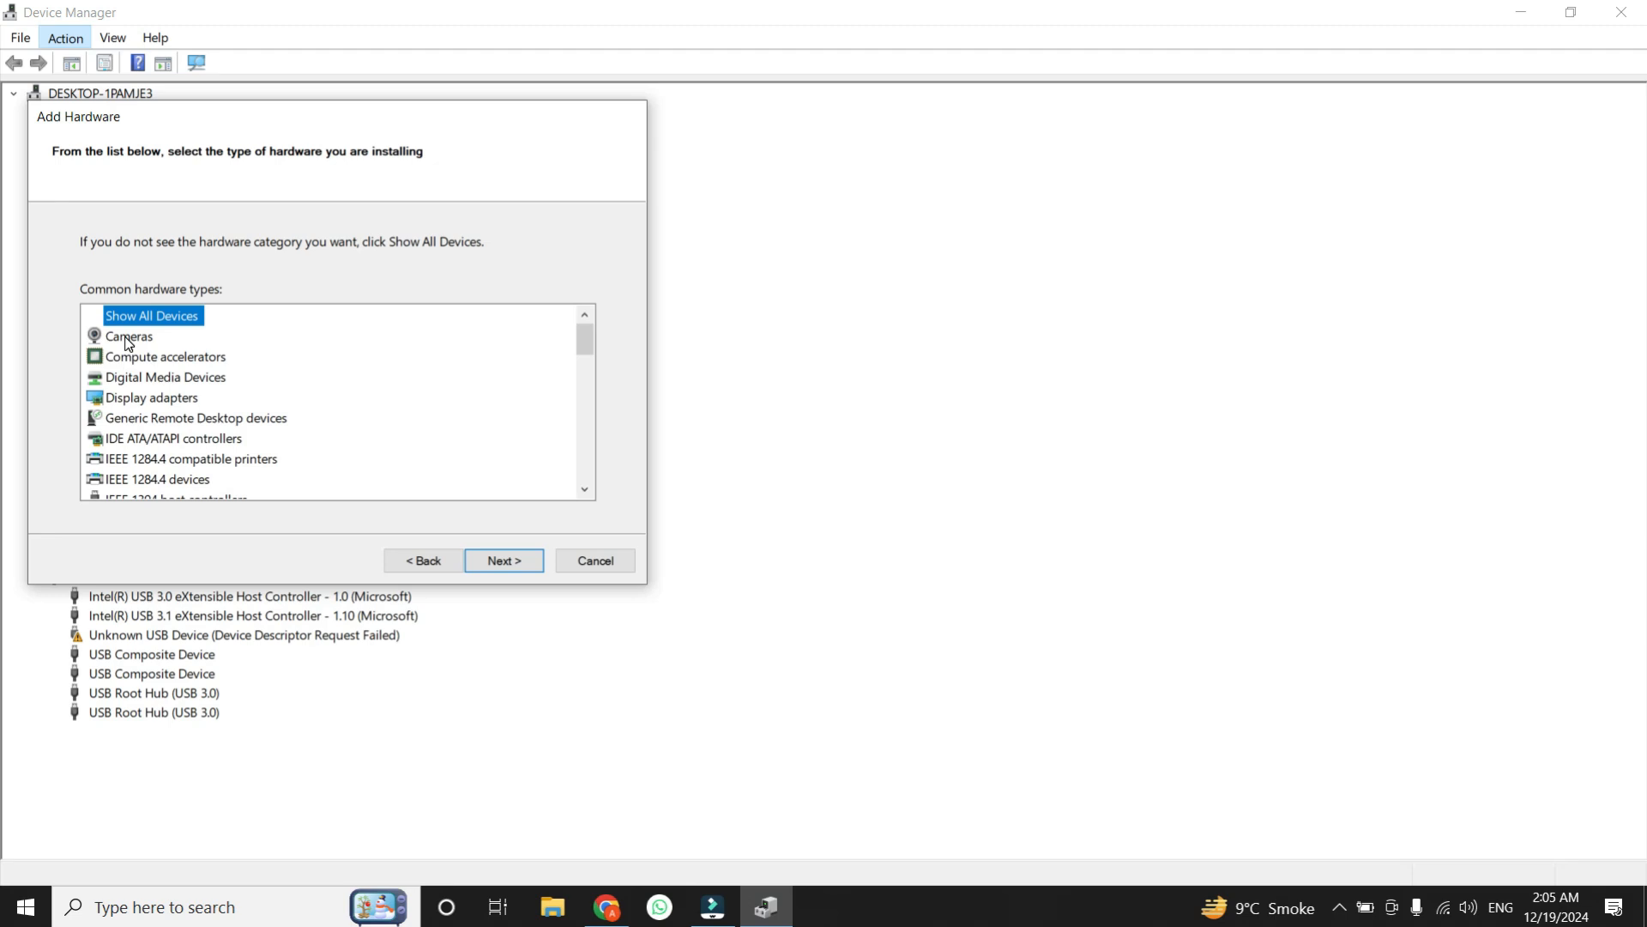
{"action": "left_click", "coordinate": [502, 559]}
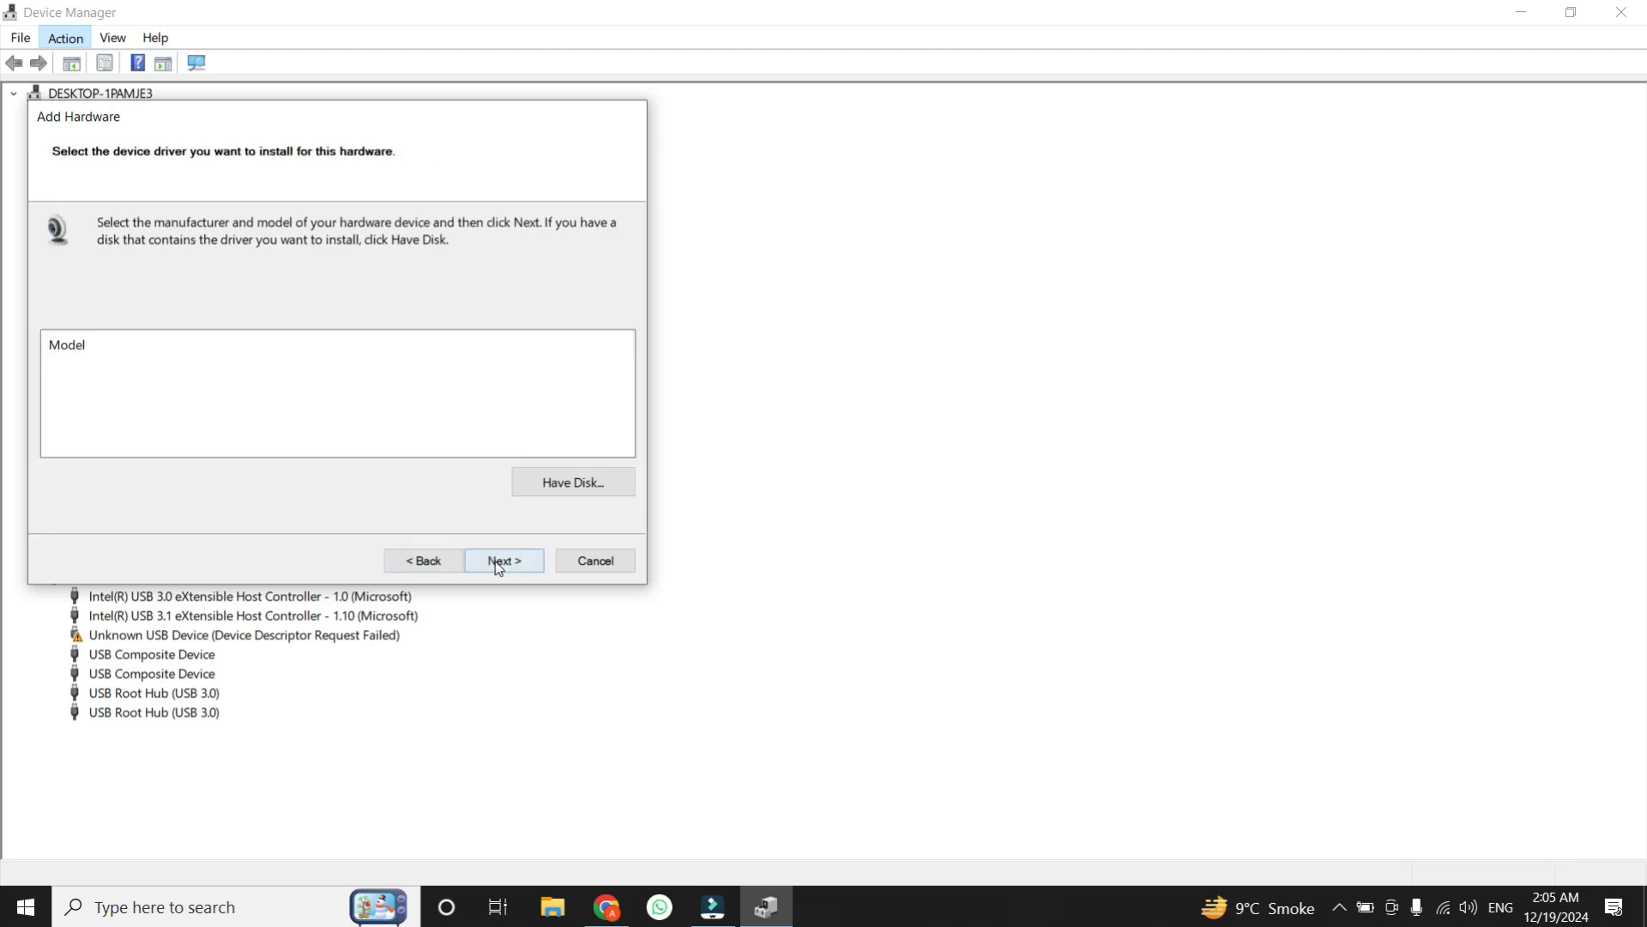
{"action": "mouse_move", "coordinate": [230, 444]}
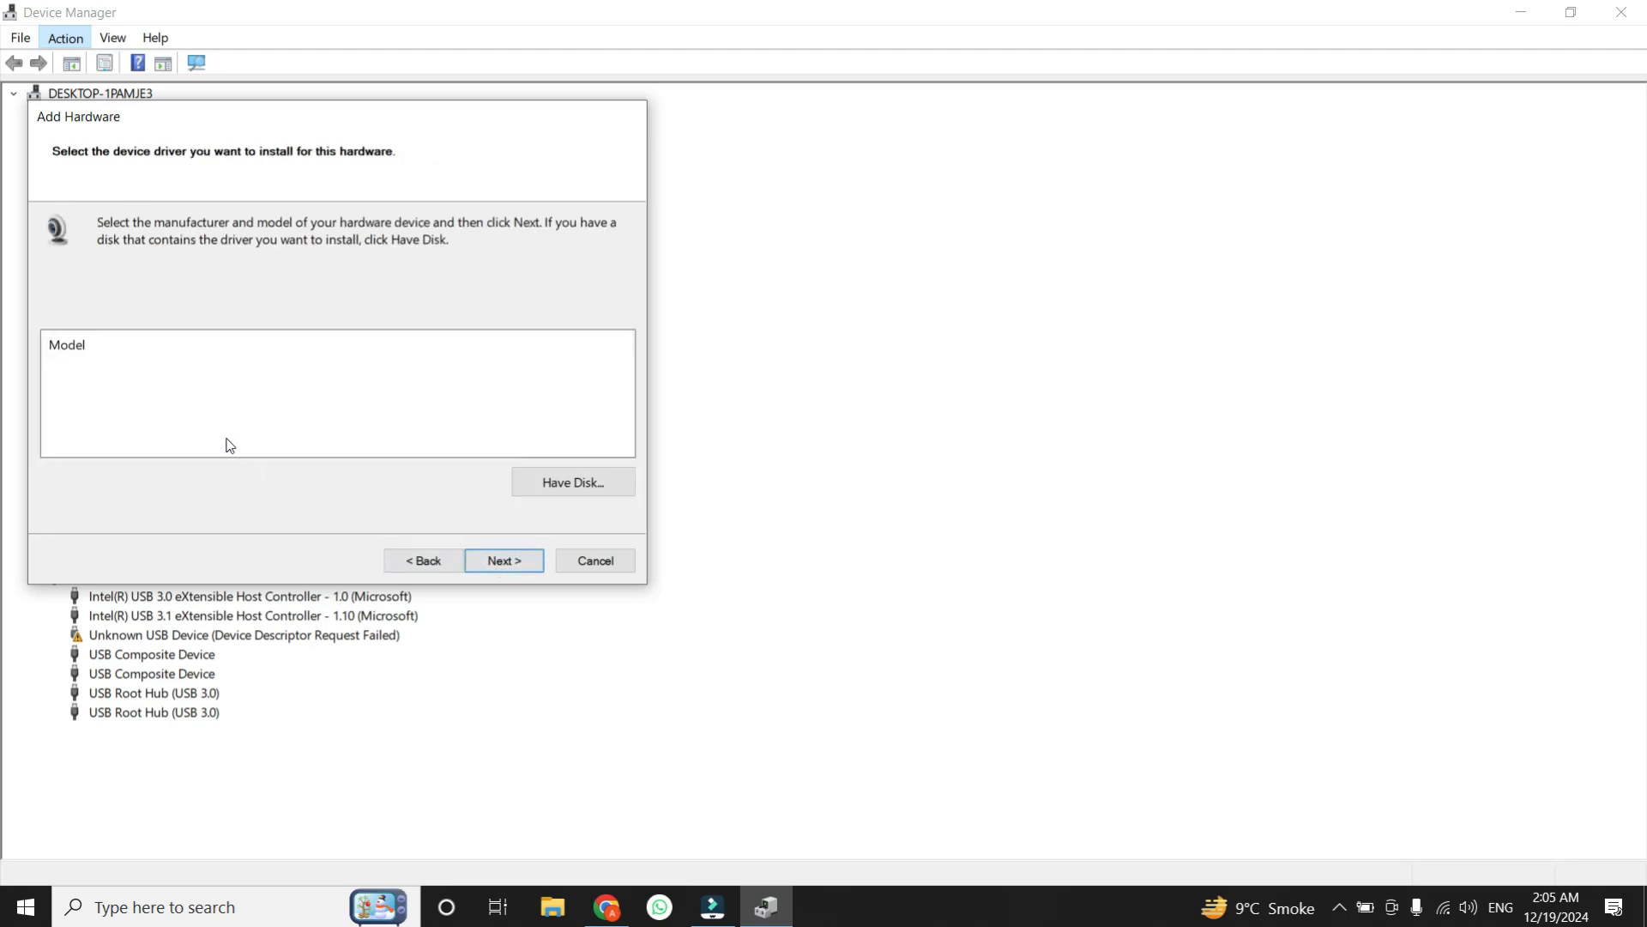
{"action": "mouse_move", "coordinate": [446, 585]}
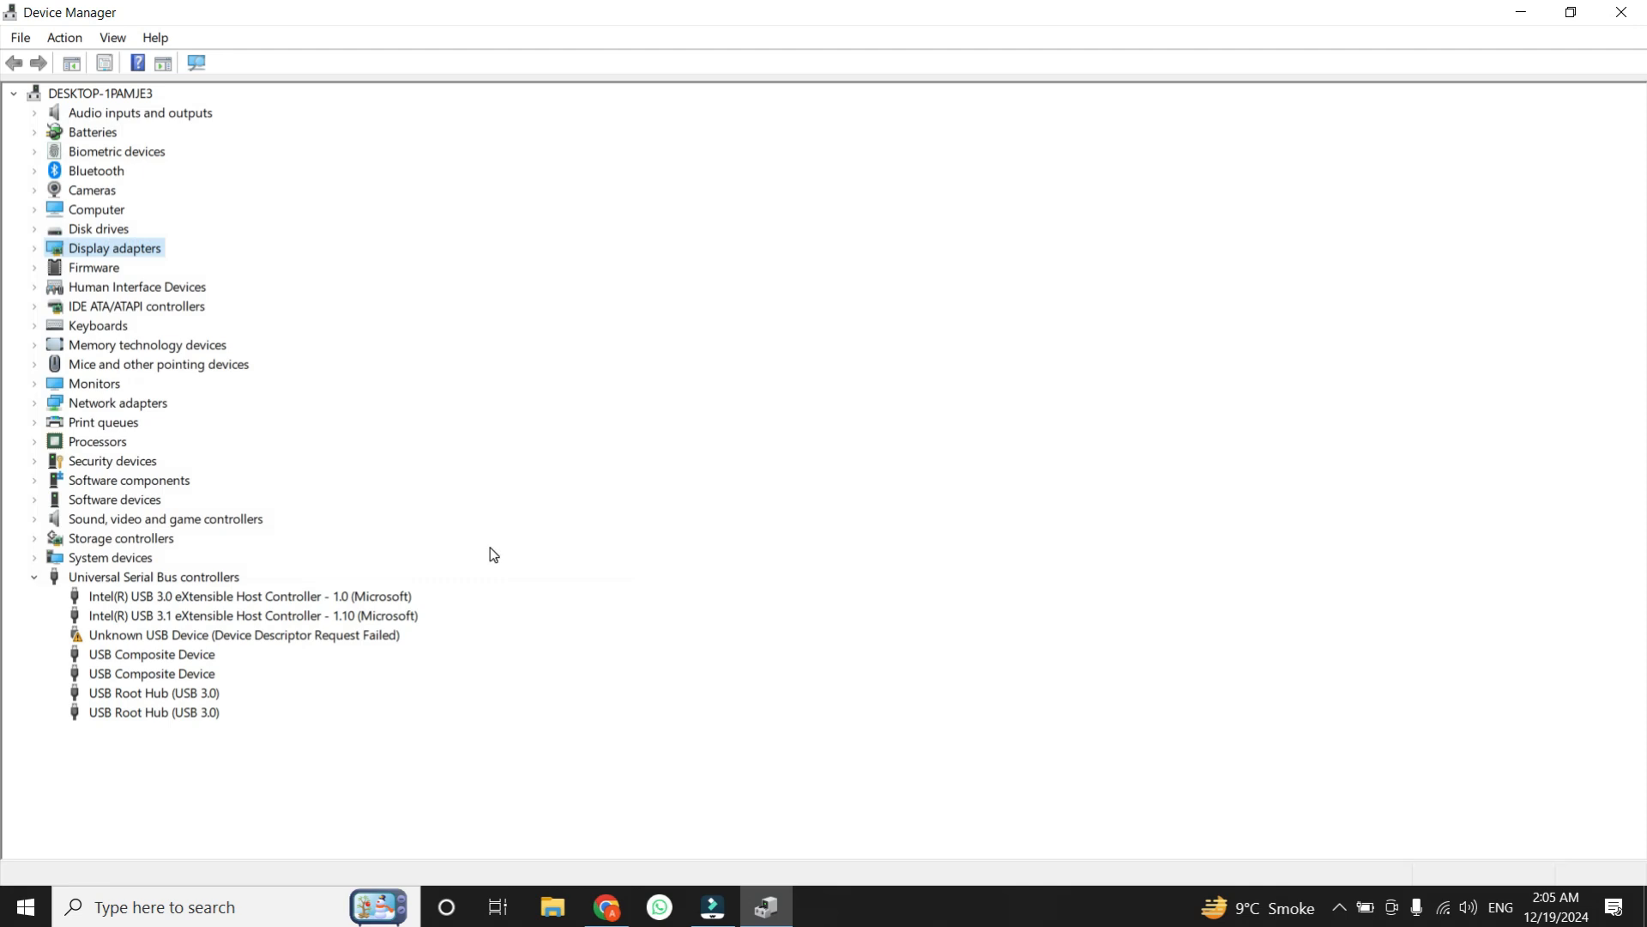
{"action": "mouse_move", "coordinate": [459, 525]}
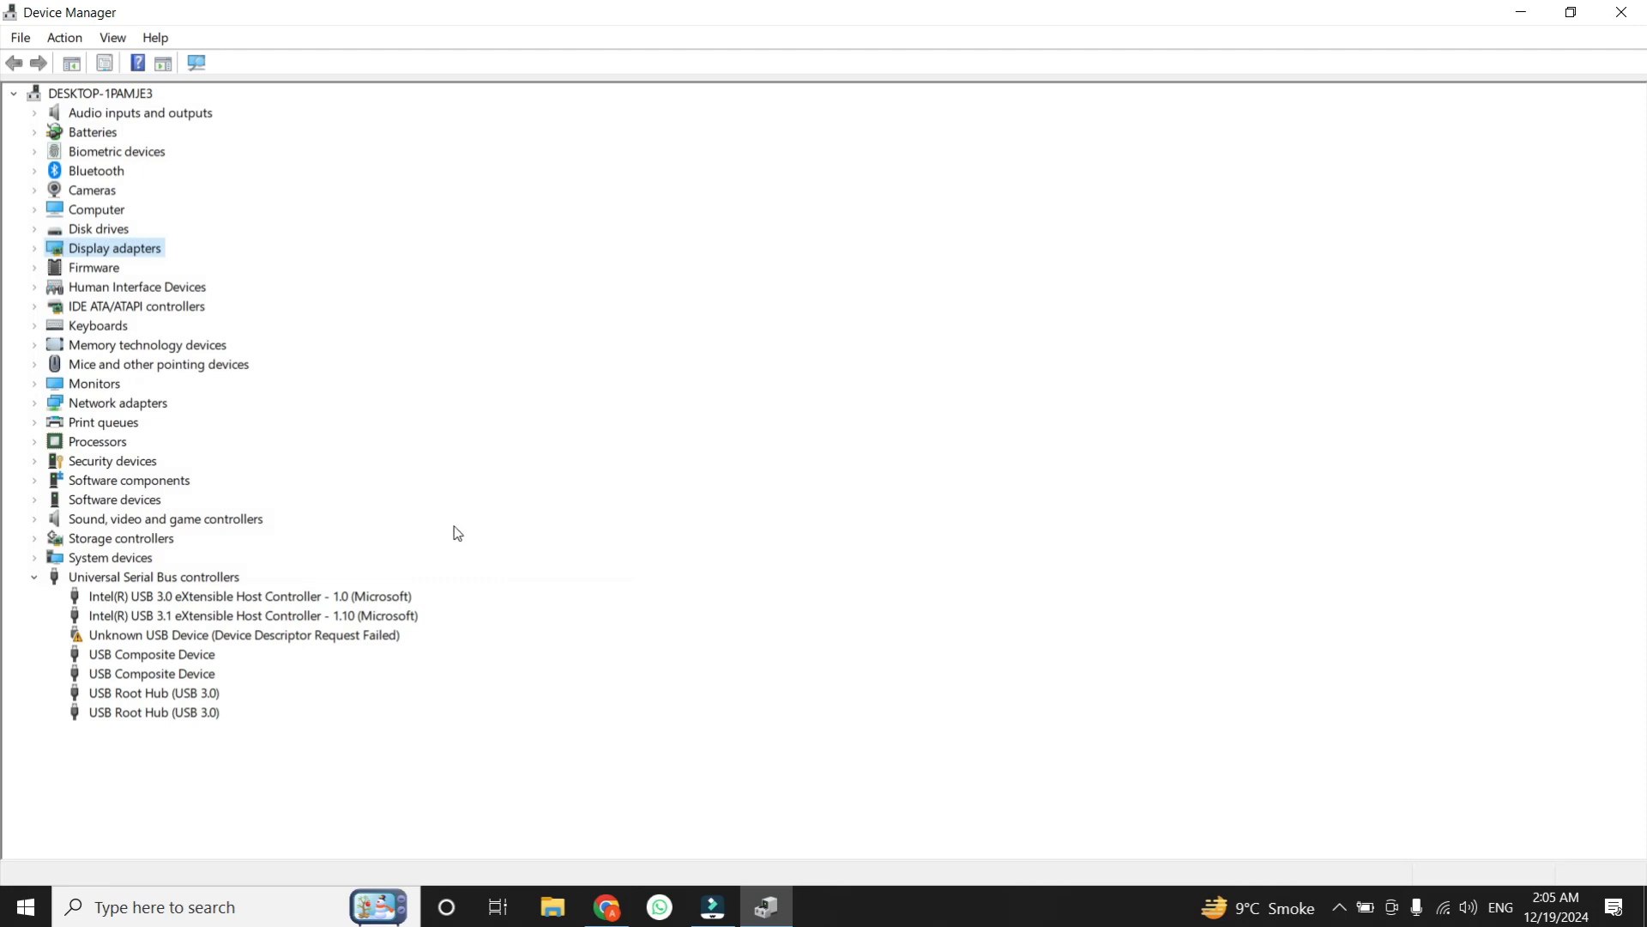
{"action": "mouse_move", "coordinate": [454, 544]}
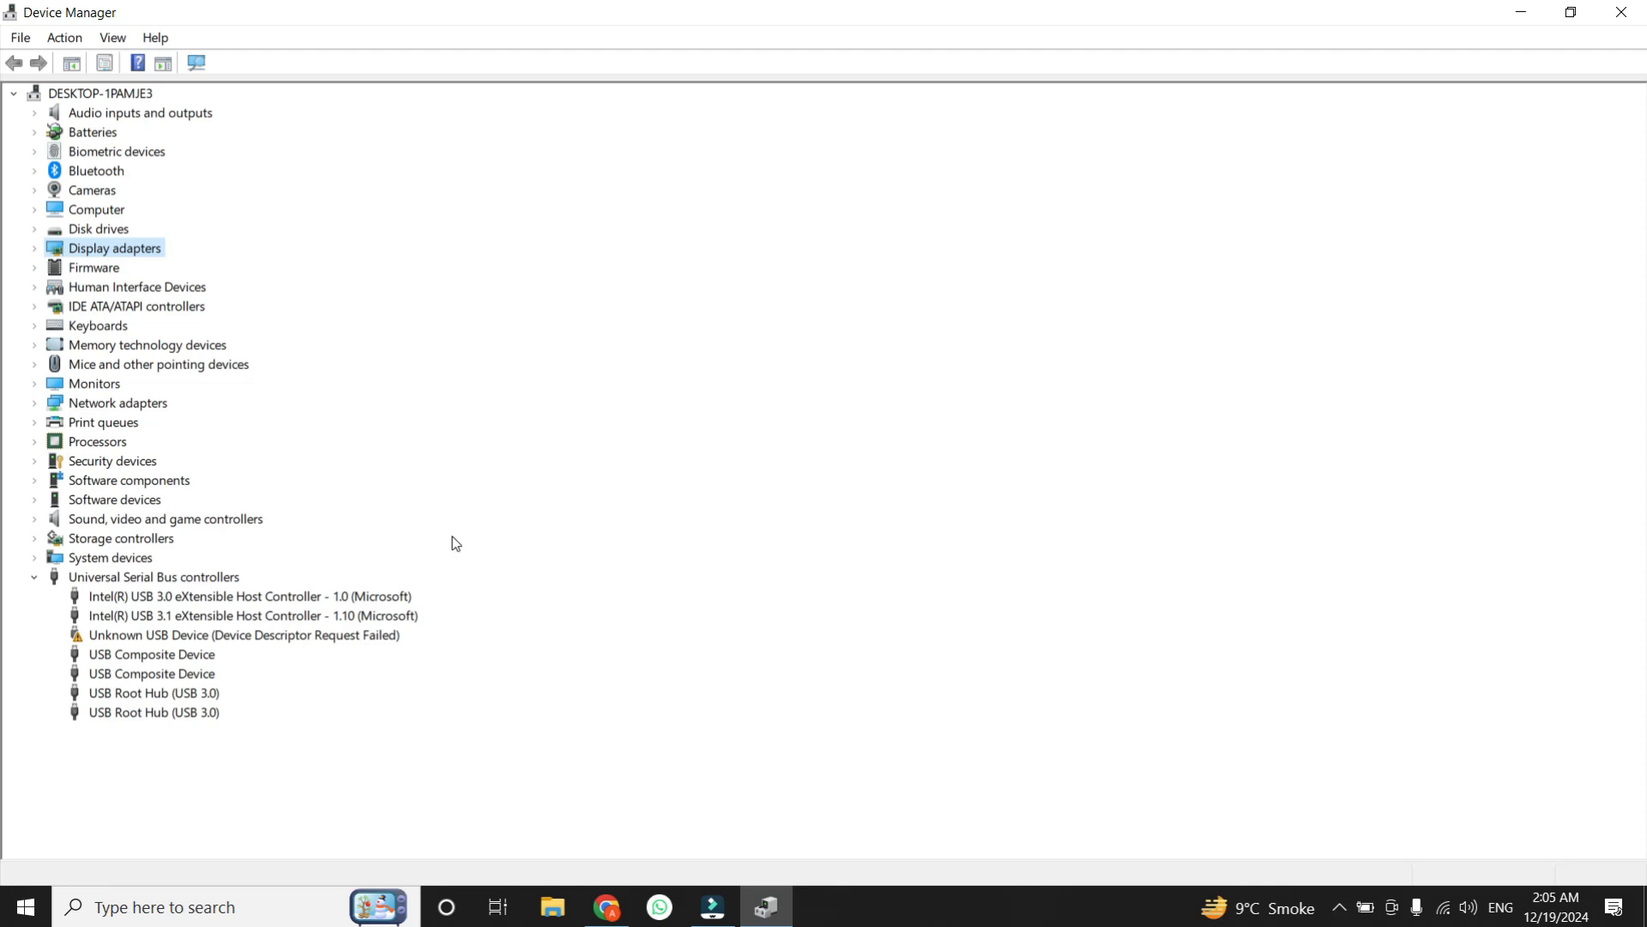
{"action": "mouse_move", "coordinate": [159, 499]}
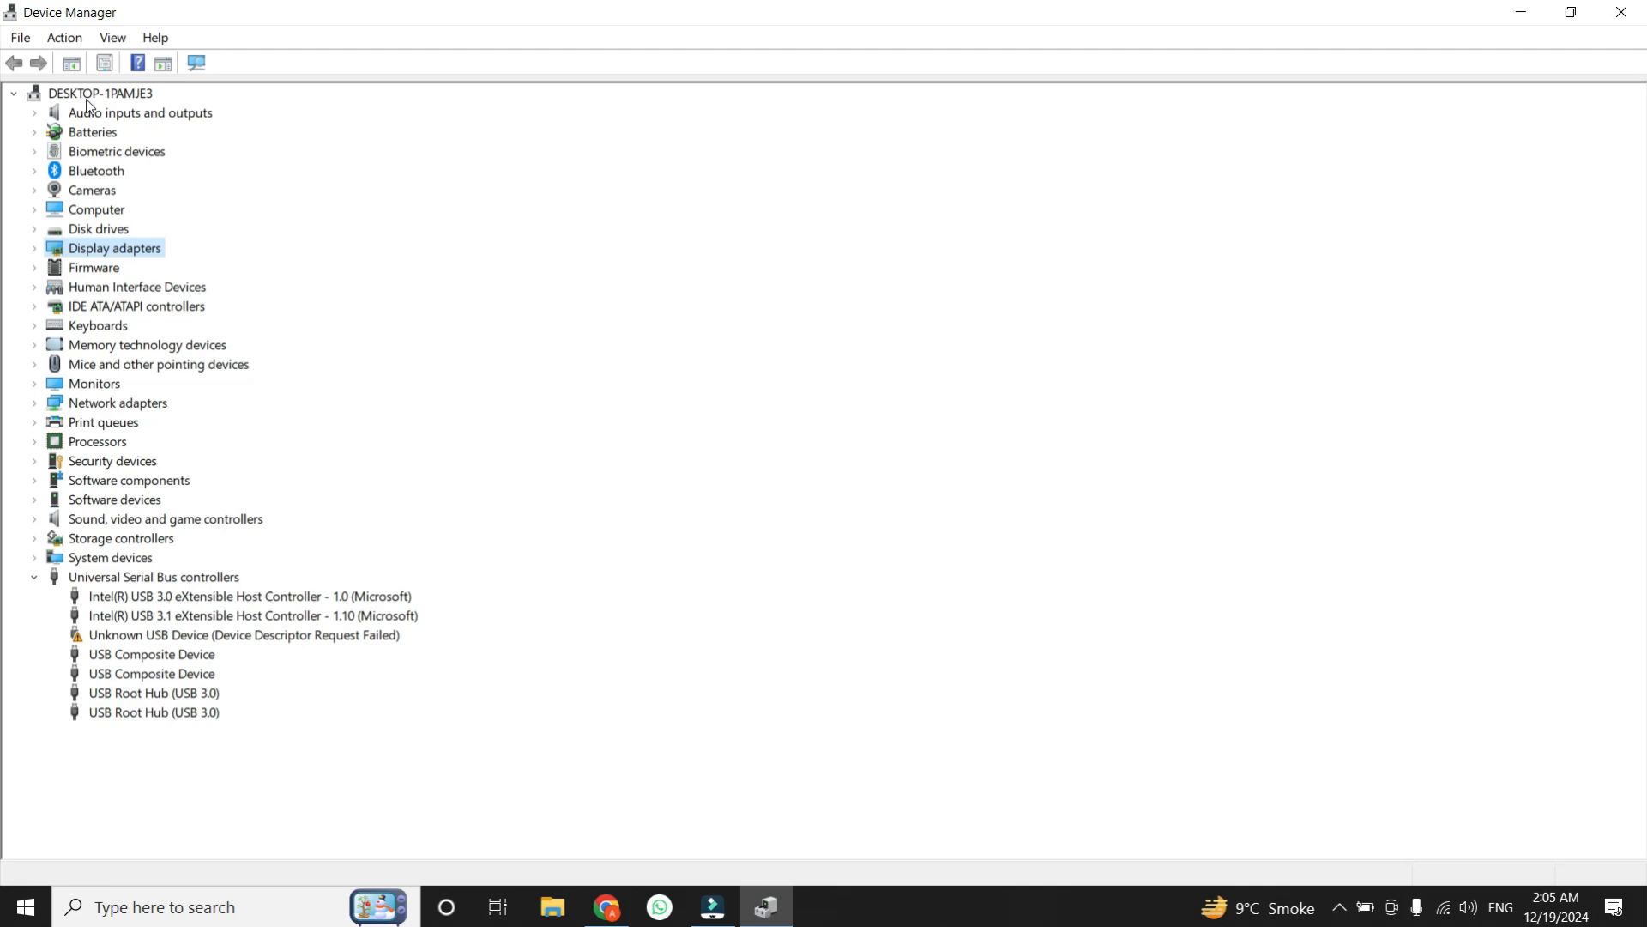
- Start Add legacy hardware again, choose manual install with Imaging devices as the type
{"action": "left_click", "coordinate": [63, 36]}
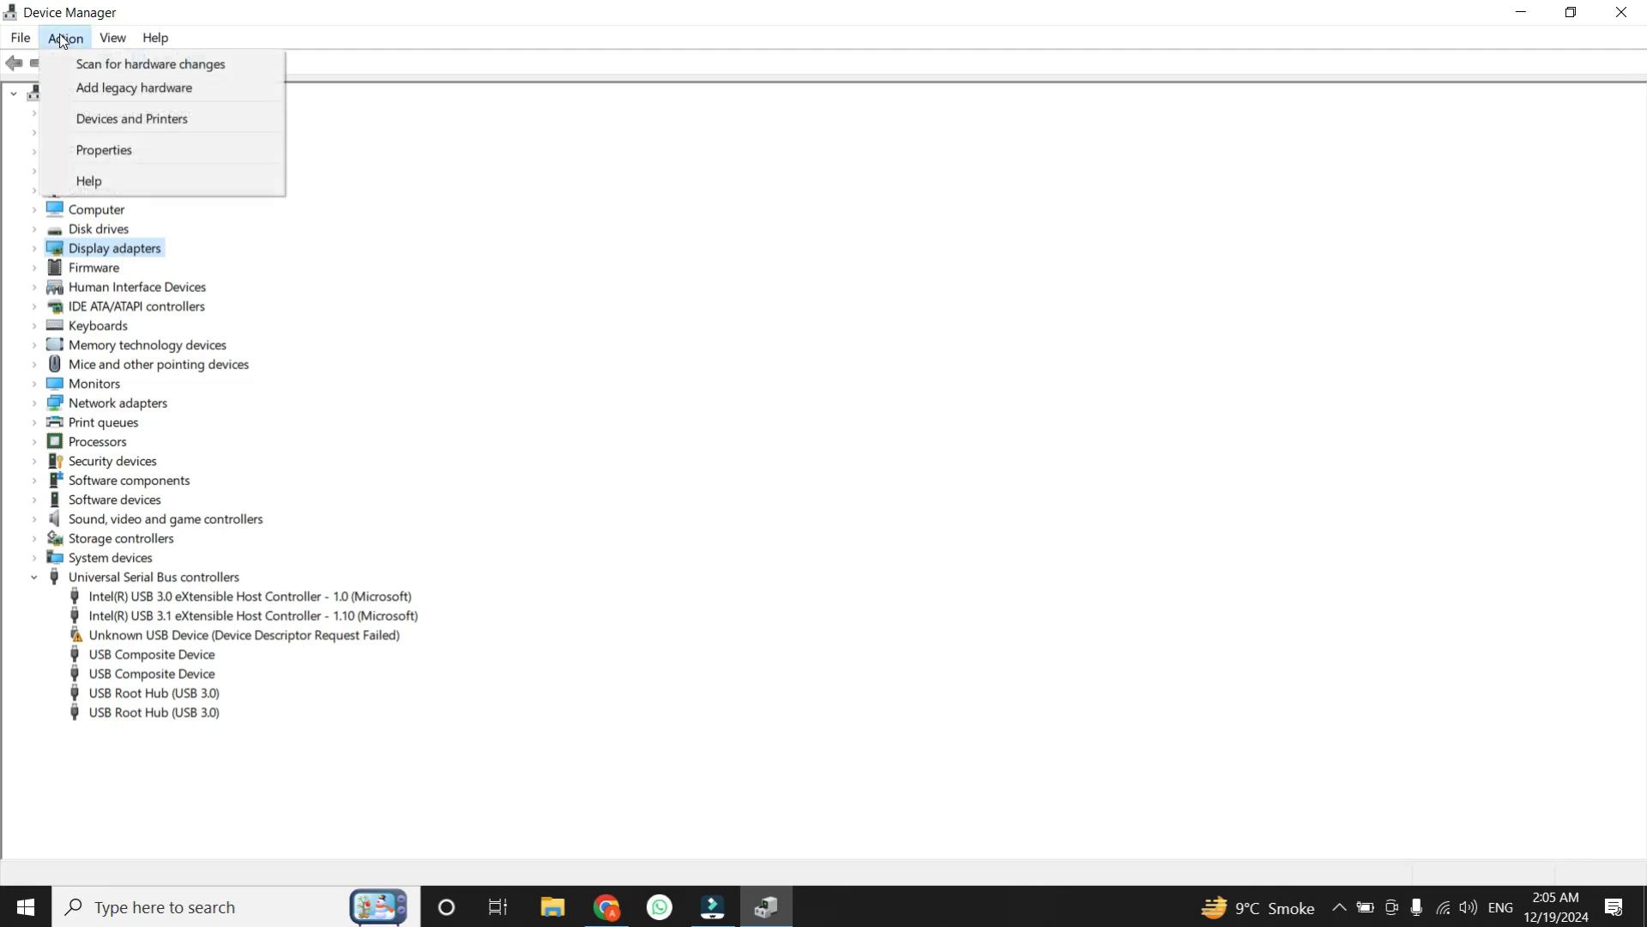
{"action": "mouse_move", "coordinate": [133, 88]}
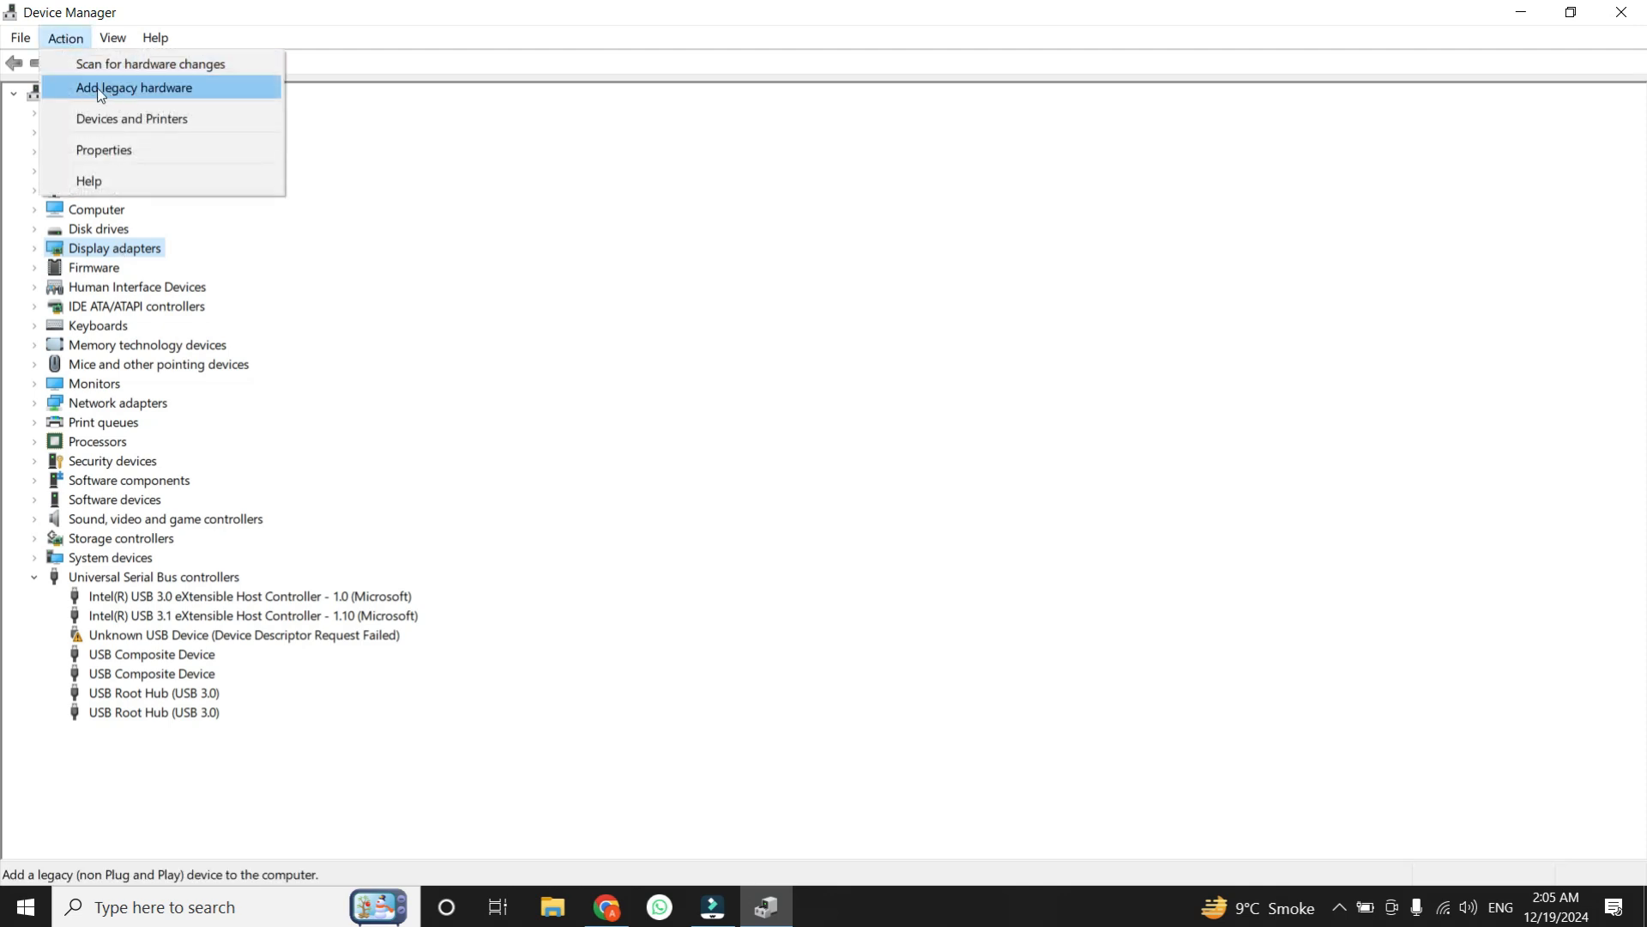
{"action": "left_click", "coordinate": [134, 88]}
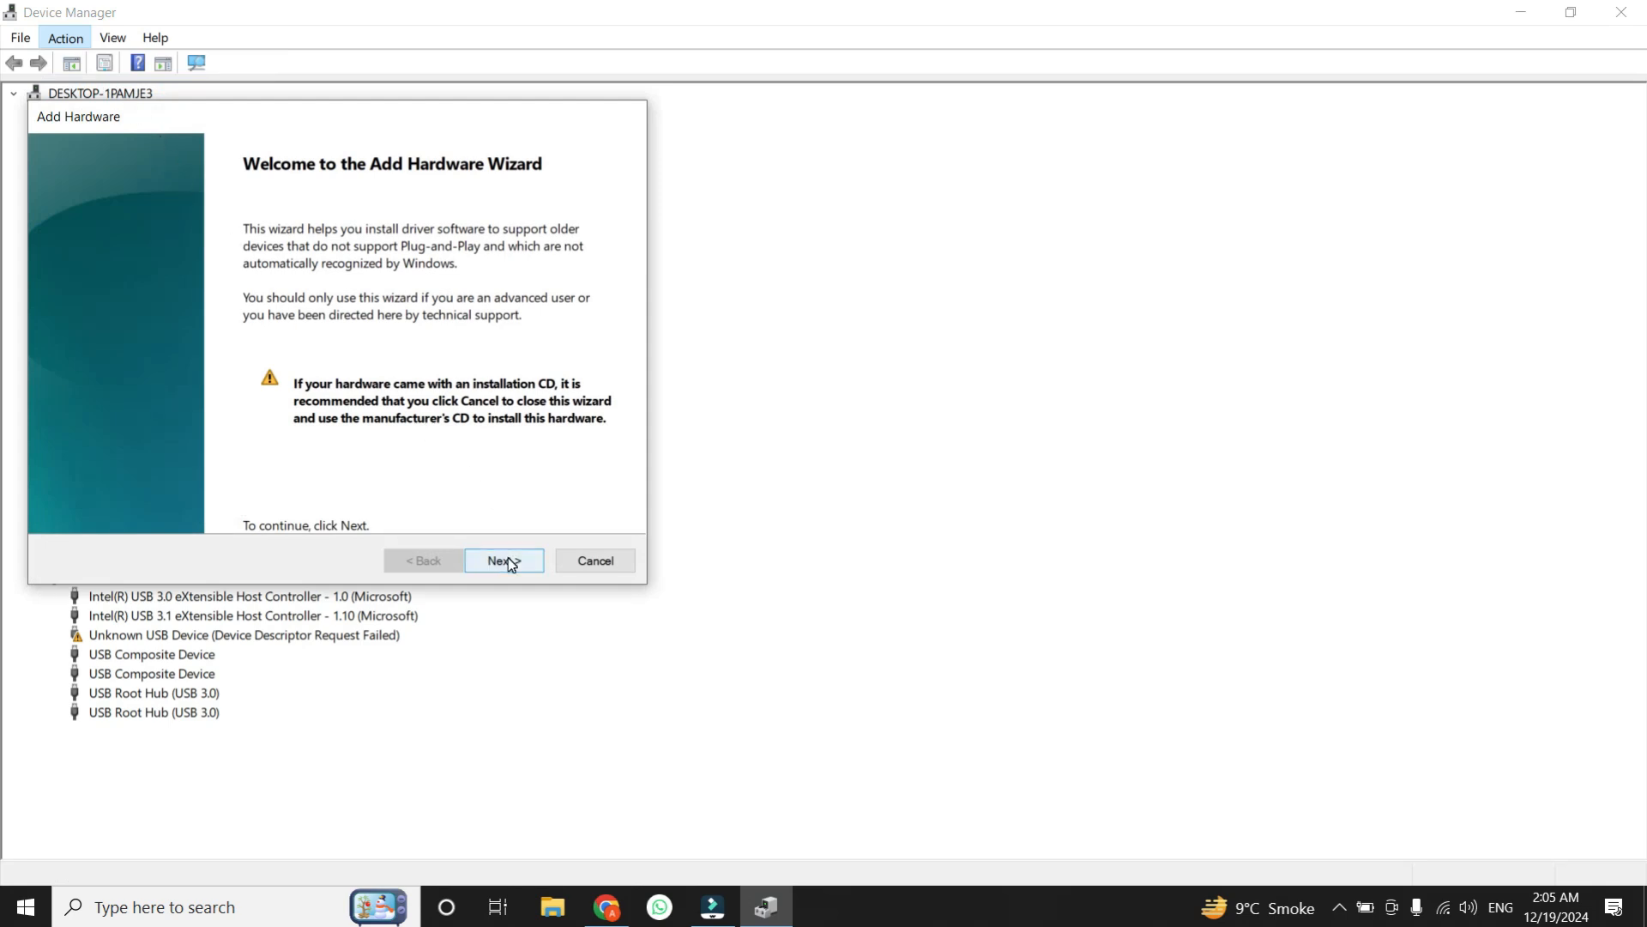
{"action": "left_click", "coordinate": [503, 559]}
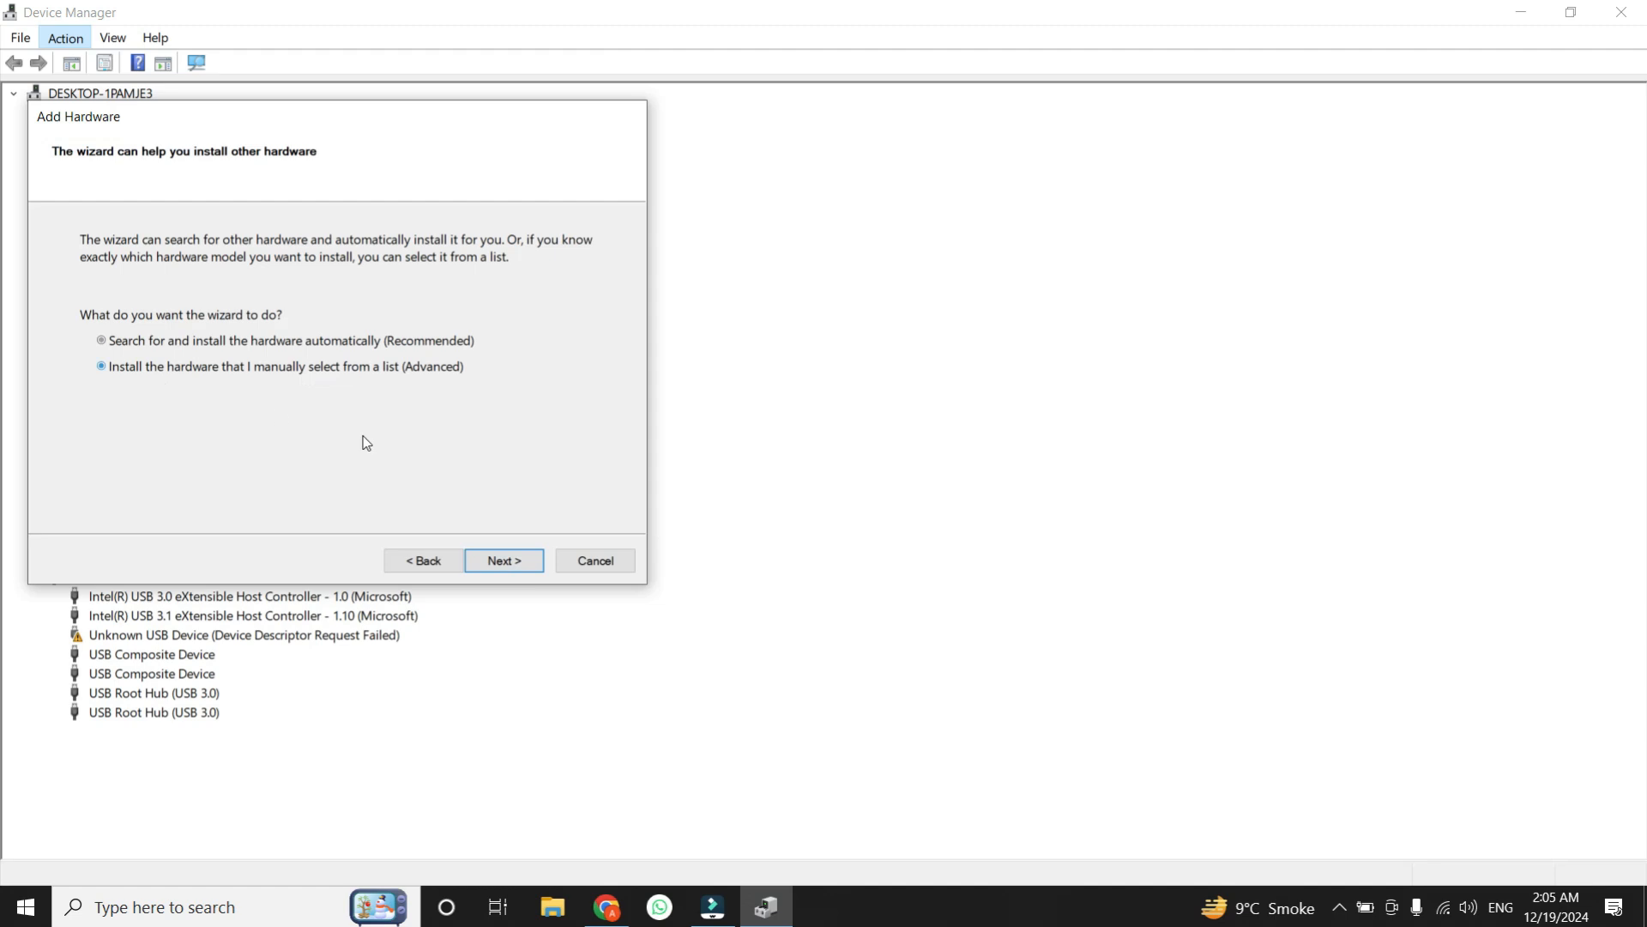
{"action": "left_click", "coordinate": [503, 559]}
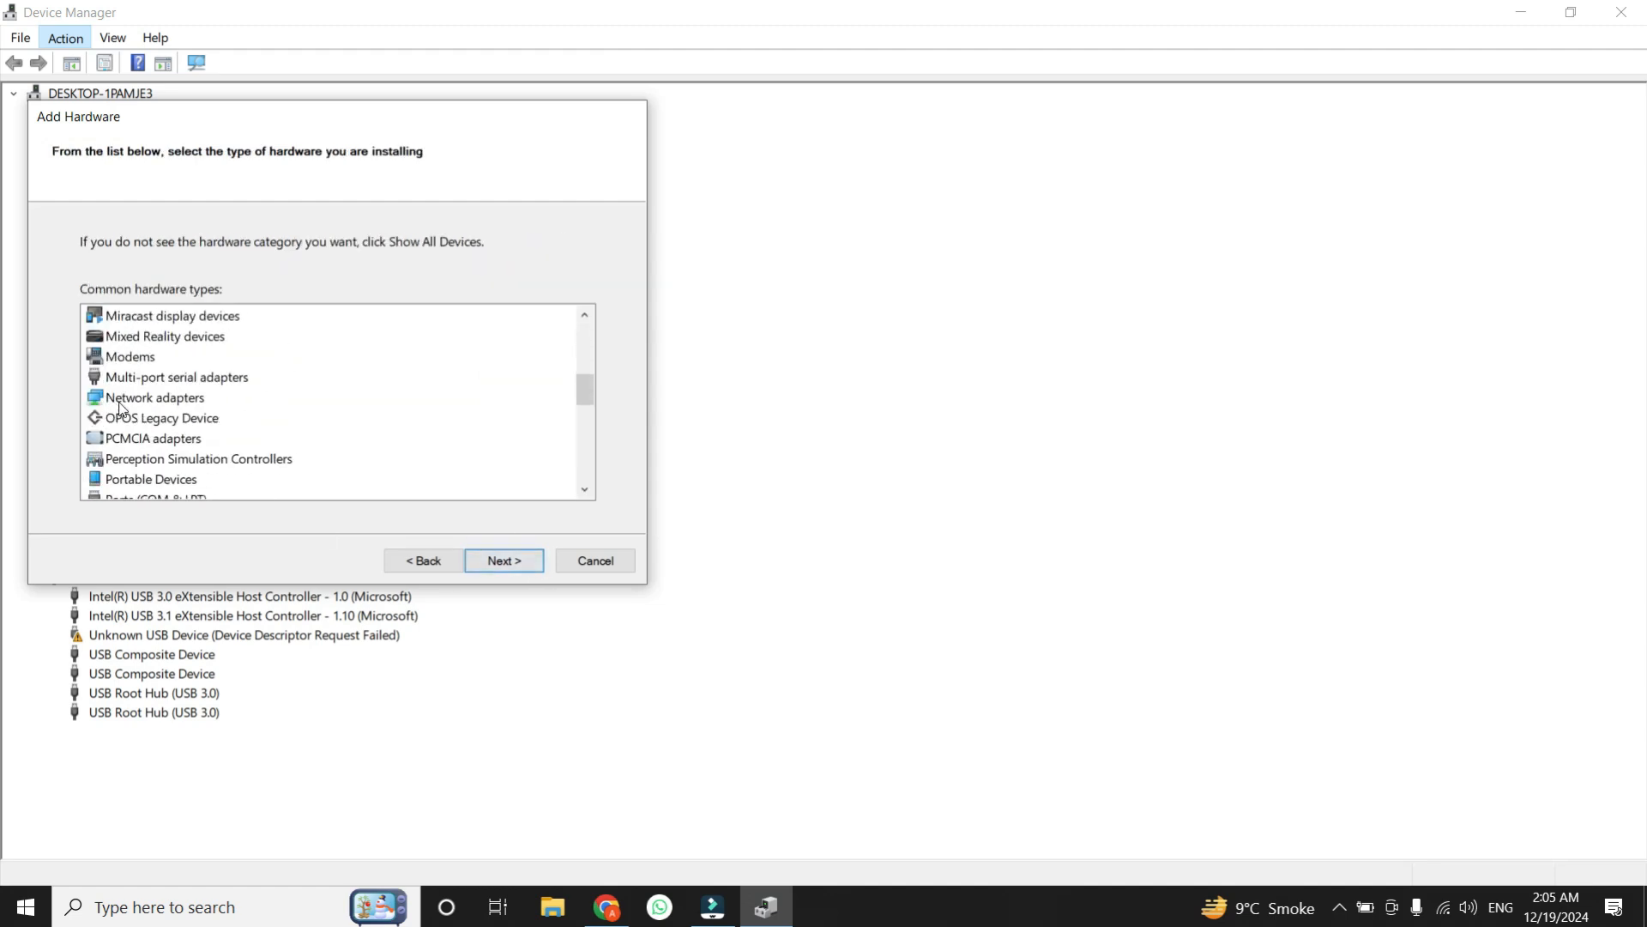
{"action": "scroll", "scroll_direction": "up", "scroll_amount": 3}
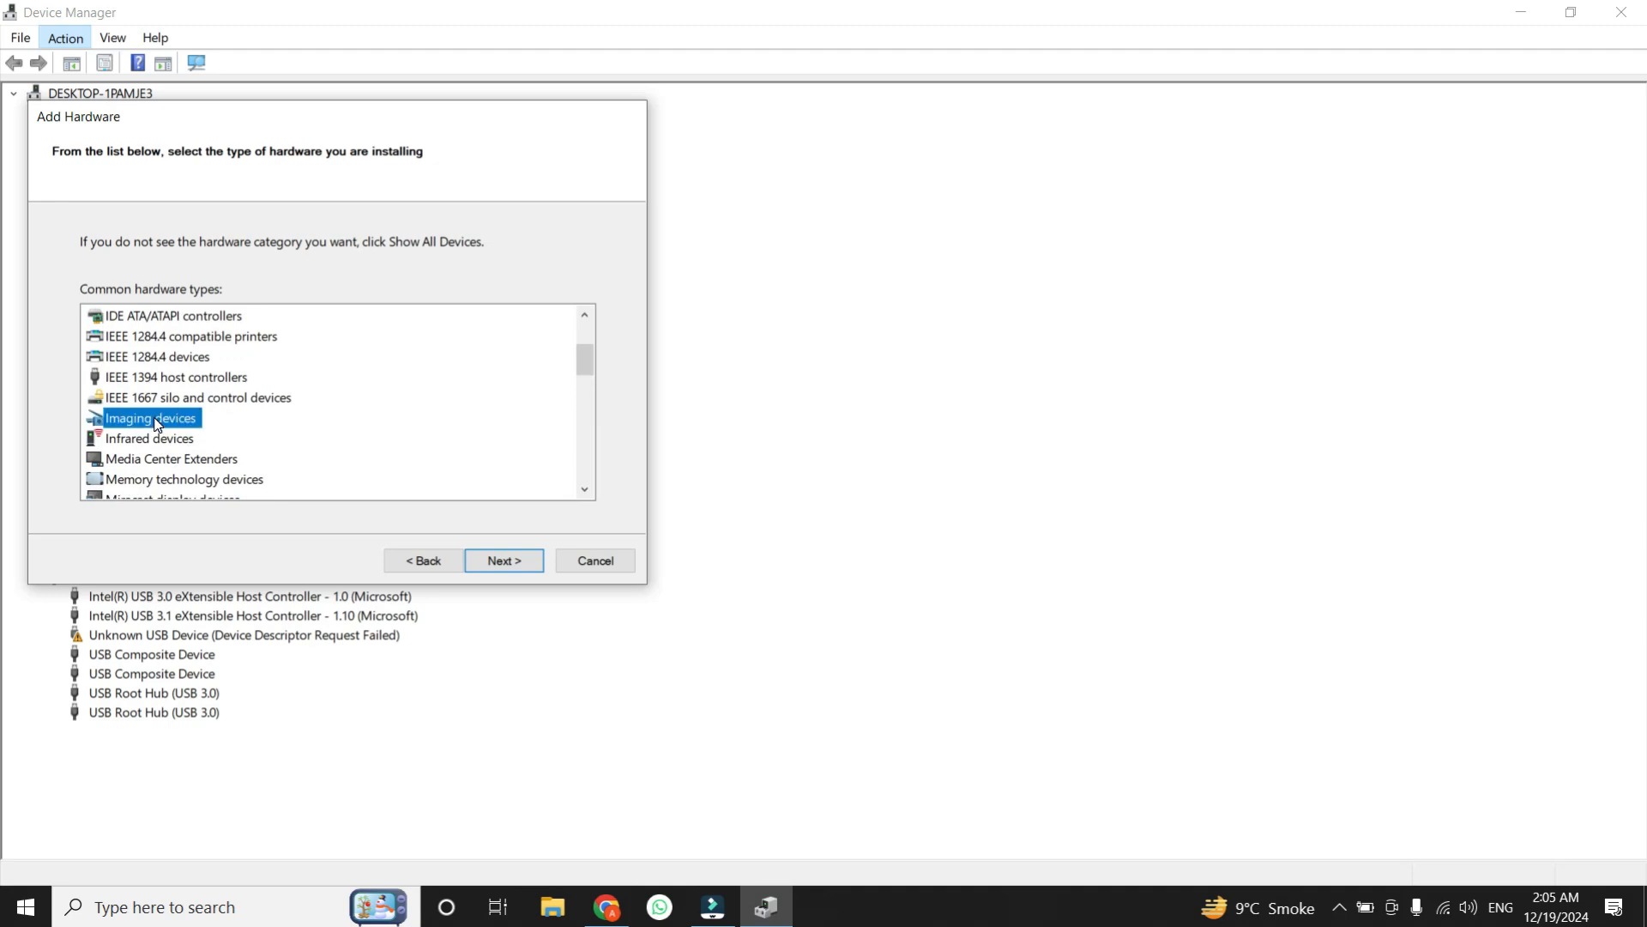
{"action": "left_click", "coordinate": [502, 559]}
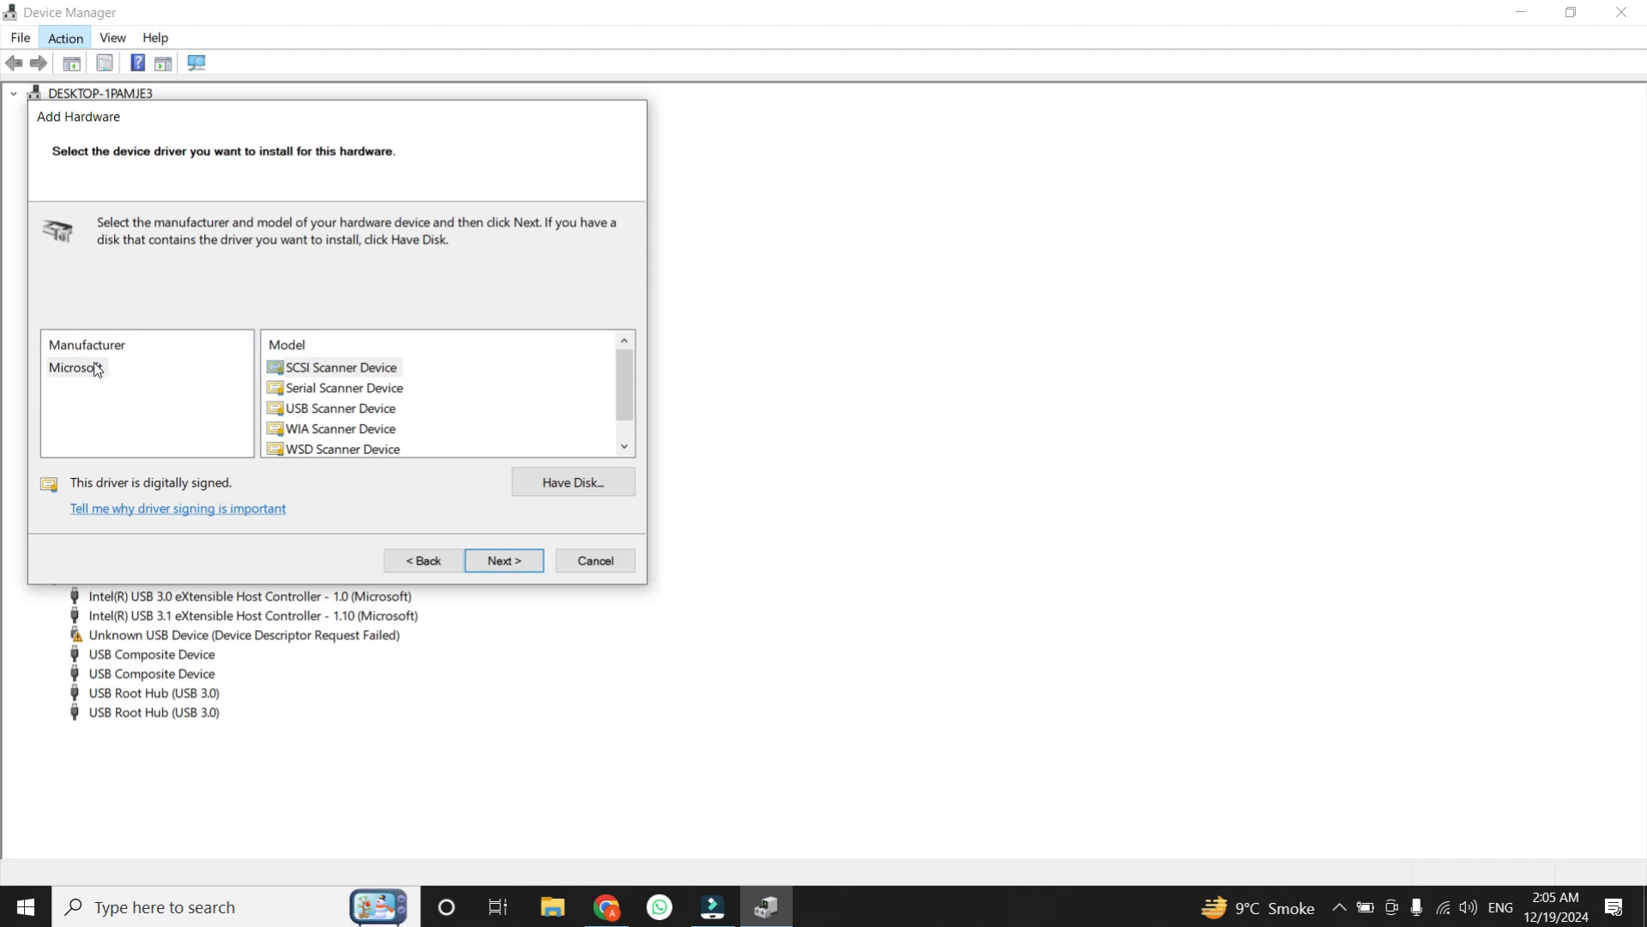
- Select Microsoft's SCSI Scanner Device, install it and finish the wizard
{"action": "left_click", "coordinate": [74, 367]}
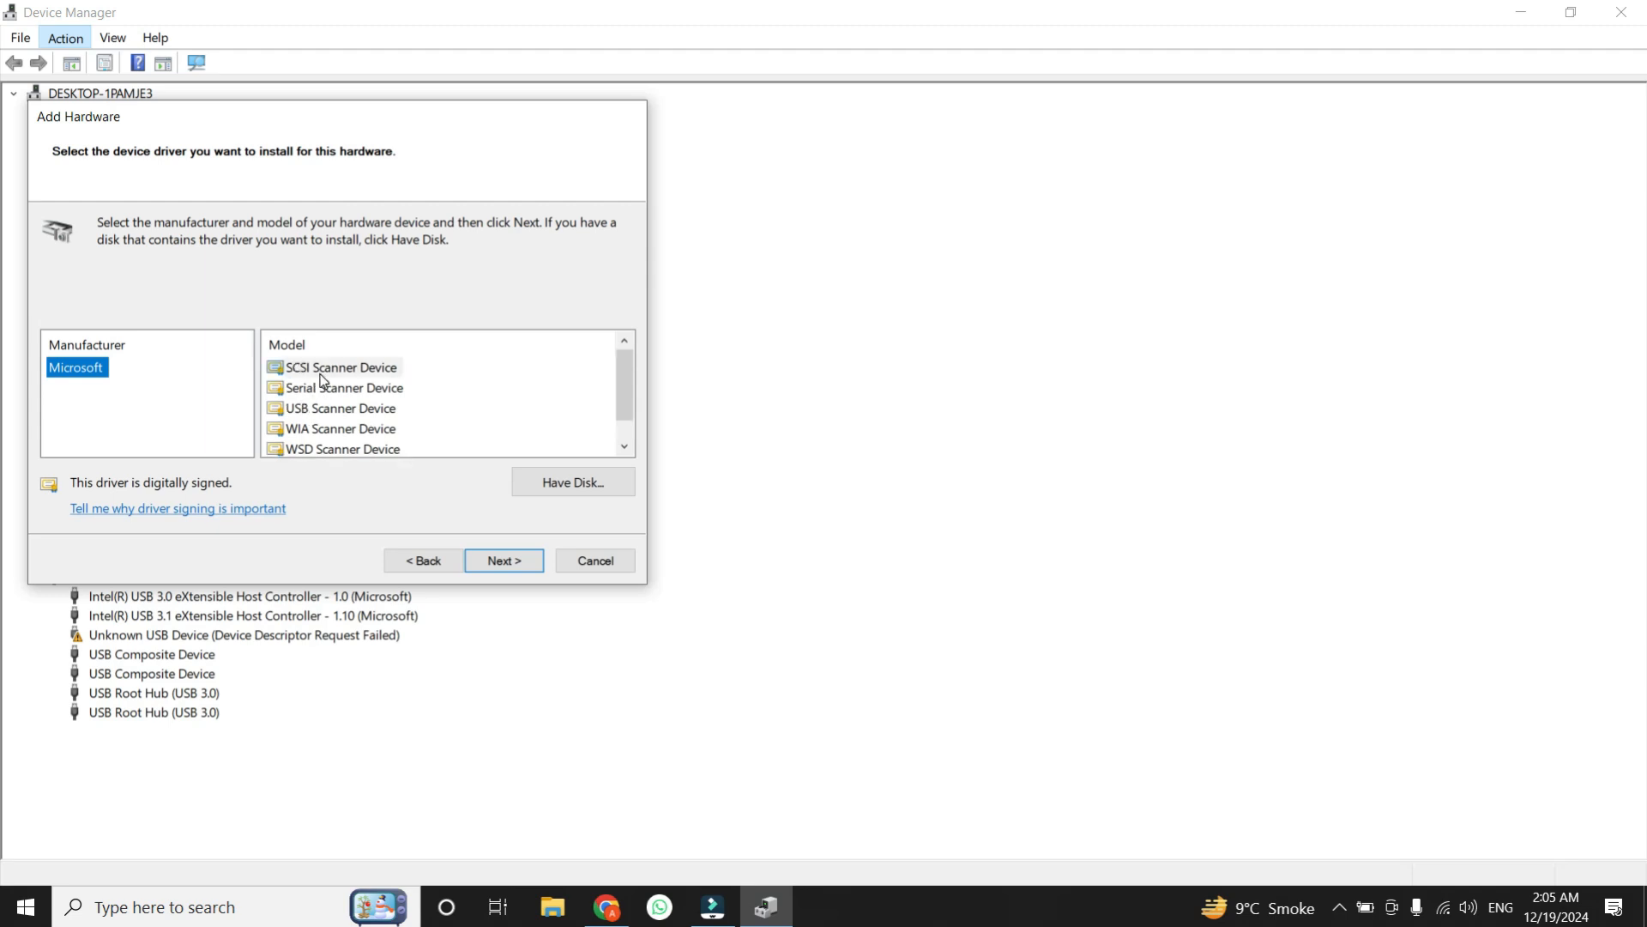
{"action": "mouse_move", "coordinate": [75, 393]}
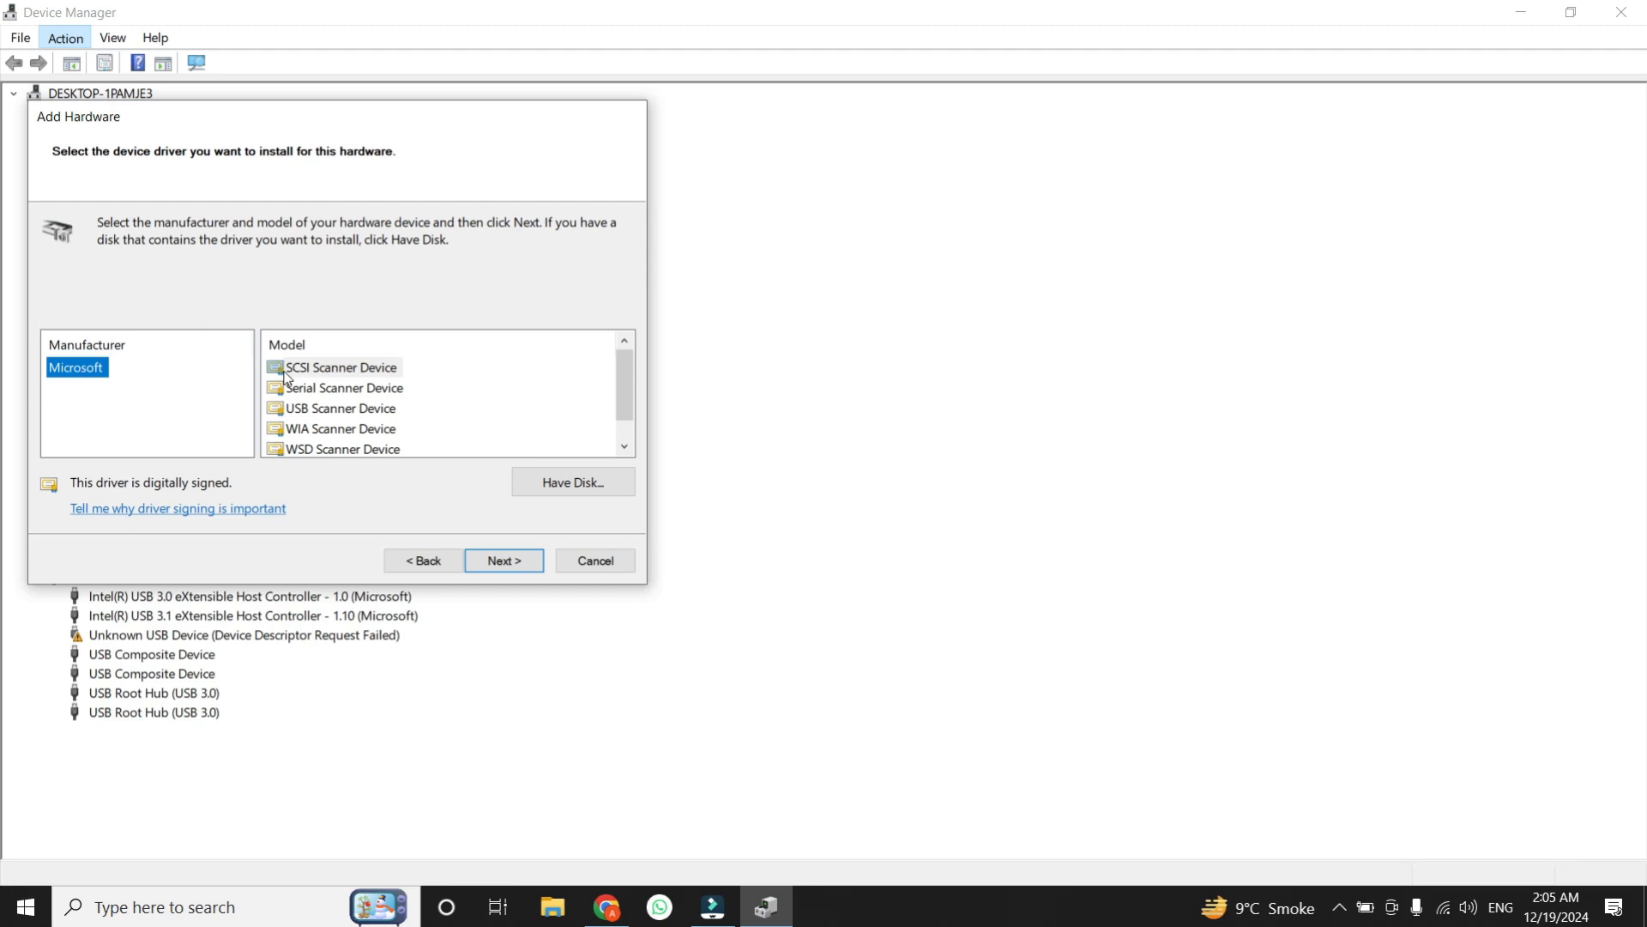
{"action": "left_click", "coordinate": [341, 367]}
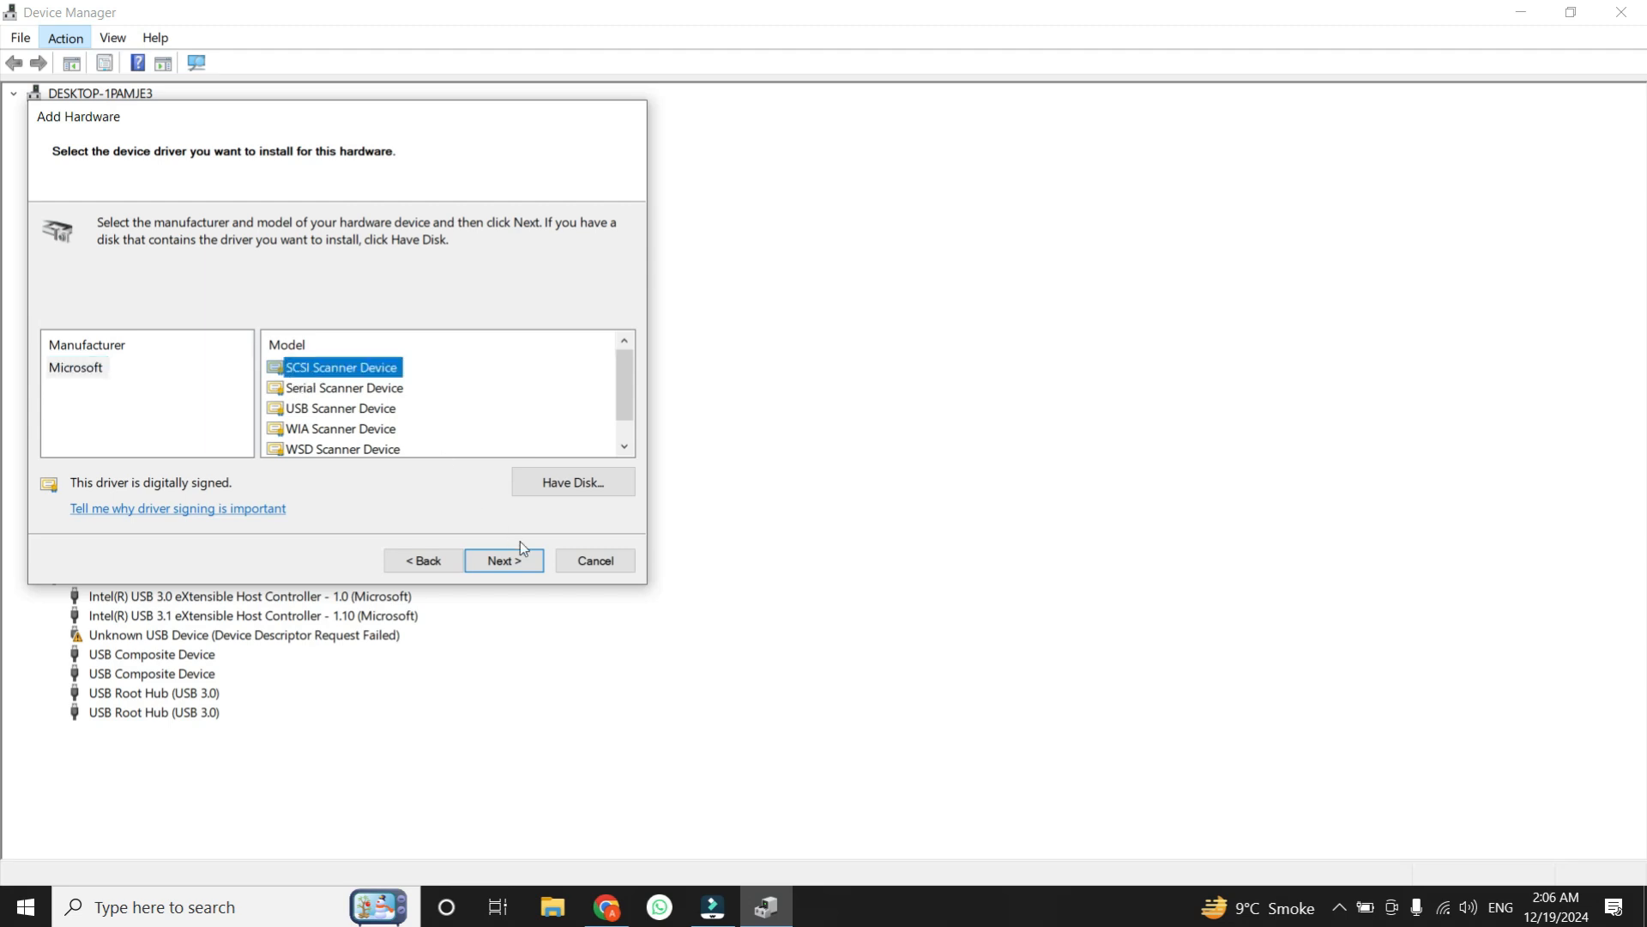
{"action": "left_click", "coordinate": [502, 560]}
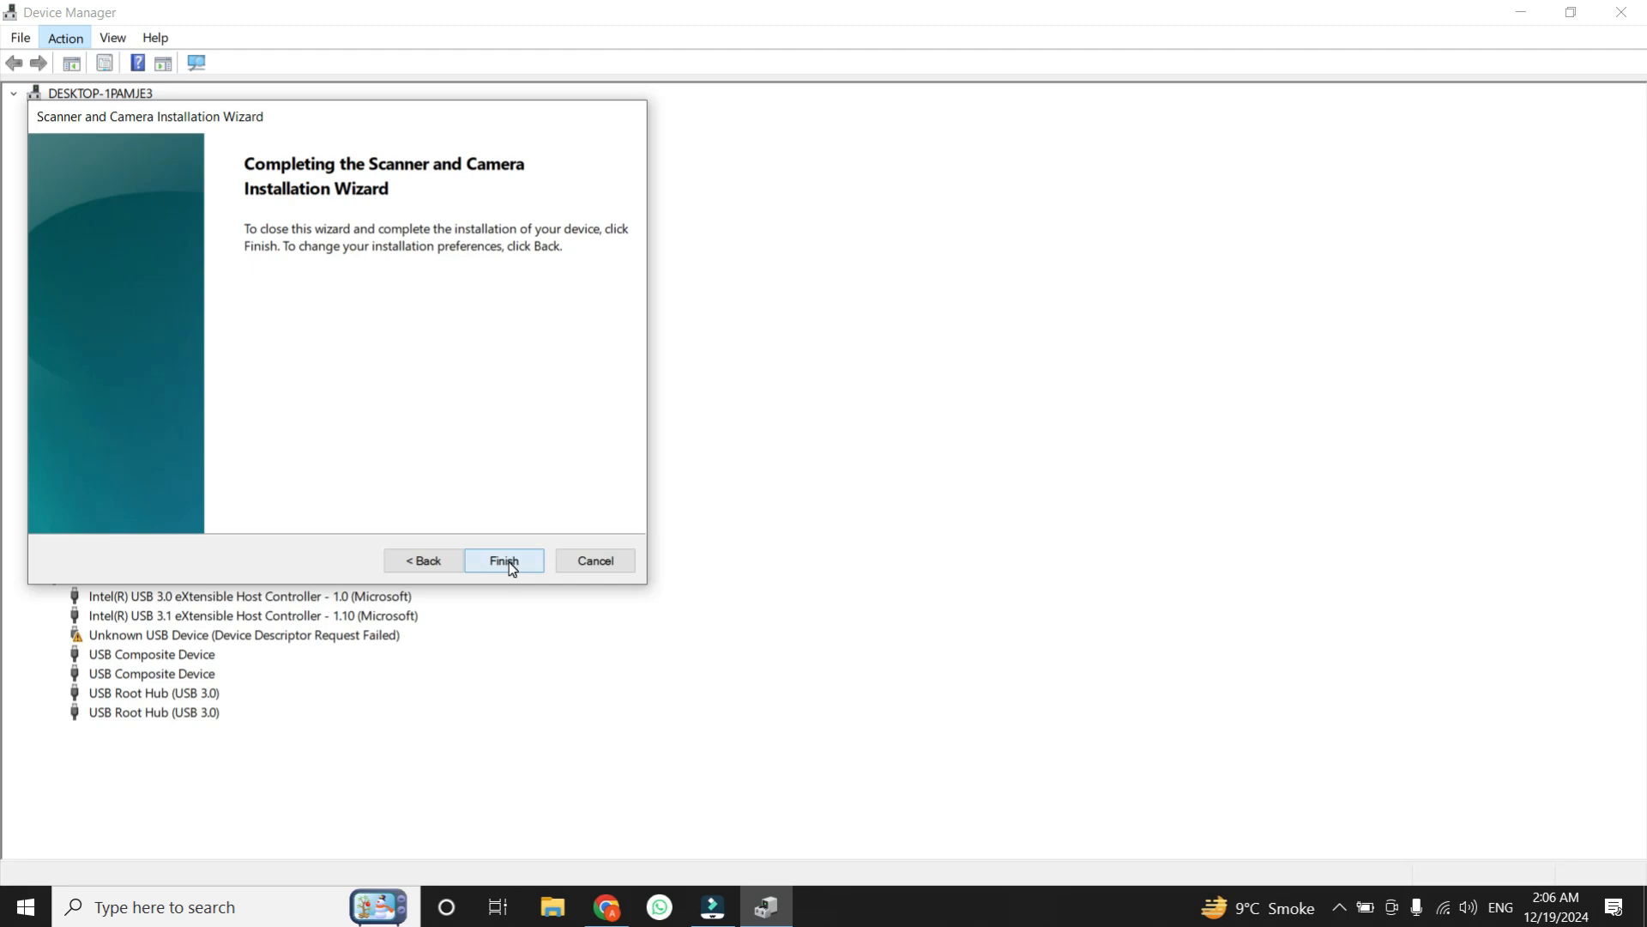
{"action": "left_click", "coordinate": [503, 559]}
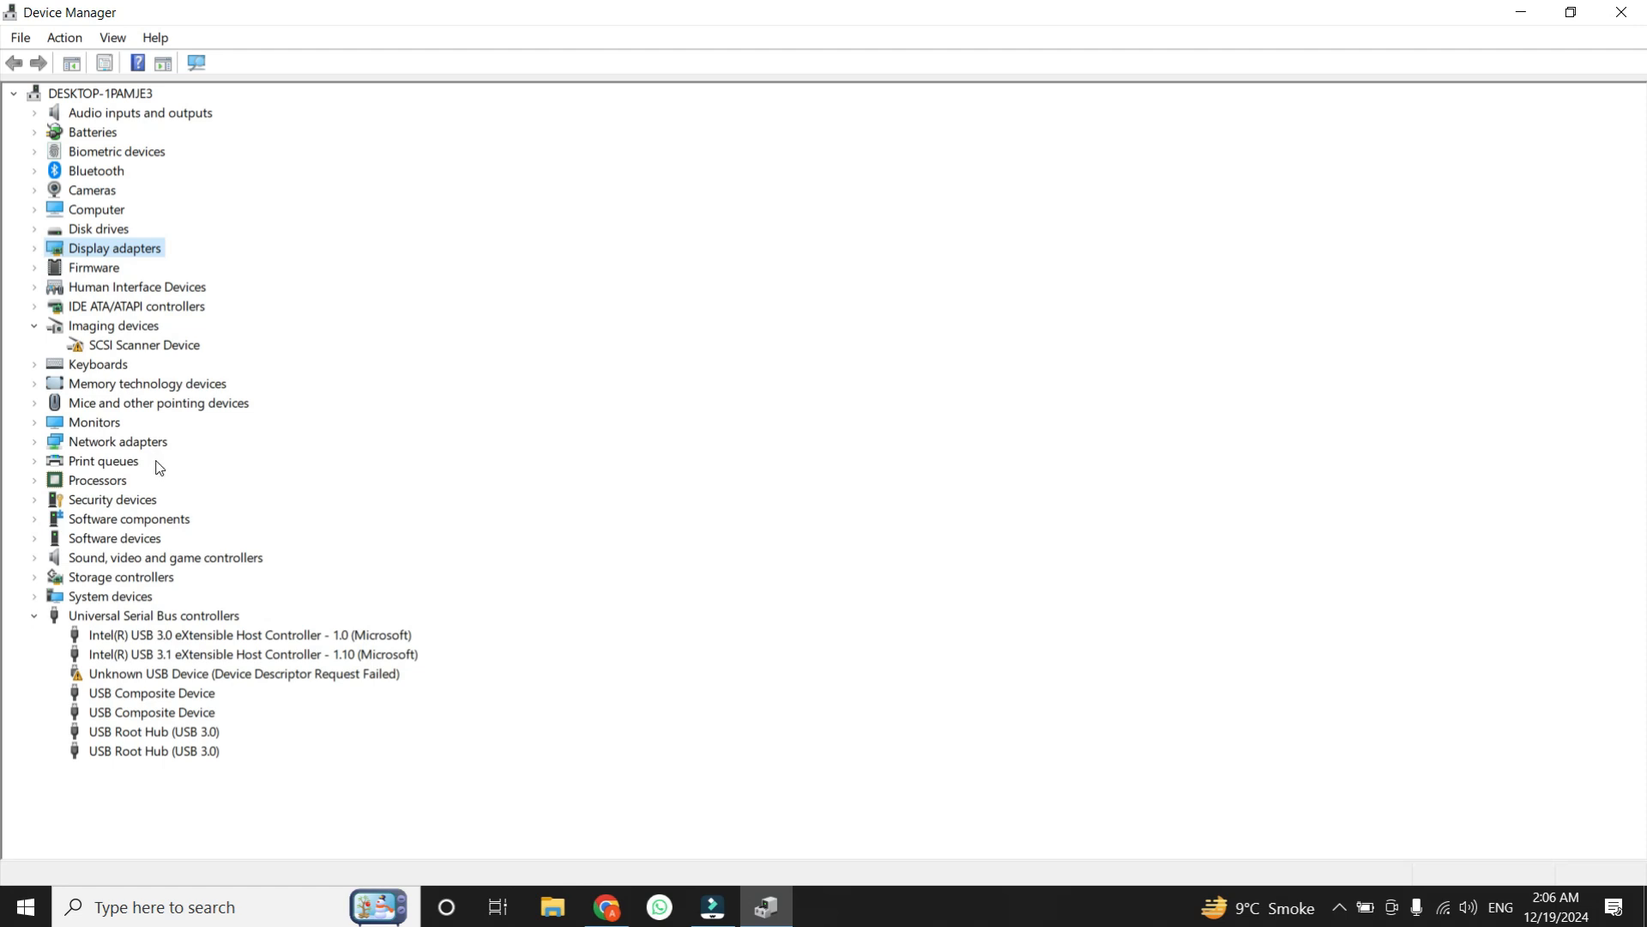
- Uninstall the SCSI Scanner Device and confirm its removal
{"action": "right_click", "coordinate": [144, 345]}
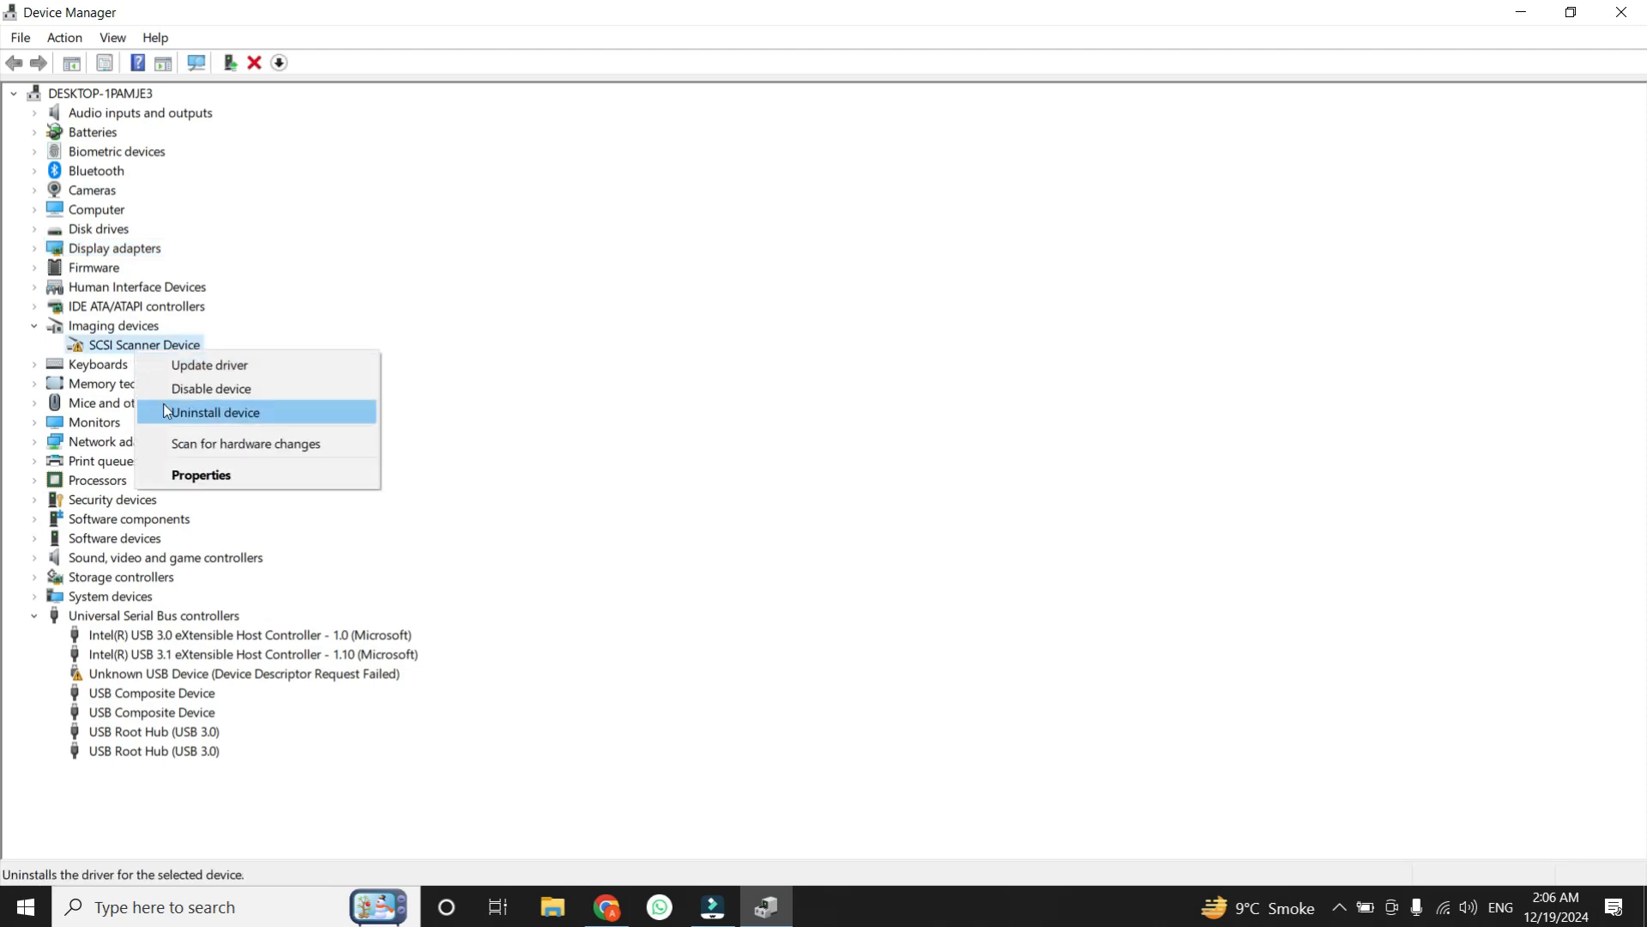
{"action": "left_click", "coordinate": [214, 412]}
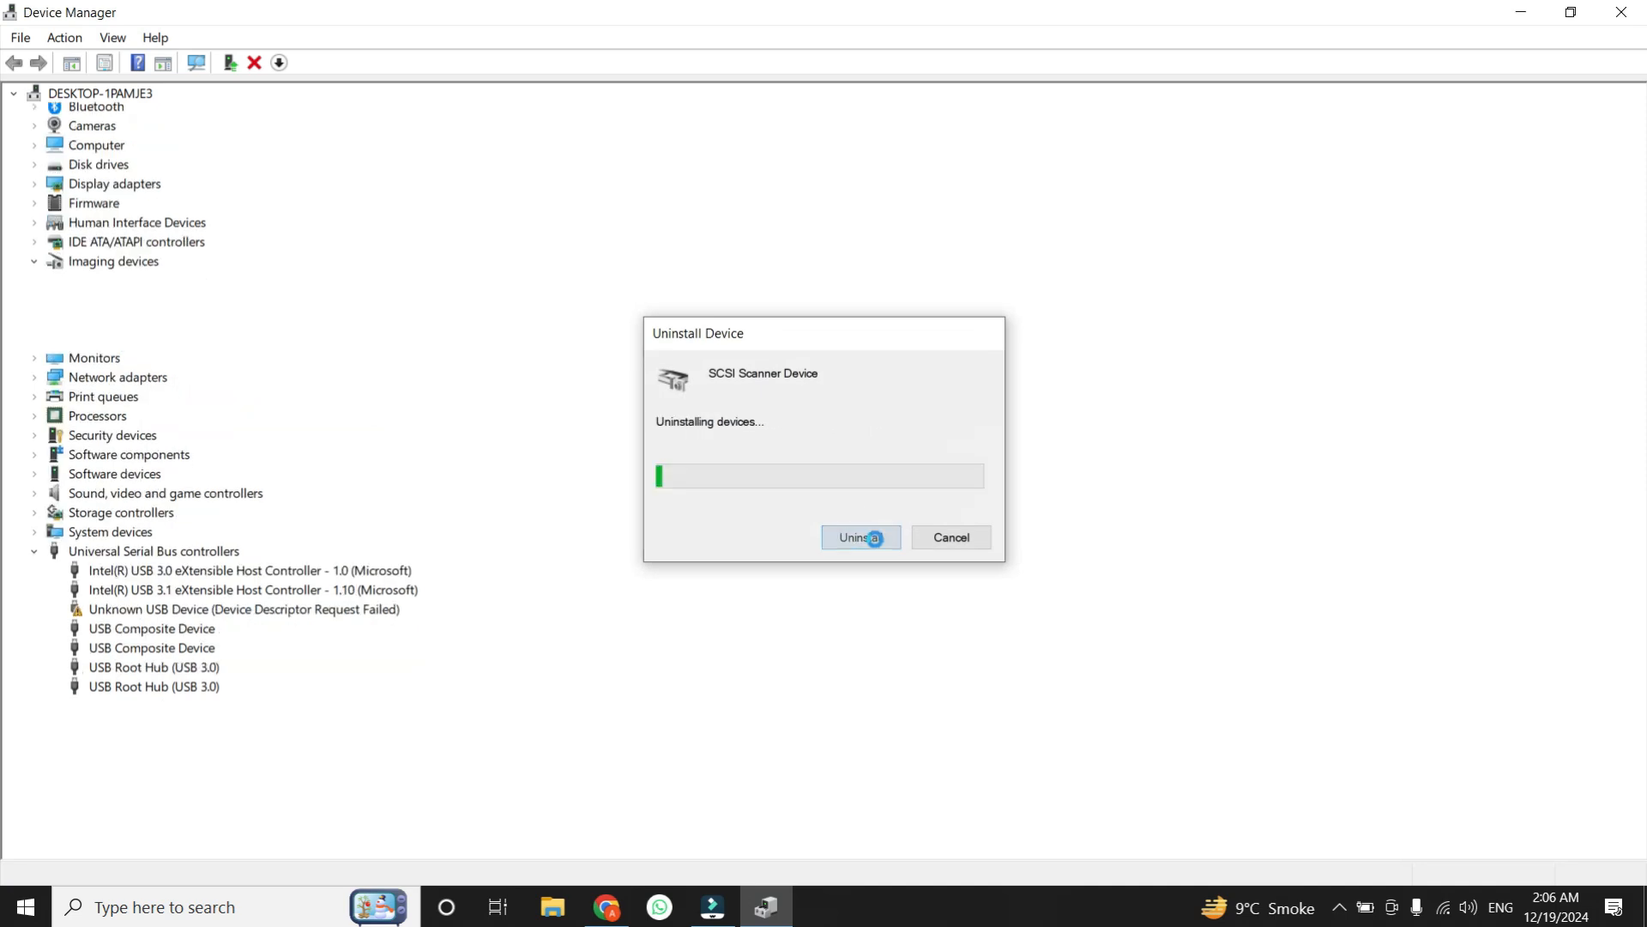
{"action": "left_click", "coordinate": [859, 537]}
{"action": "type", "text": "t"}
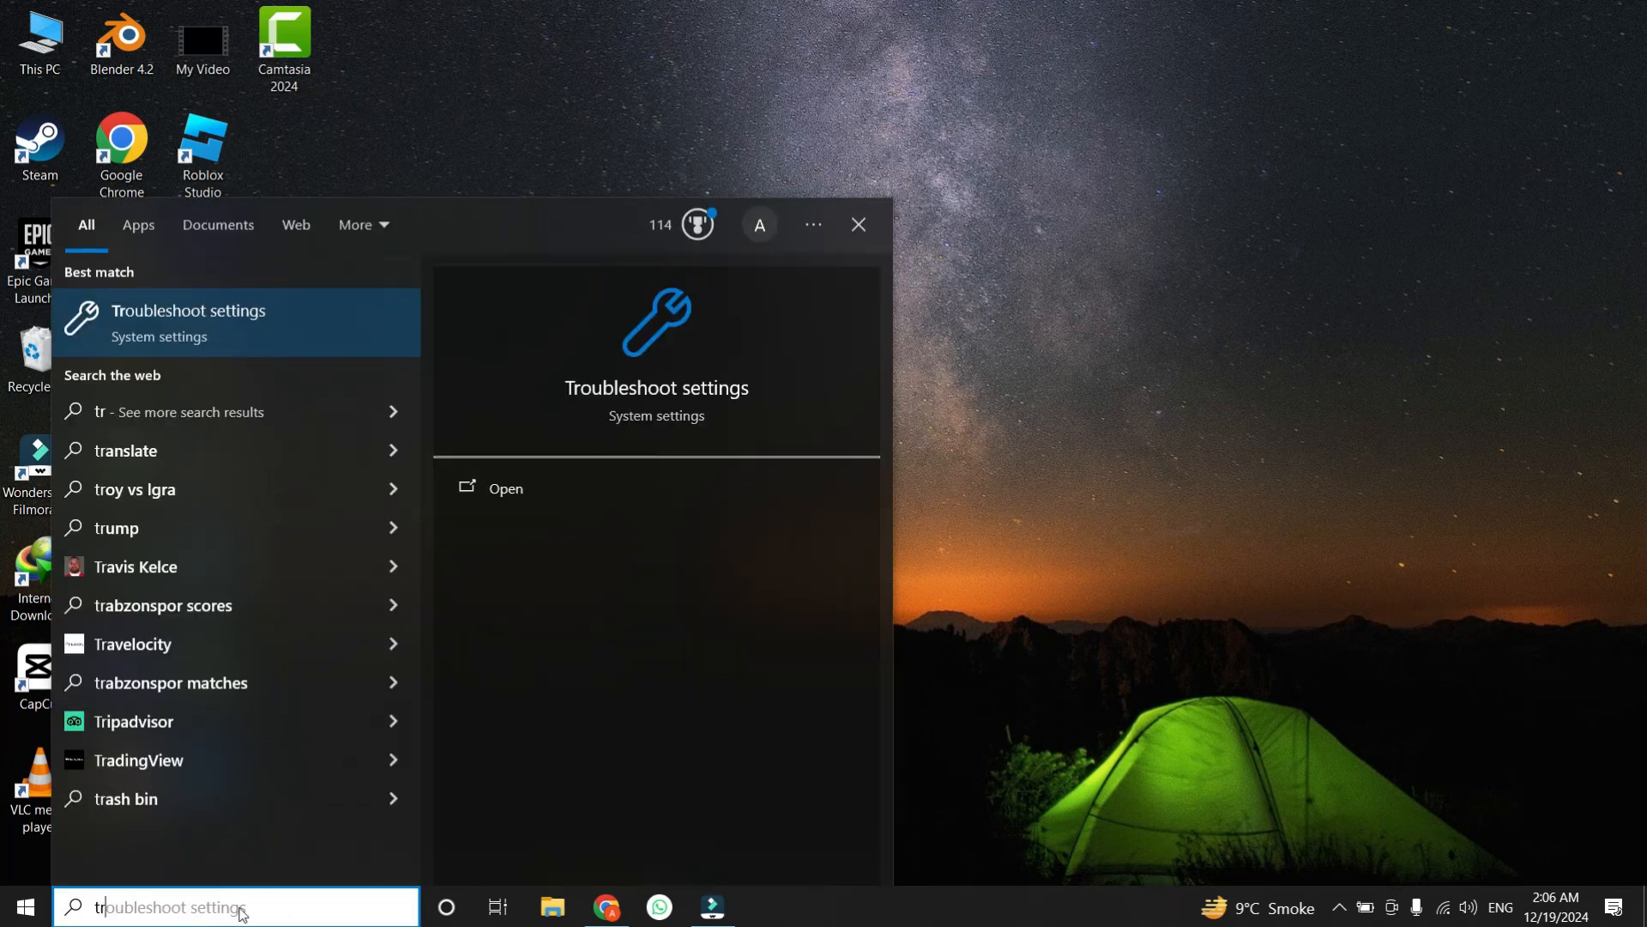
- Search 'troubleshoot settings', open that page and go to Additional troubleshooters
{"action": "type", "text": "roubleshoot settings"}
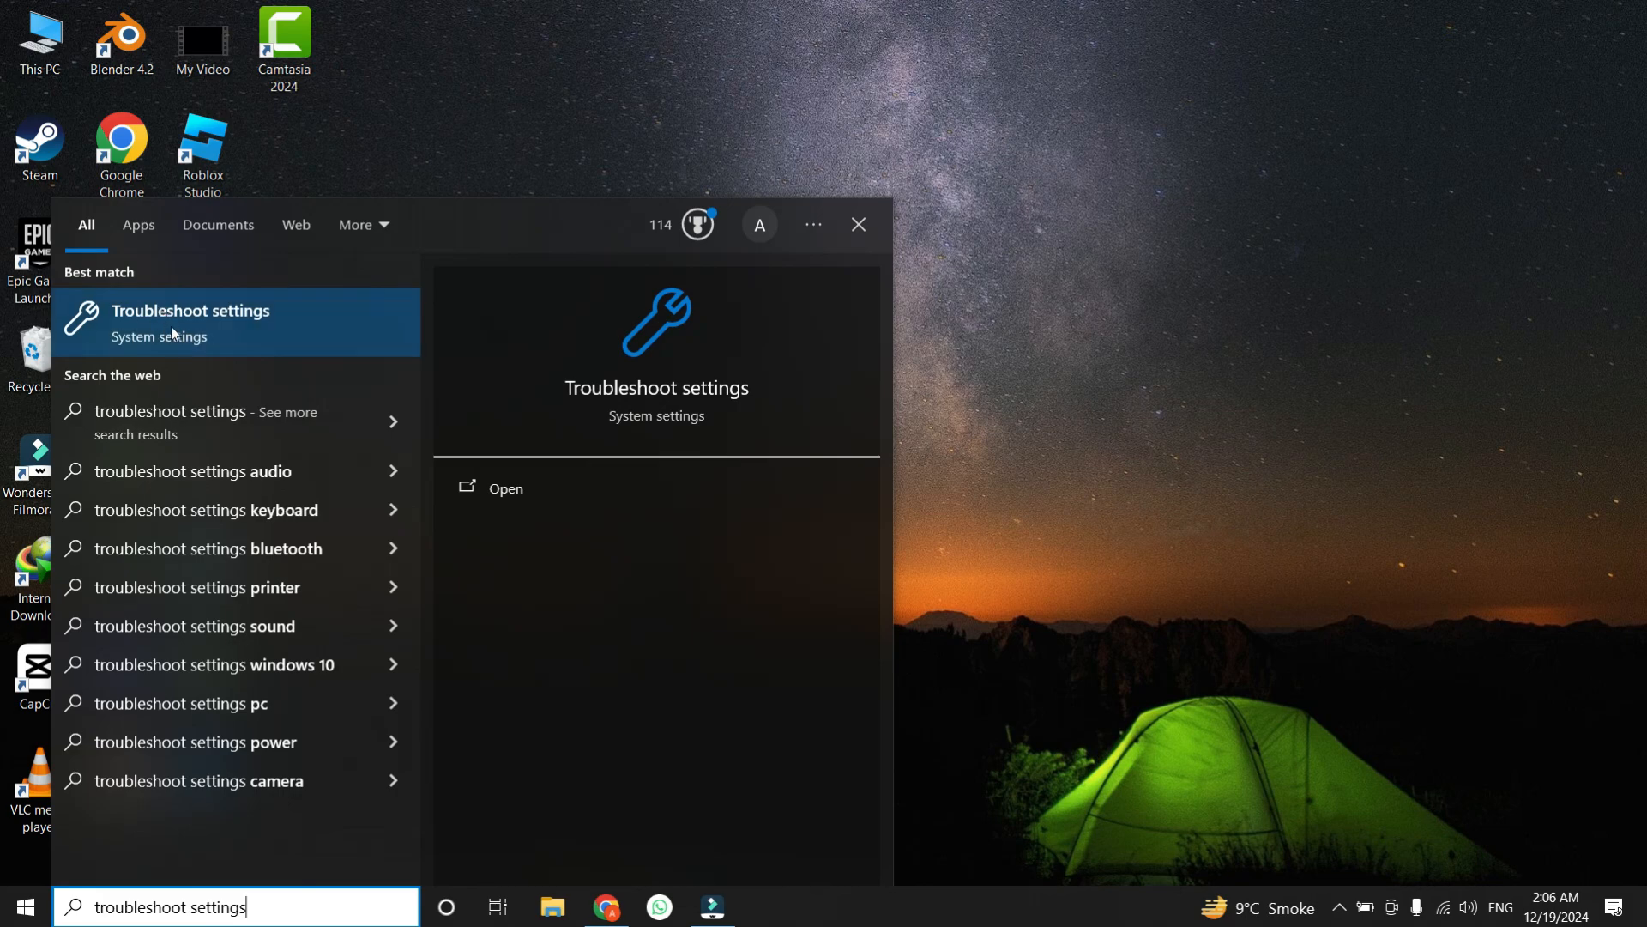
{"action": "left_click", "coordinate": [504, 487]}
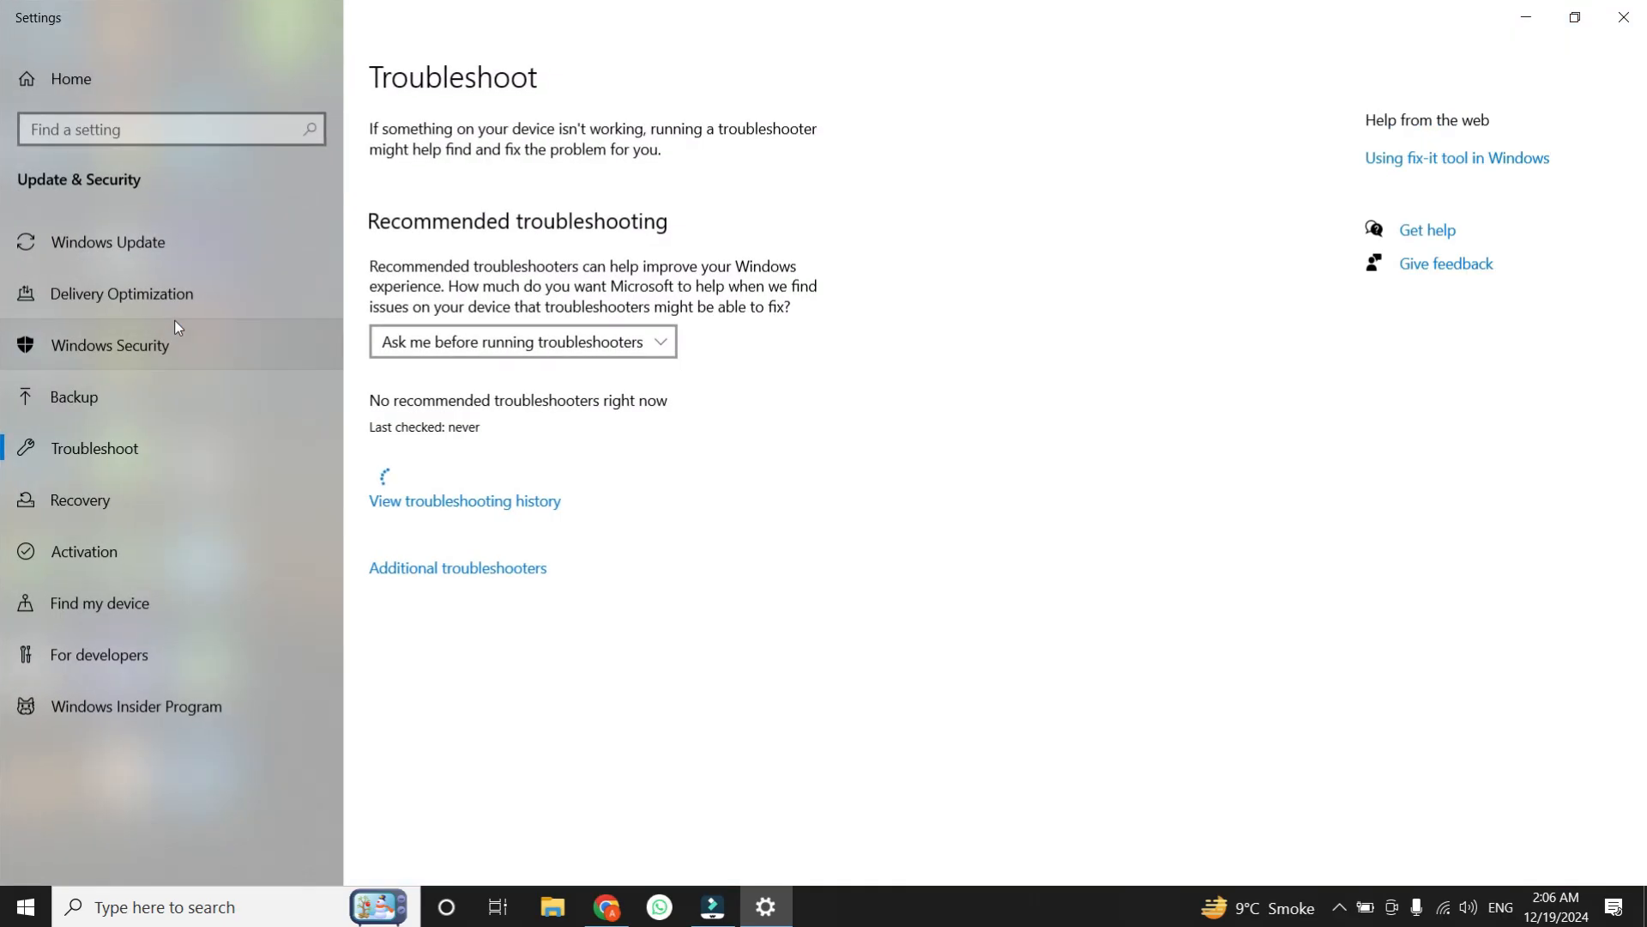
{"action": "mouse_move", "coordinate": [396, 333]}
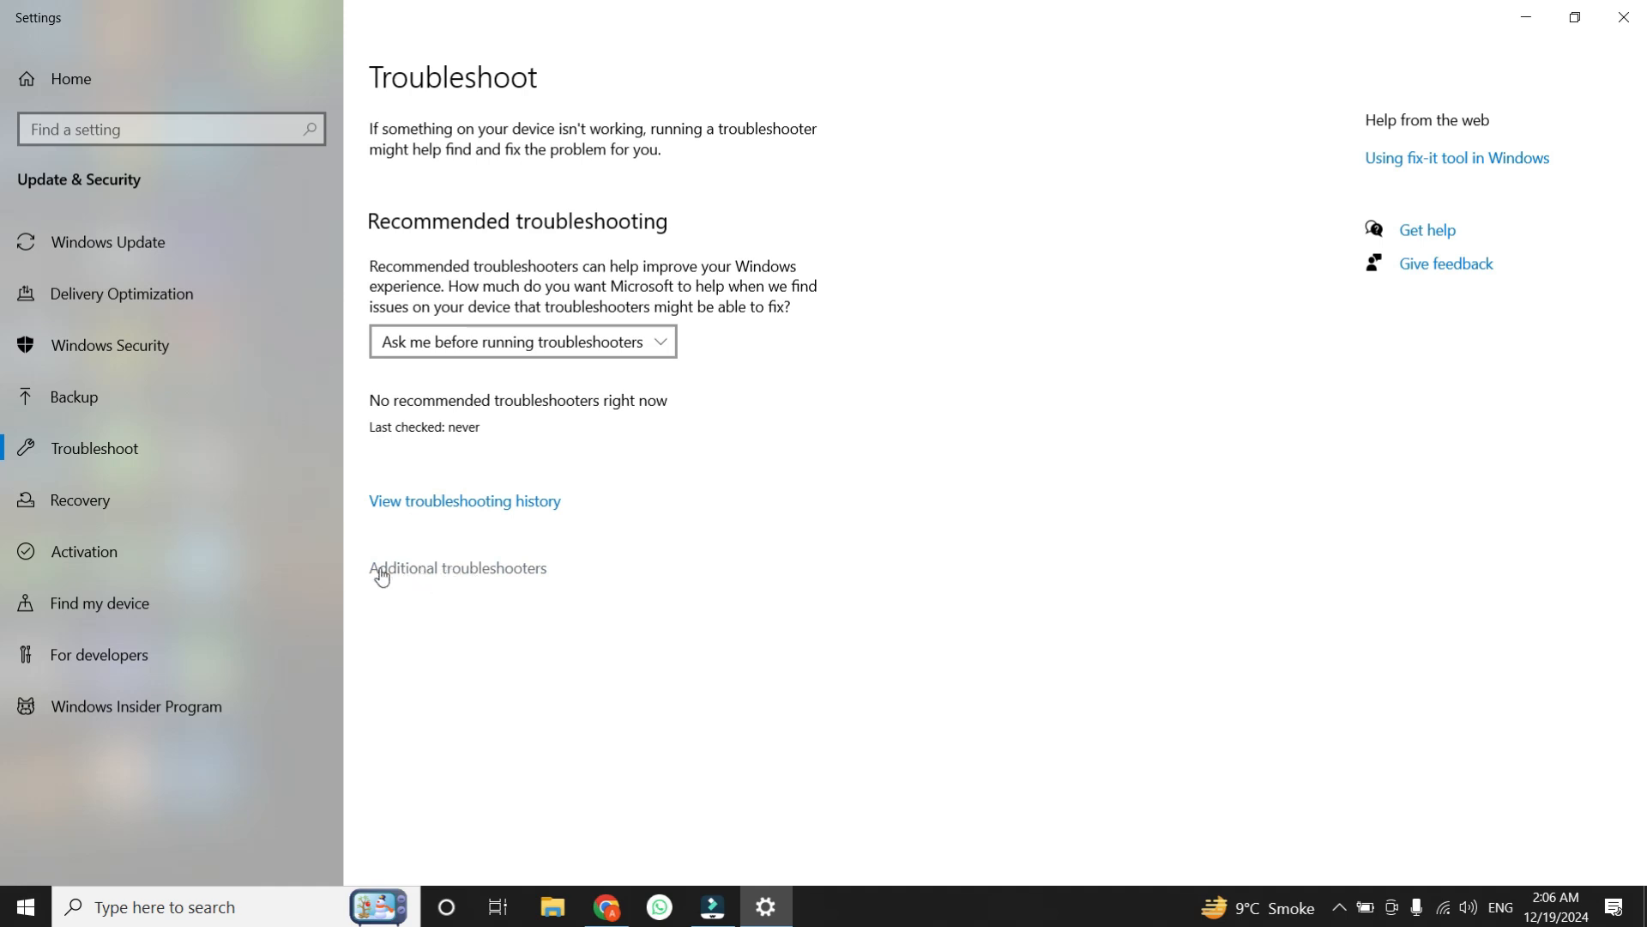
{"action": "mouse_move", "coordinate": [413, 600]}
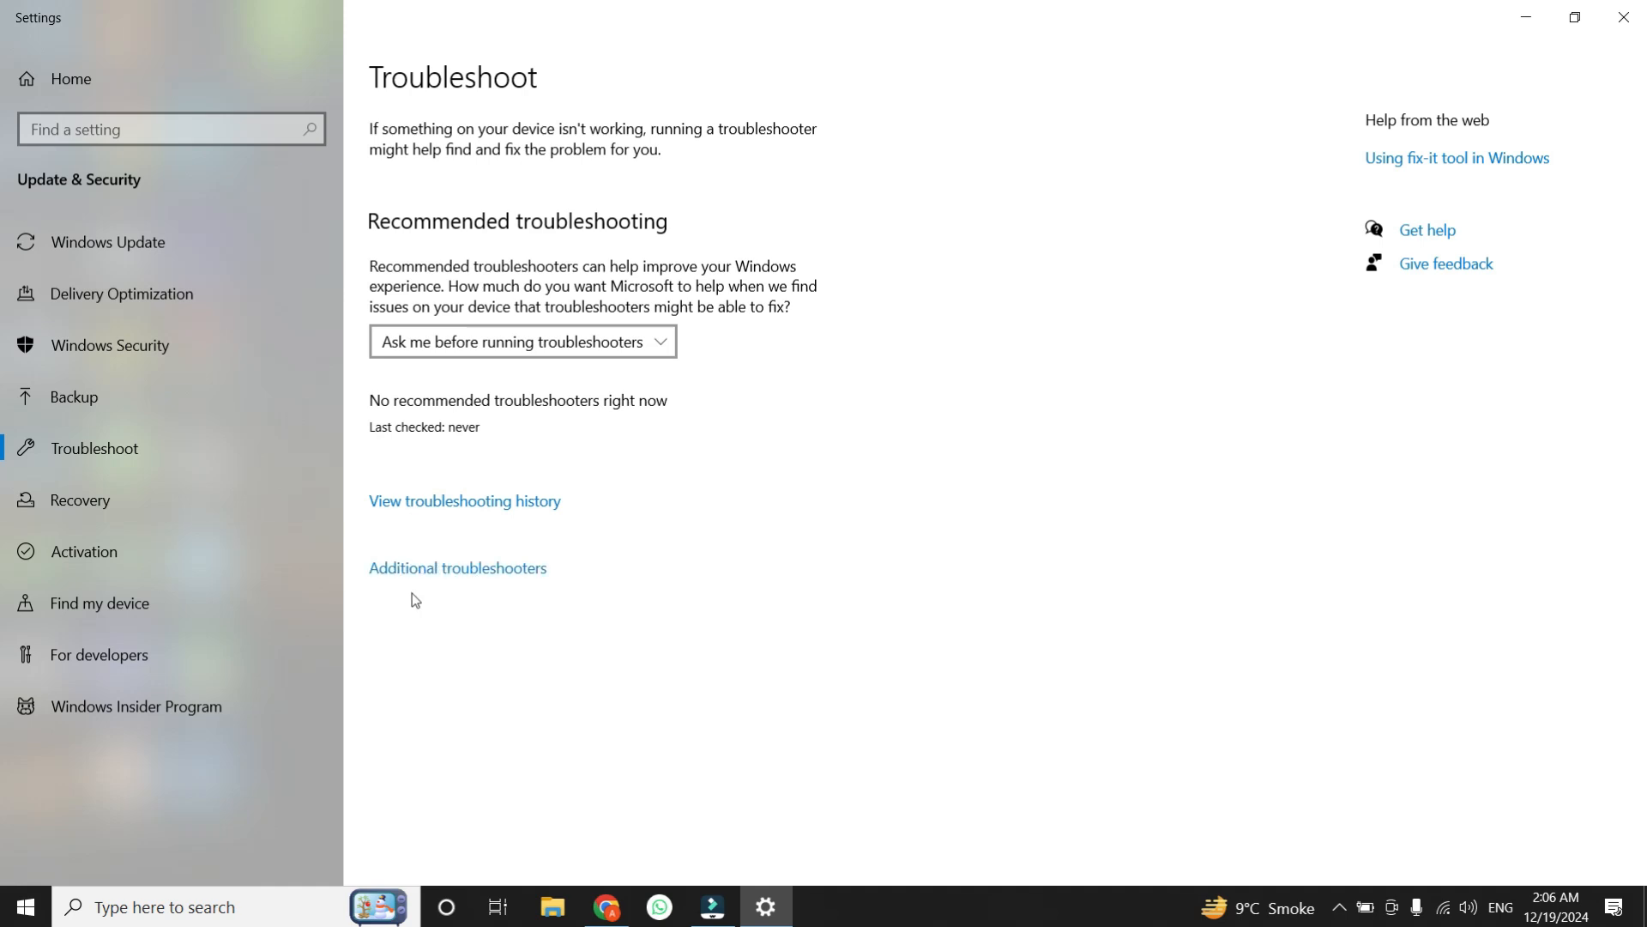
{"action": "left_click", "coordinate": [456, 568]}
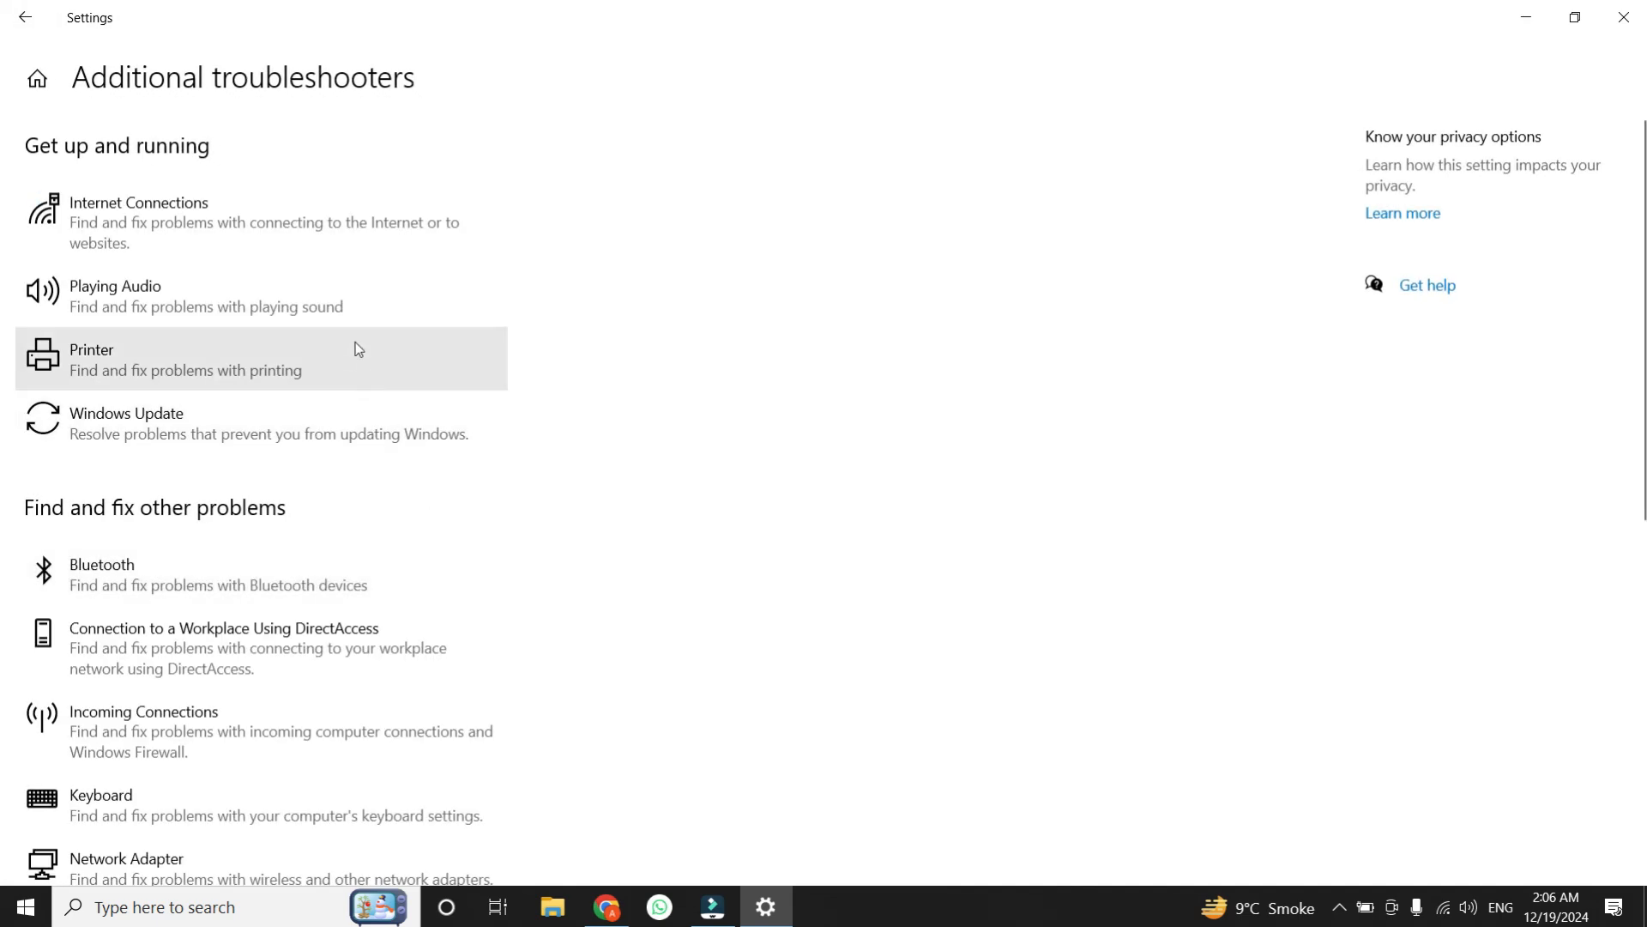
{"action": "mouse_move", "coordinate": [282, 345]}
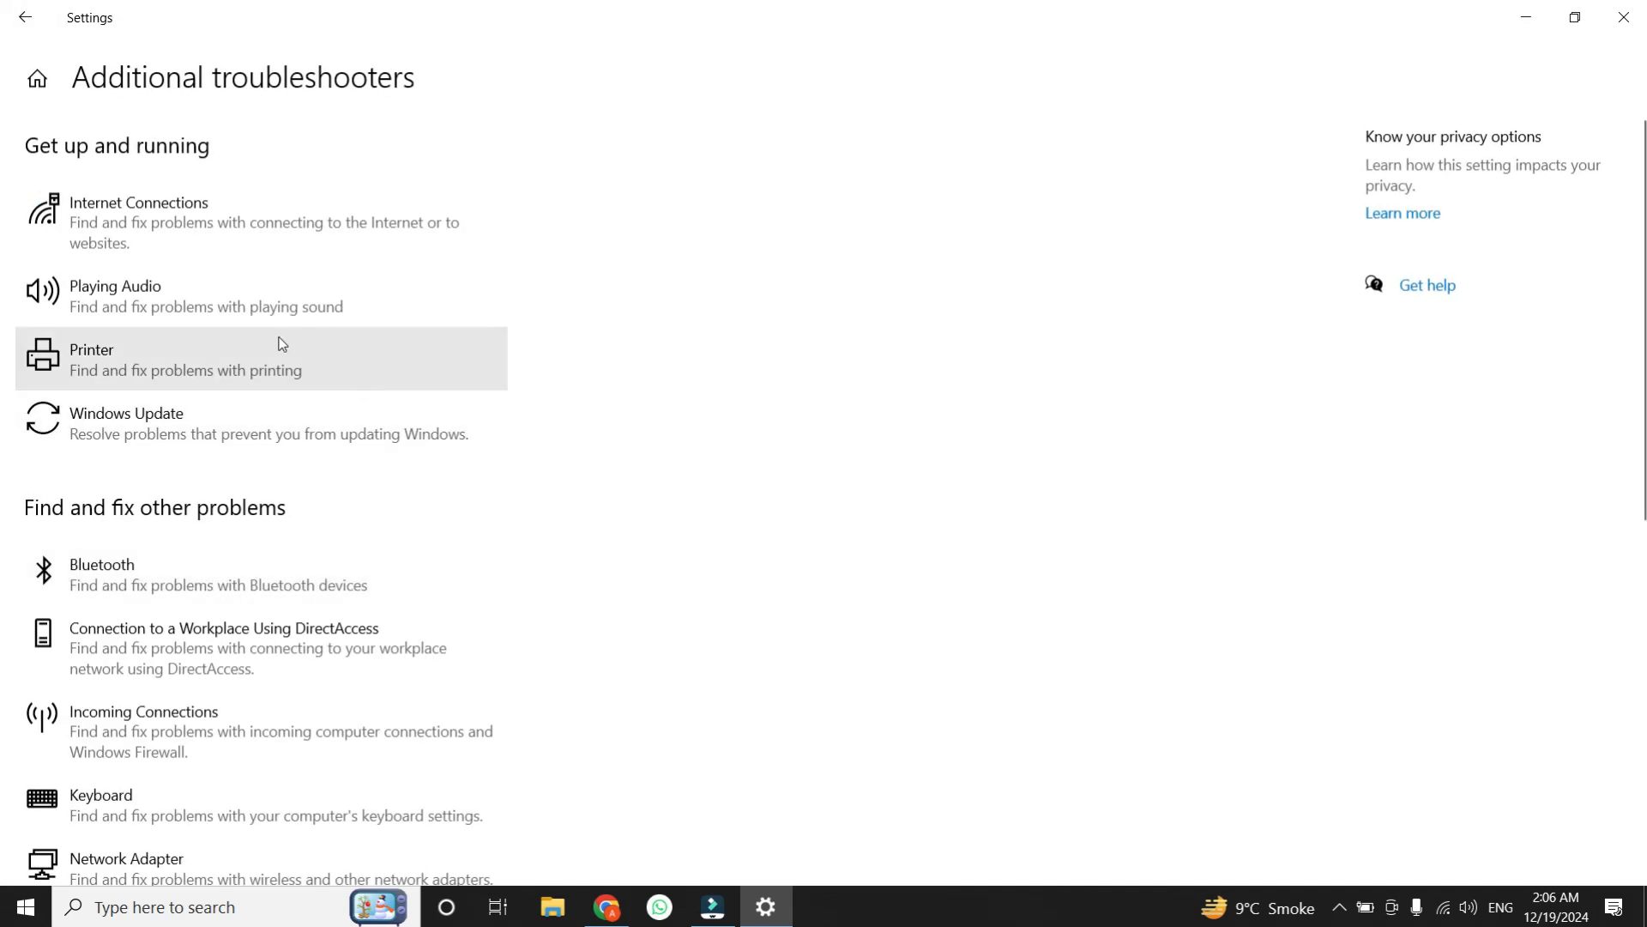
- Scroll down the troubleshooter list and expand Video Playback
{"action": "scroll", "scroll_direction": "down", "scroll_amount": 3}
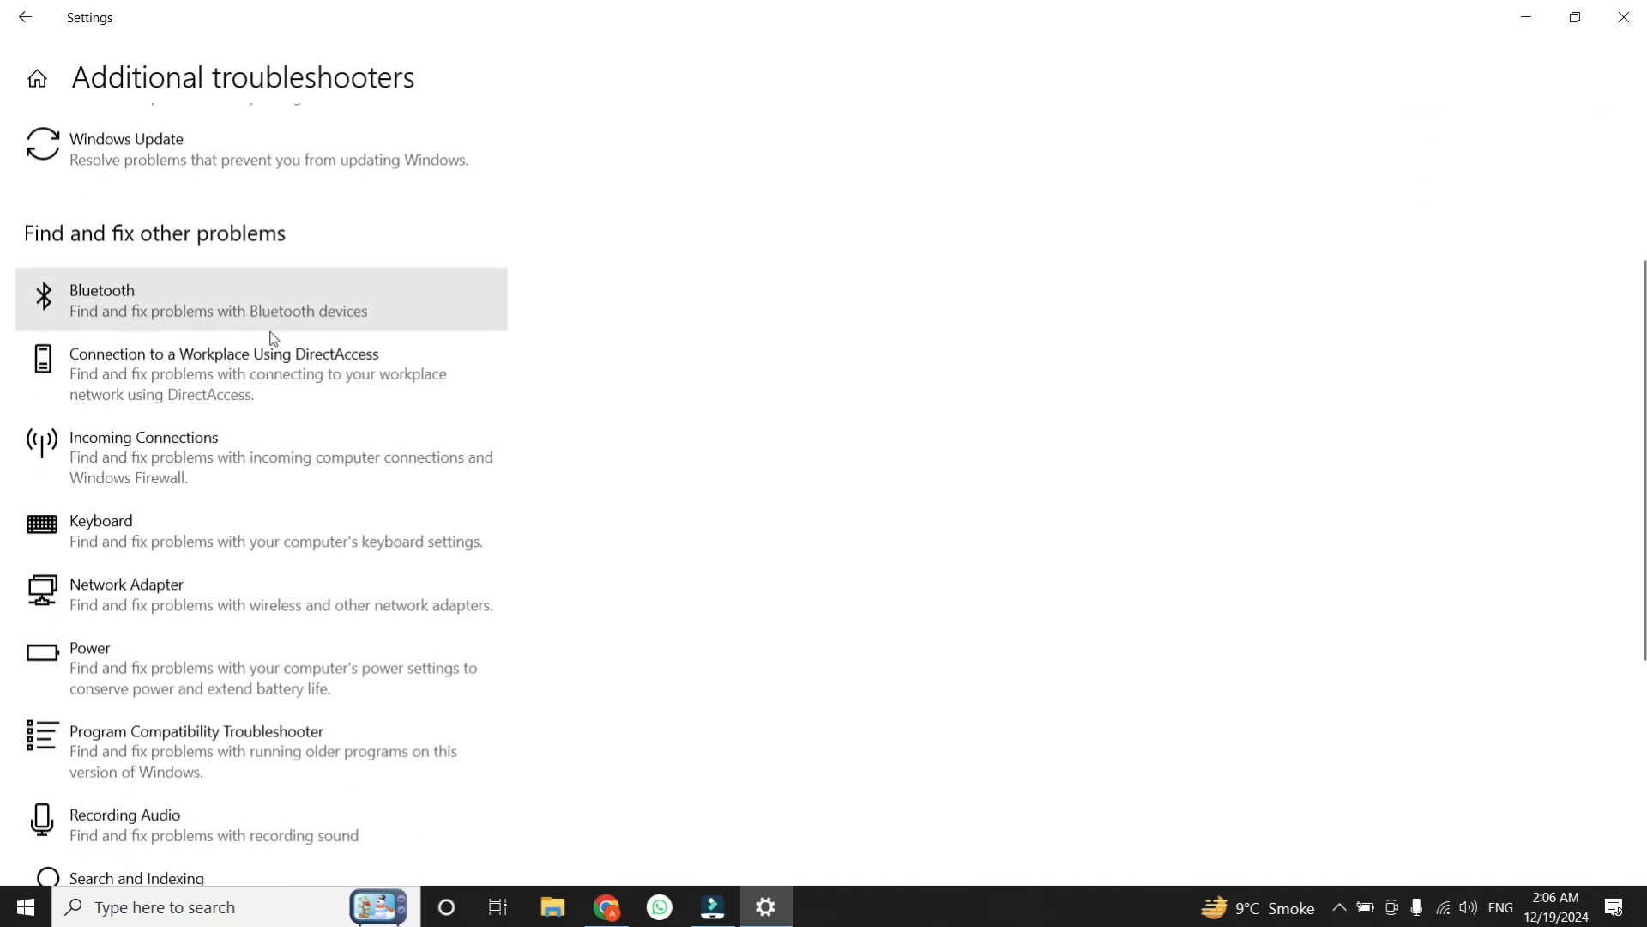
{"action": "scroll", "scroll_direction": "down", "scroll_amount": 3}
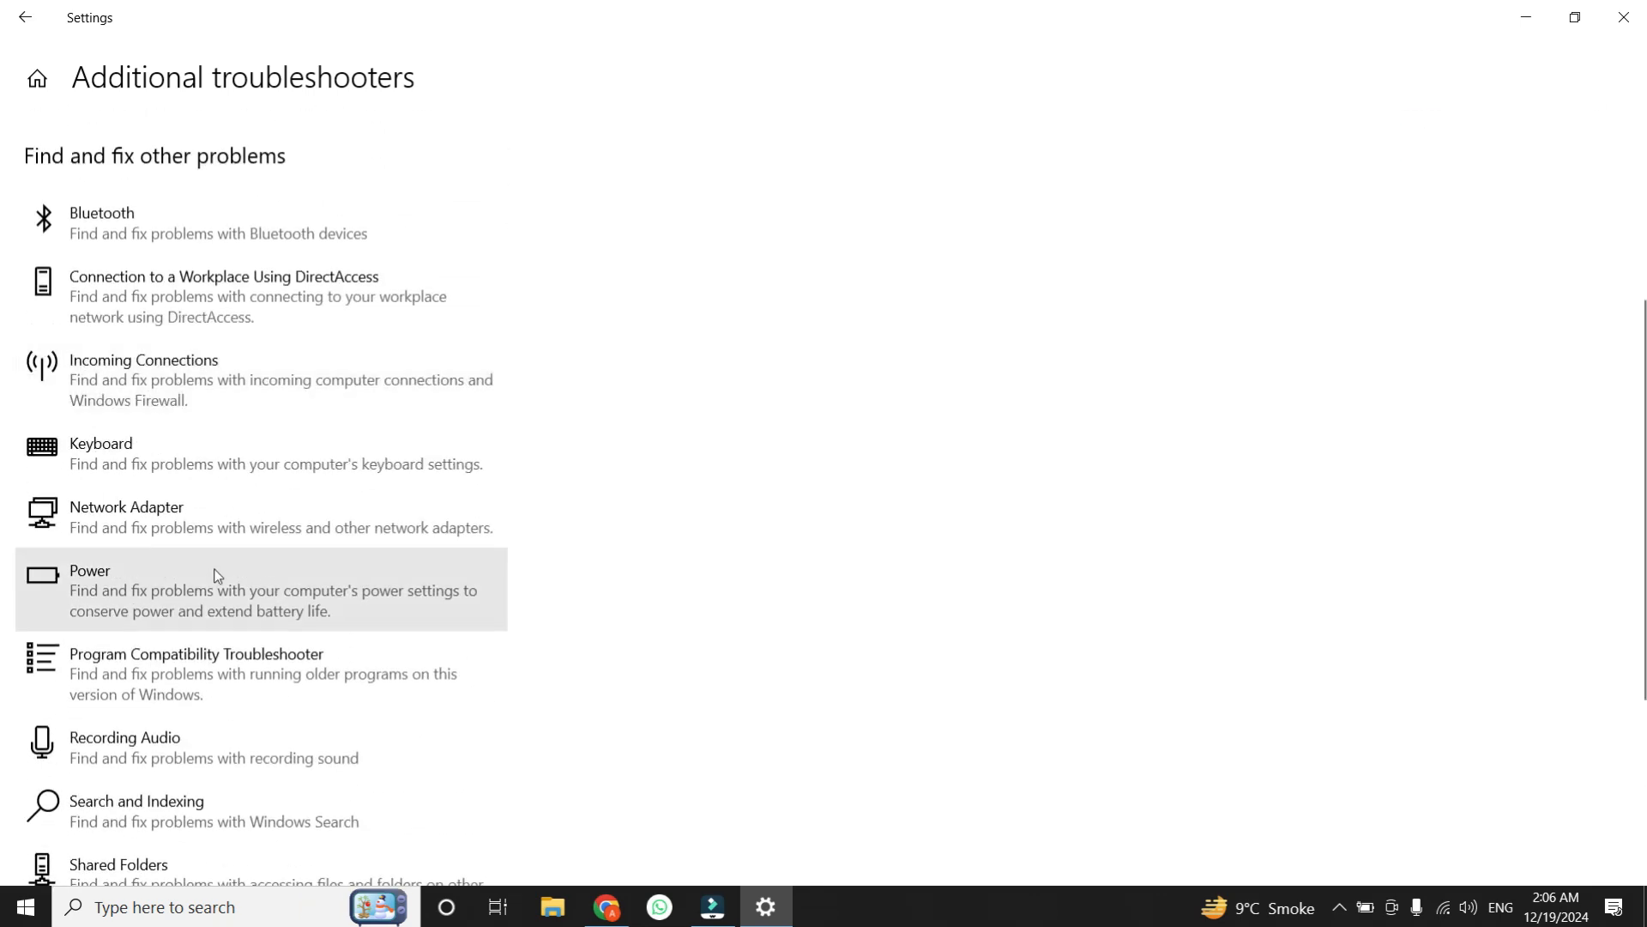
{"action": "scroll", "scroll_direction": "down", "scroll_amount": 3}
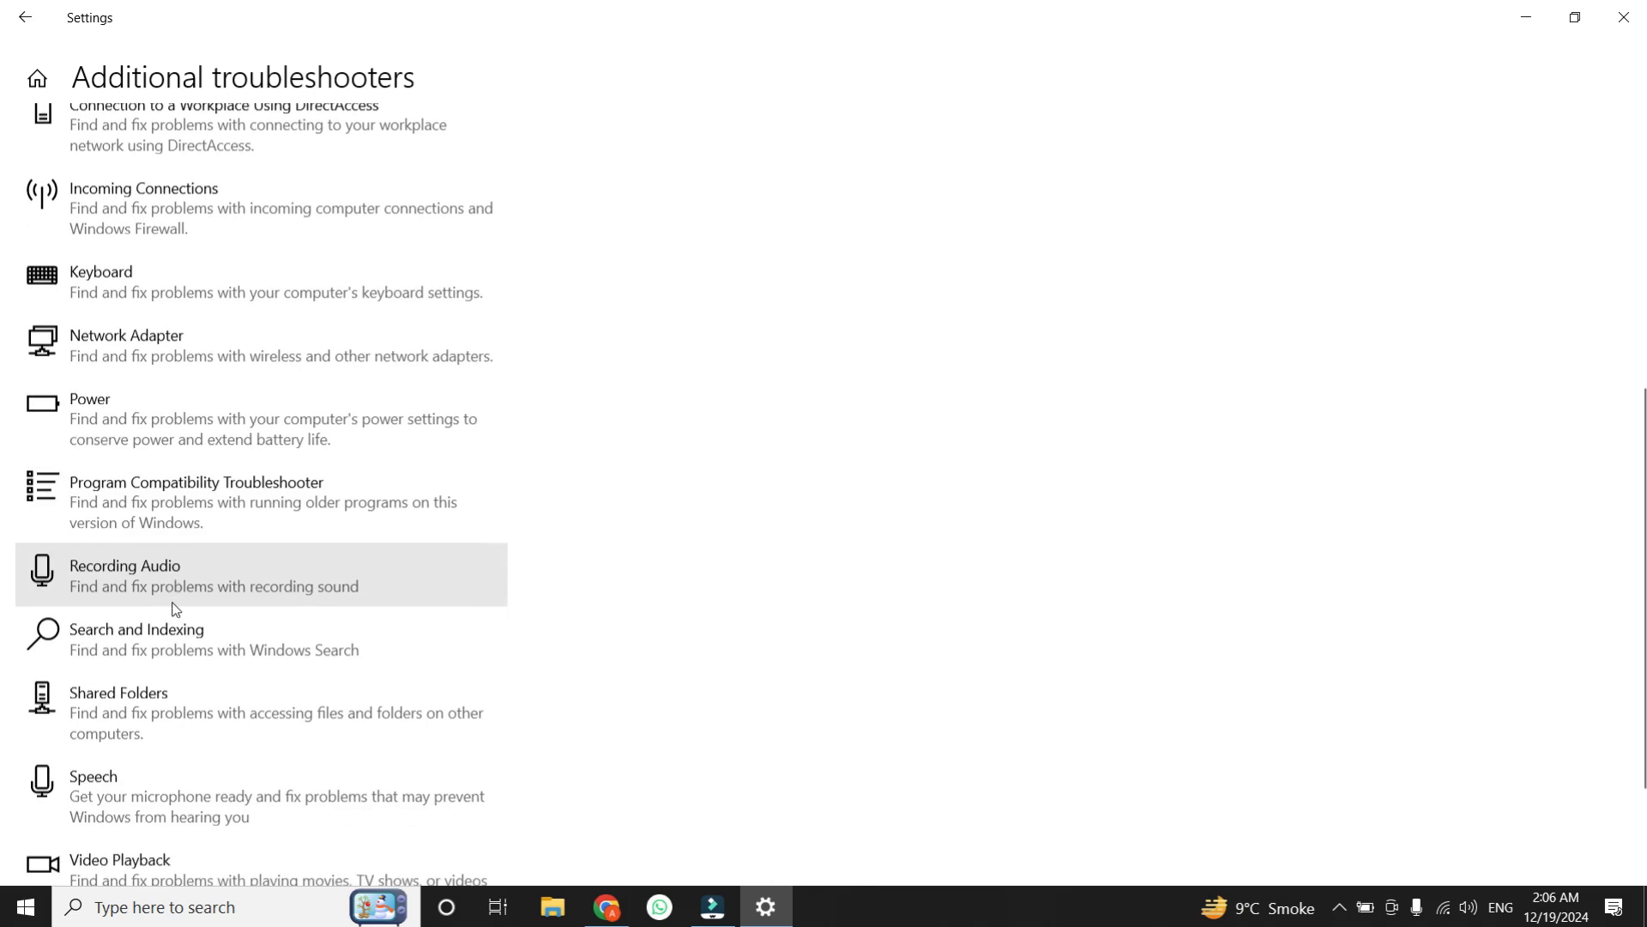
{"action": "scroll", "scroll_direction": "down", "scroll_amount": 3}
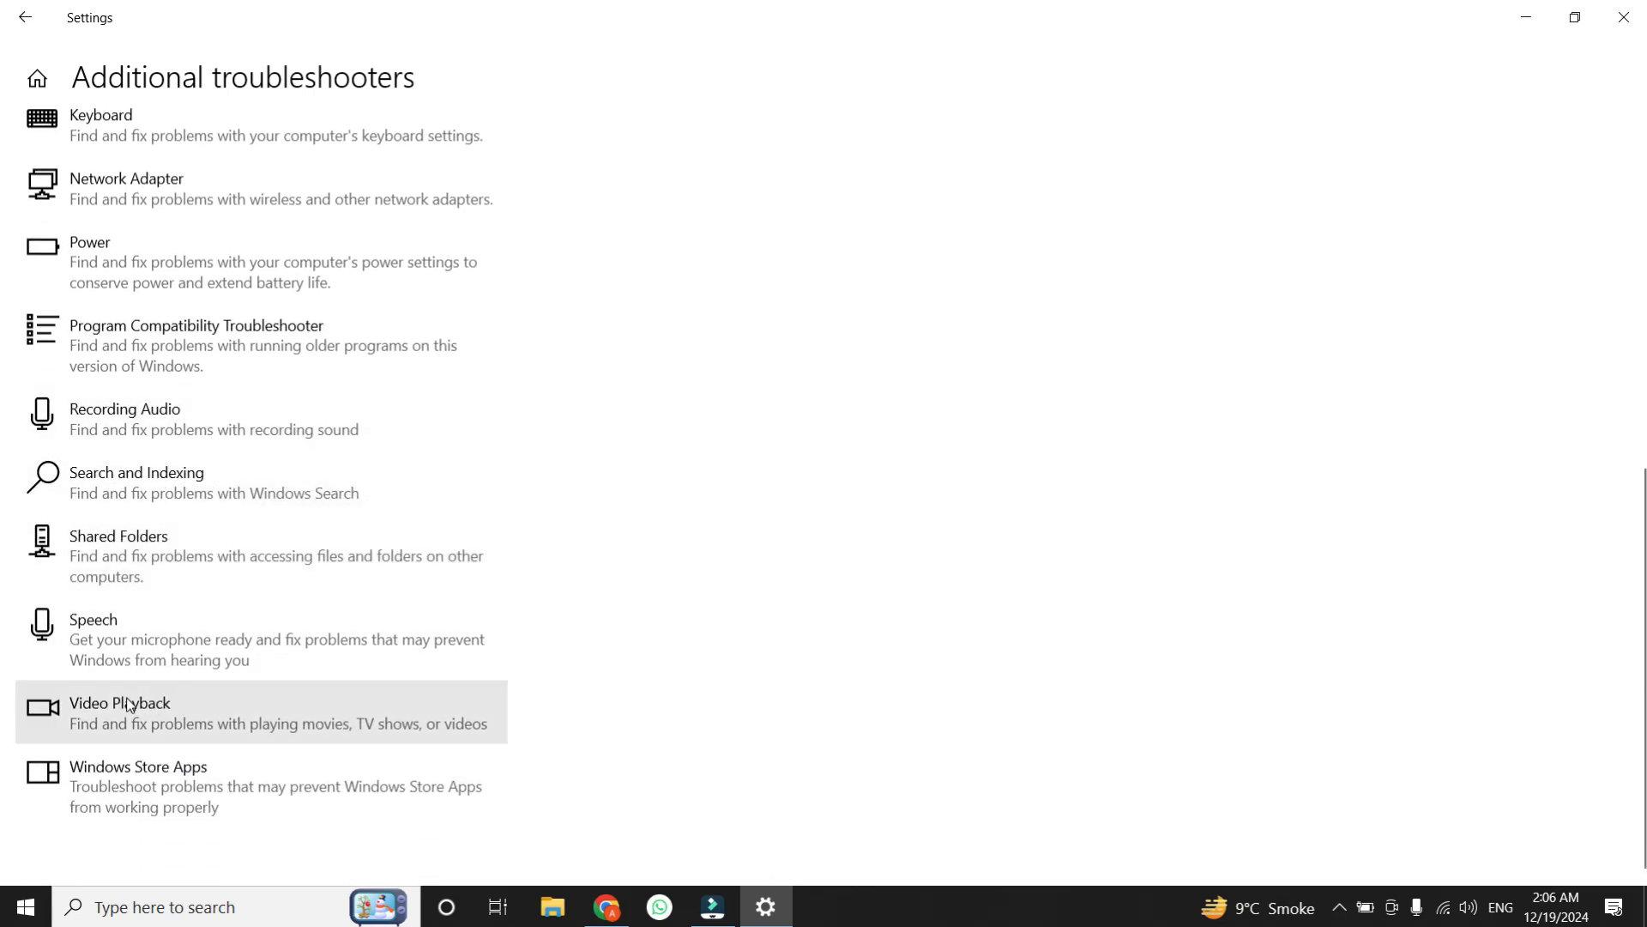
{"action": "left_click", "coordinate": [120, 712]}
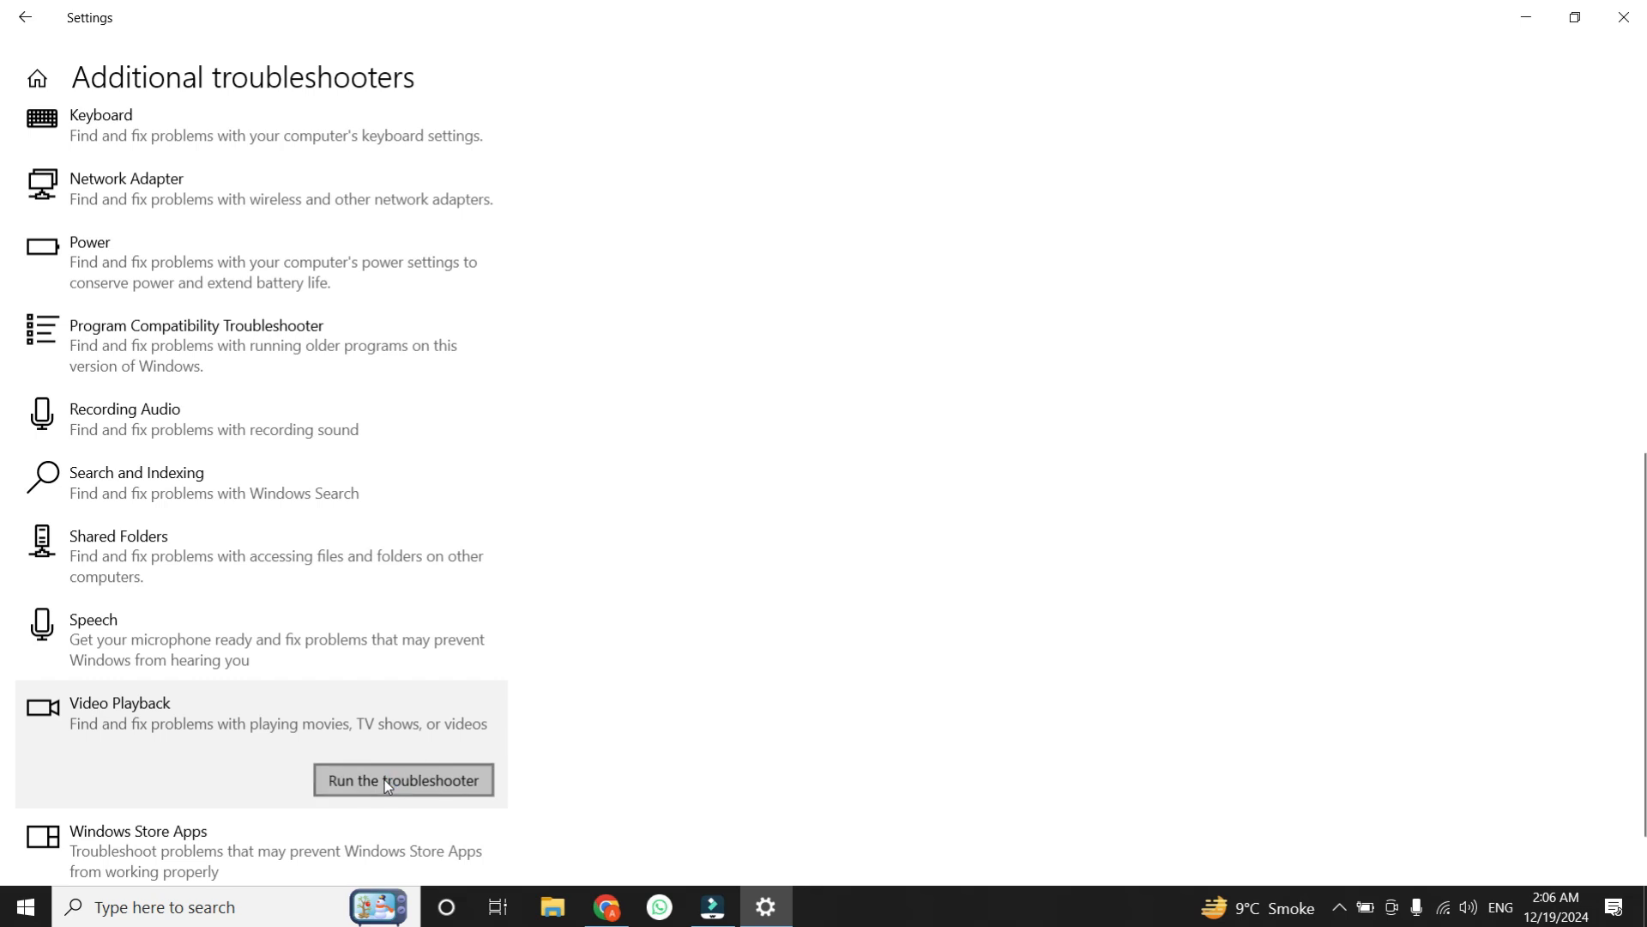
- Run and cancel the Video Playback troubleshooter, then leave Settings for Google Chrome
{"action": "left_click", "coordinate": [401, 779]}
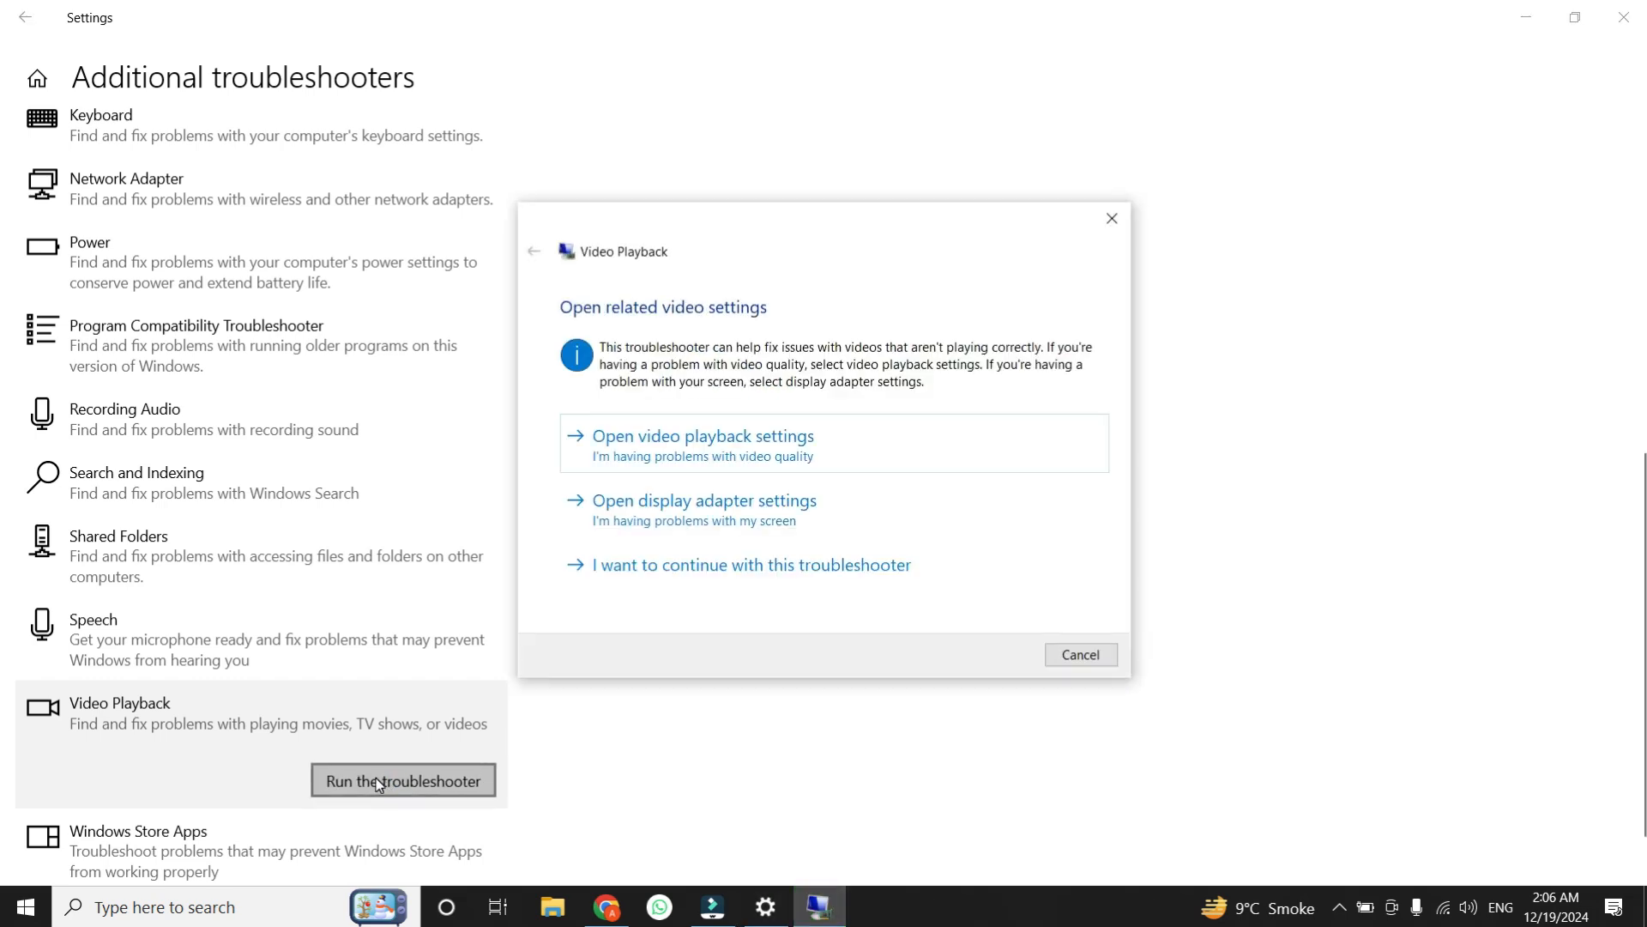
{"action": "mouse_move", "coordinate": [376, 767]}
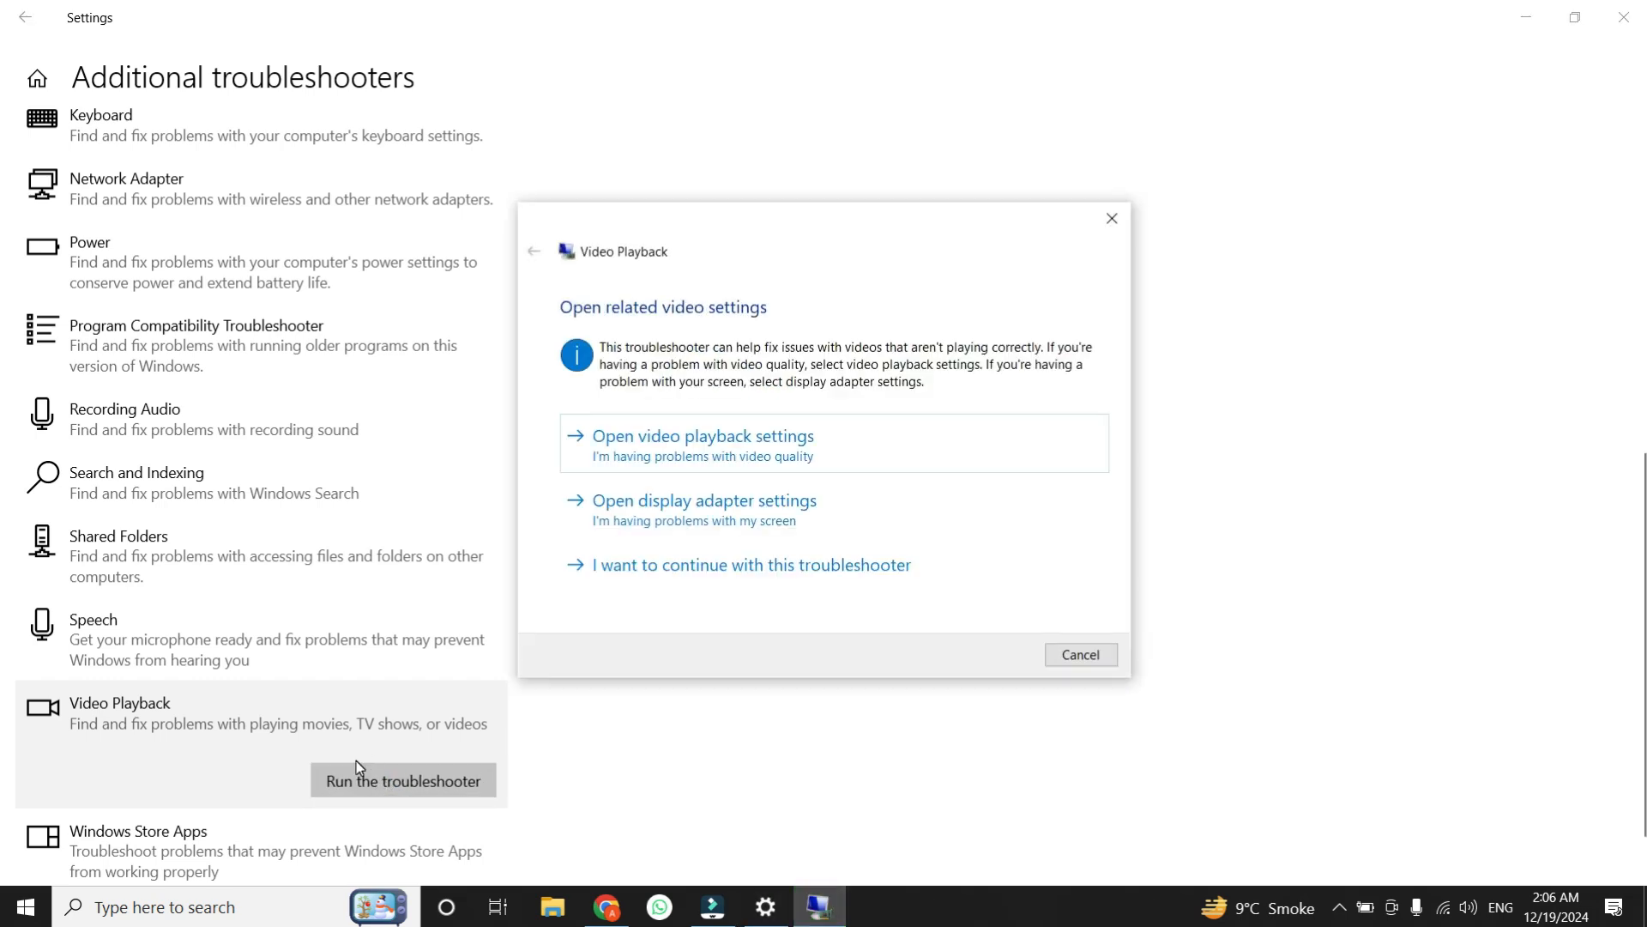
{"action": "mouse_move", "coordinate": [434, 770]}
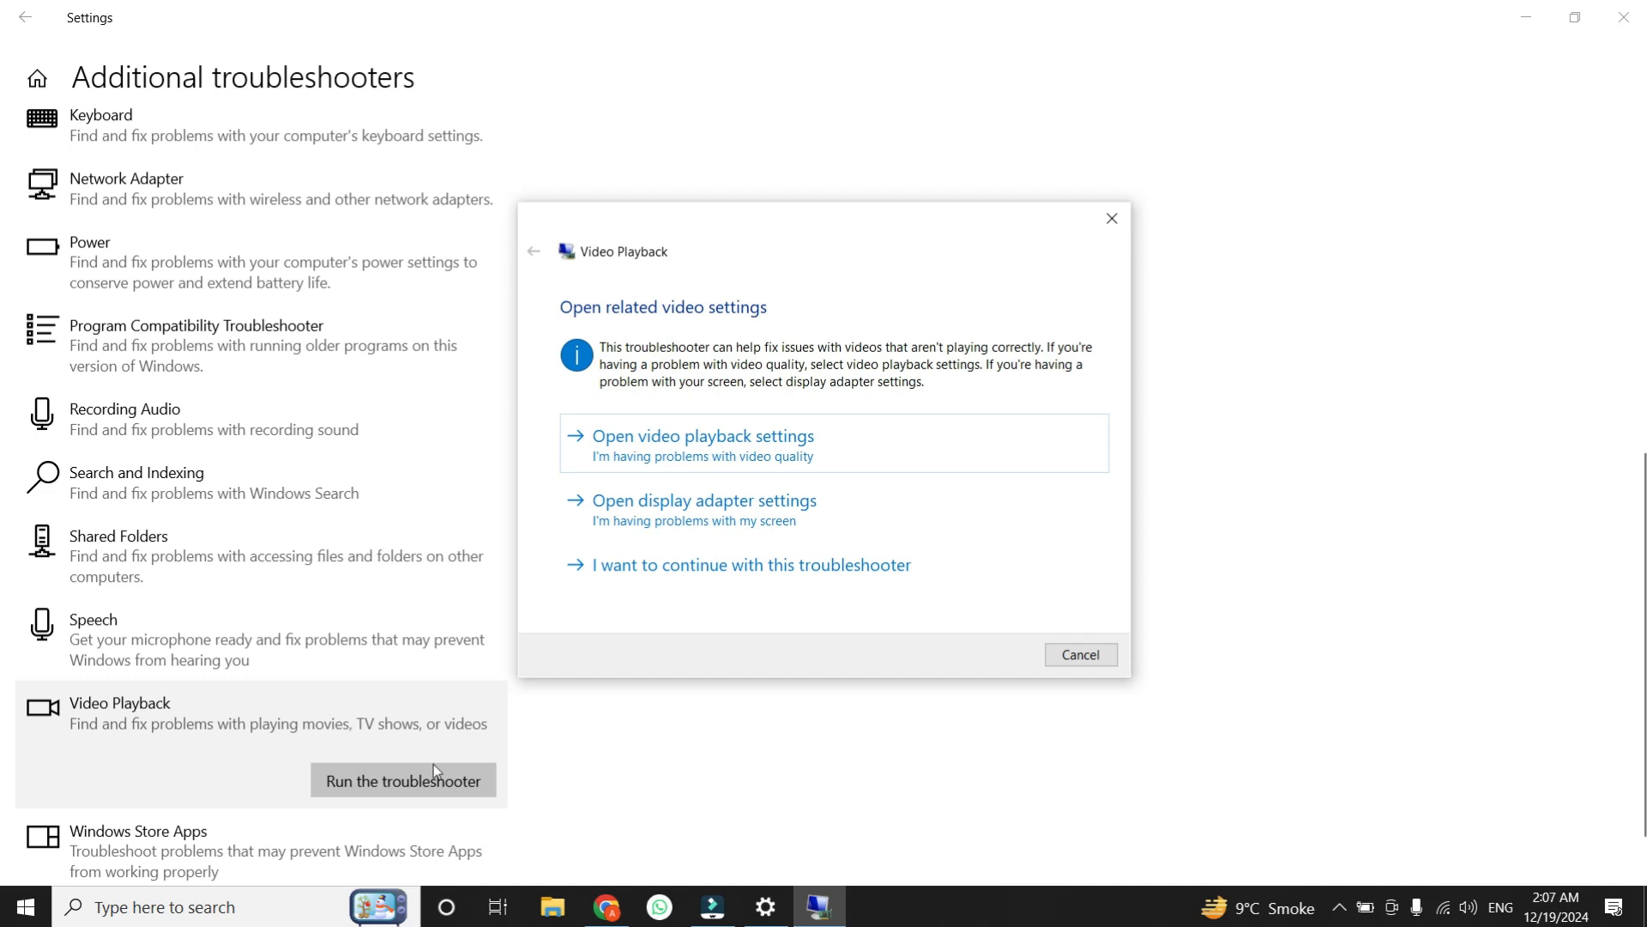
{"action": "mouse_move", "coordinate": [652, 510]}
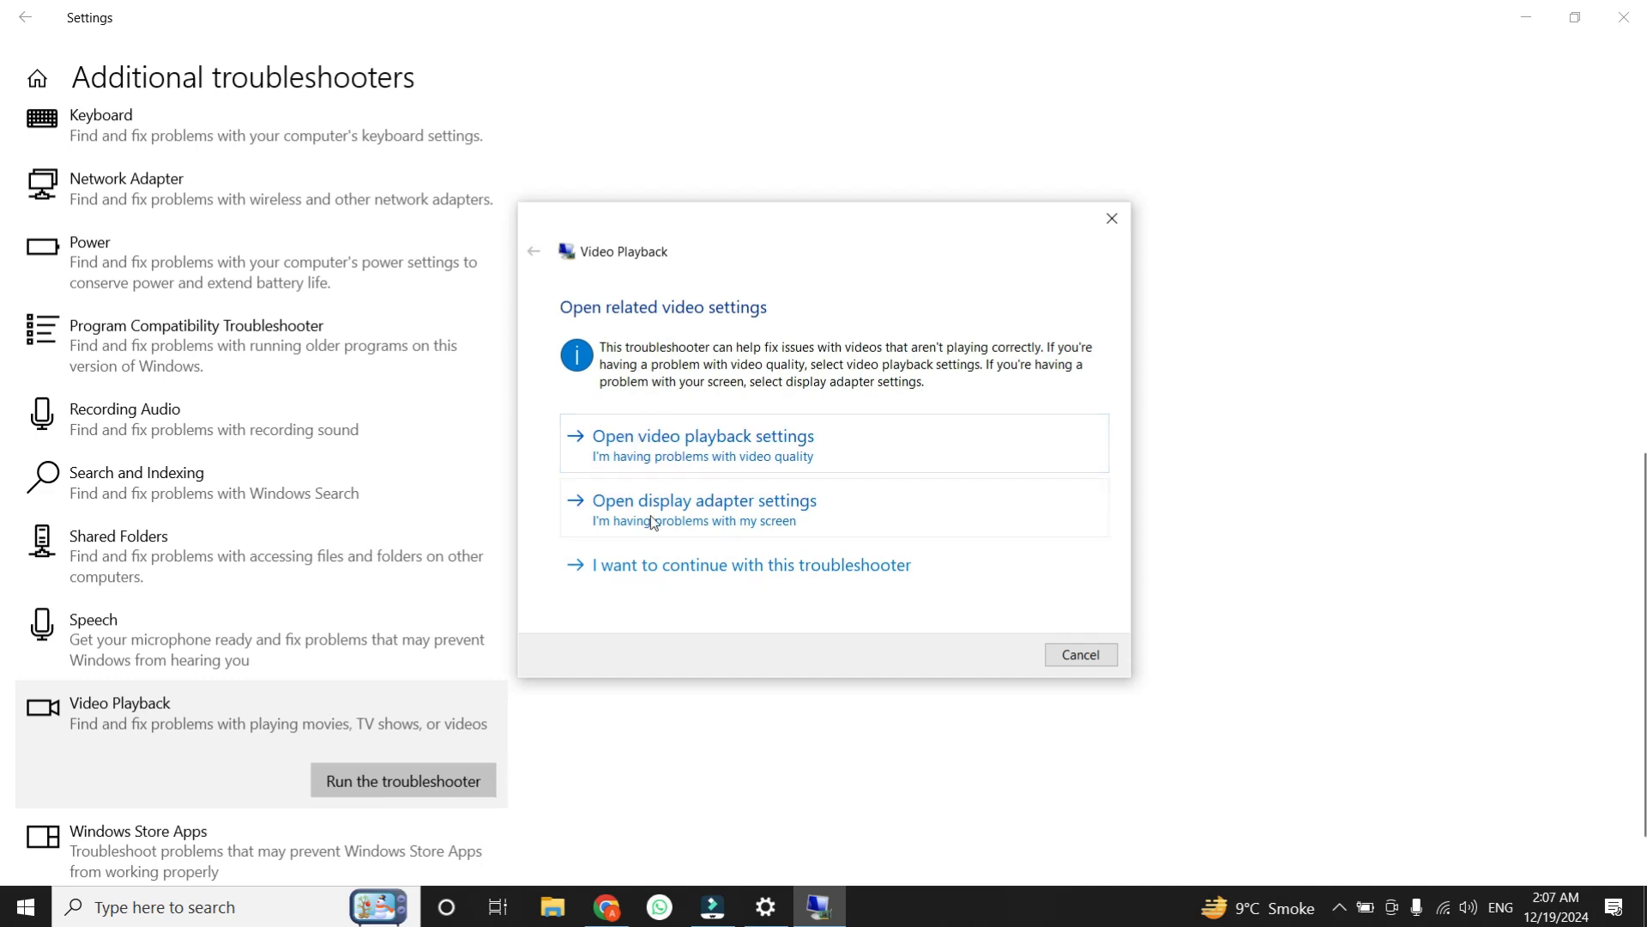
{"action": "mouse_move", "coordinate": [747, 461]}
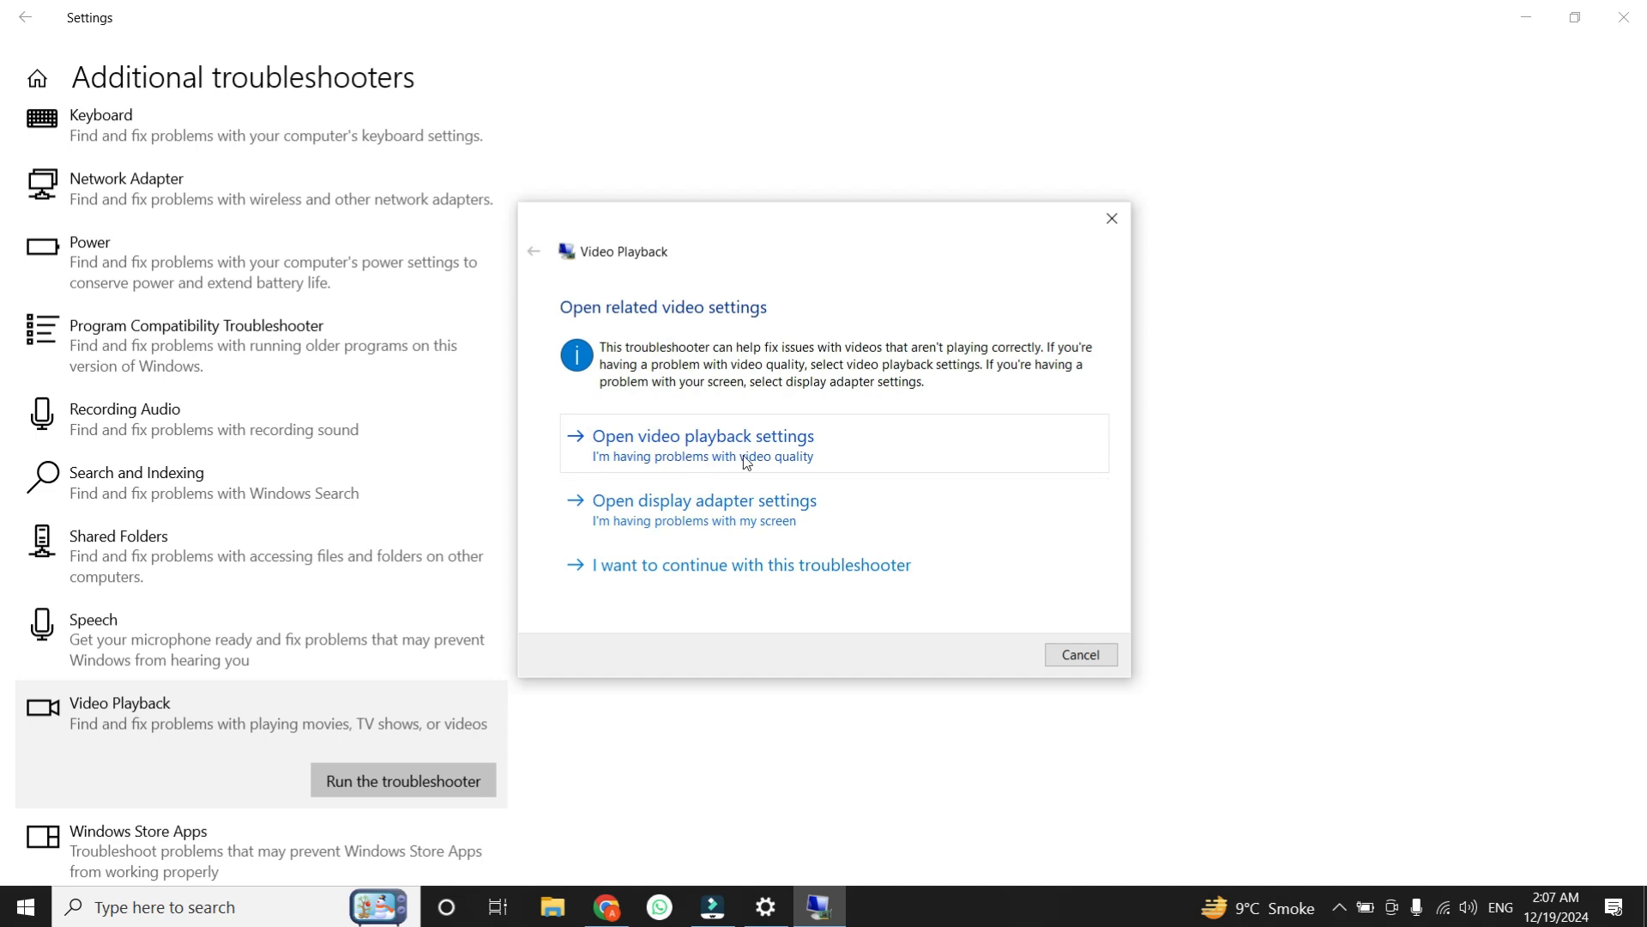
{"action": "mouse_move", "coordinate": [868, 468]}
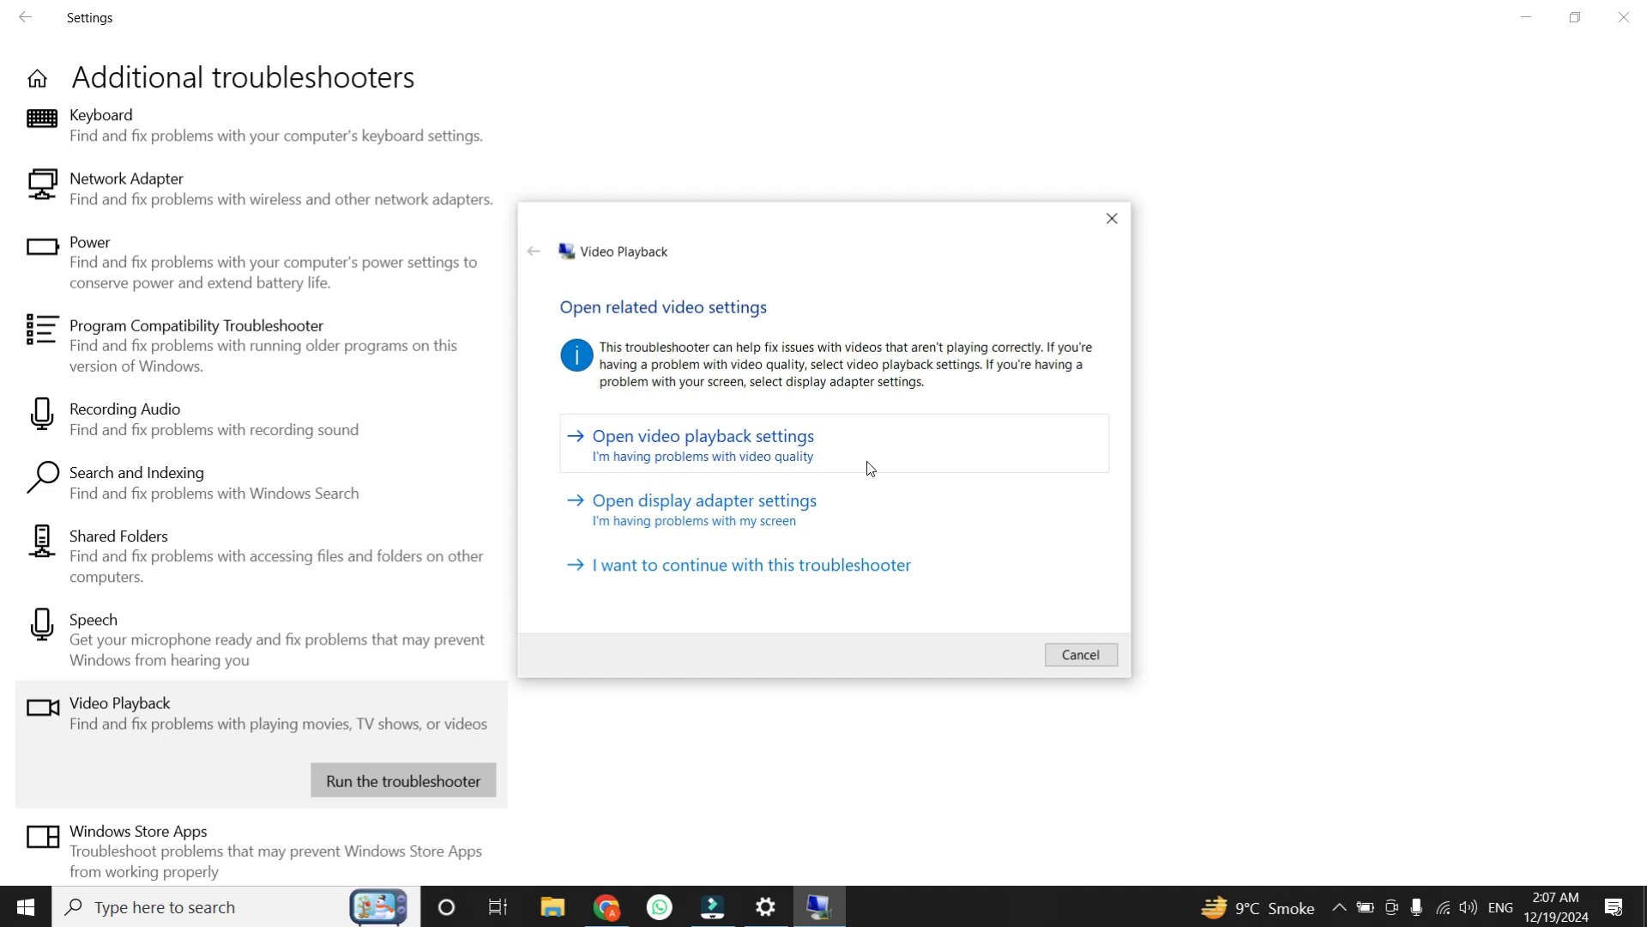
{"action": "left_click", "coordinate": [1079, 653]}
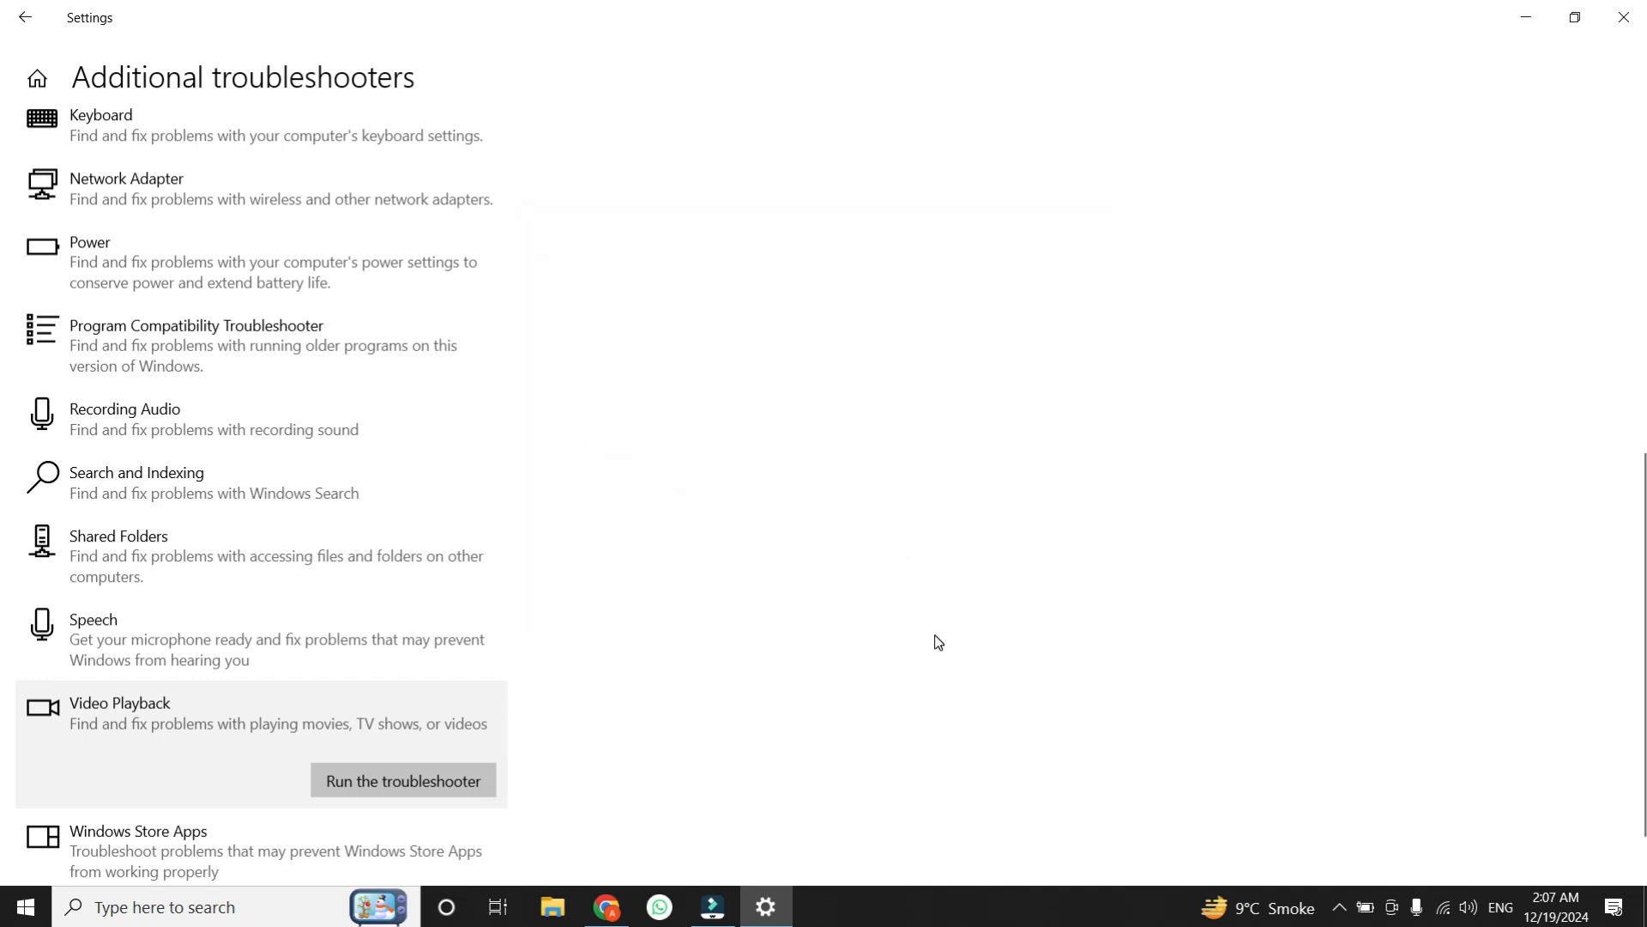
{"action": "mouse_move", "coordinate": [911, 649]}
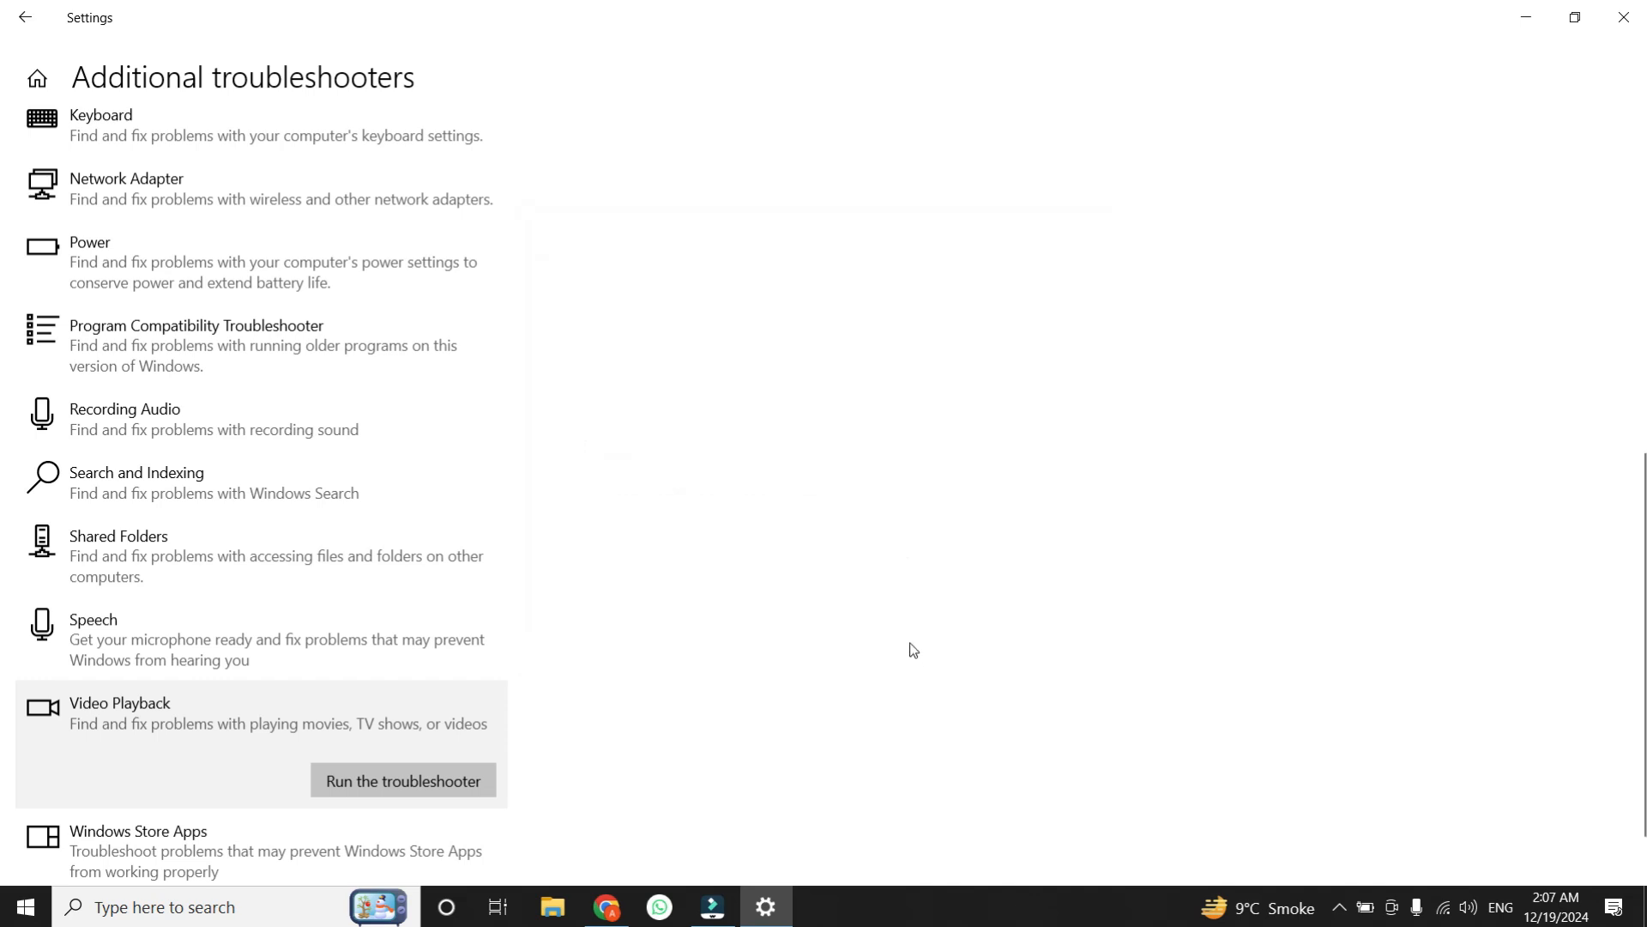
{"action": "mouse_move", "coordinate": [957, 668]}
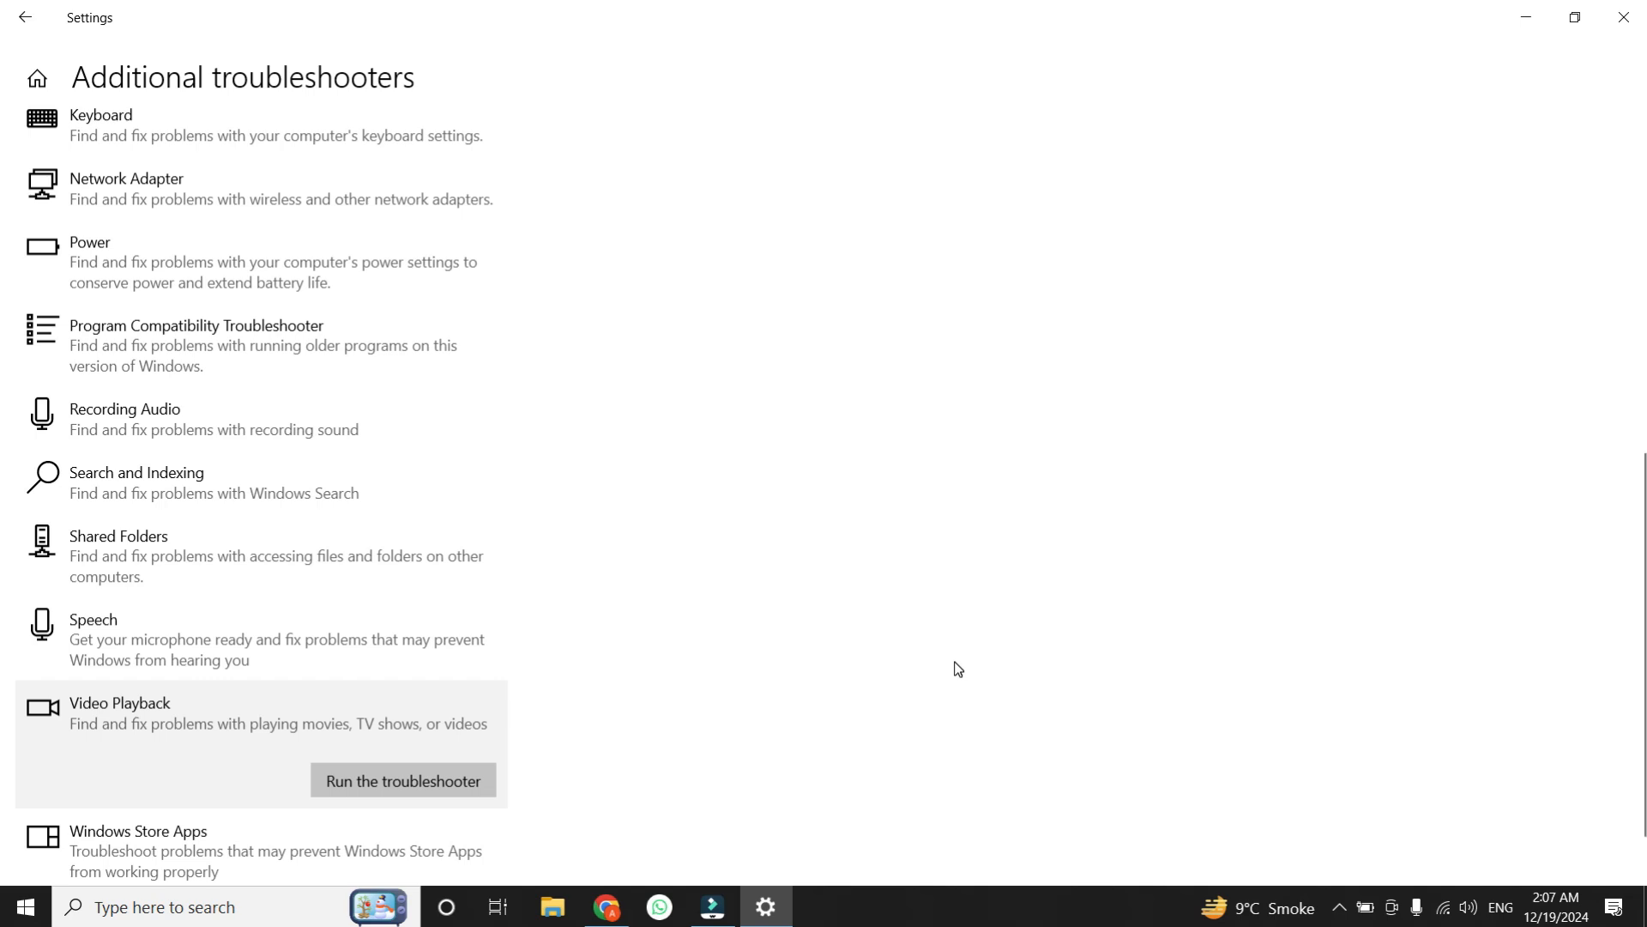
{"action": "mouse_move", "coordinate": [5, 50]}
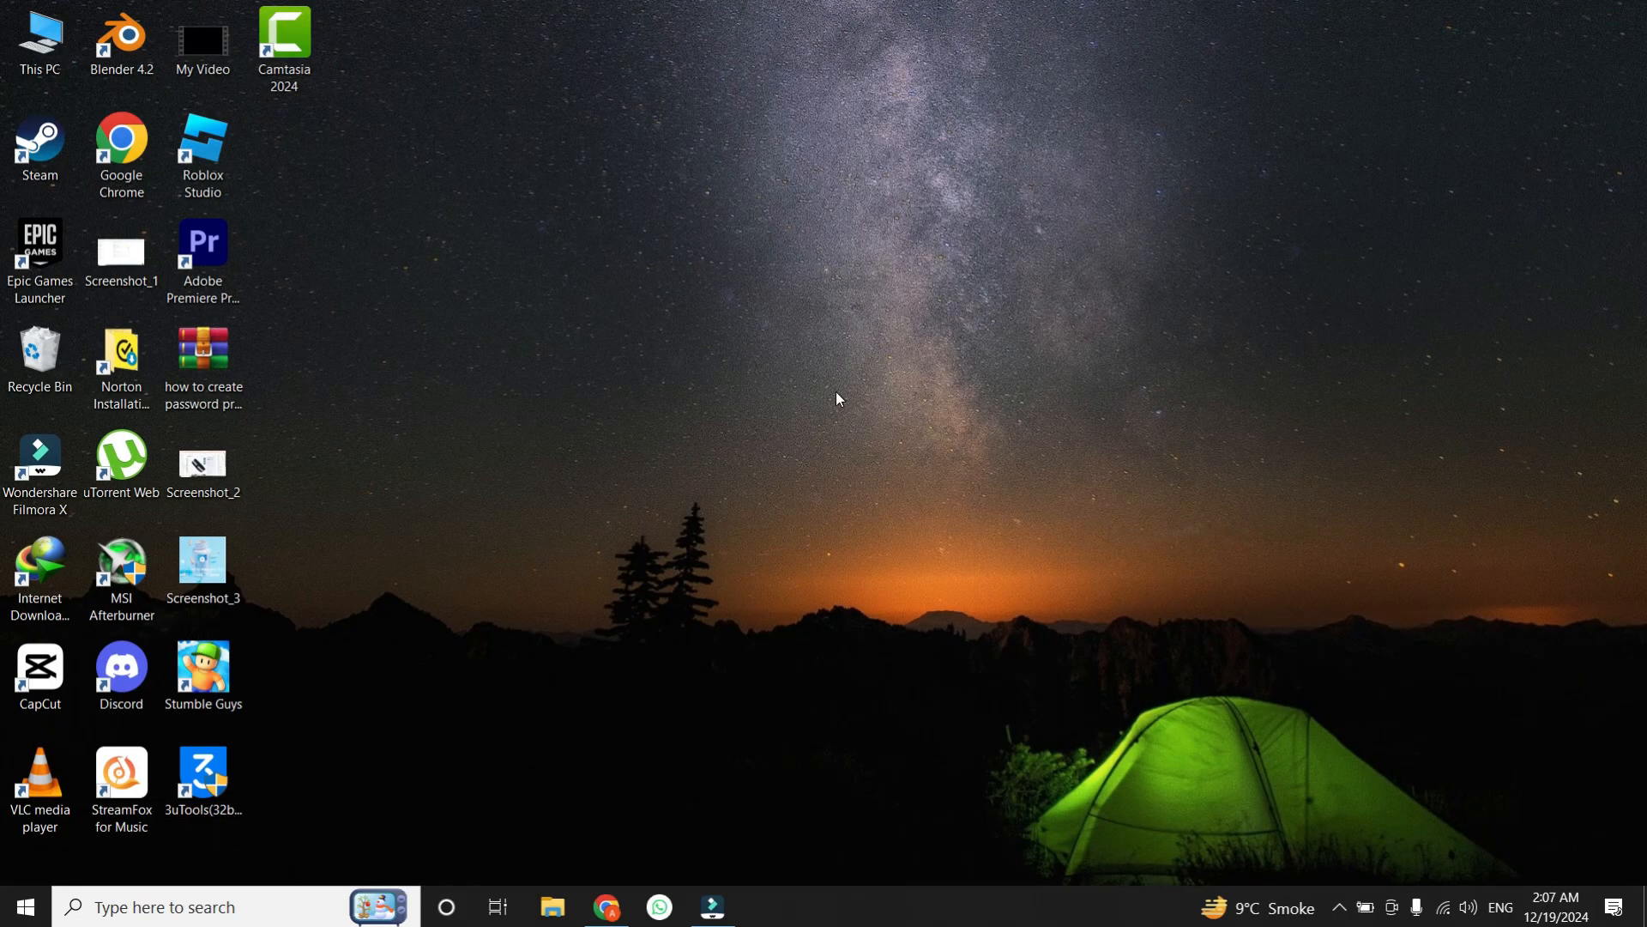
{"action": "mouse_move", "coordinate": [733, 721]}
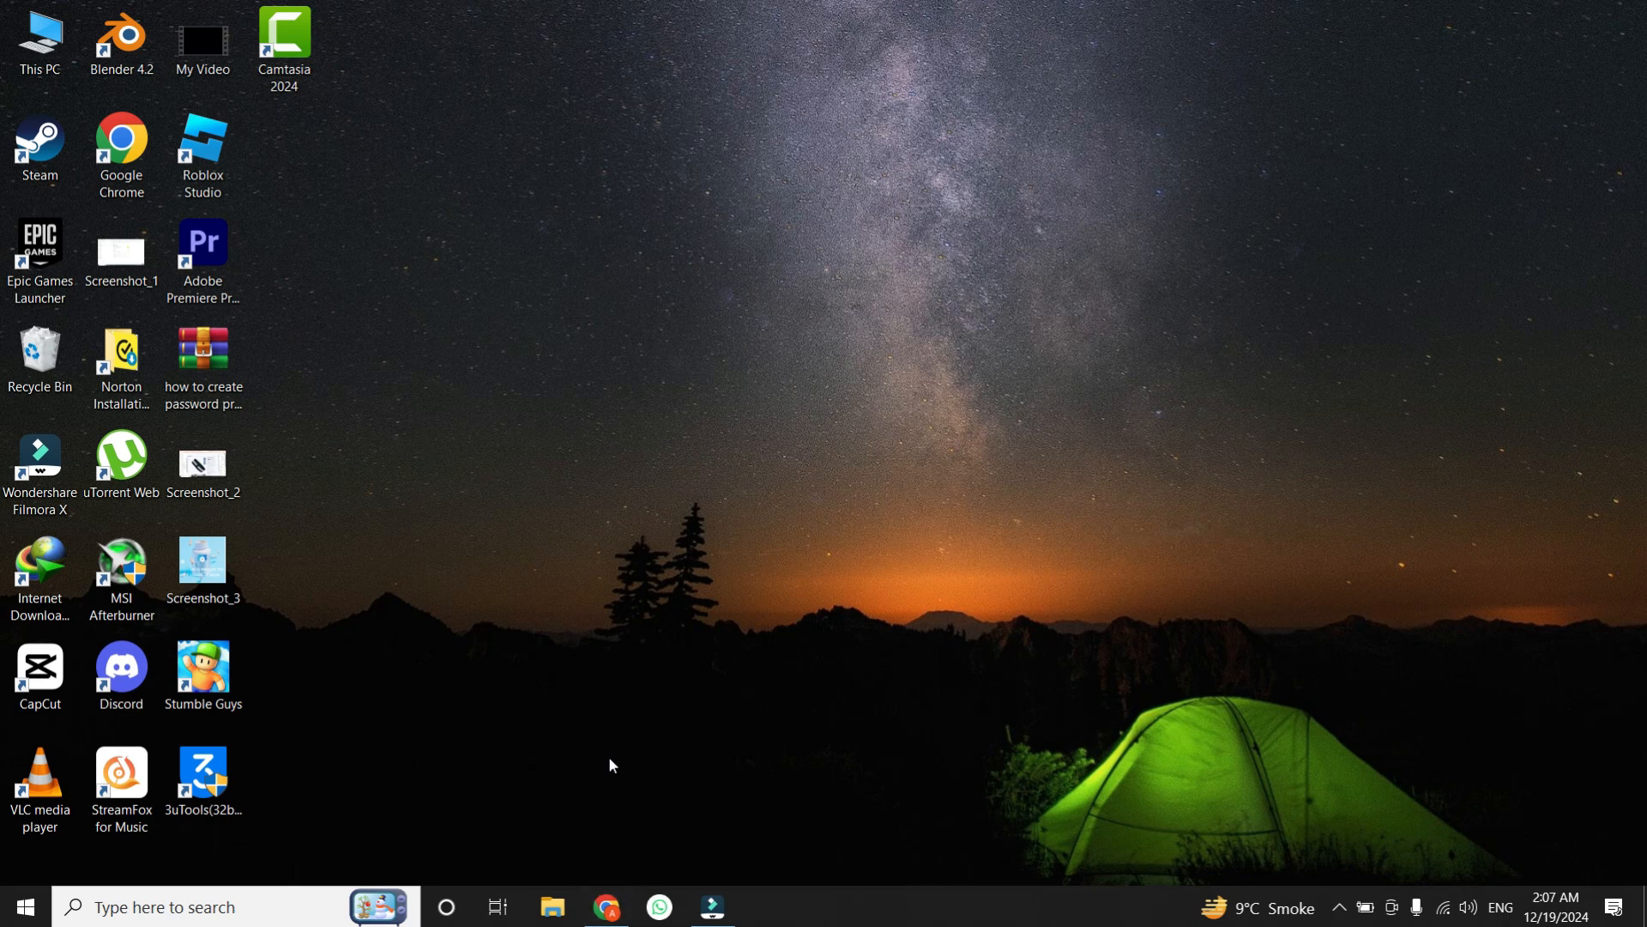
{"action": "mouse_move", "coordinate": [602, 769]}
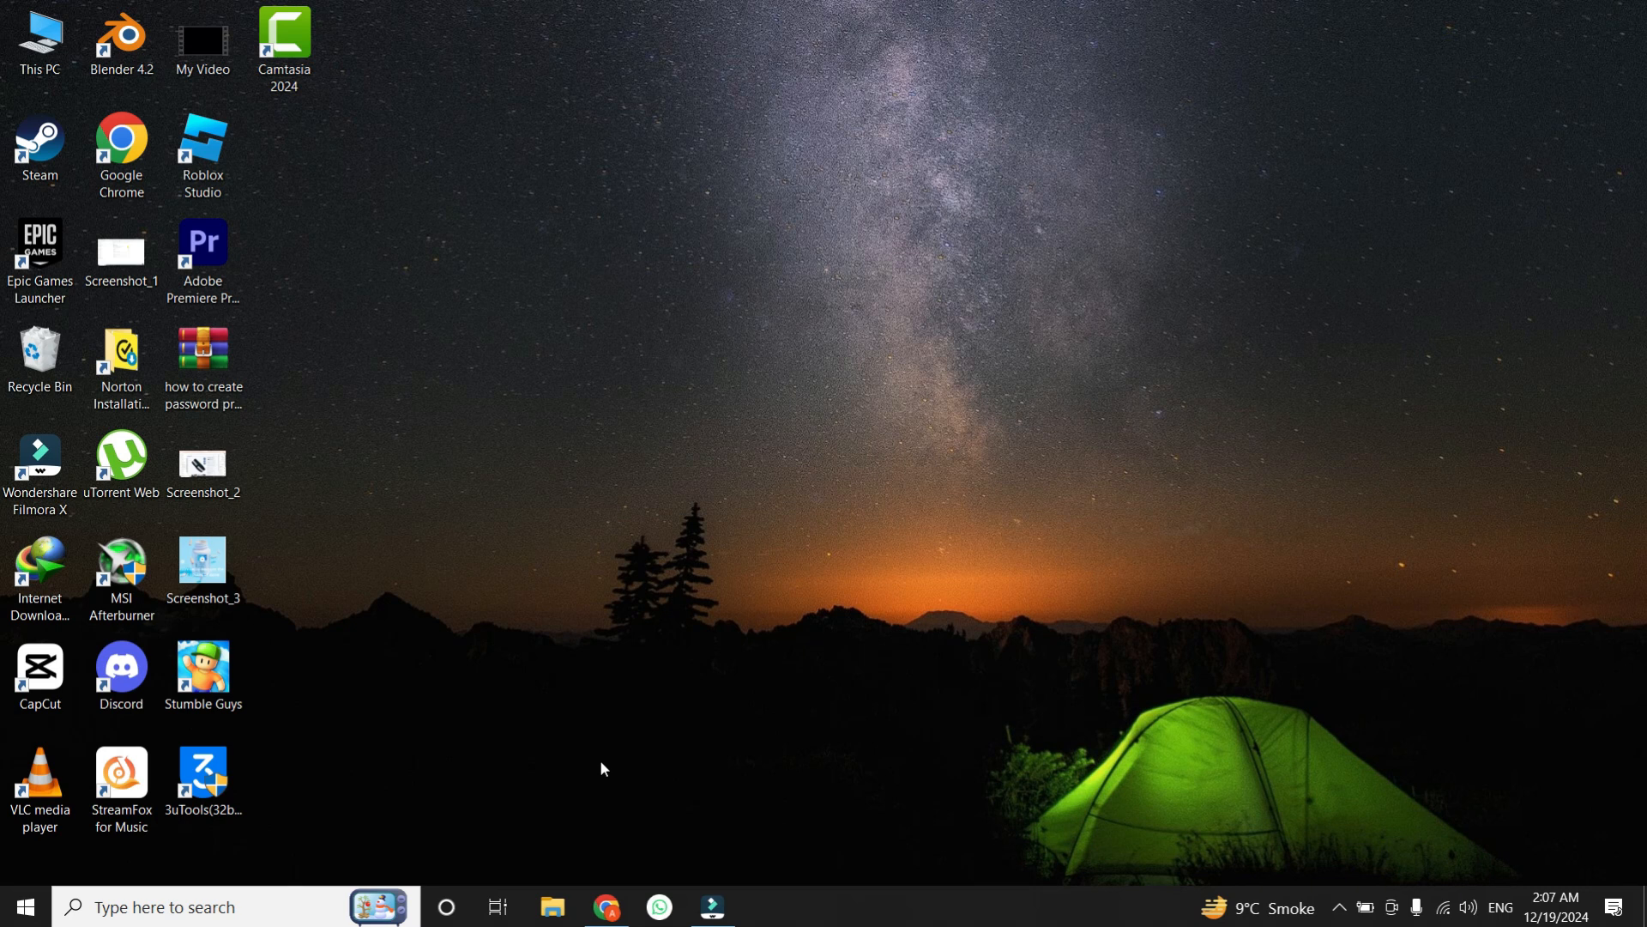
{"action": "mouse_move", "coordinate": [597, 779]}
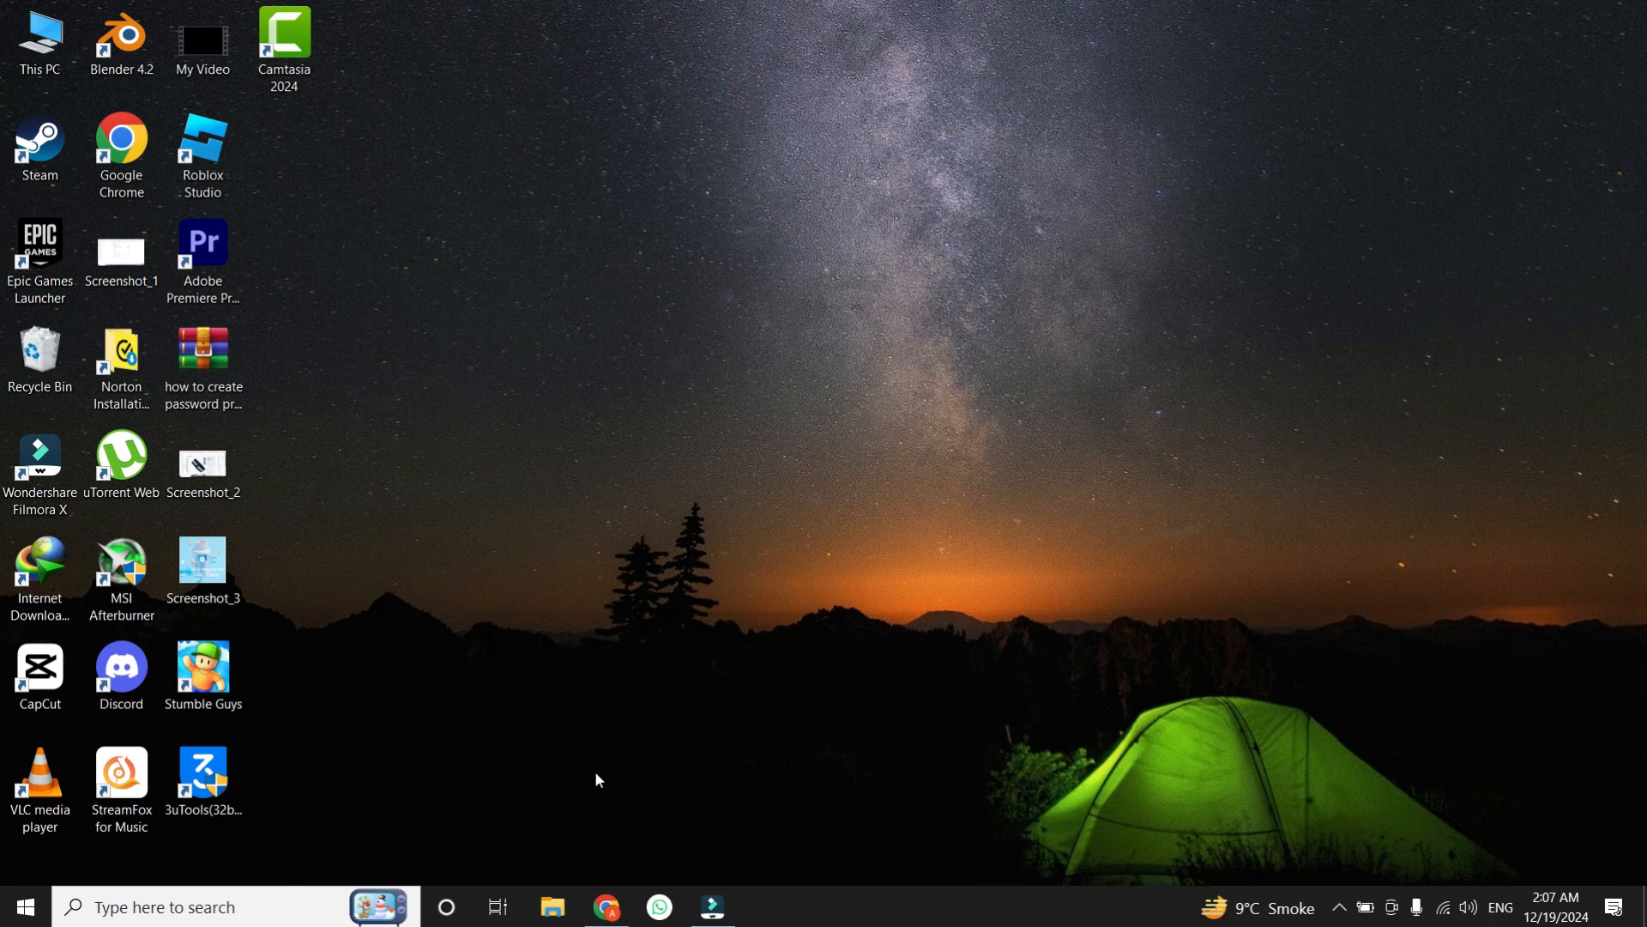
{"action": "left_click", "coordinate": [606, 906]}
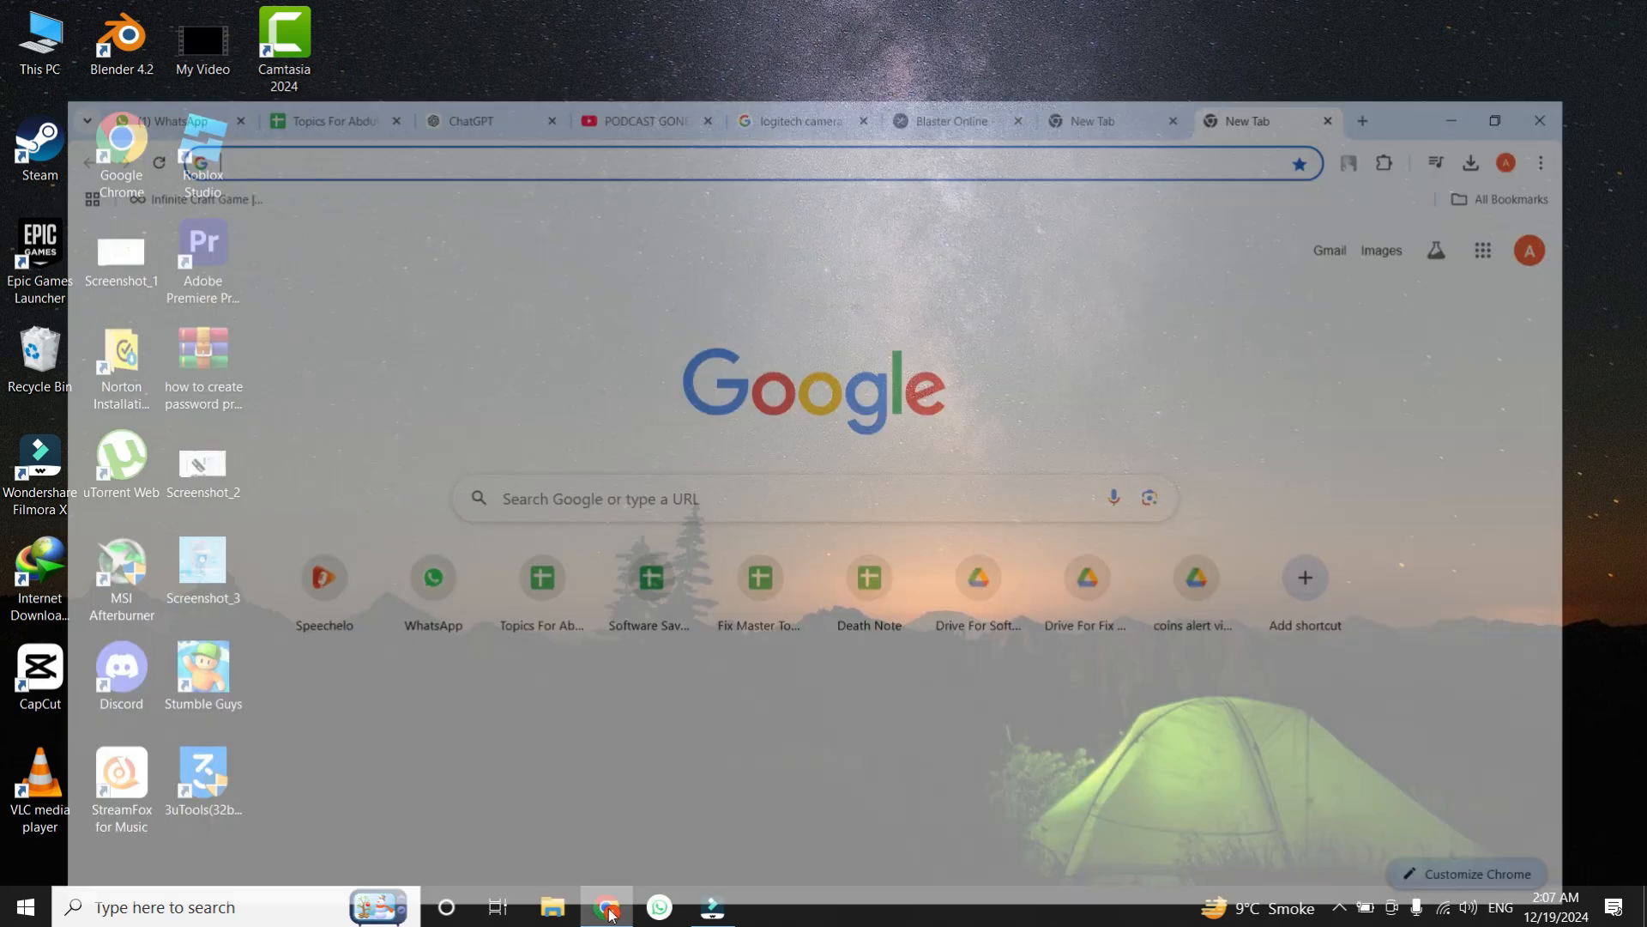
- Search Google for 'logitech camera driver download windows 10'
{"action": "left_click", "coordinate": [1494, 120]}
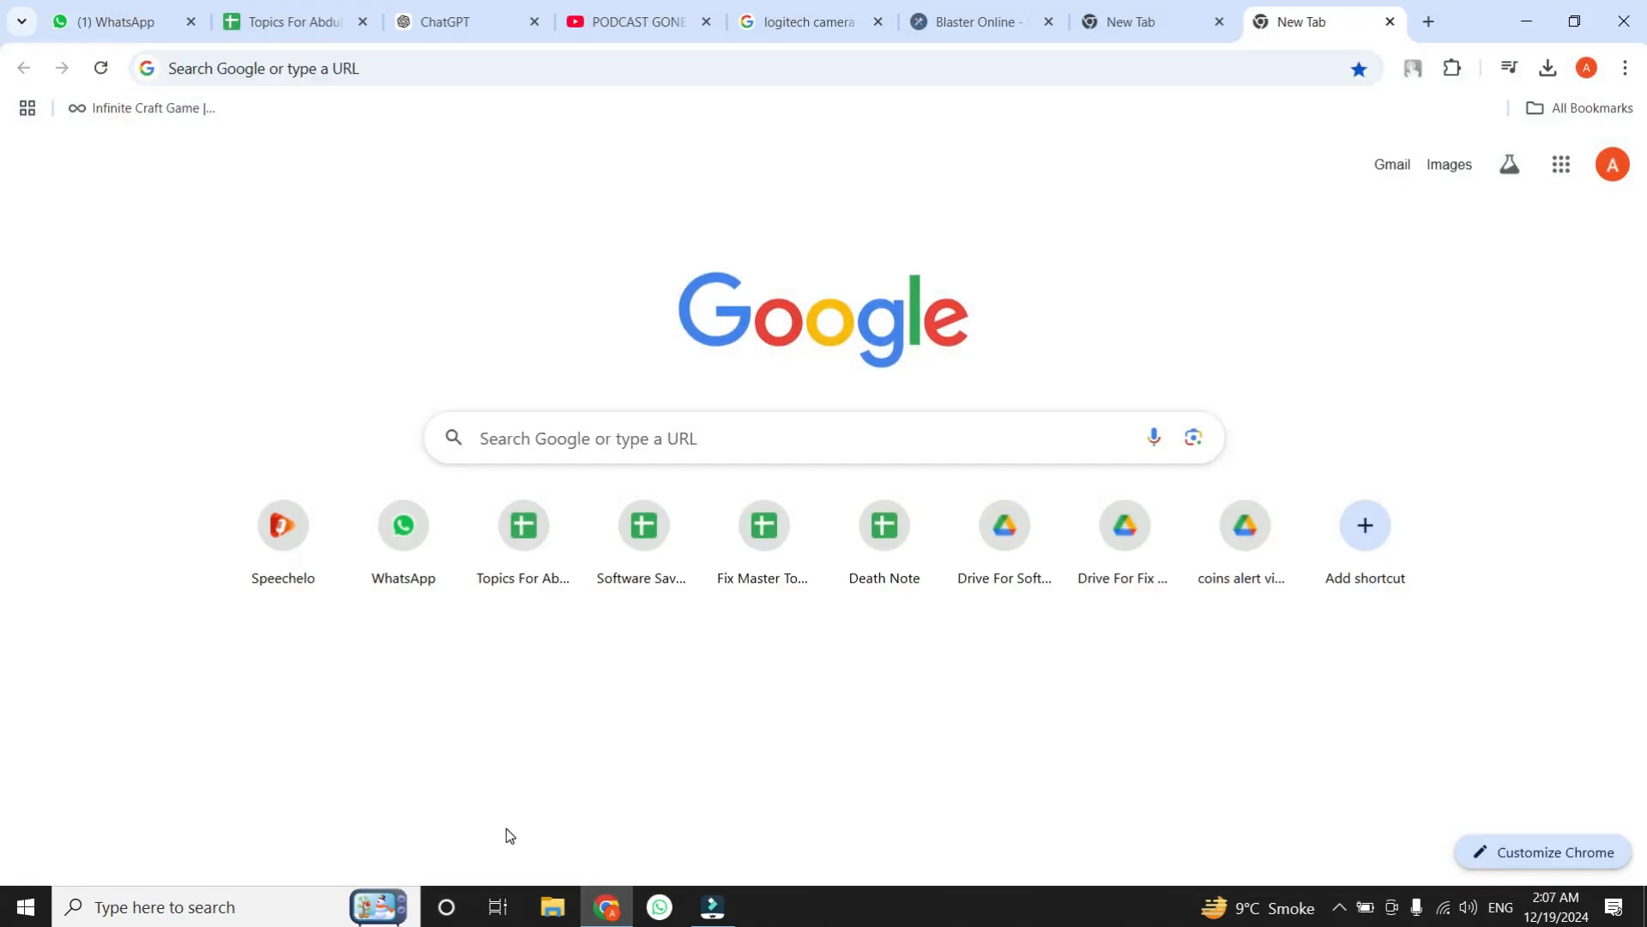
{"action": "mouse_move", "coordinate": [434, 418]}
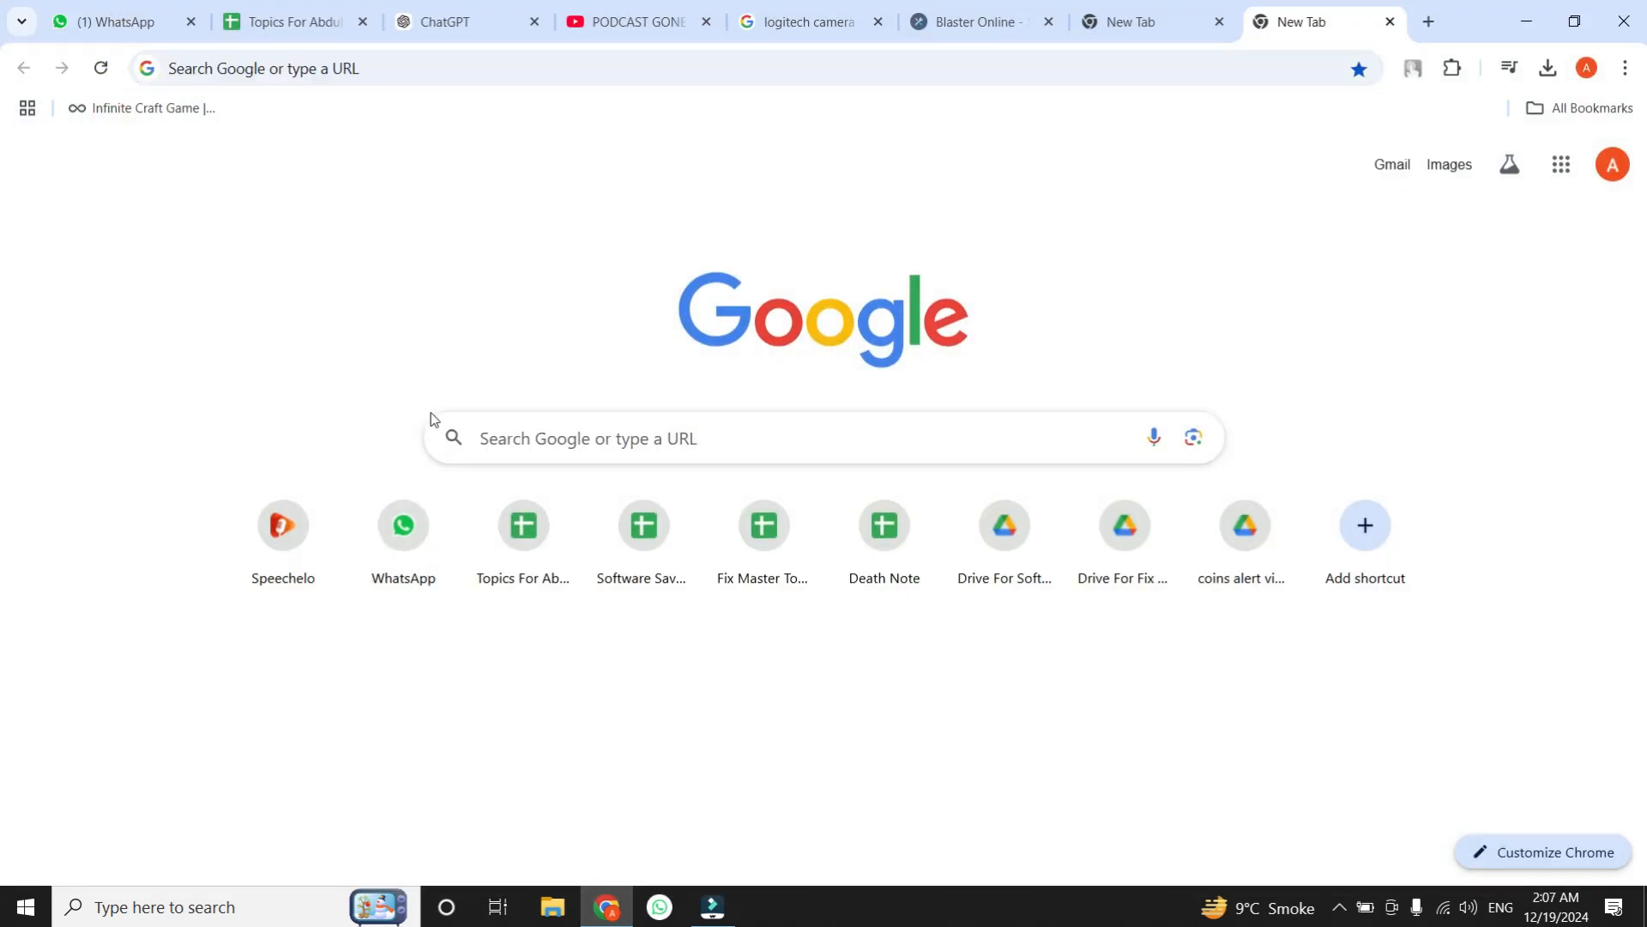
{"action": "left_click", "coordinate": [420, 68]}
{"action": "type", "text": "logitech camera driver download windows 10"}
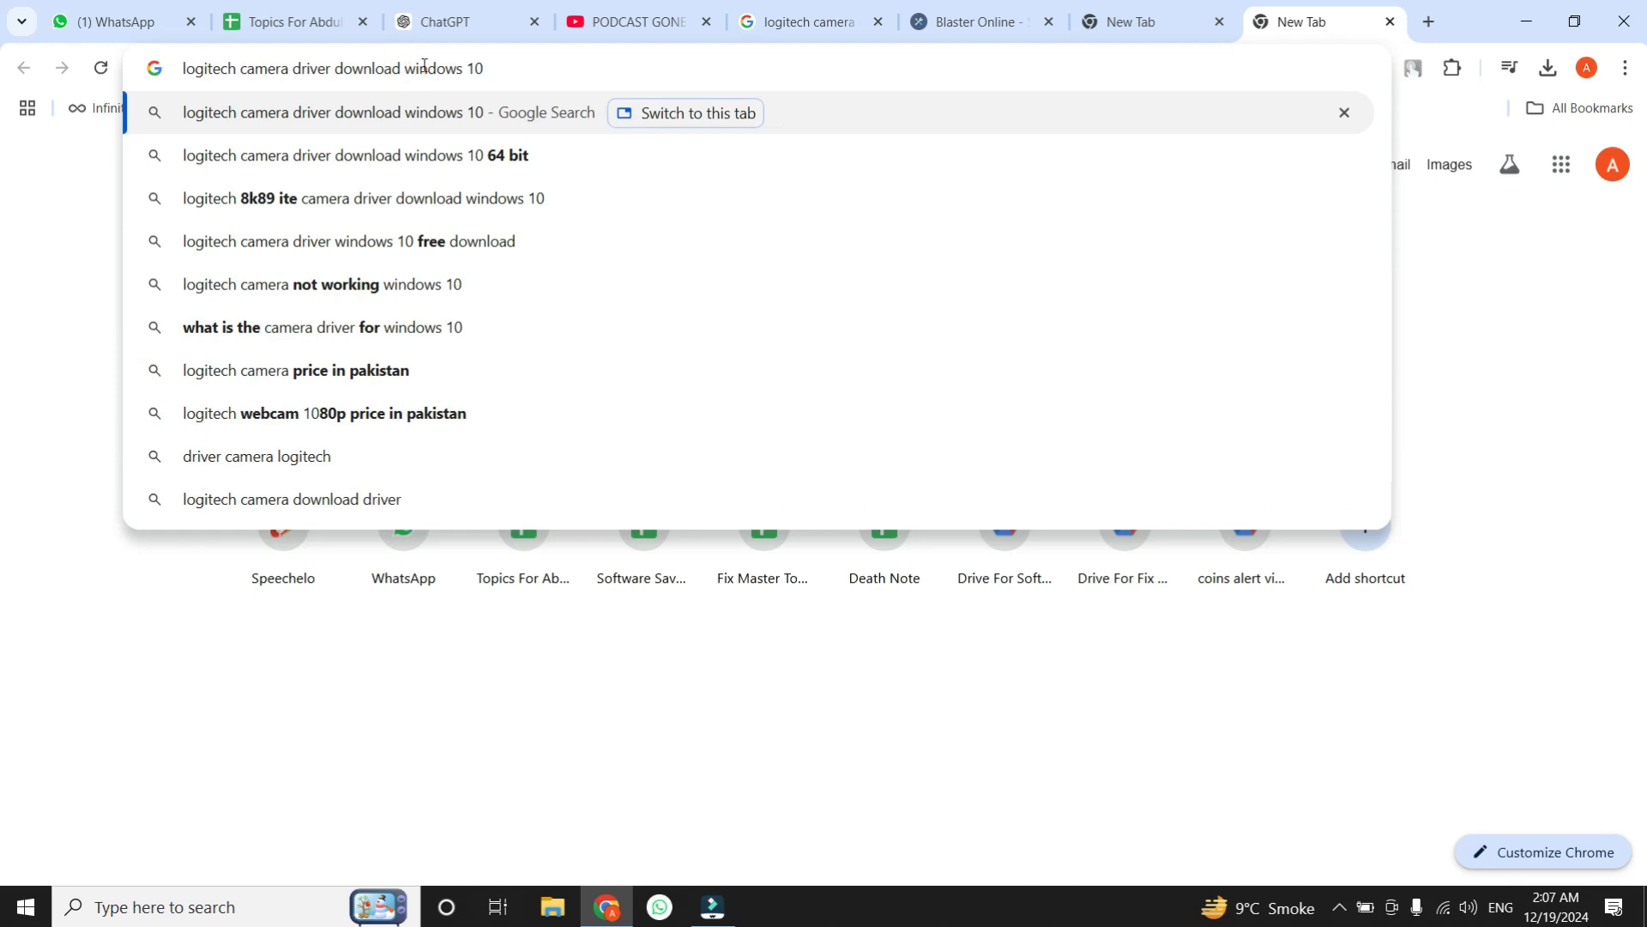
{"action": "double_click", "coordinate": [472, 67]}
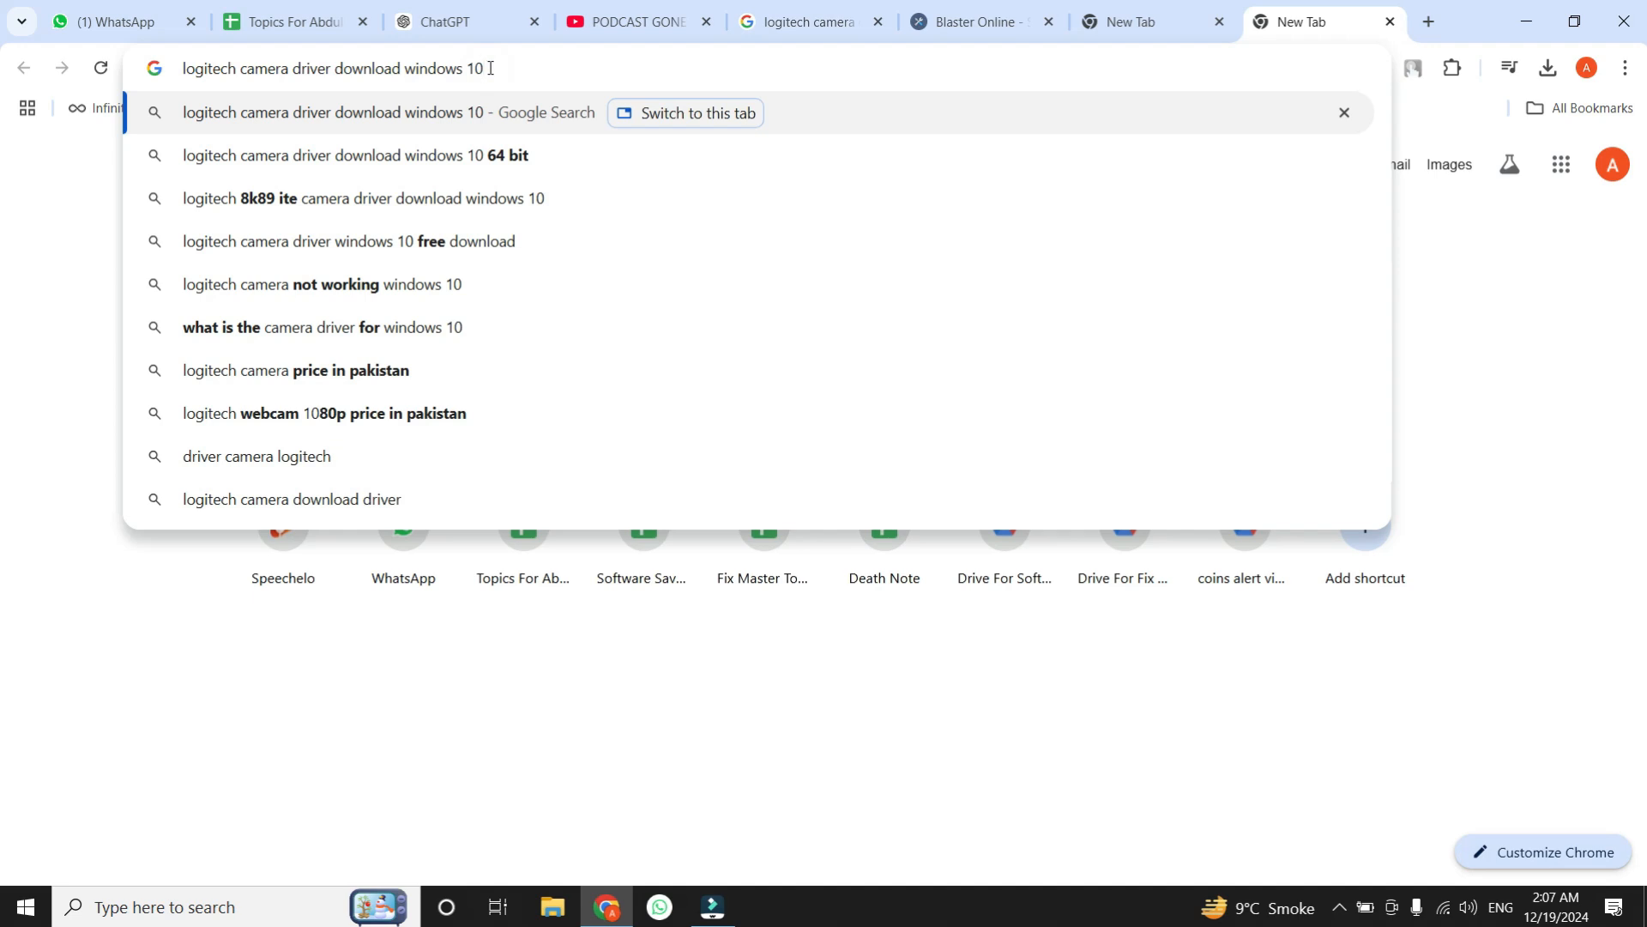
{"action": "key", "text": "Return"}
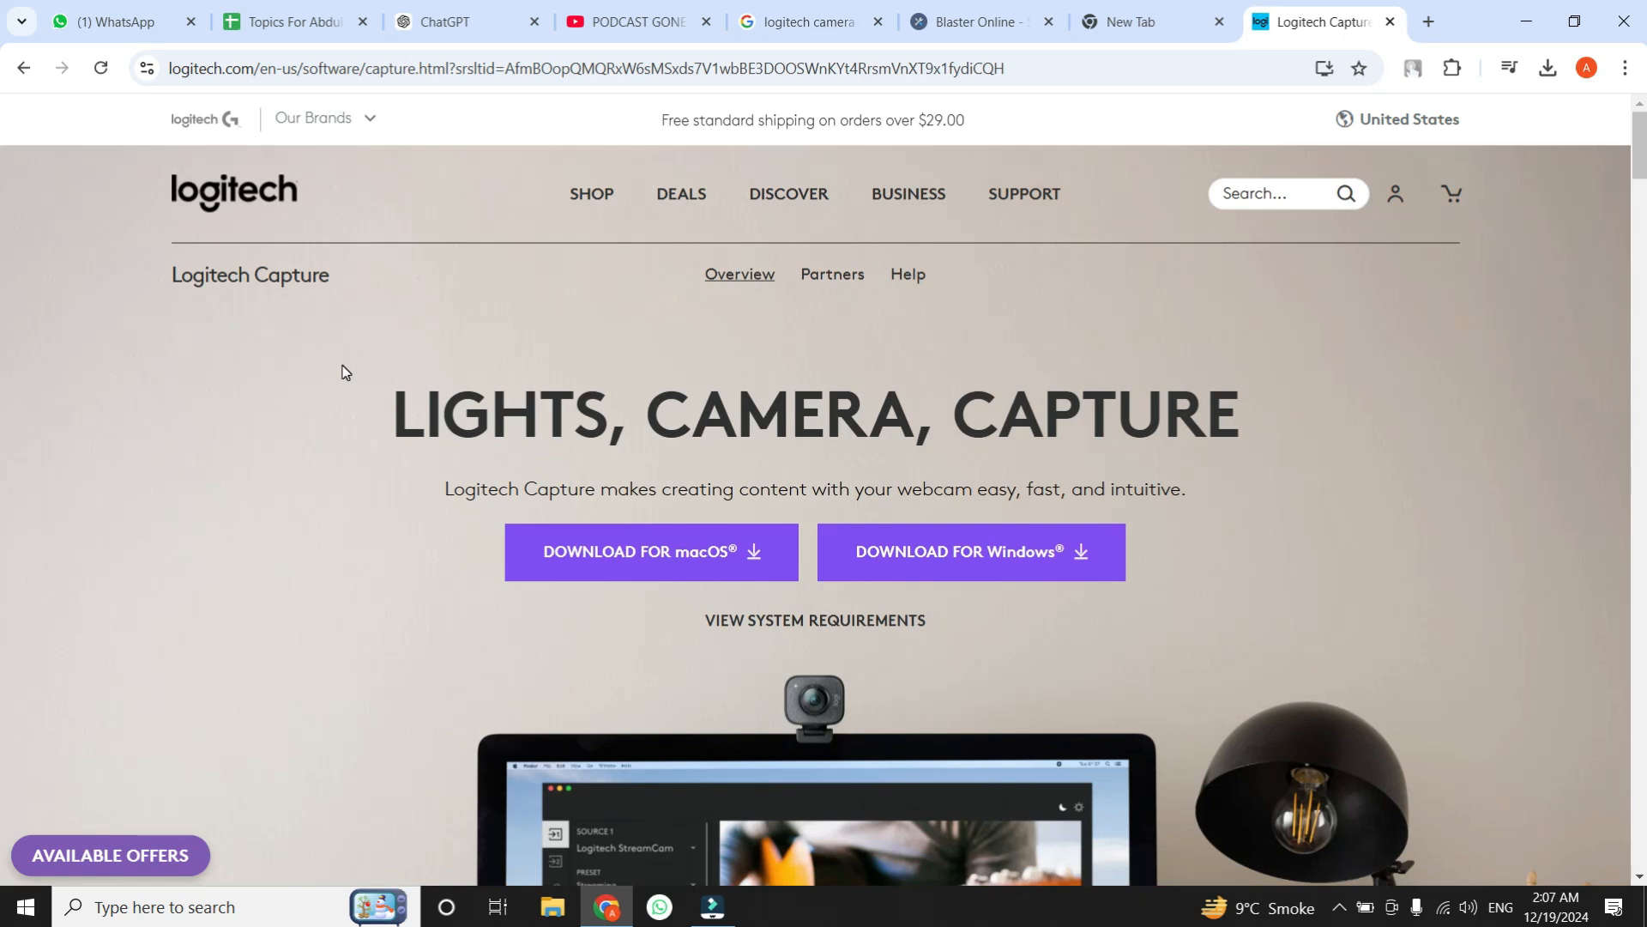
{"action": "mouse_move", "coordinate": [345, 371]}
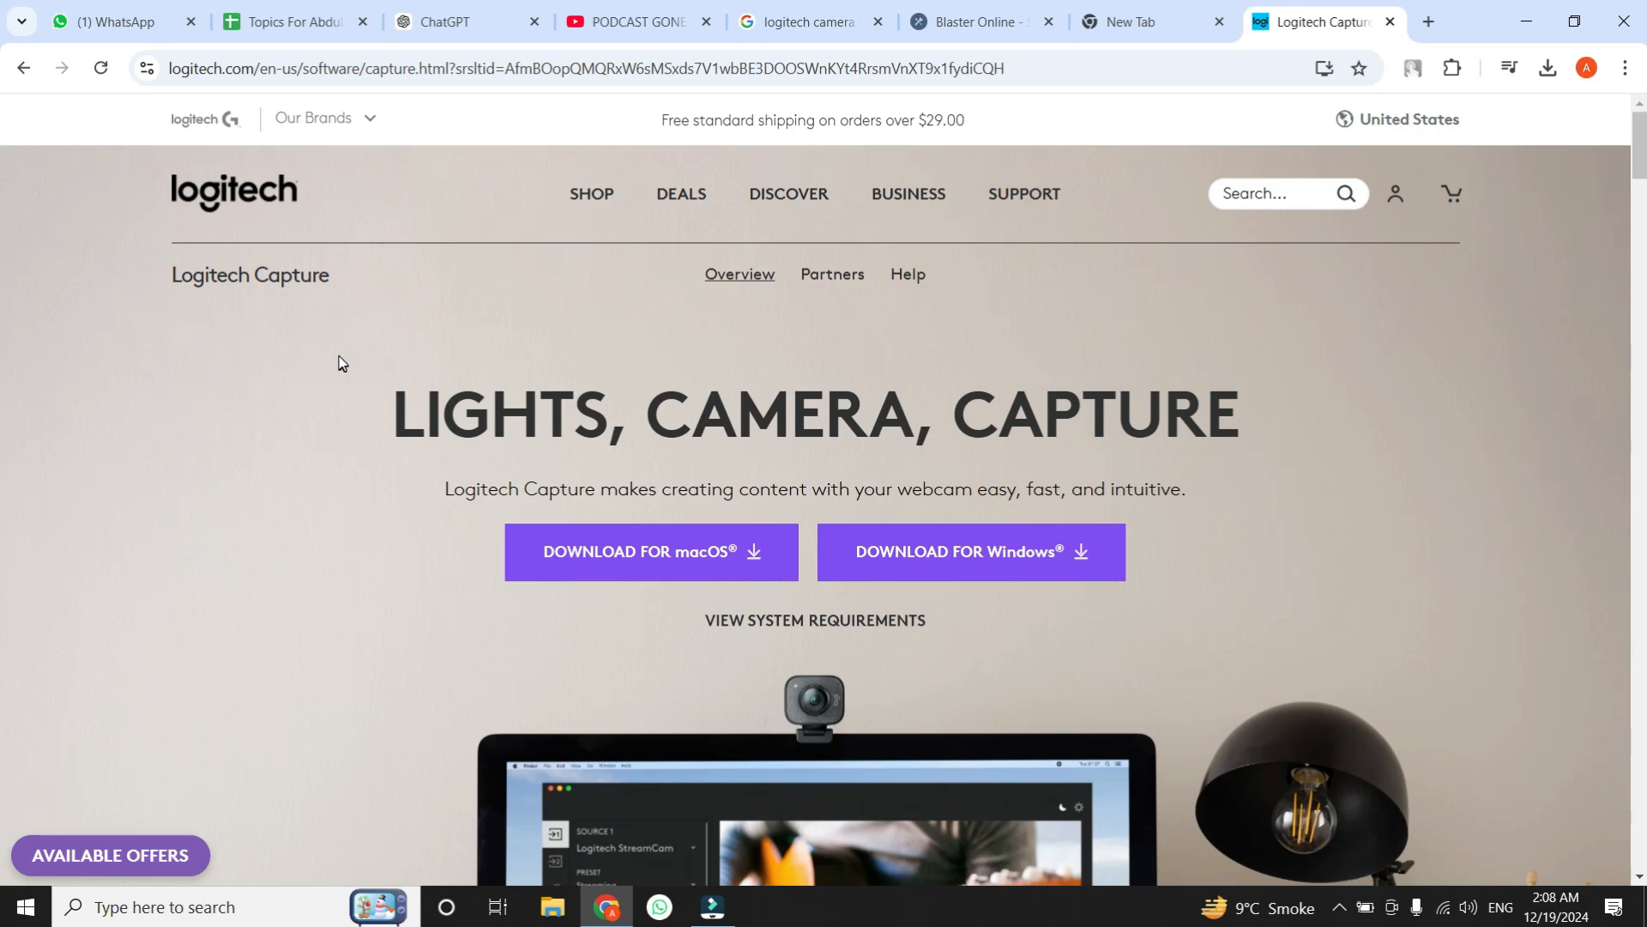
{"action": "mouse_move", "coordinate": [914, 481]}
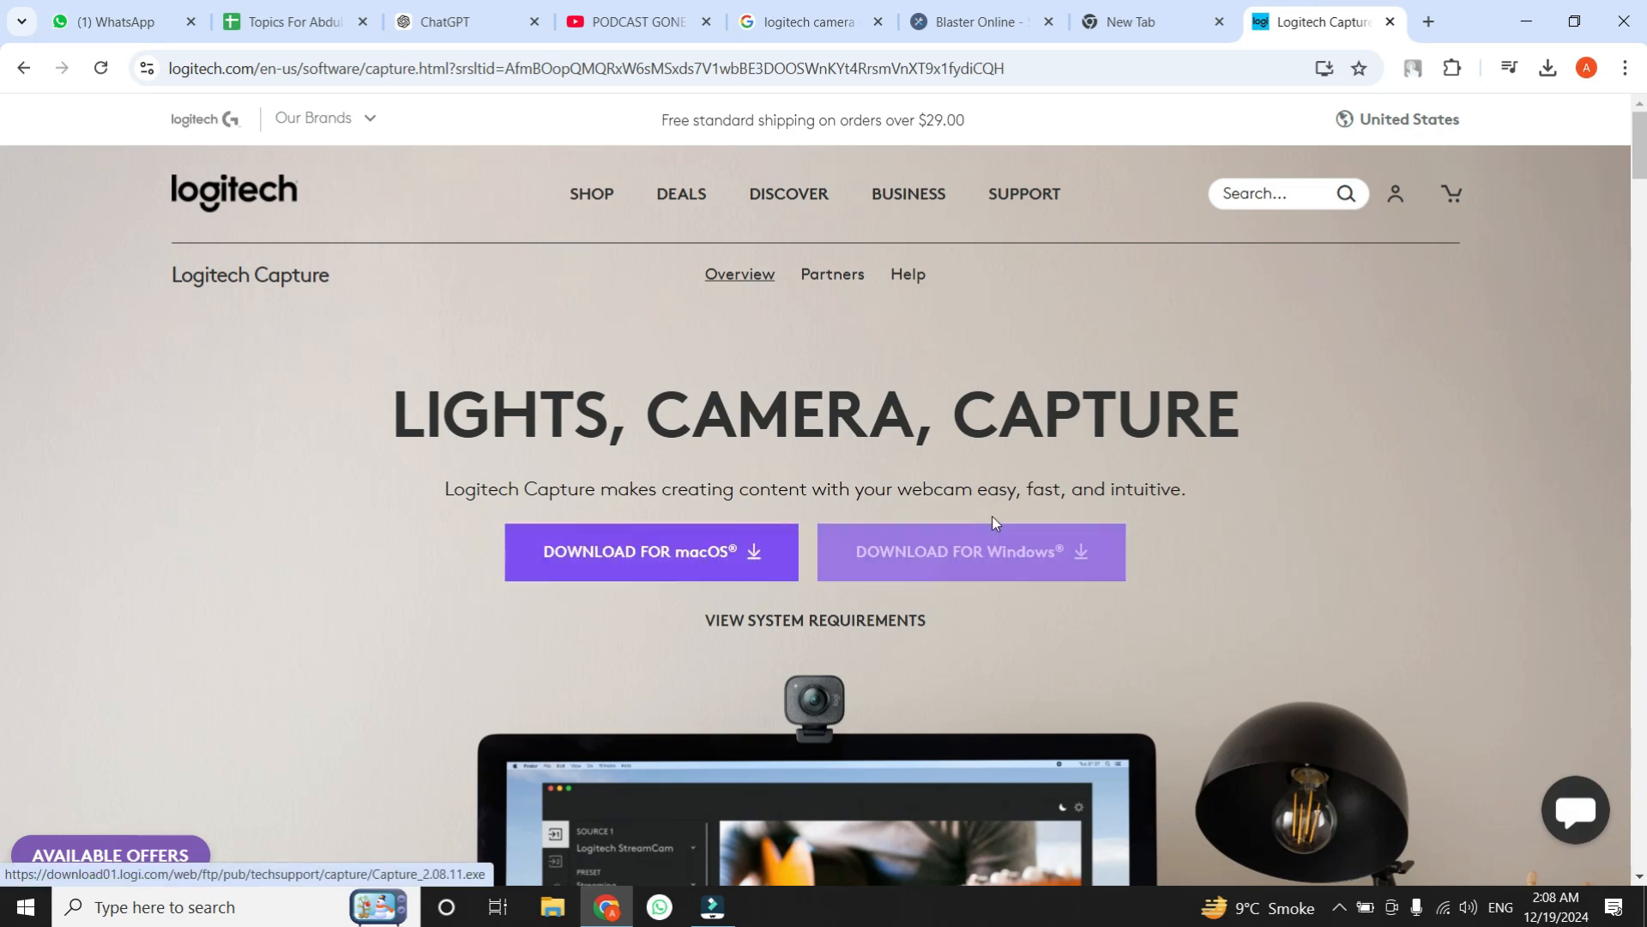
{"action": "mouse_move", "coordinate": [1028, 478]}
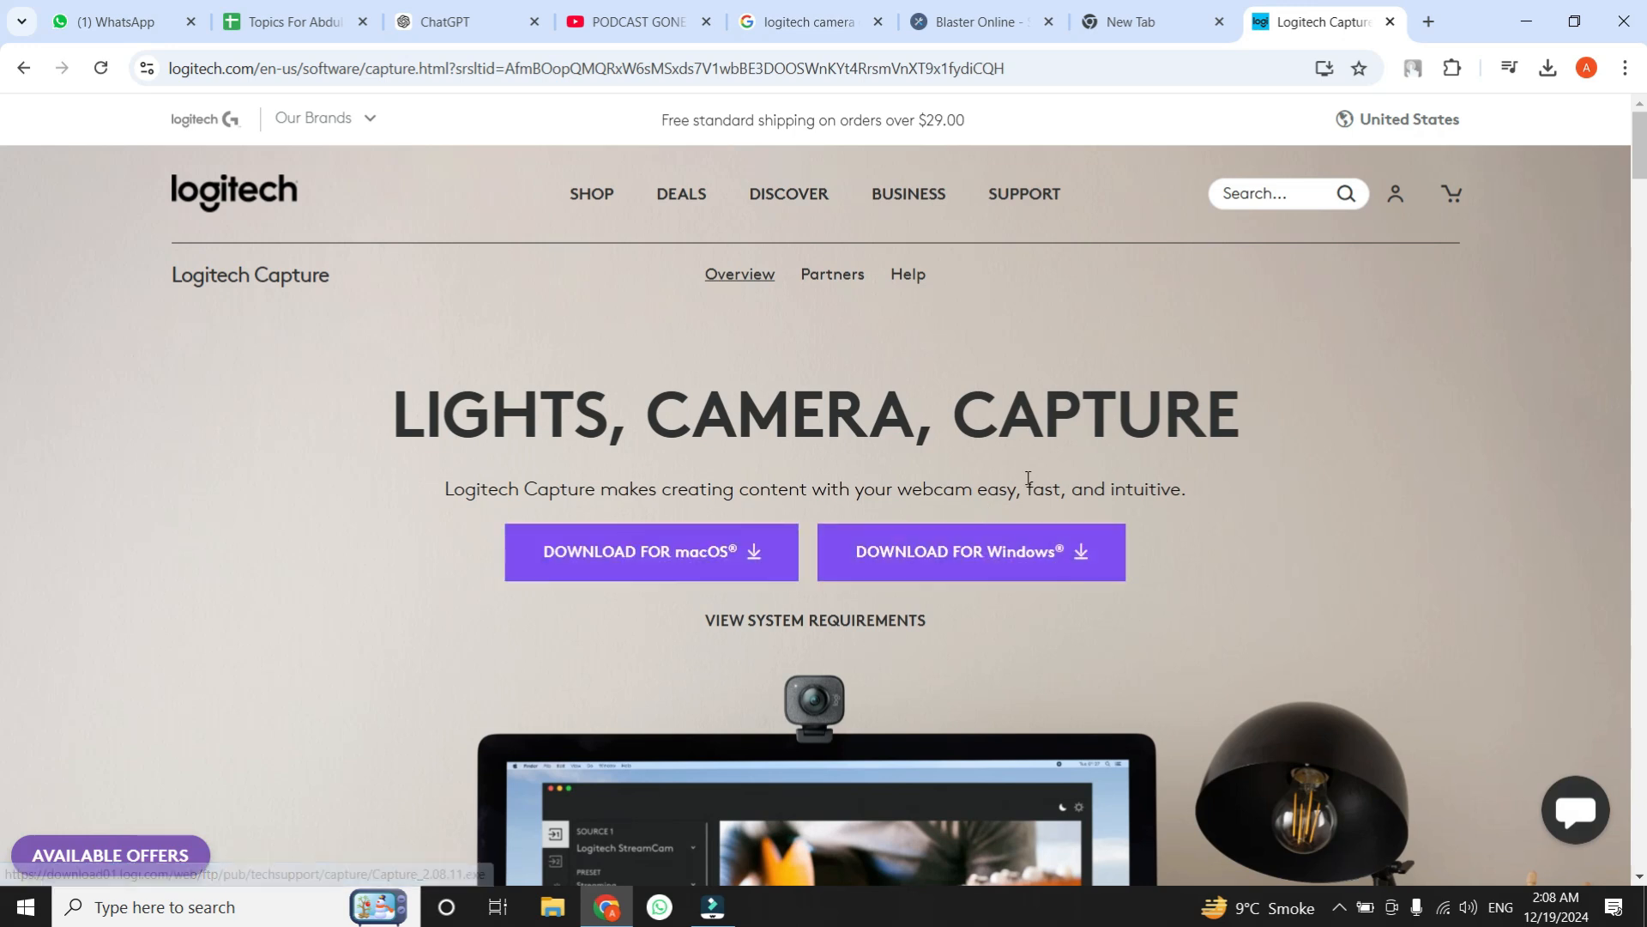
{"action": "mouse_move", "coordinate": [1321, 346]}
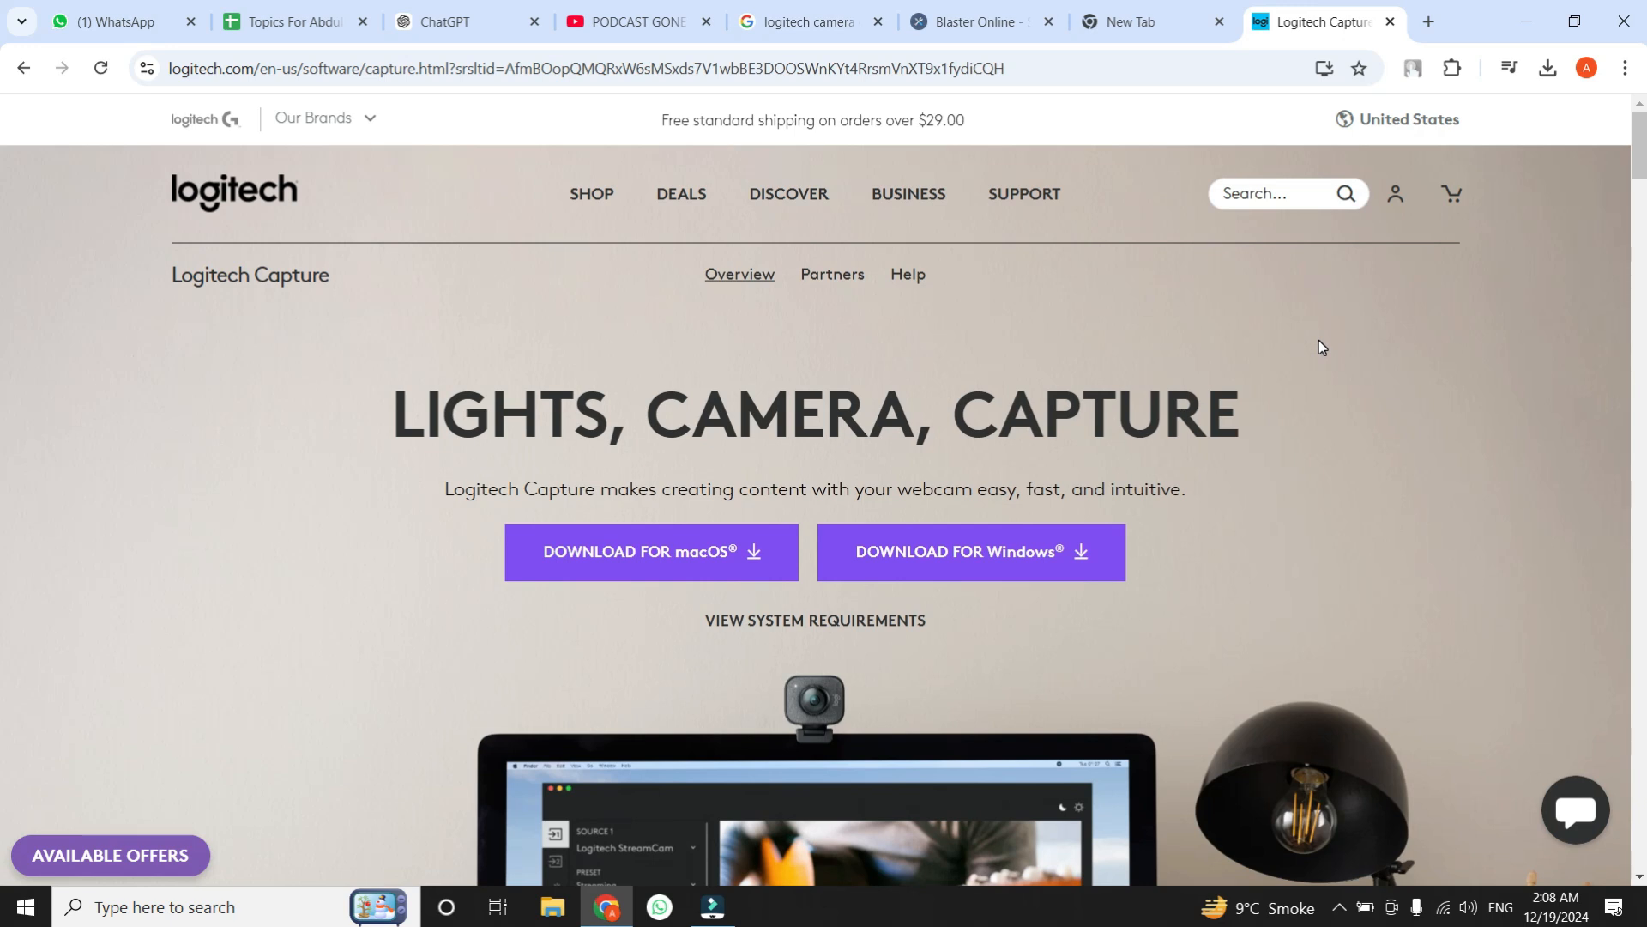
{"action": "mouse_move", "coordinate": [1074, 576]}
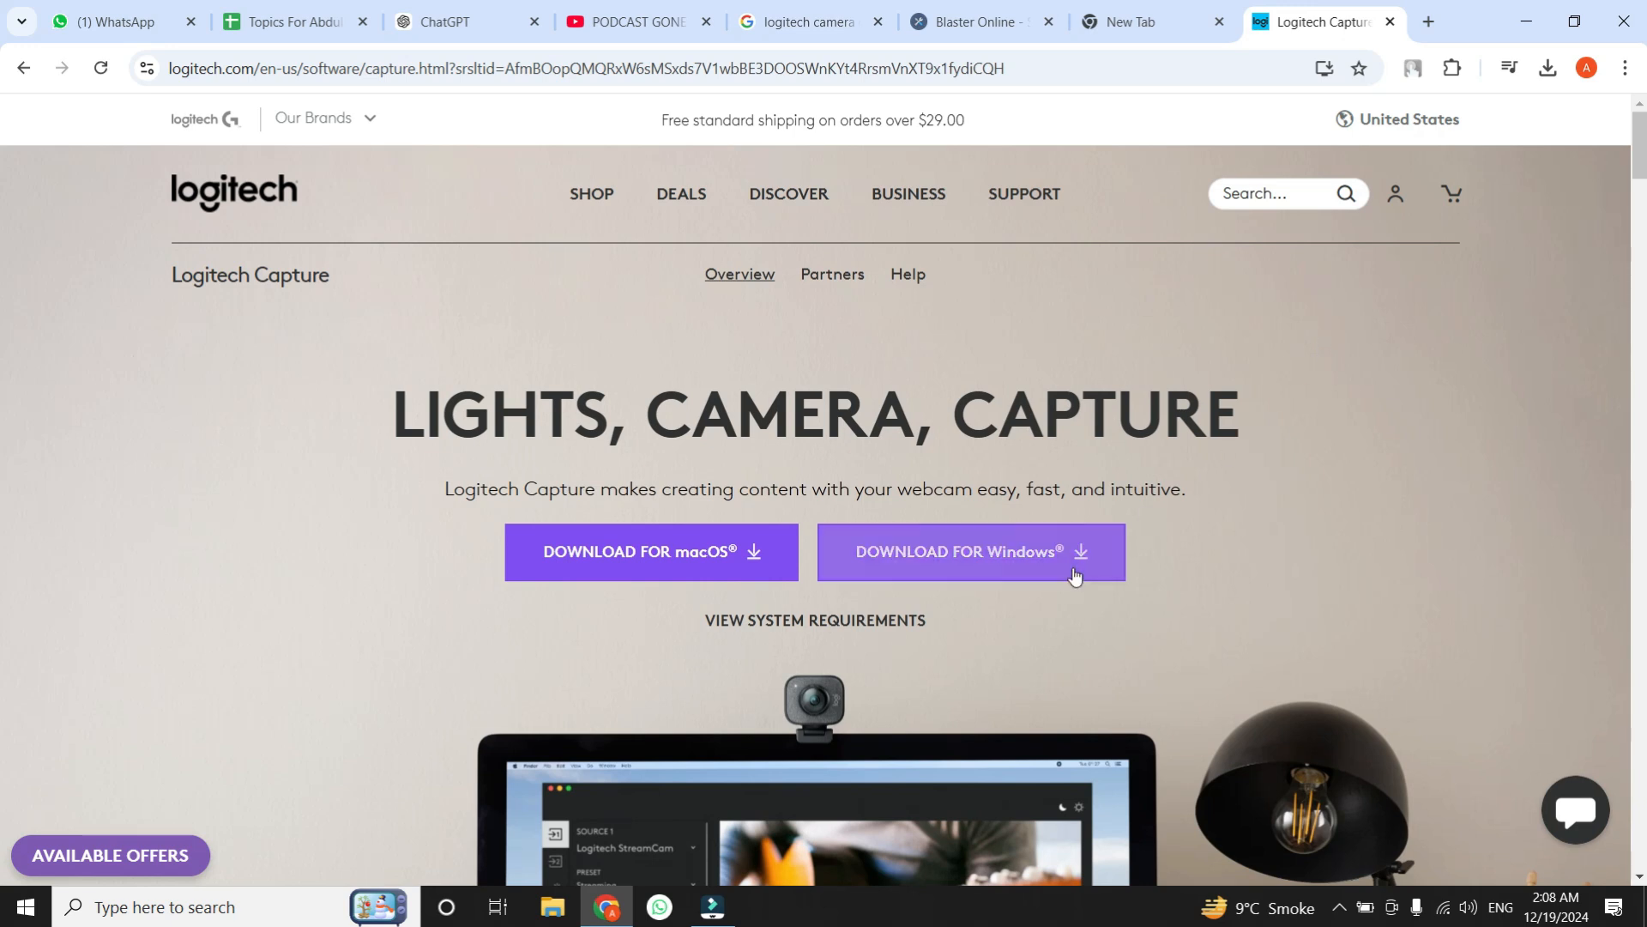
{"action": "mouse_move", "coordinate": [1201, 503]}
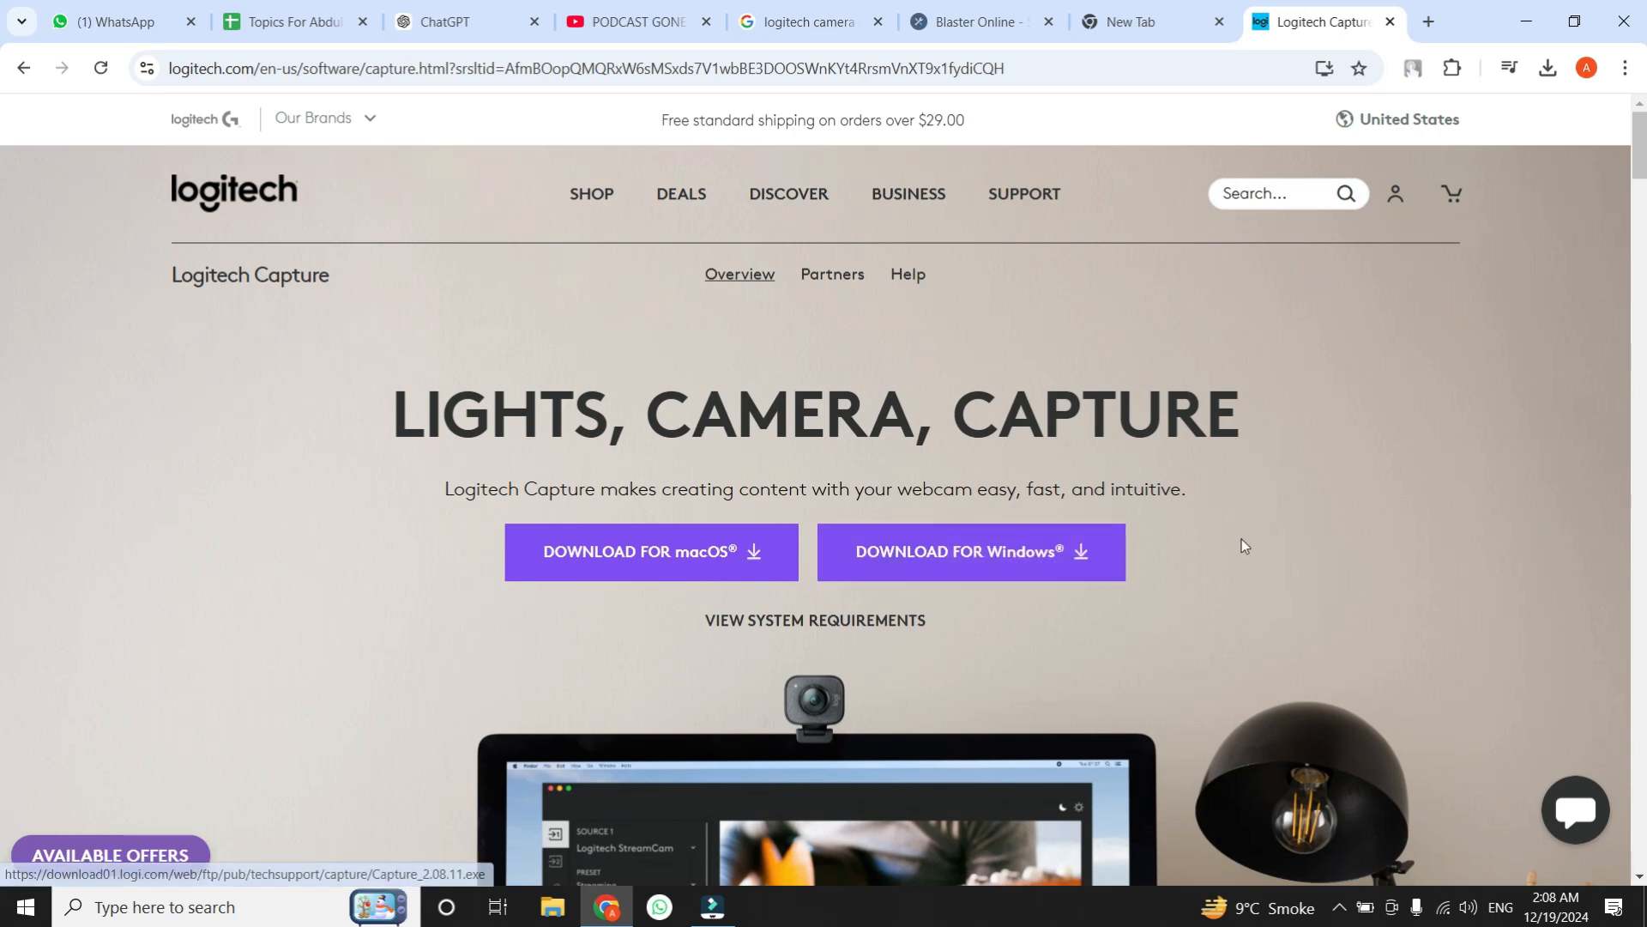
{"action": "mouse_move", "coordinate": [1316, 465]}
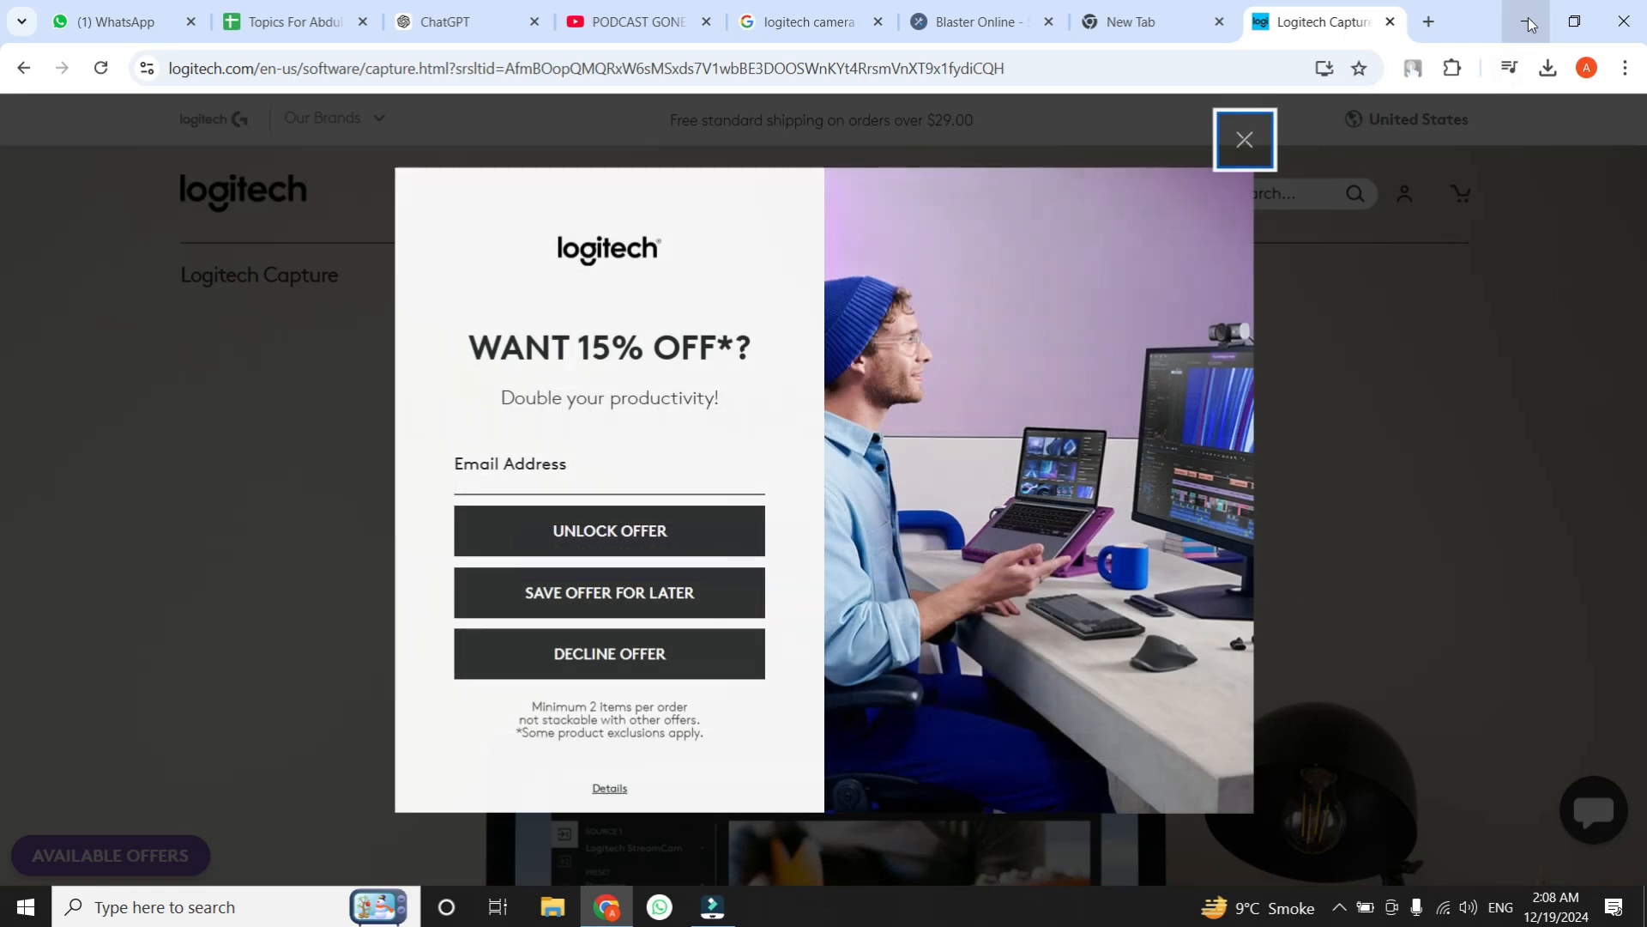
- Minimize Chrome from the Logitech Capture download page to show the desktop
{"action": "left_click", "coordinate": [1573, 21]}
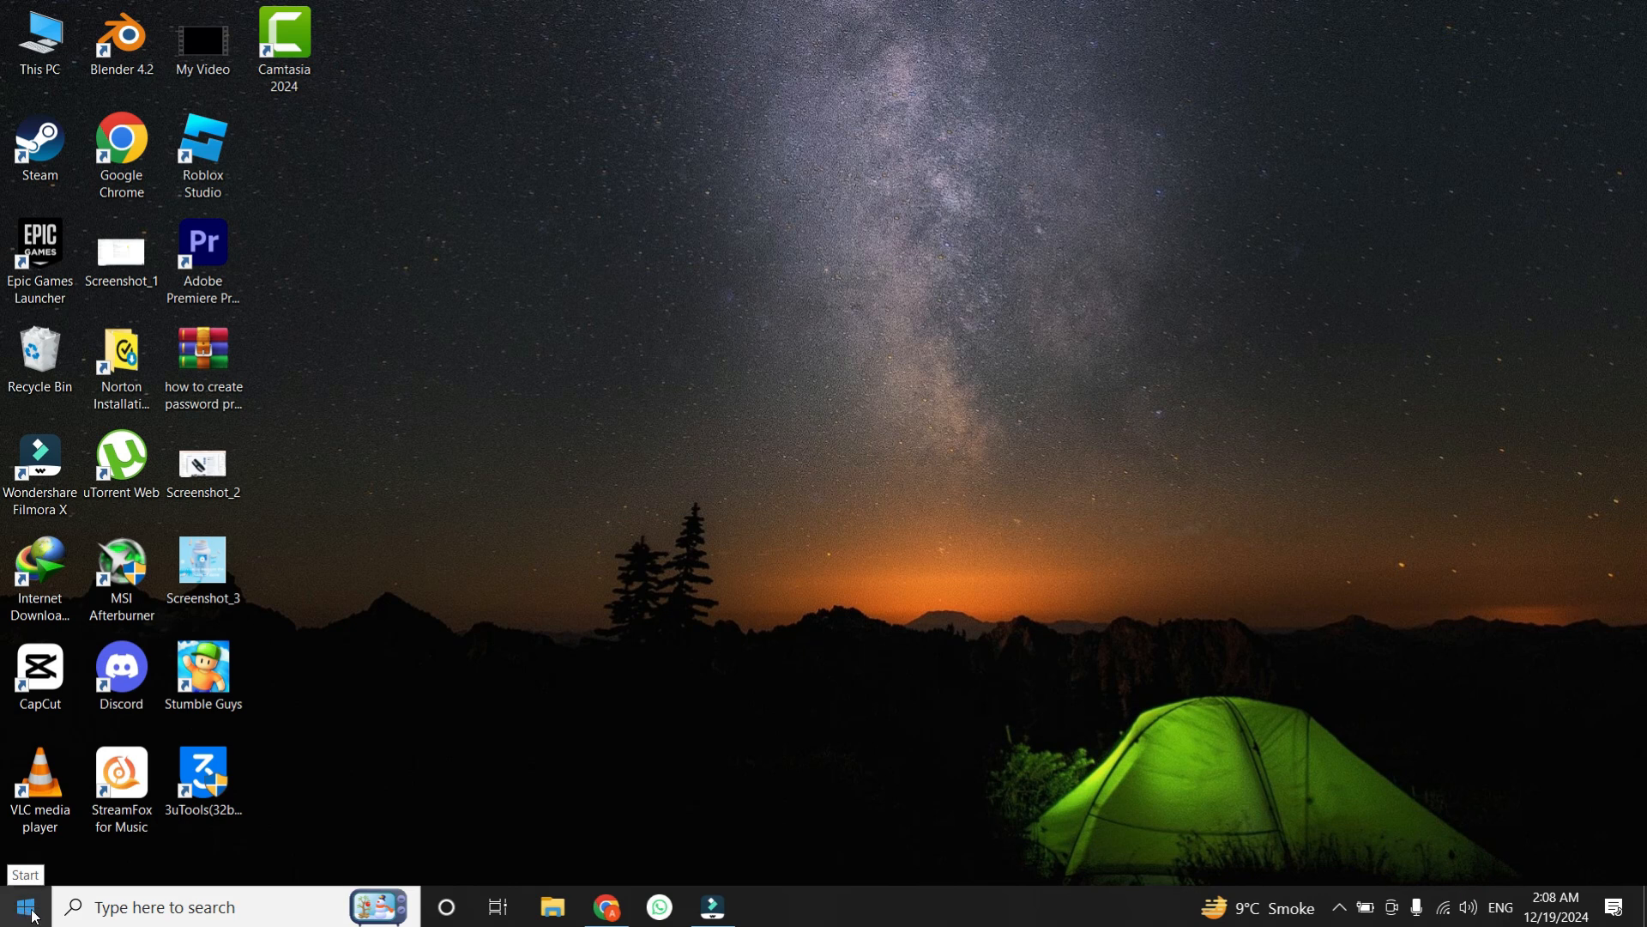
- Reopen Device Manager from the Start menu, enable Show hidden devices, and reach for the Action menu
{"action": "right_click", "coordinate": [23, 906]}
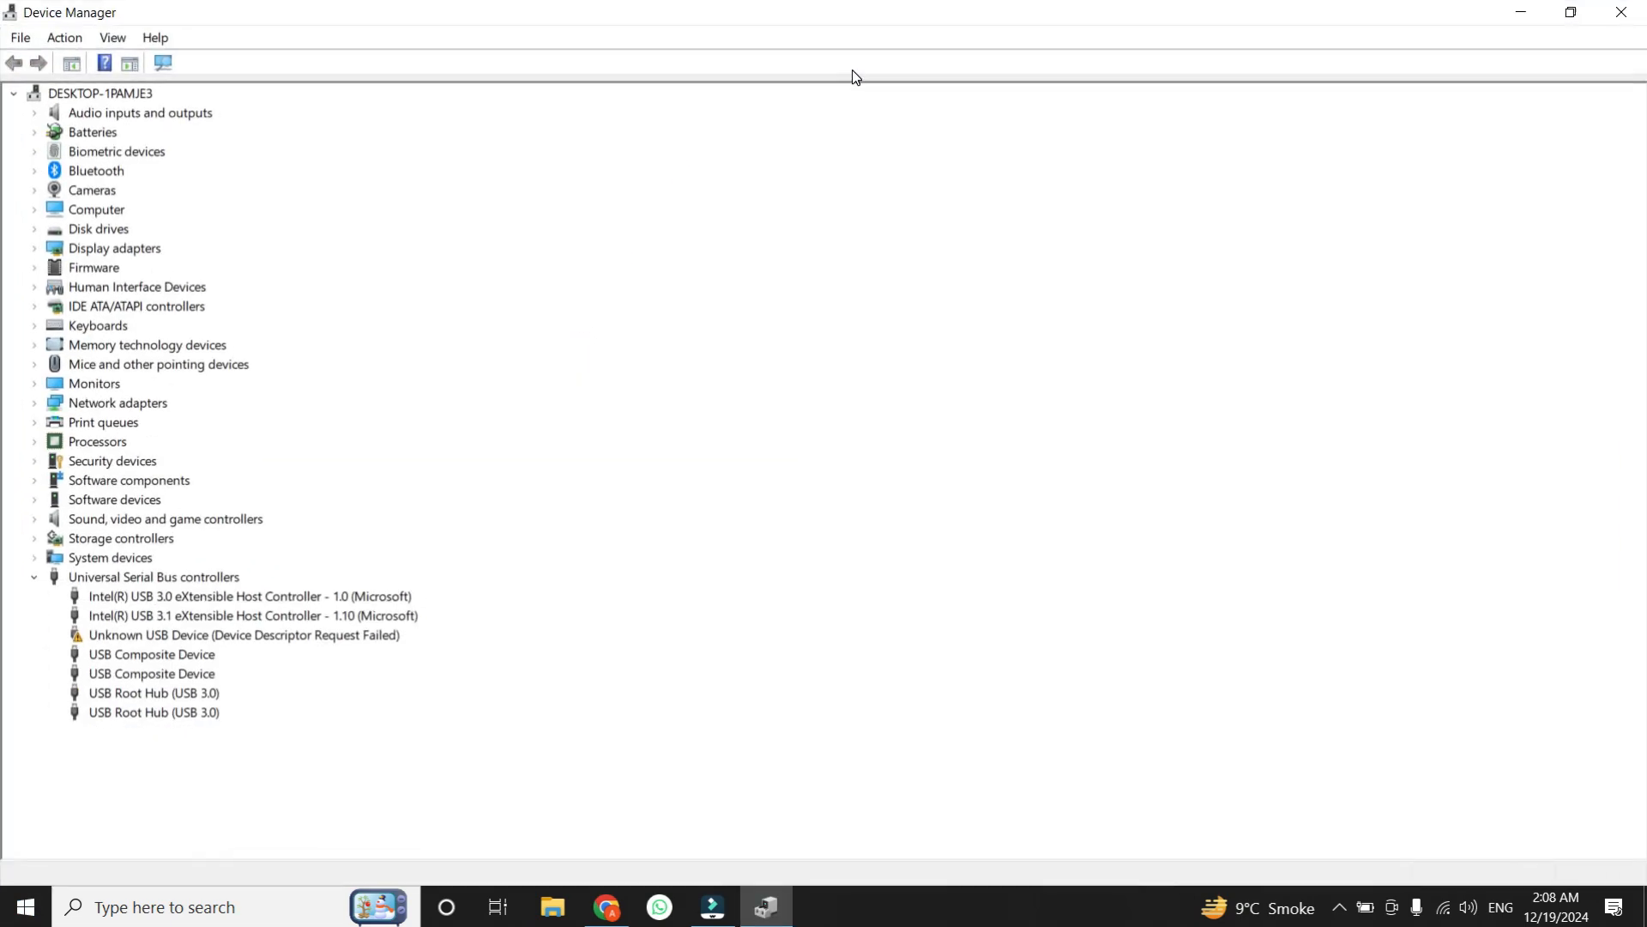
{"action": "mouse_move", "coordinate": [79, 245]}
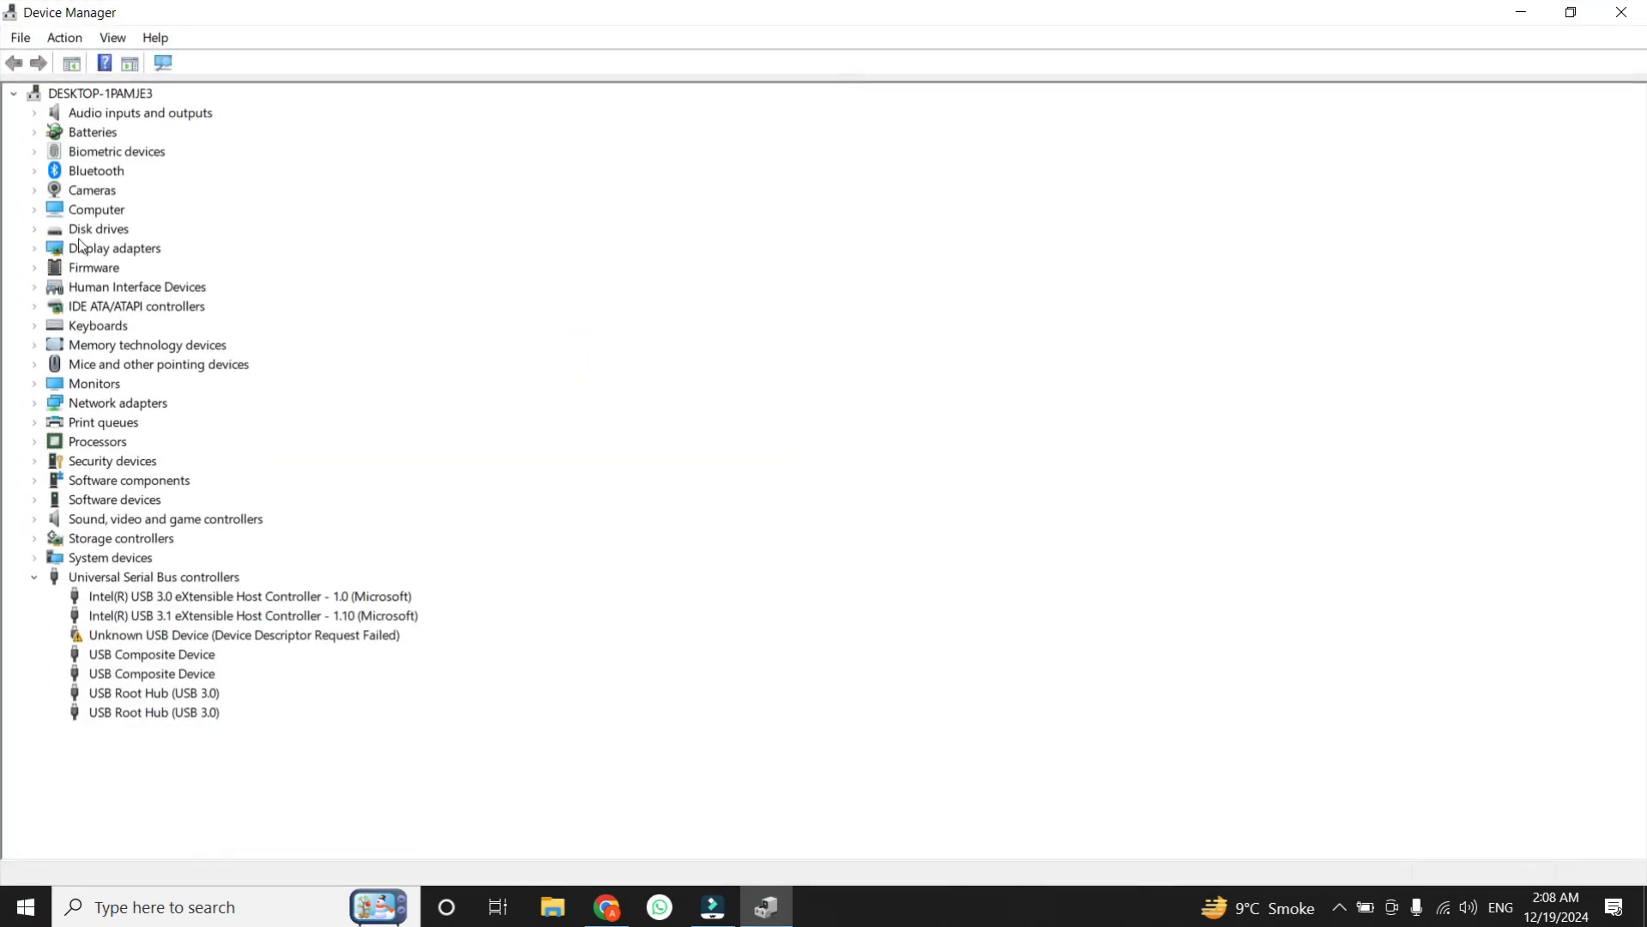
{"action": "left_click", "coordinate": [115, 247]}
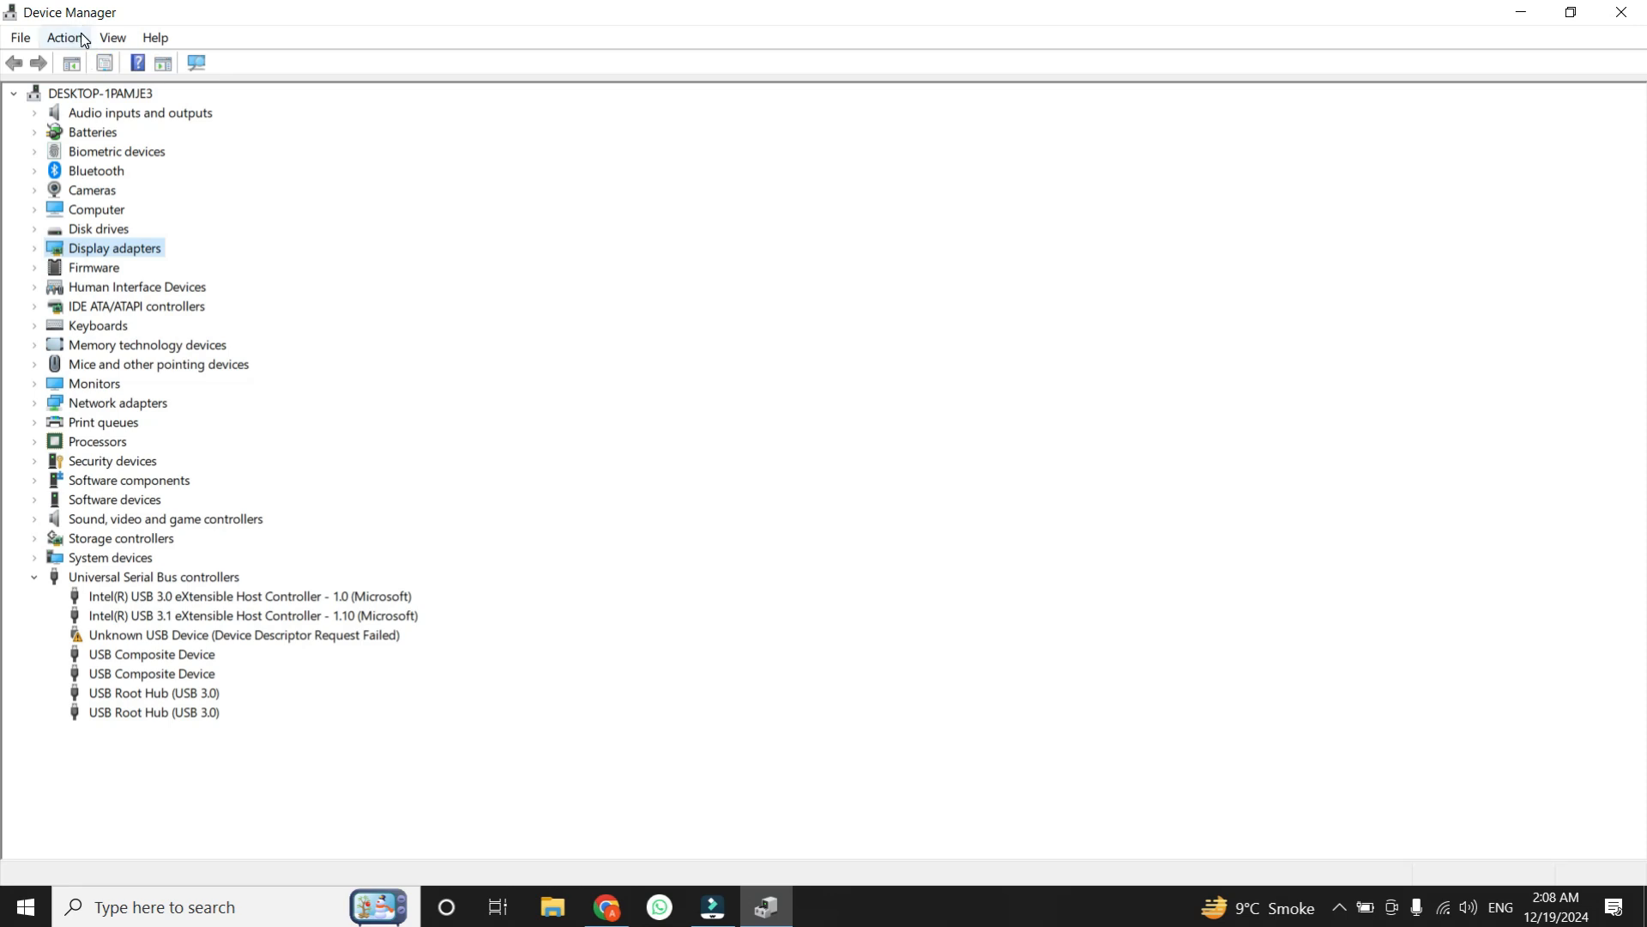
{"action": "left_click", "coordinate": [113, 38]}
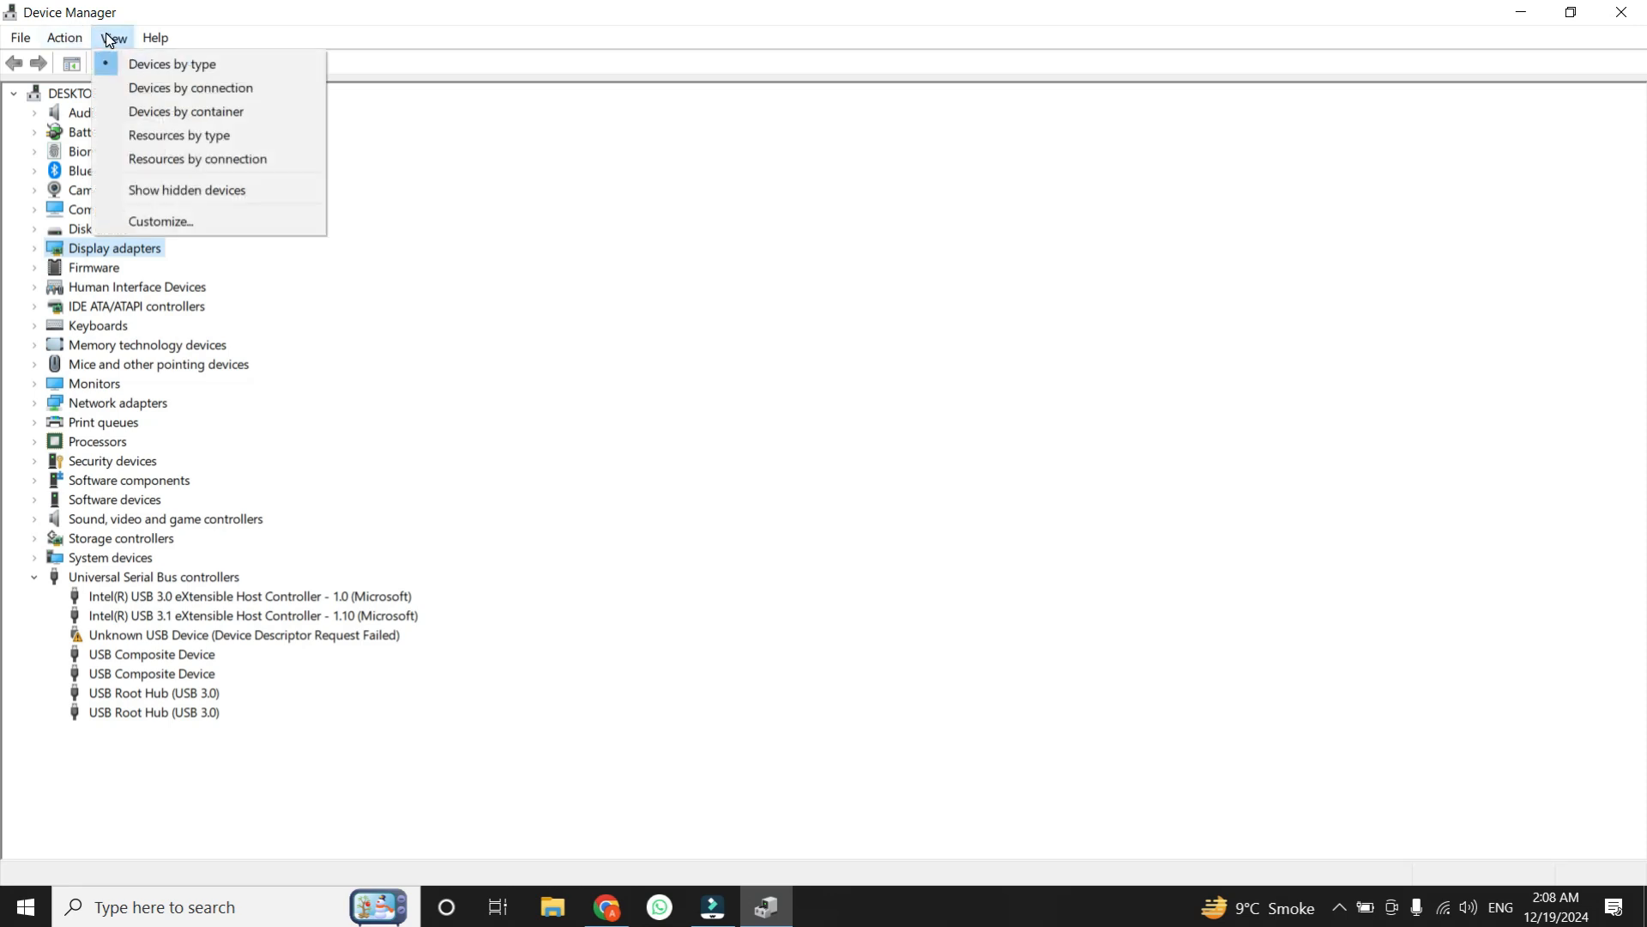
{"action": "mouse_move", "coordinate": [187, 190]}
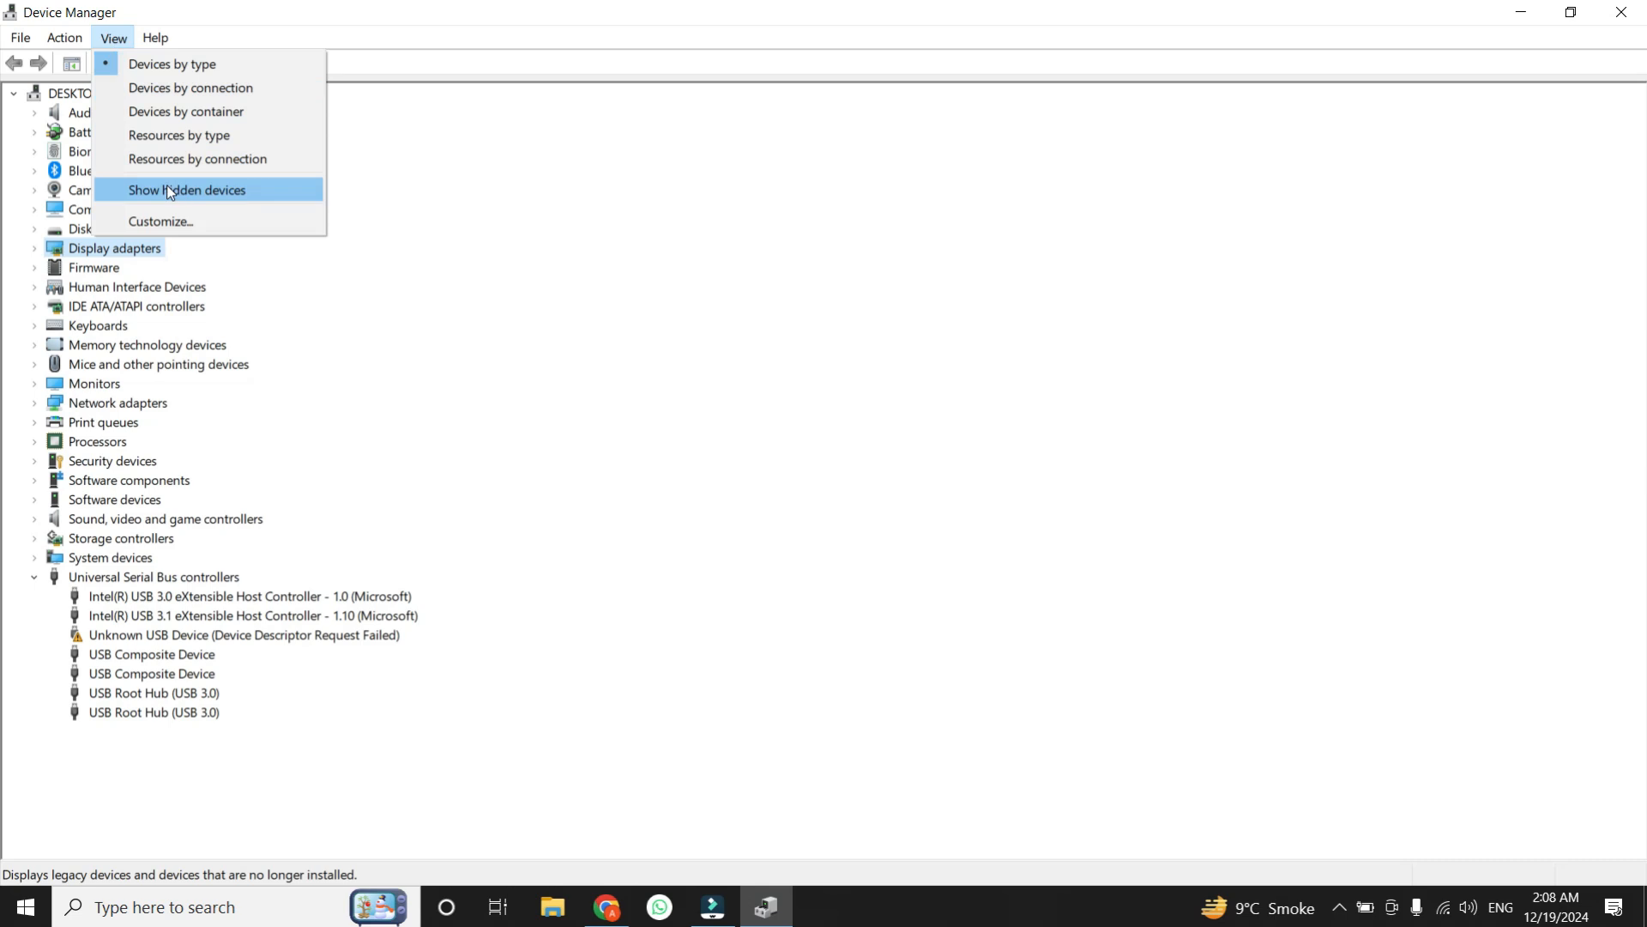
{"action": "left_click", "coordinate": [187, 191]}
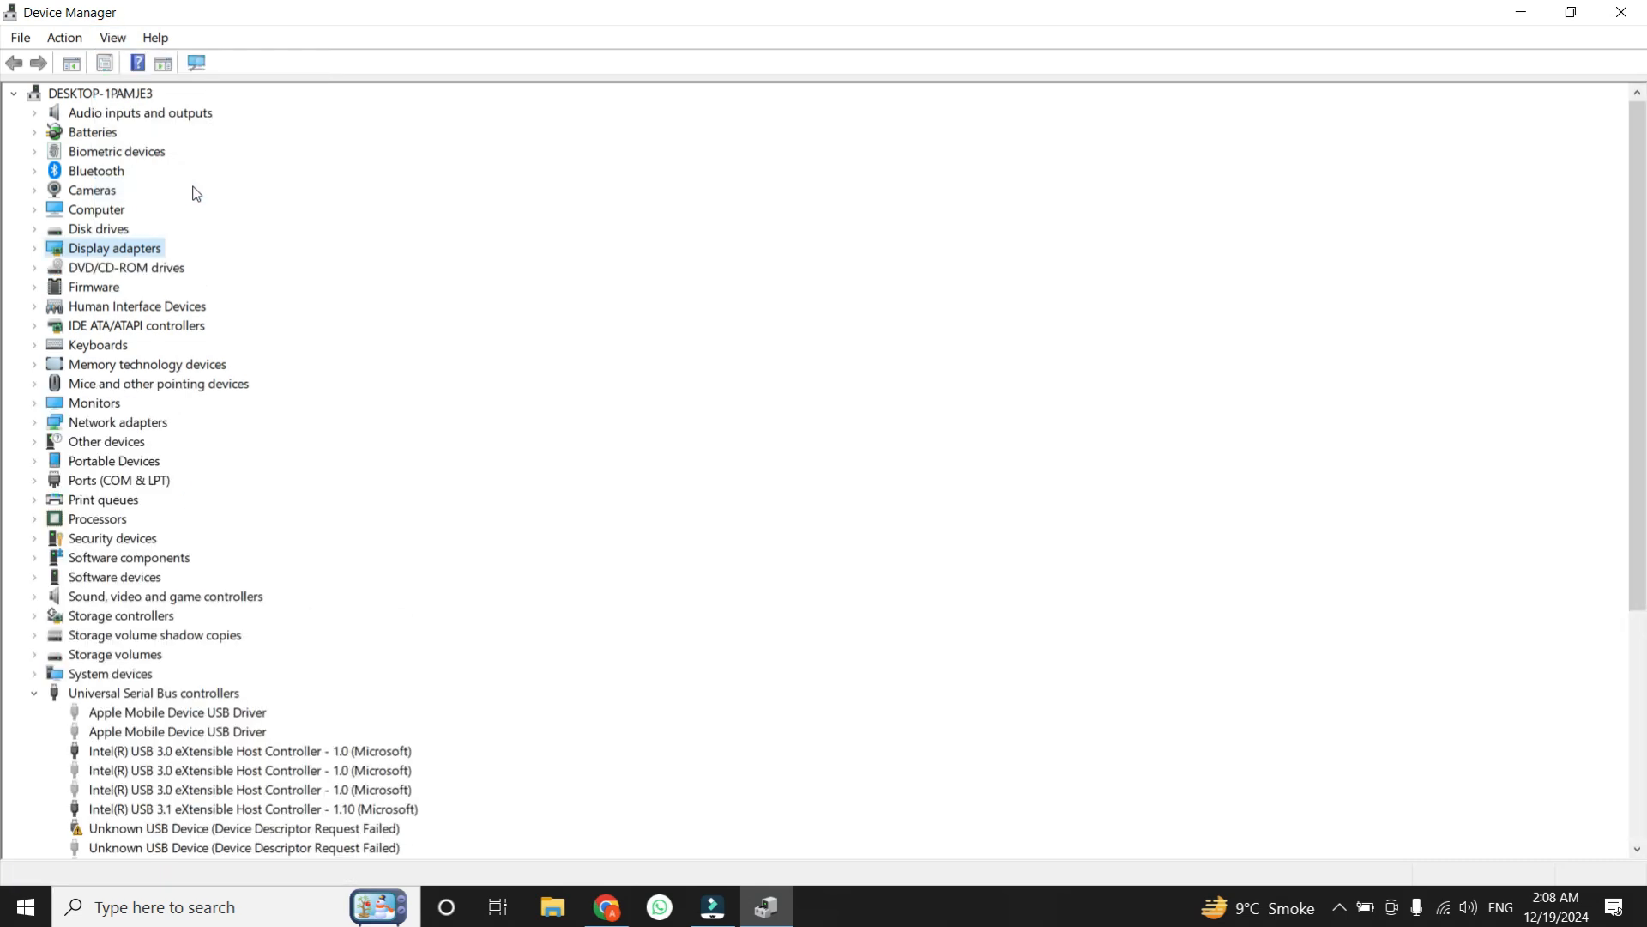
{"action": "mouse_move", "coordinate": [66, 38]}
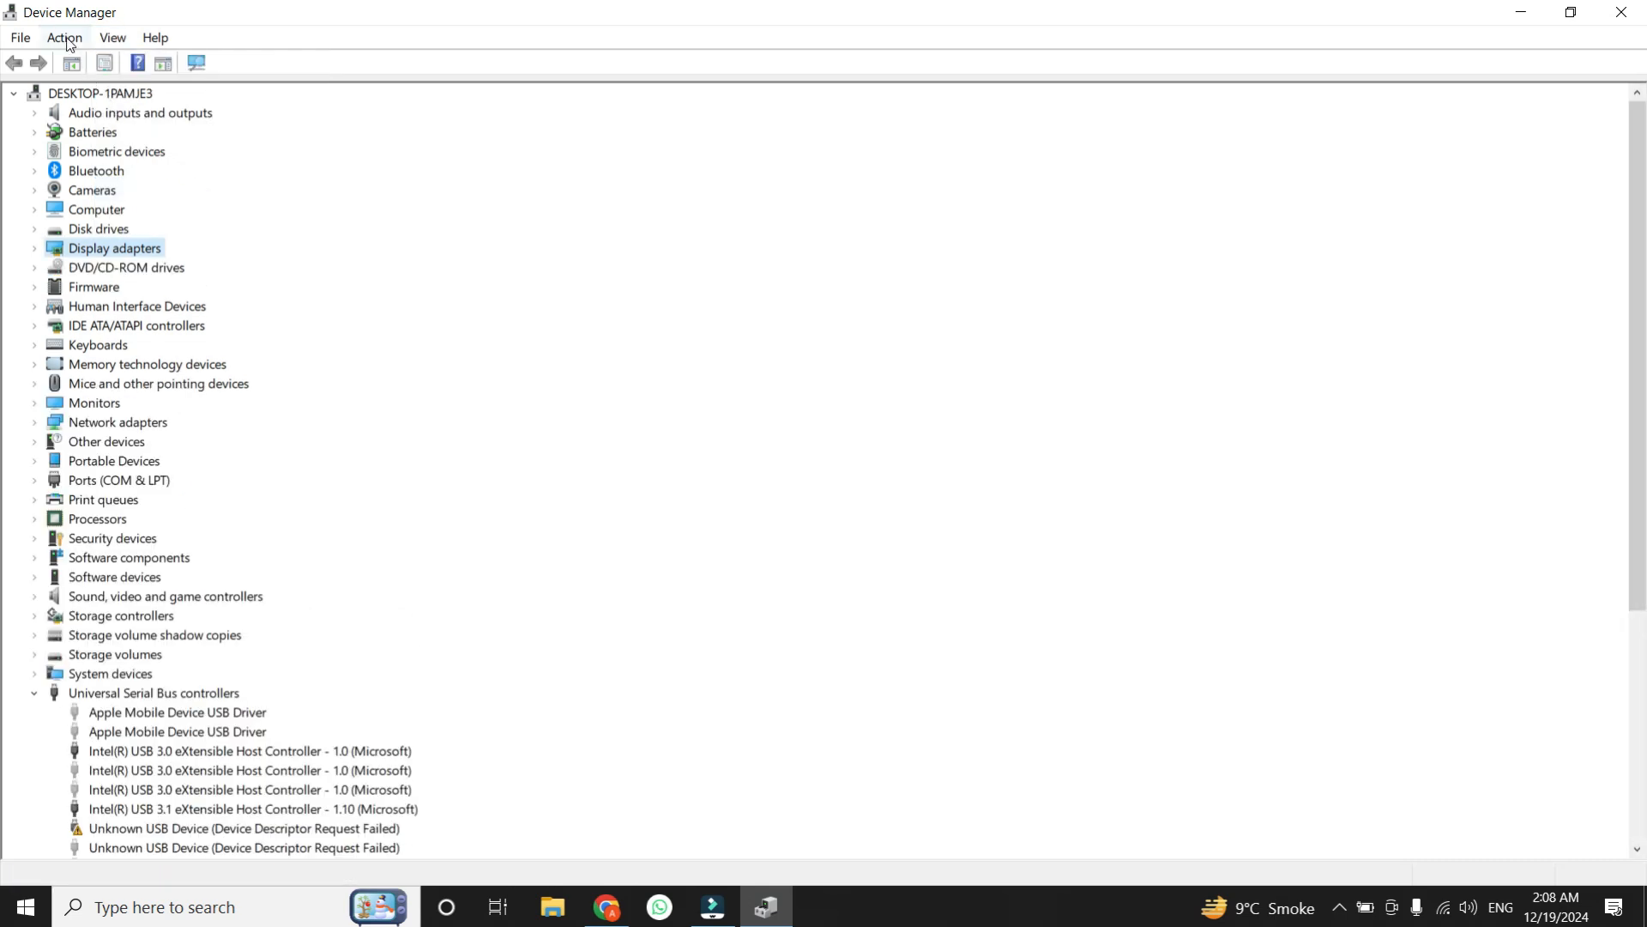
{"action": "left_click", "coordinate": [63, 38]}
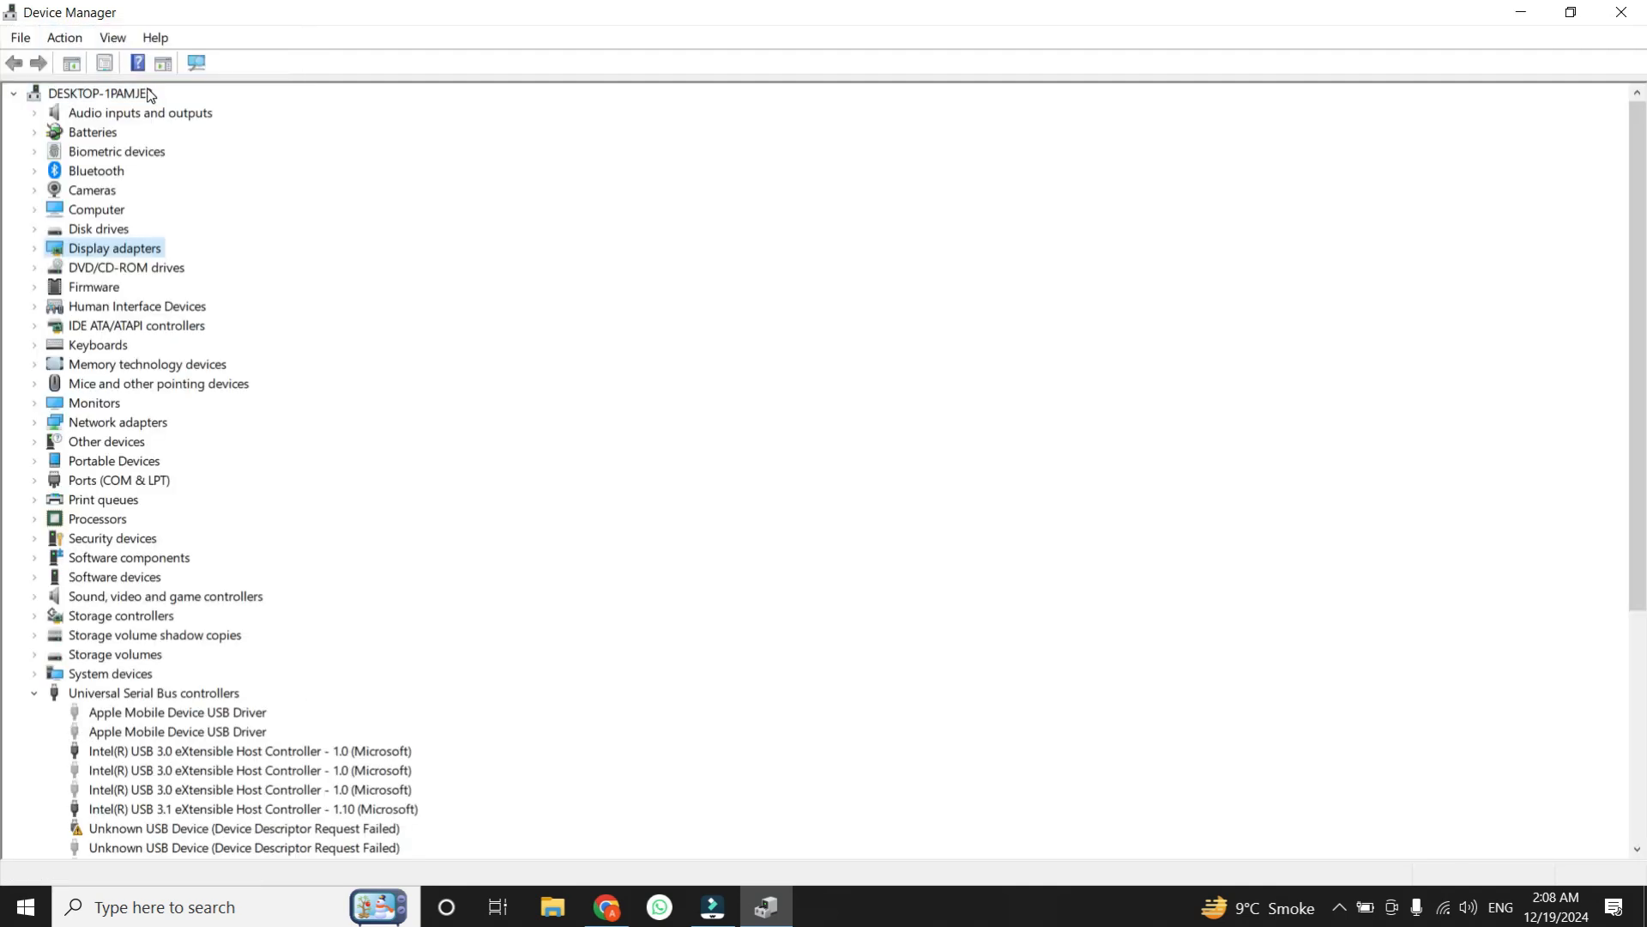
{"action": "scroll", "scroll_direction": "down", "scroll_amount": 3}
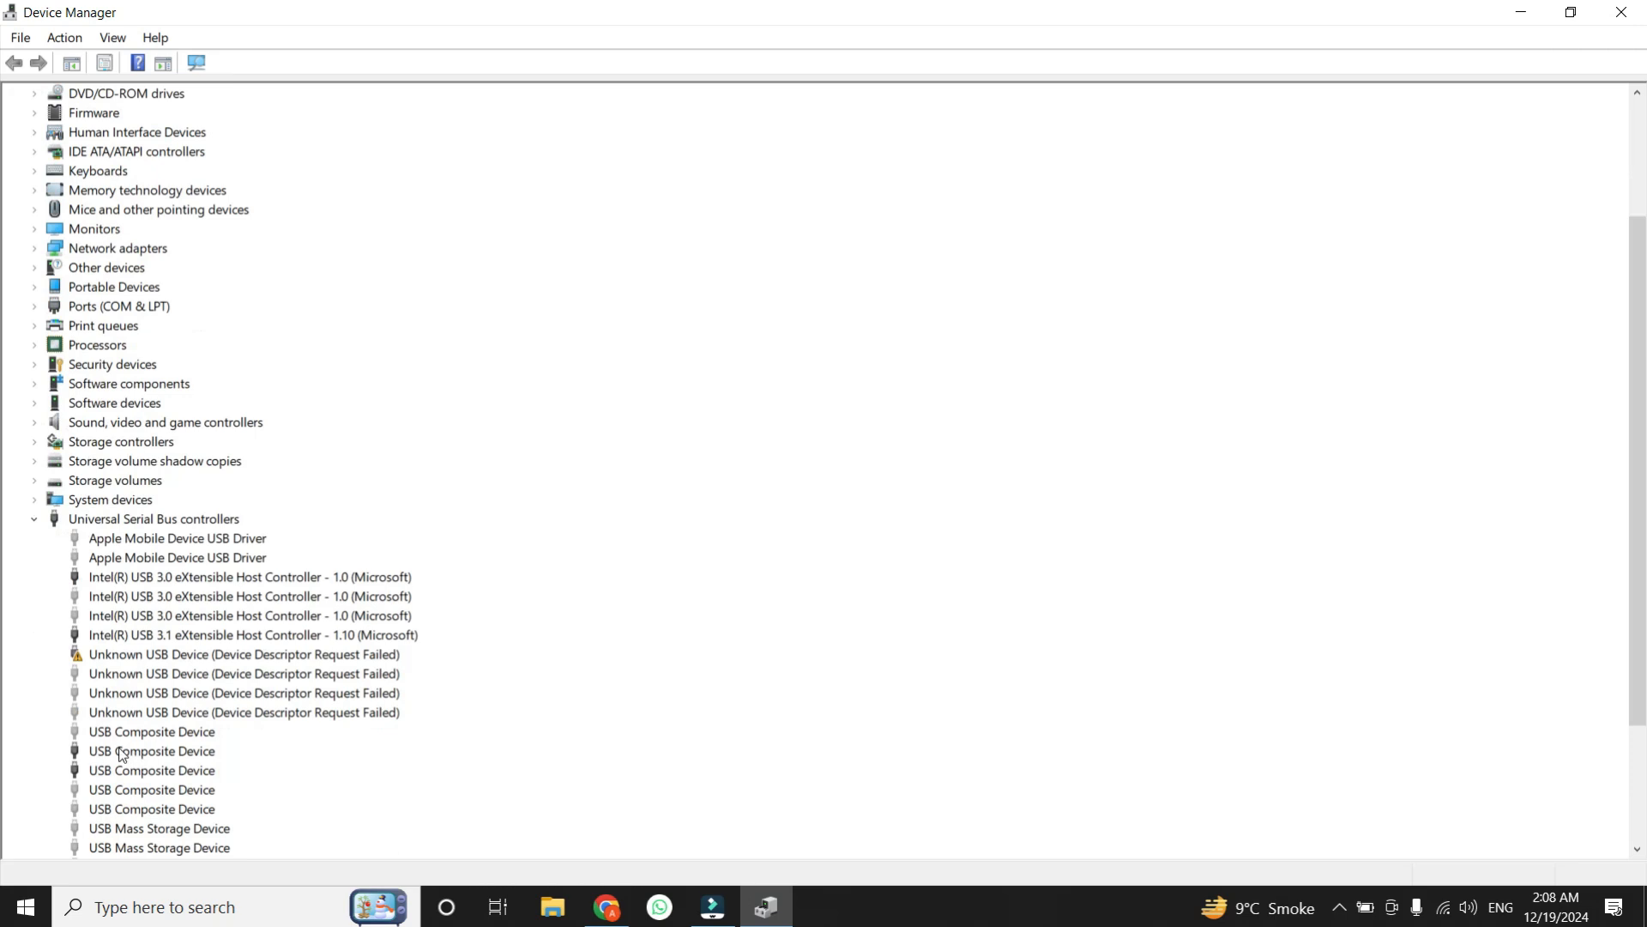
{"action": "scroll", "scroll_direction": "up", "scroll_amount": 3}
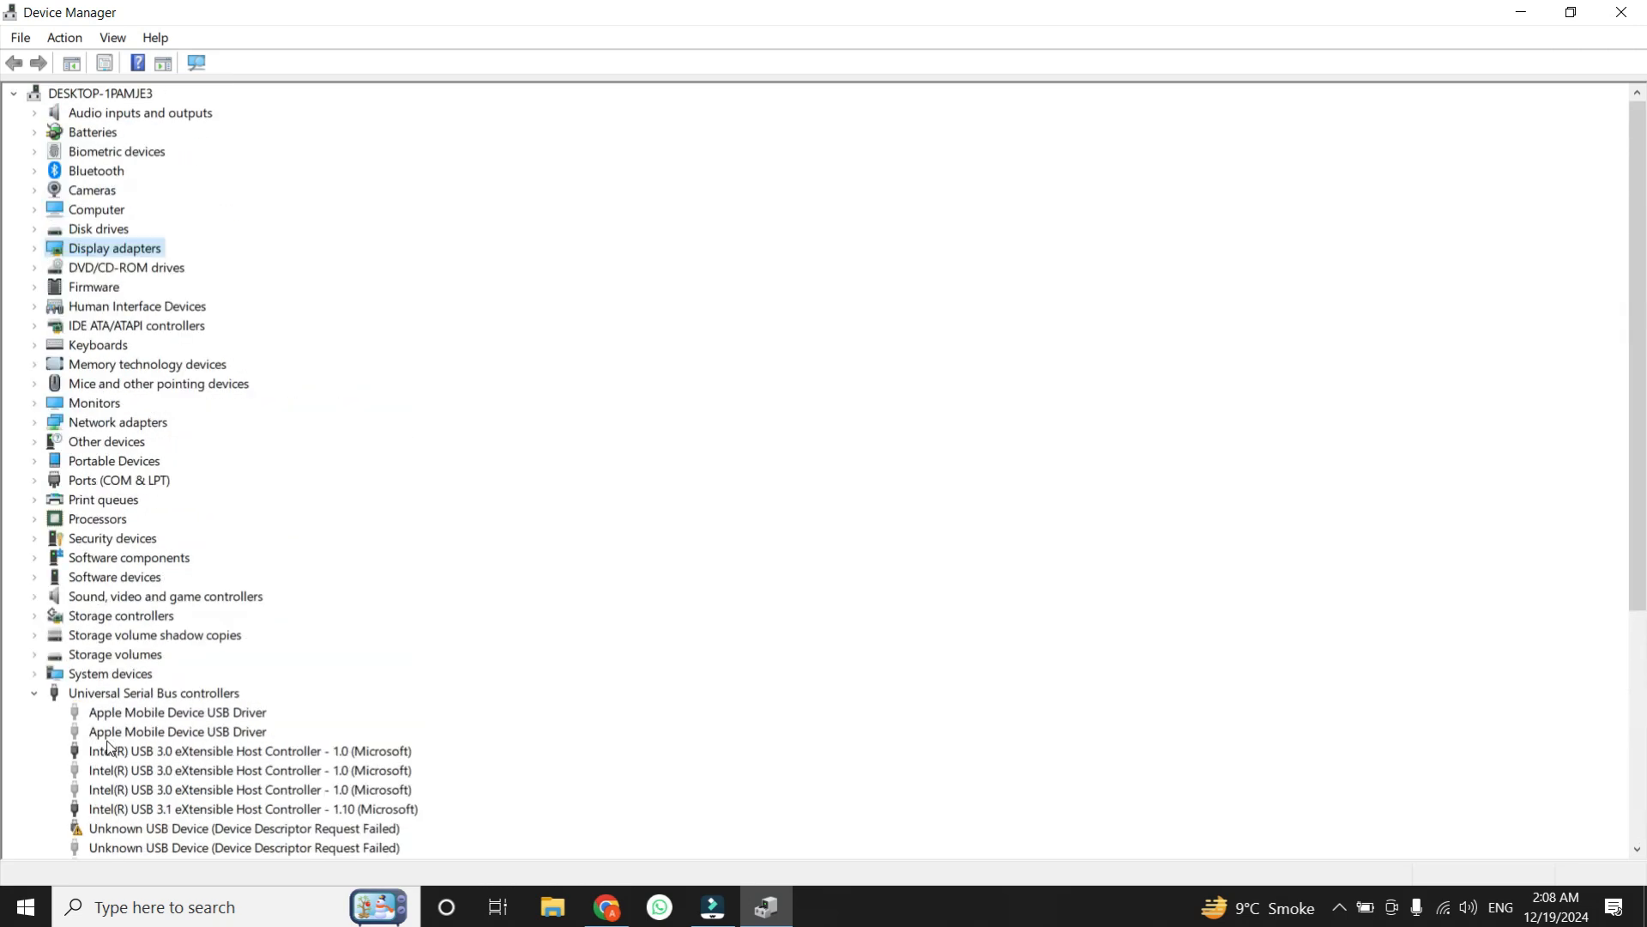
{"action": "mouse_move", "coordinate": [118, 702]}
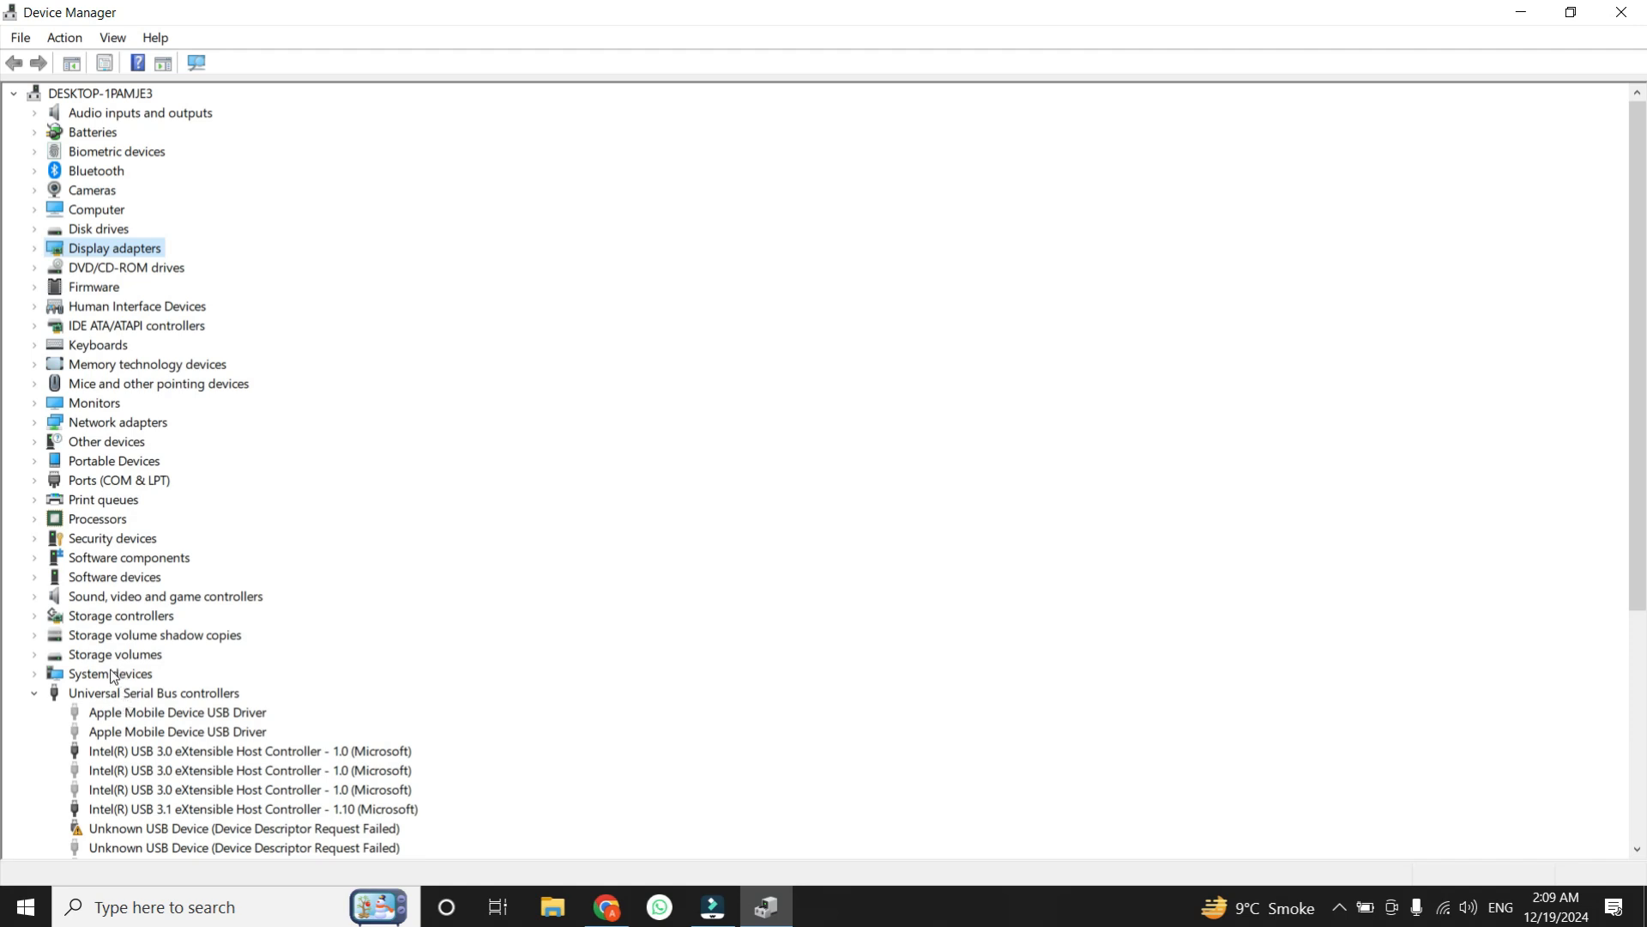
{"action": "mouse_move", "coordinate": [120, 664]}
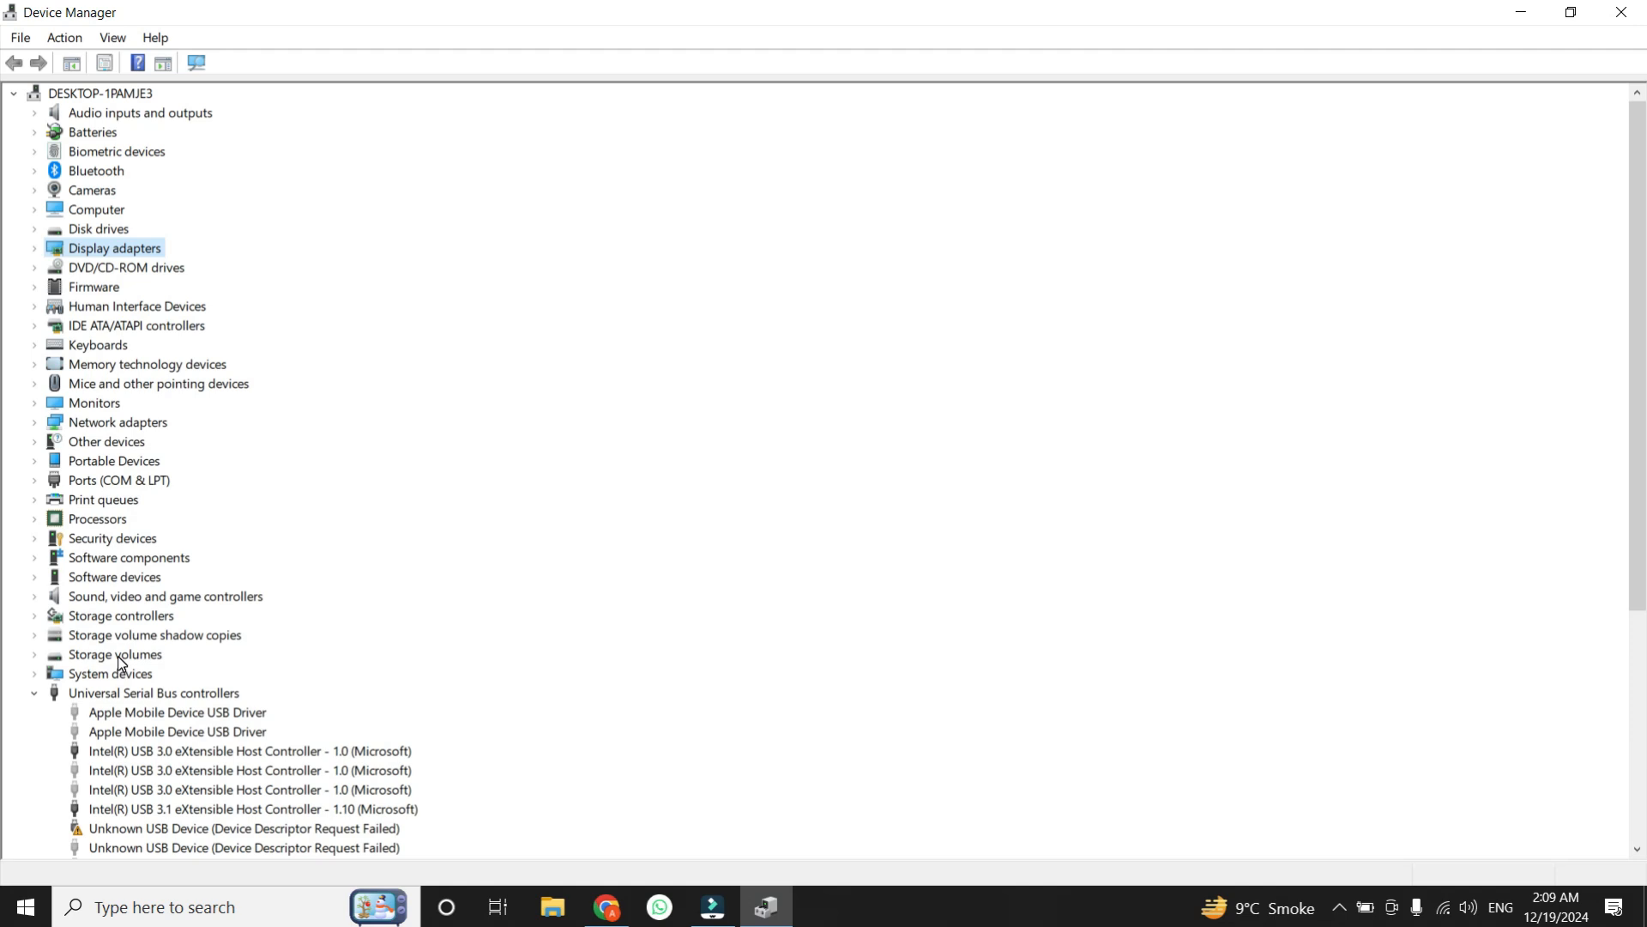
{"action": "mouse_move", "coordinate": [125, 657]}
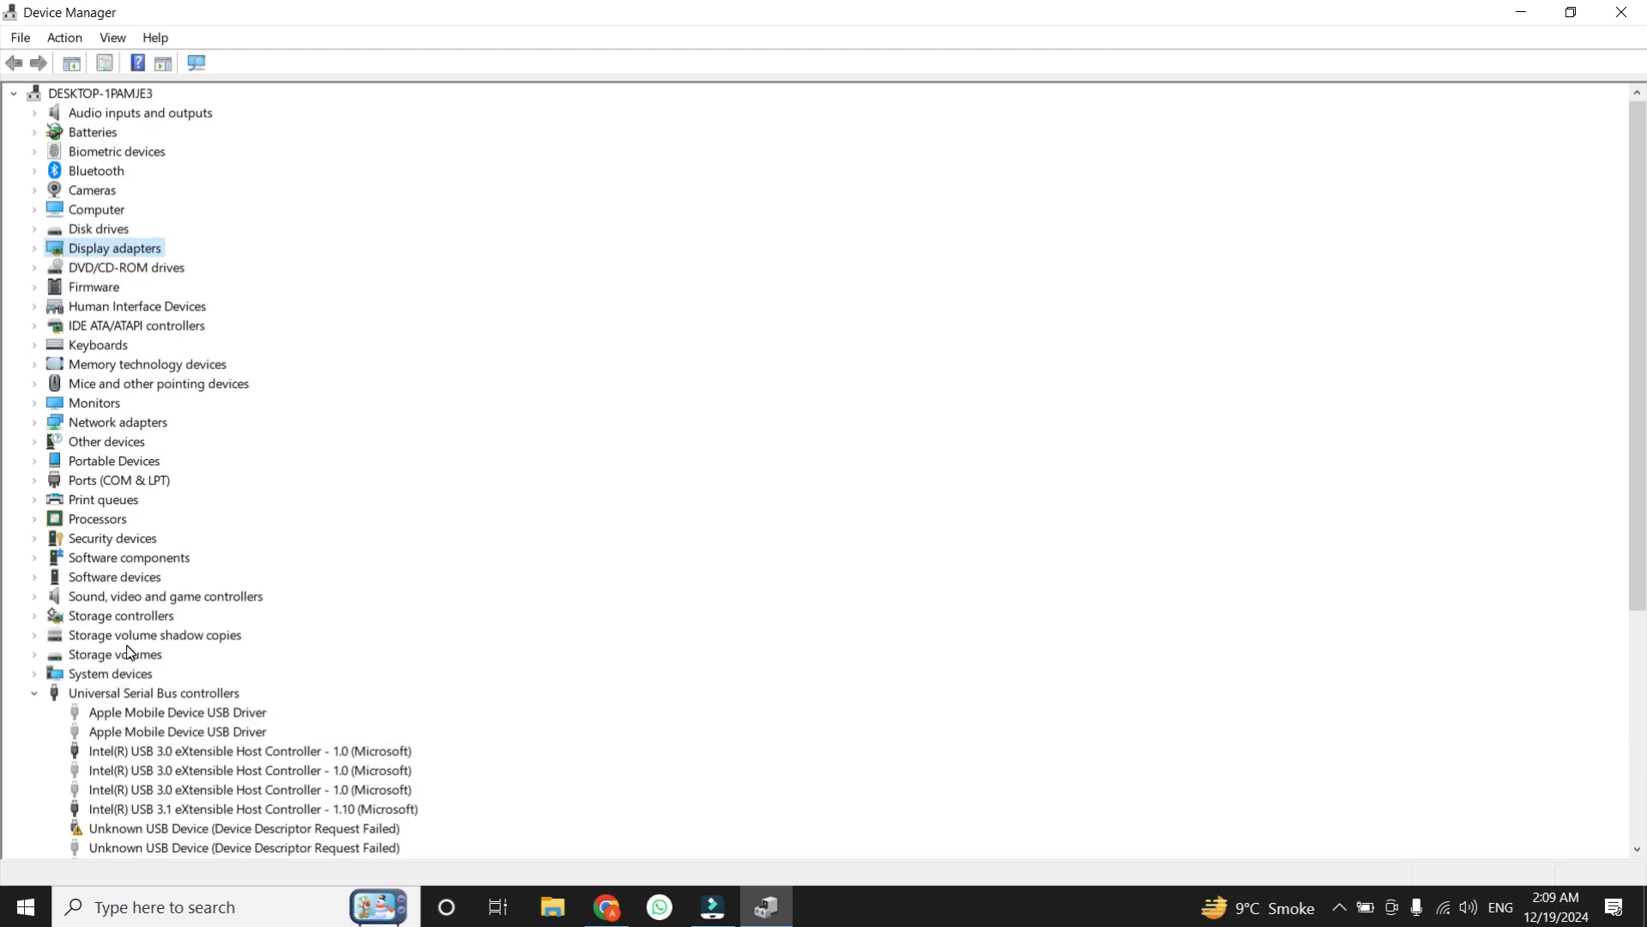
{"action": "mouse_move", "coordinate": [868, 568]}
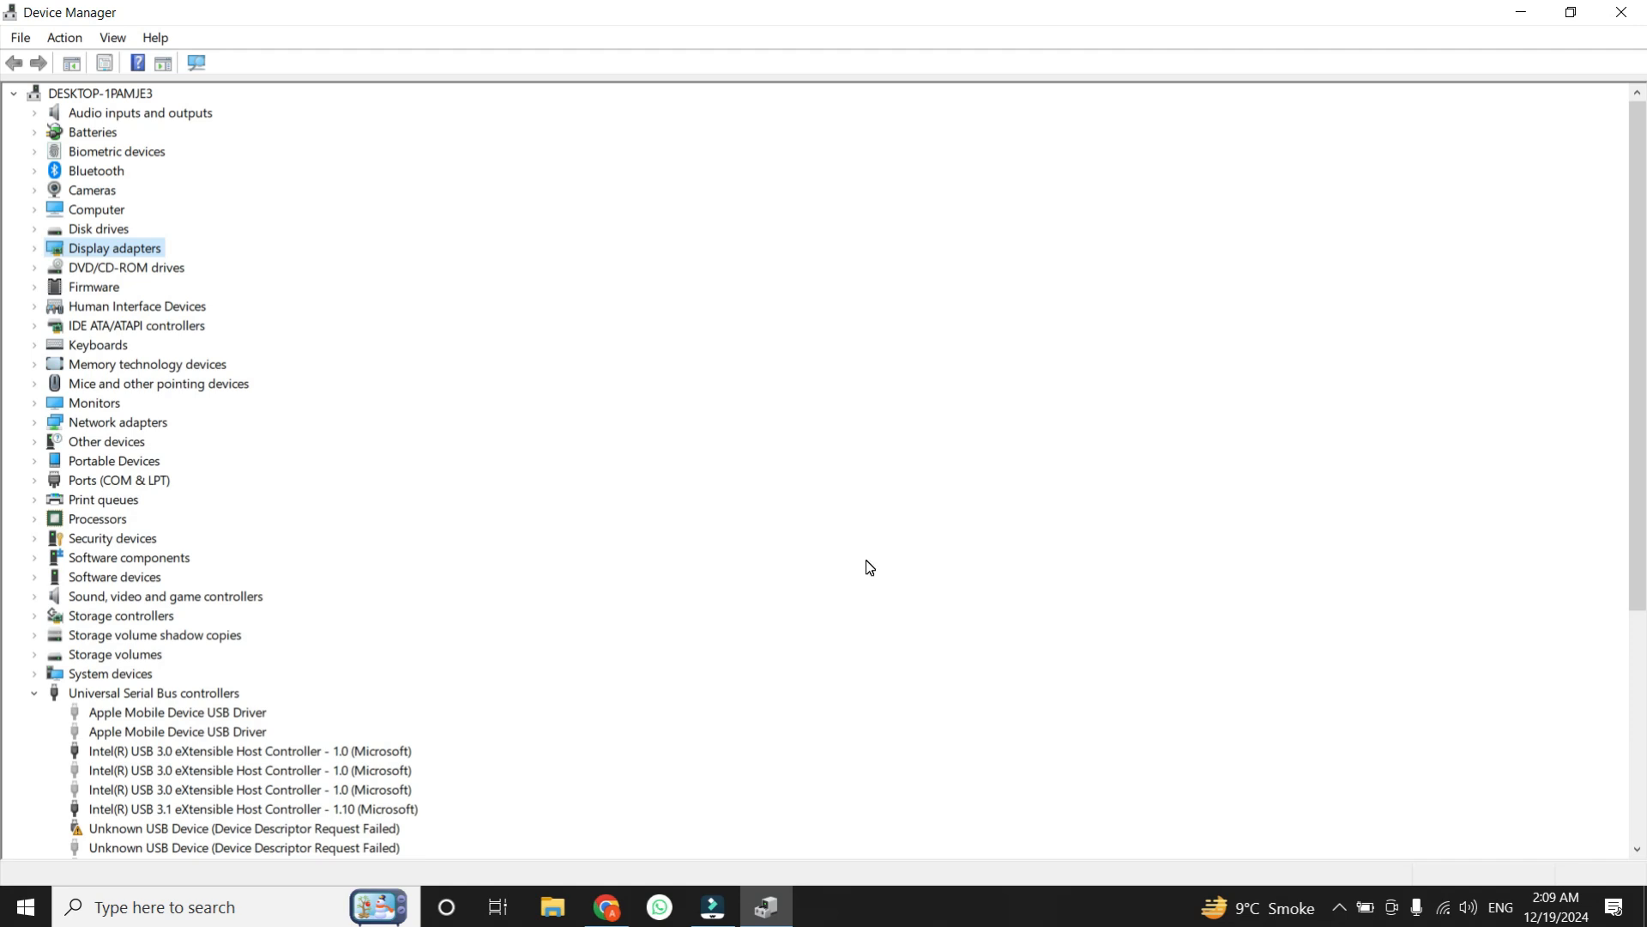
{"action": "mouse_move", "coordinate": [779, 655]}
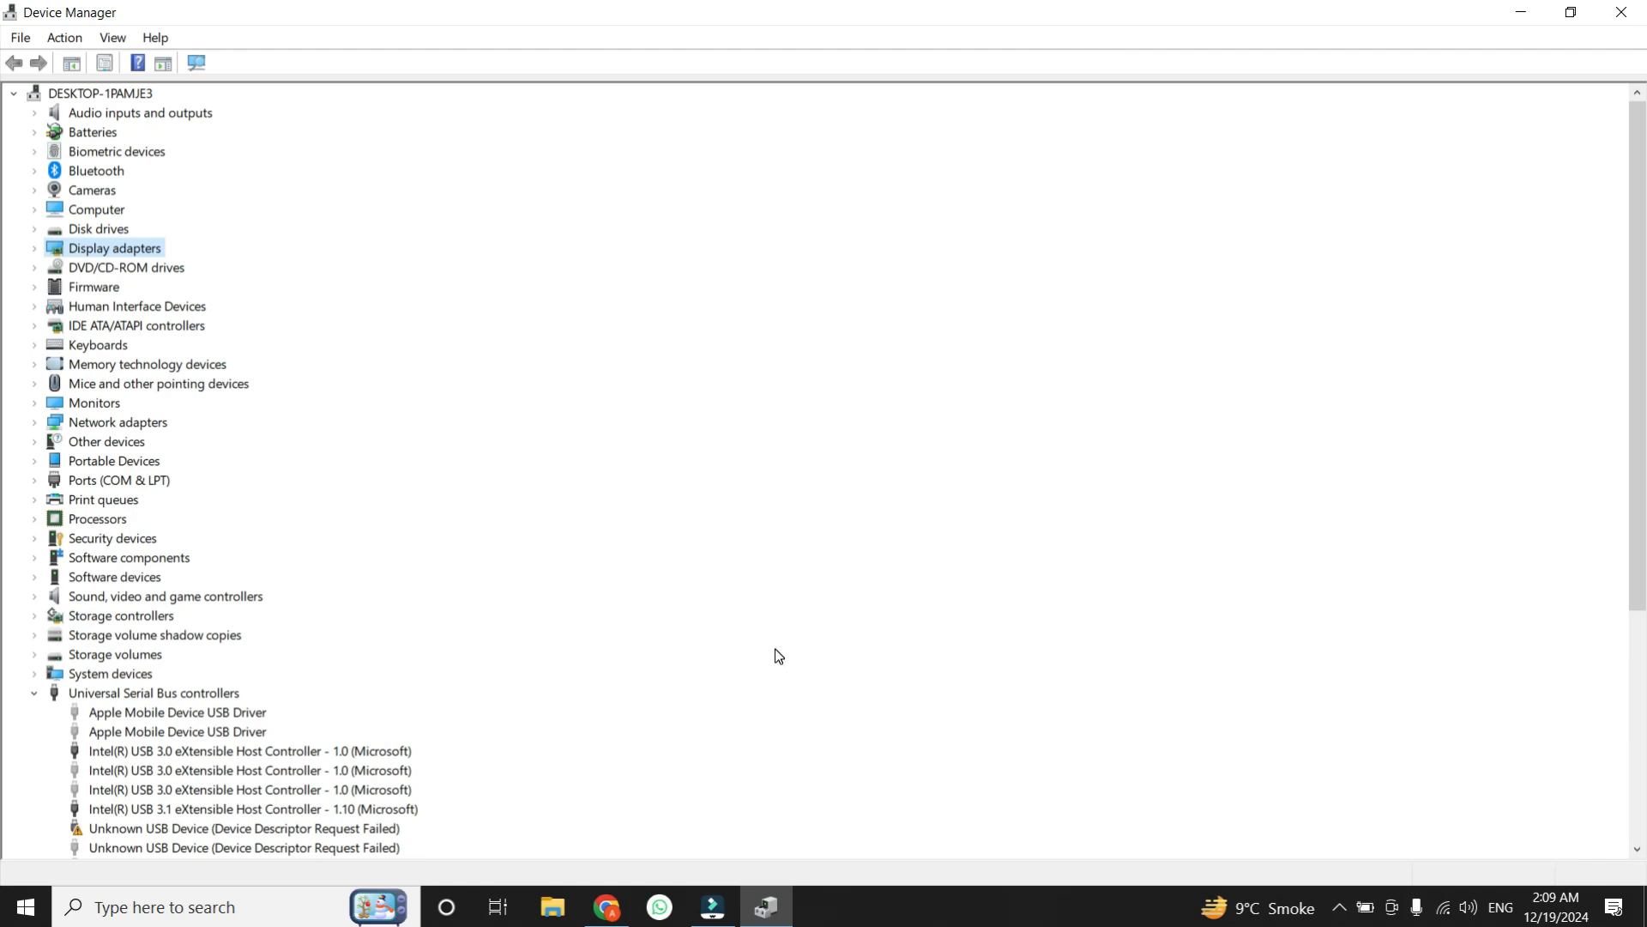
{"action": "mouse_move", "coordinate": [876, 514]}
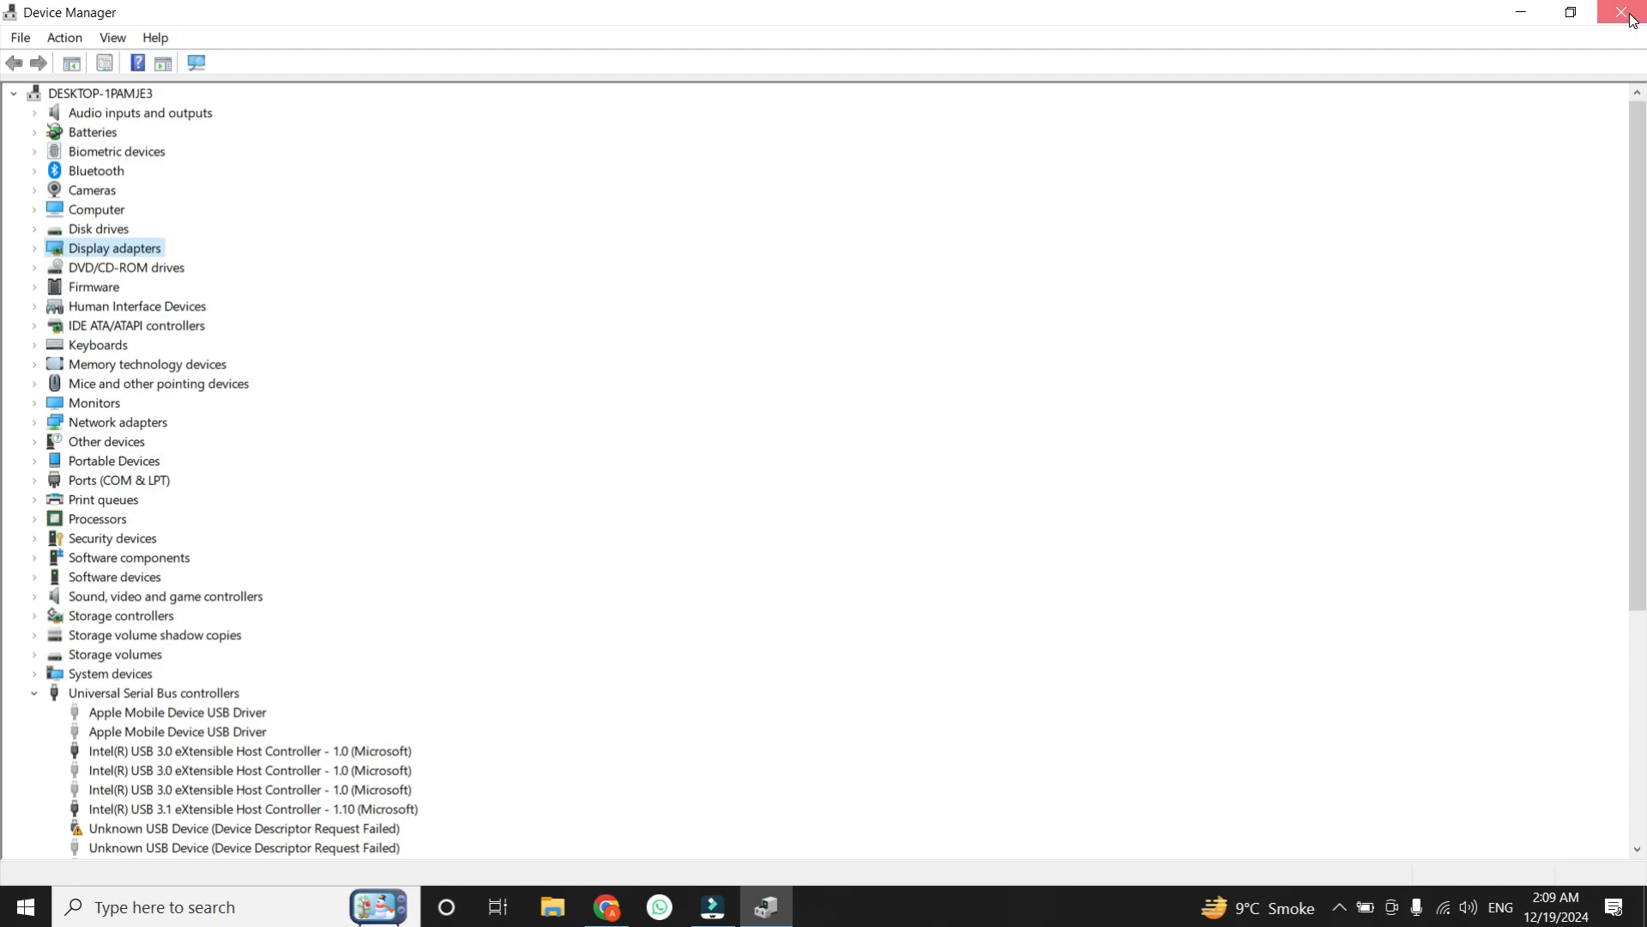
- Close the Device Manager window, leaving the desktop showing
{"action": "left_click", "coordinate": [1622, 12]}
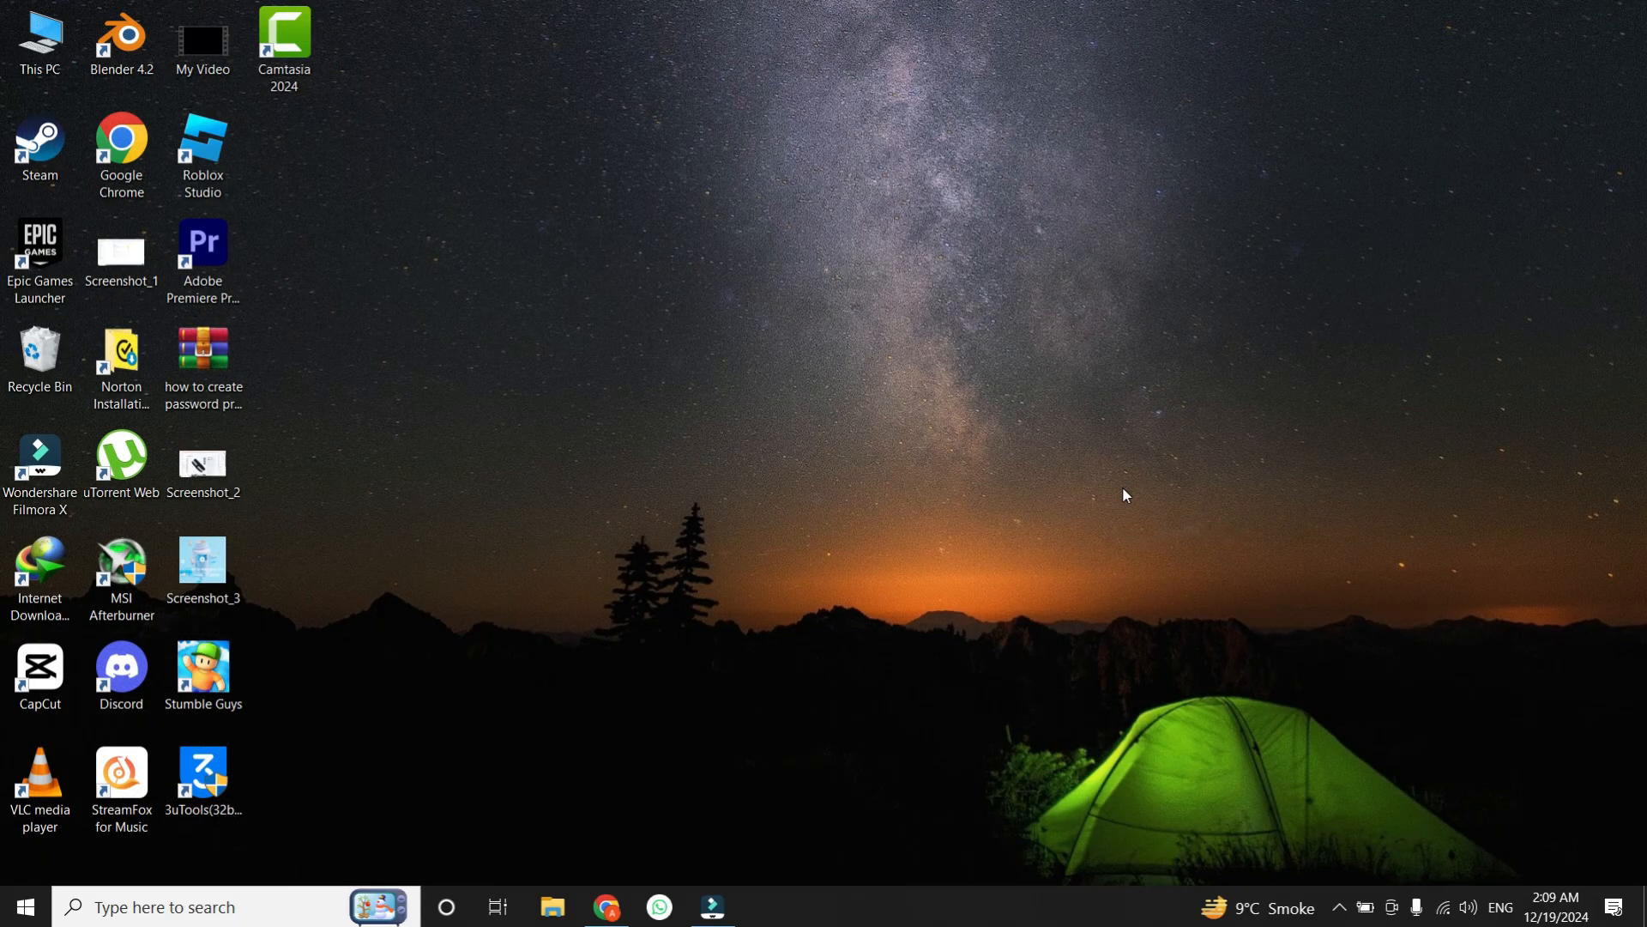
{"action": "mouse_move", "coordinate": [1117, 503]}
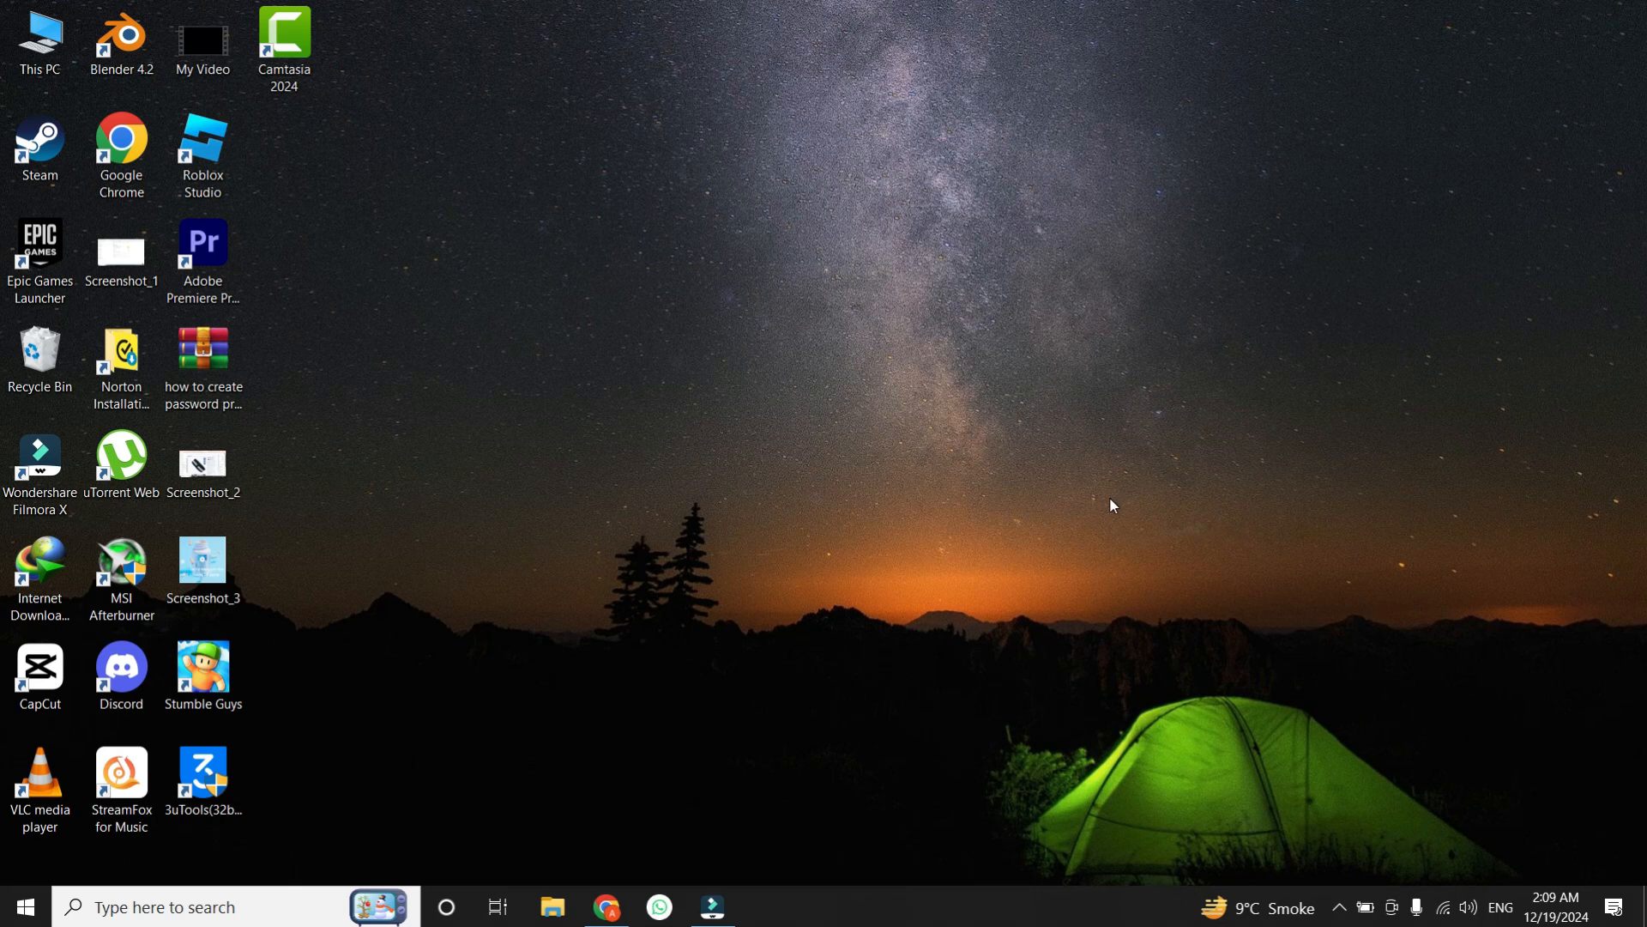
{"action": "mouse_move", "coordinate": [1074, 527]}
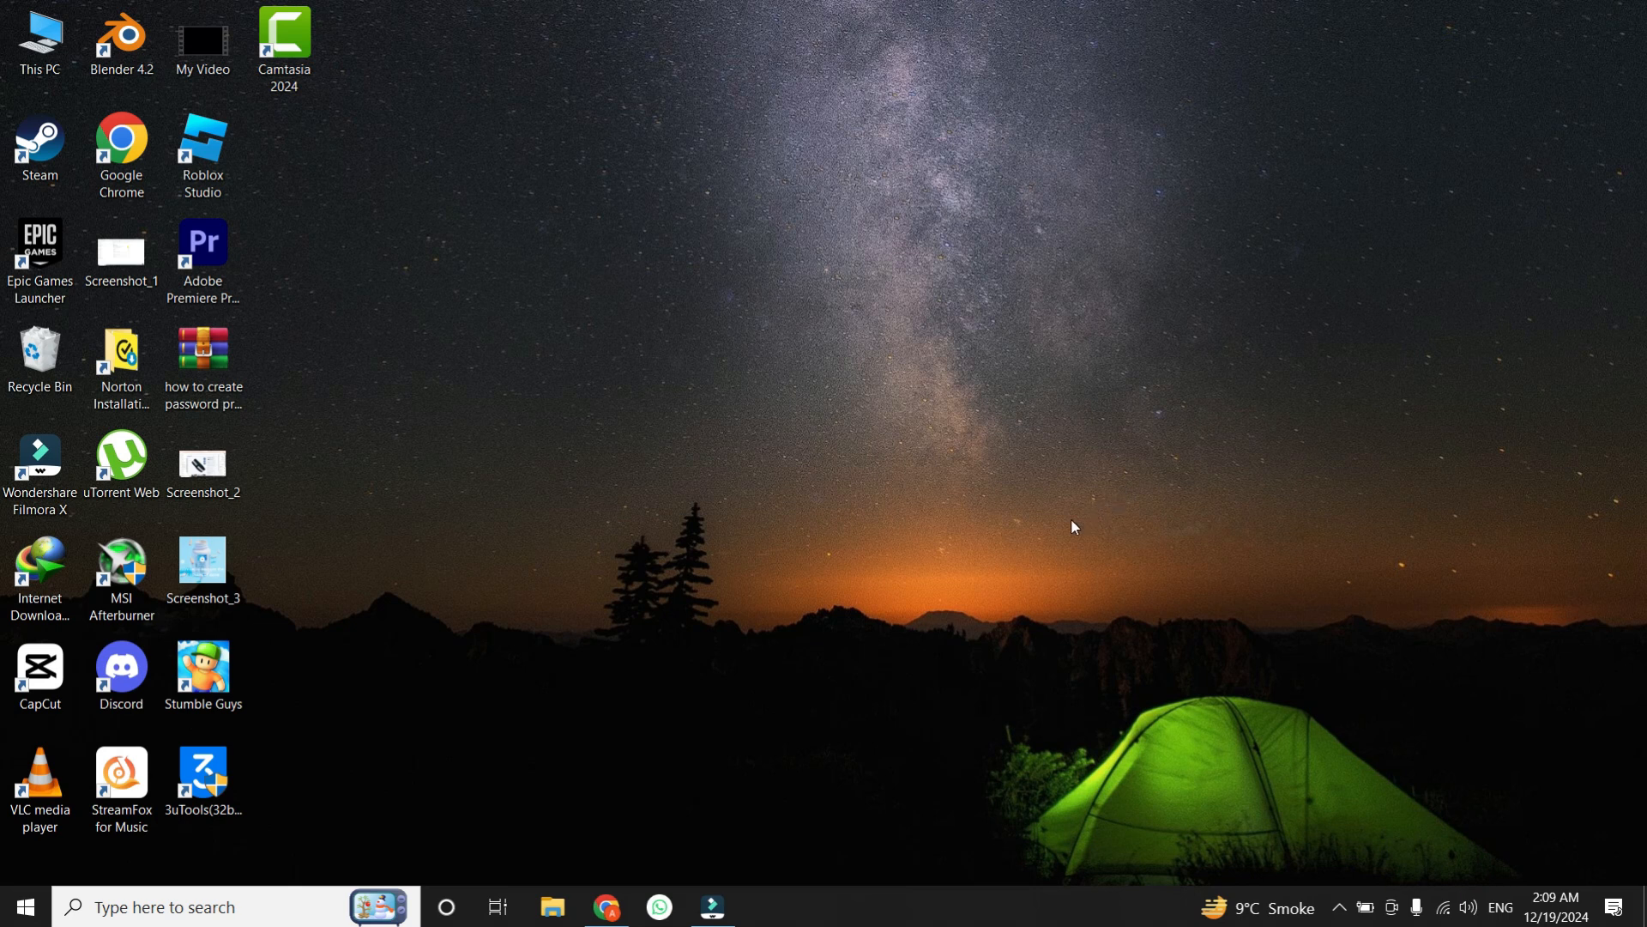